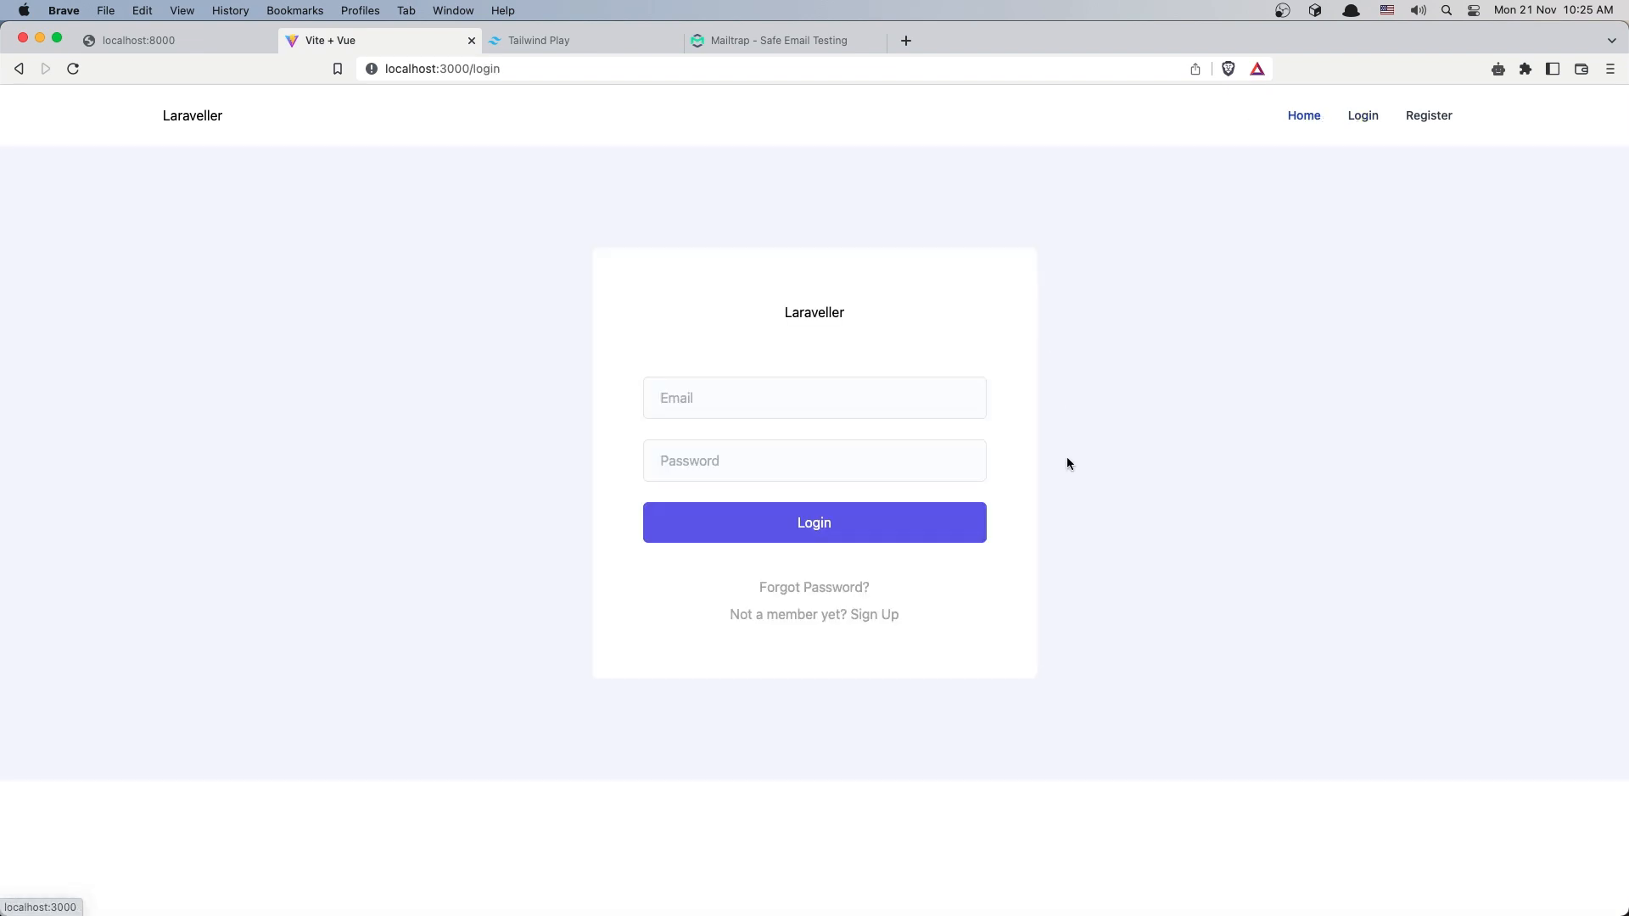
mouse_move(843, 594)
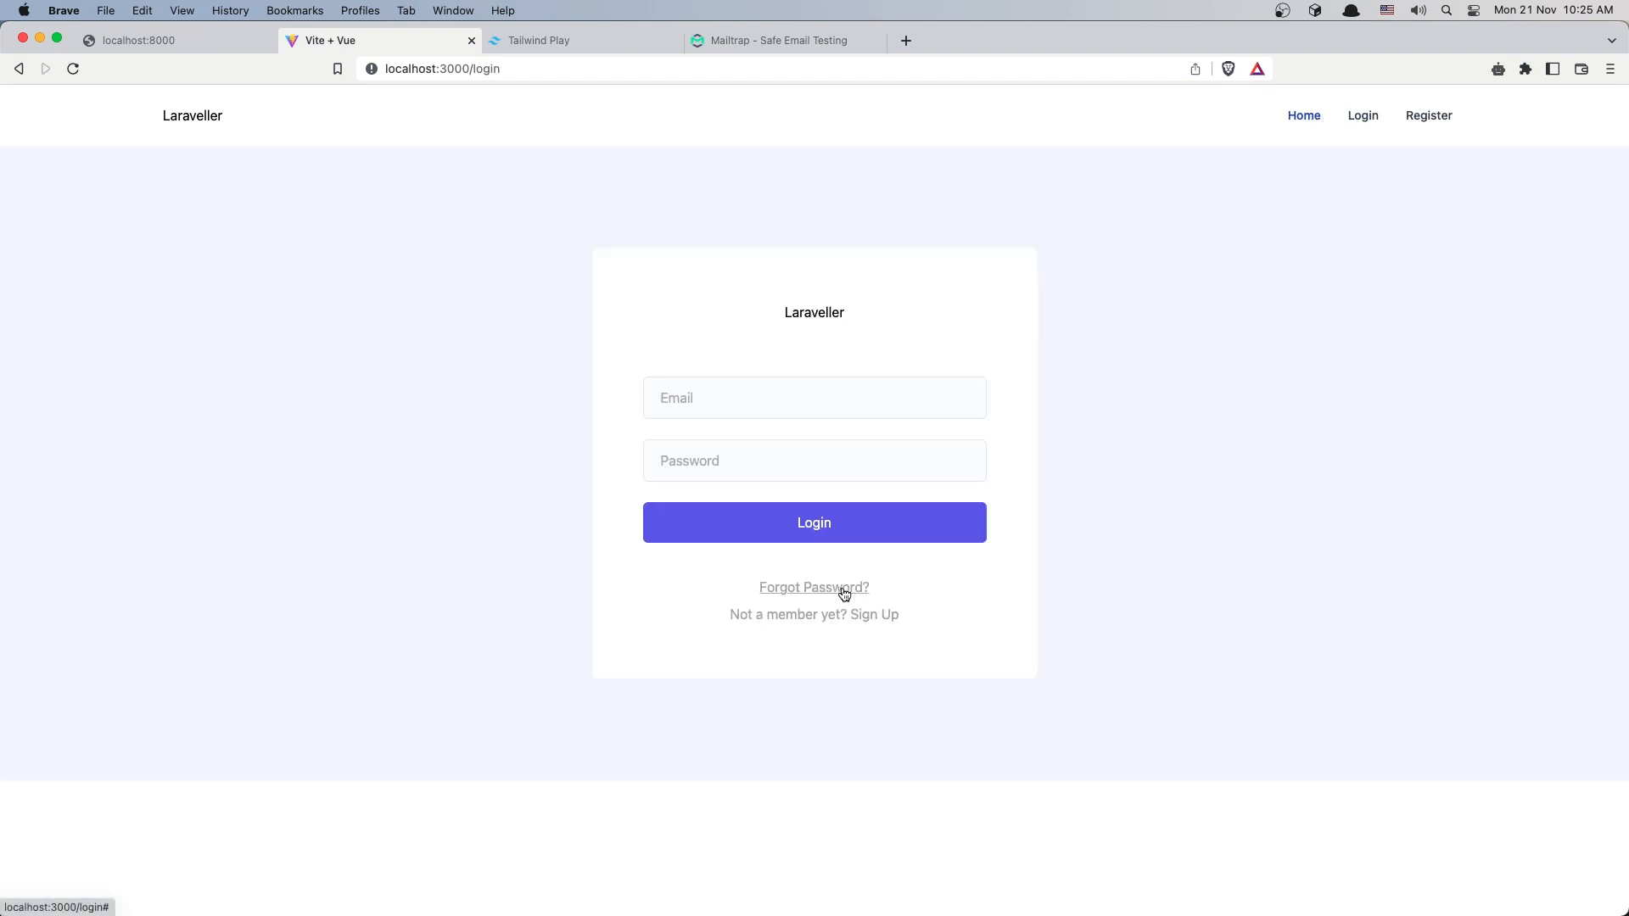
mouse_move(625, 580)
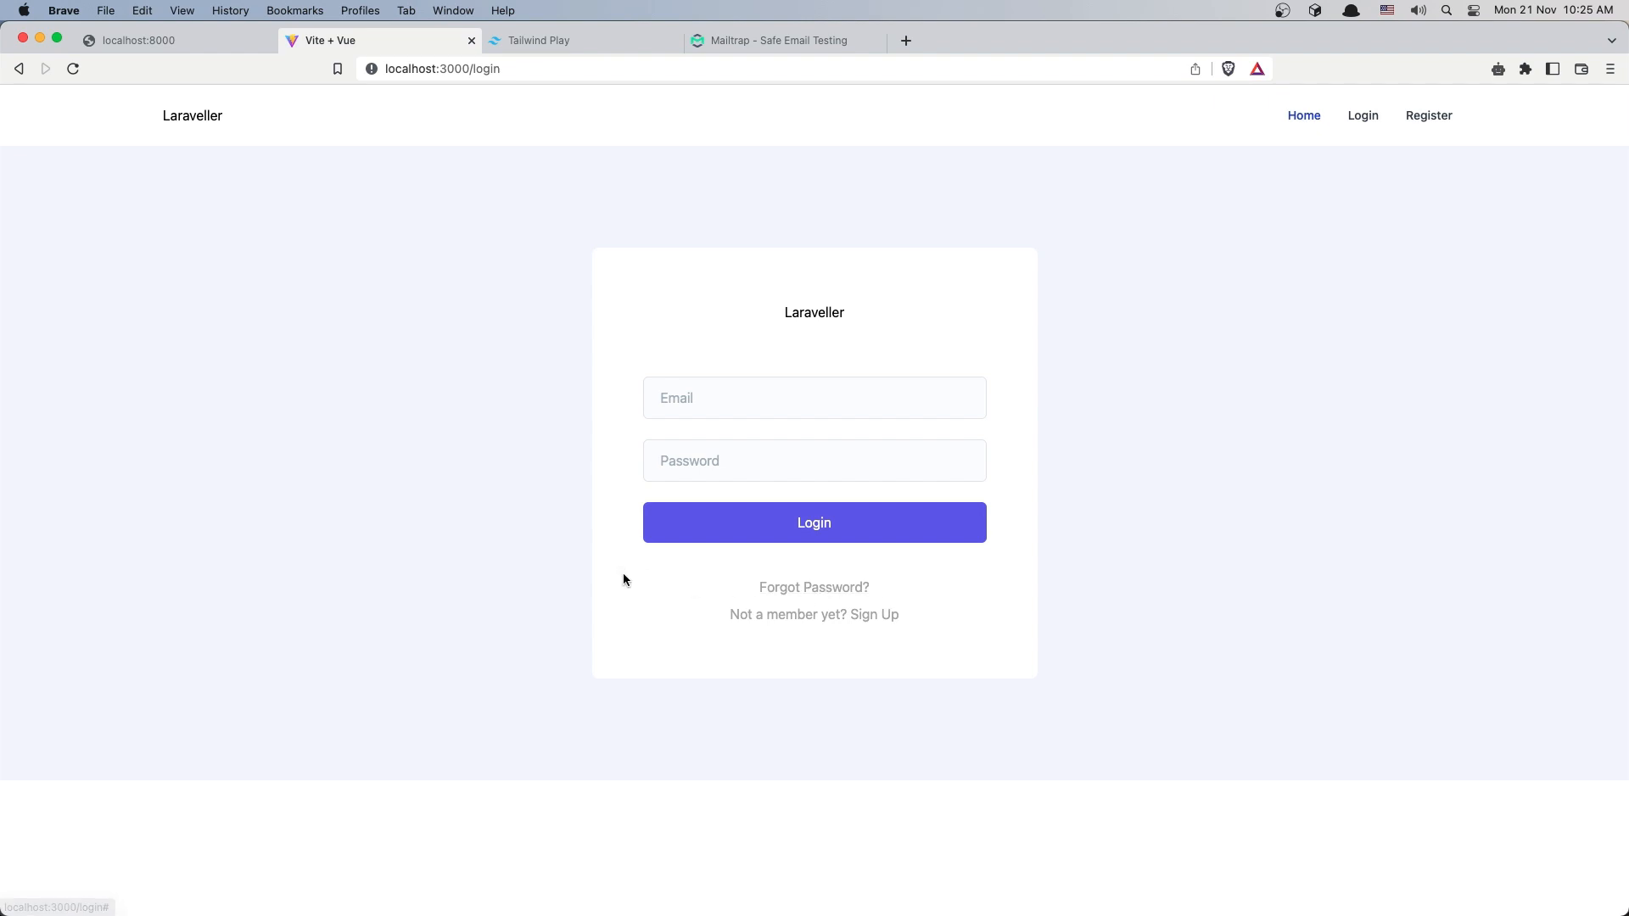
mouse_move(797, 595)
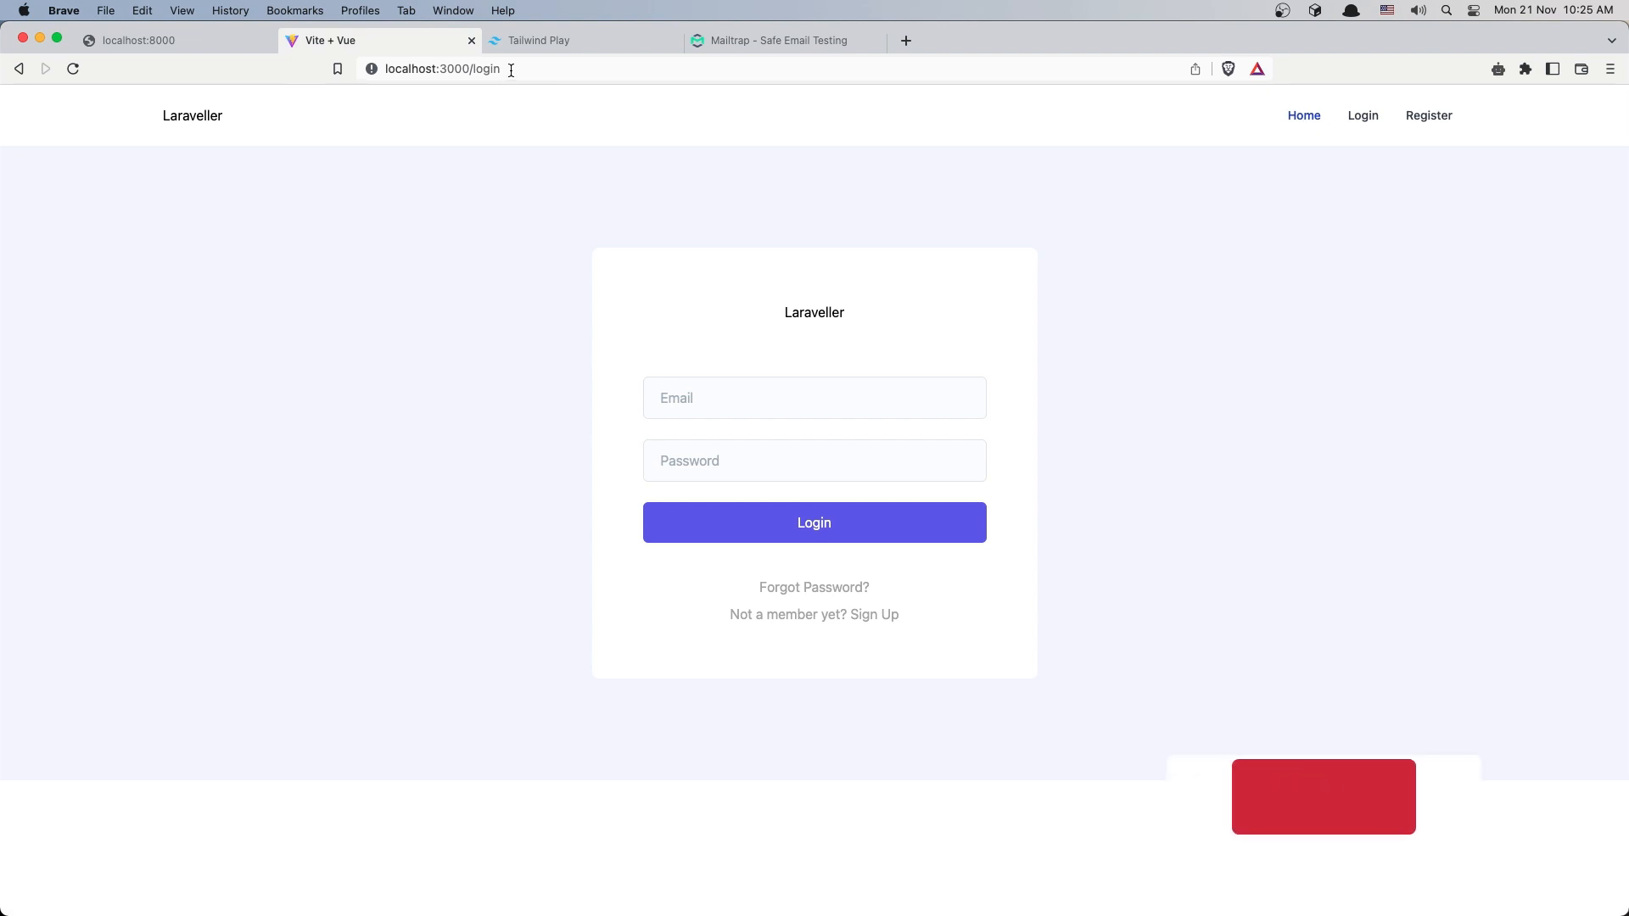
Step: Switch to the Tailwind Play tab showing the 'Forgot password' form mockup
click(539, 39)
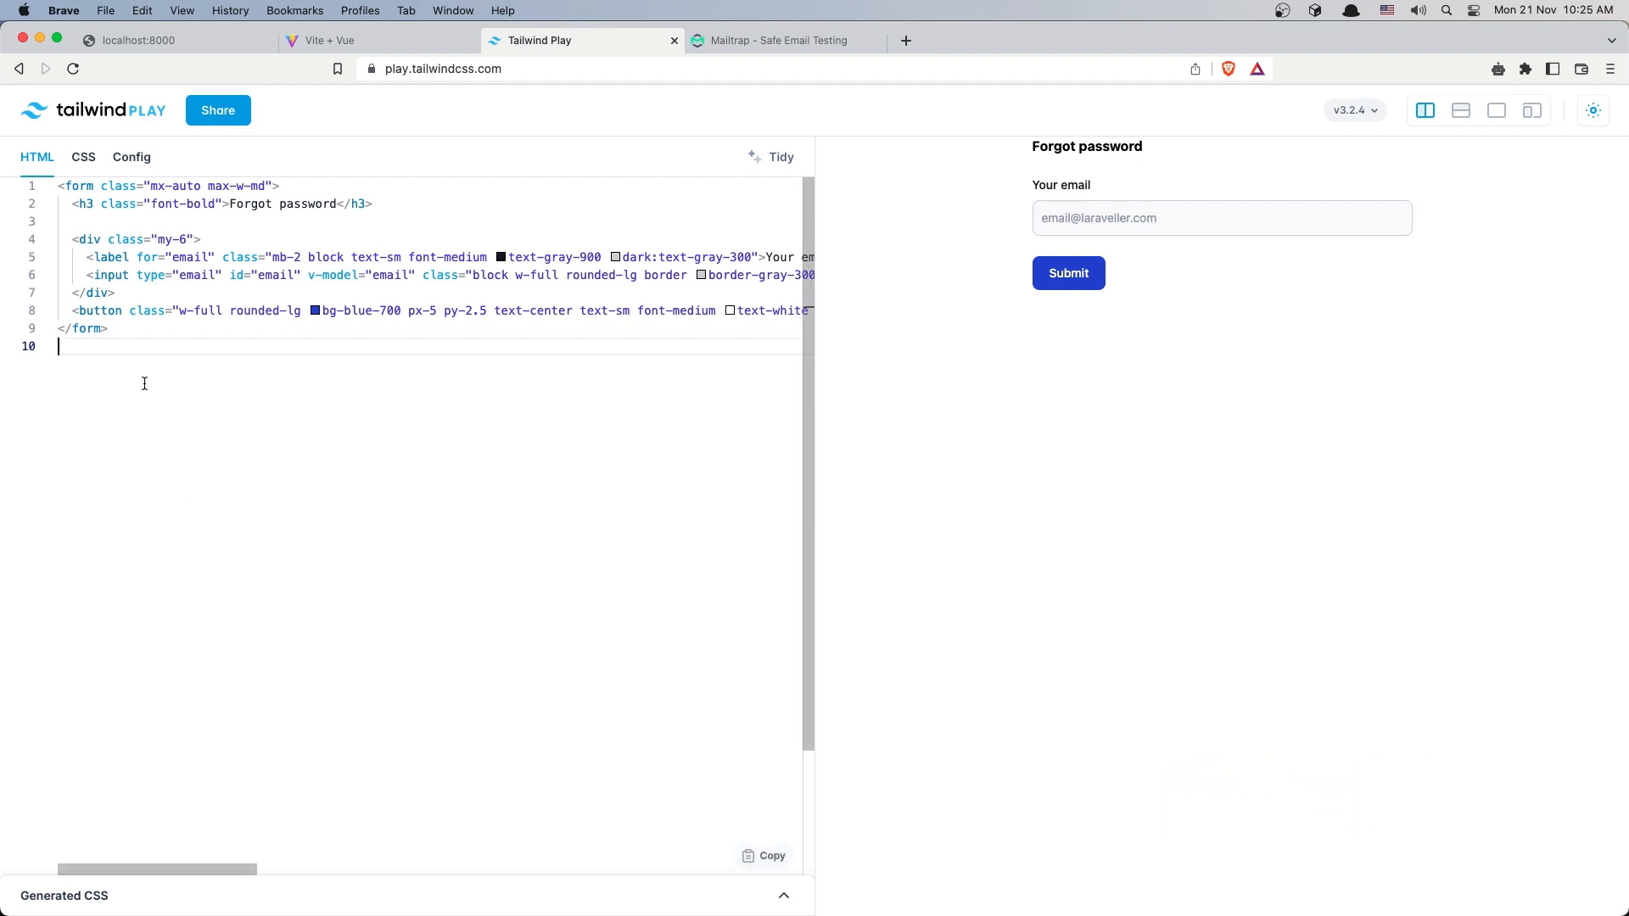
mouse_move(445, 176)
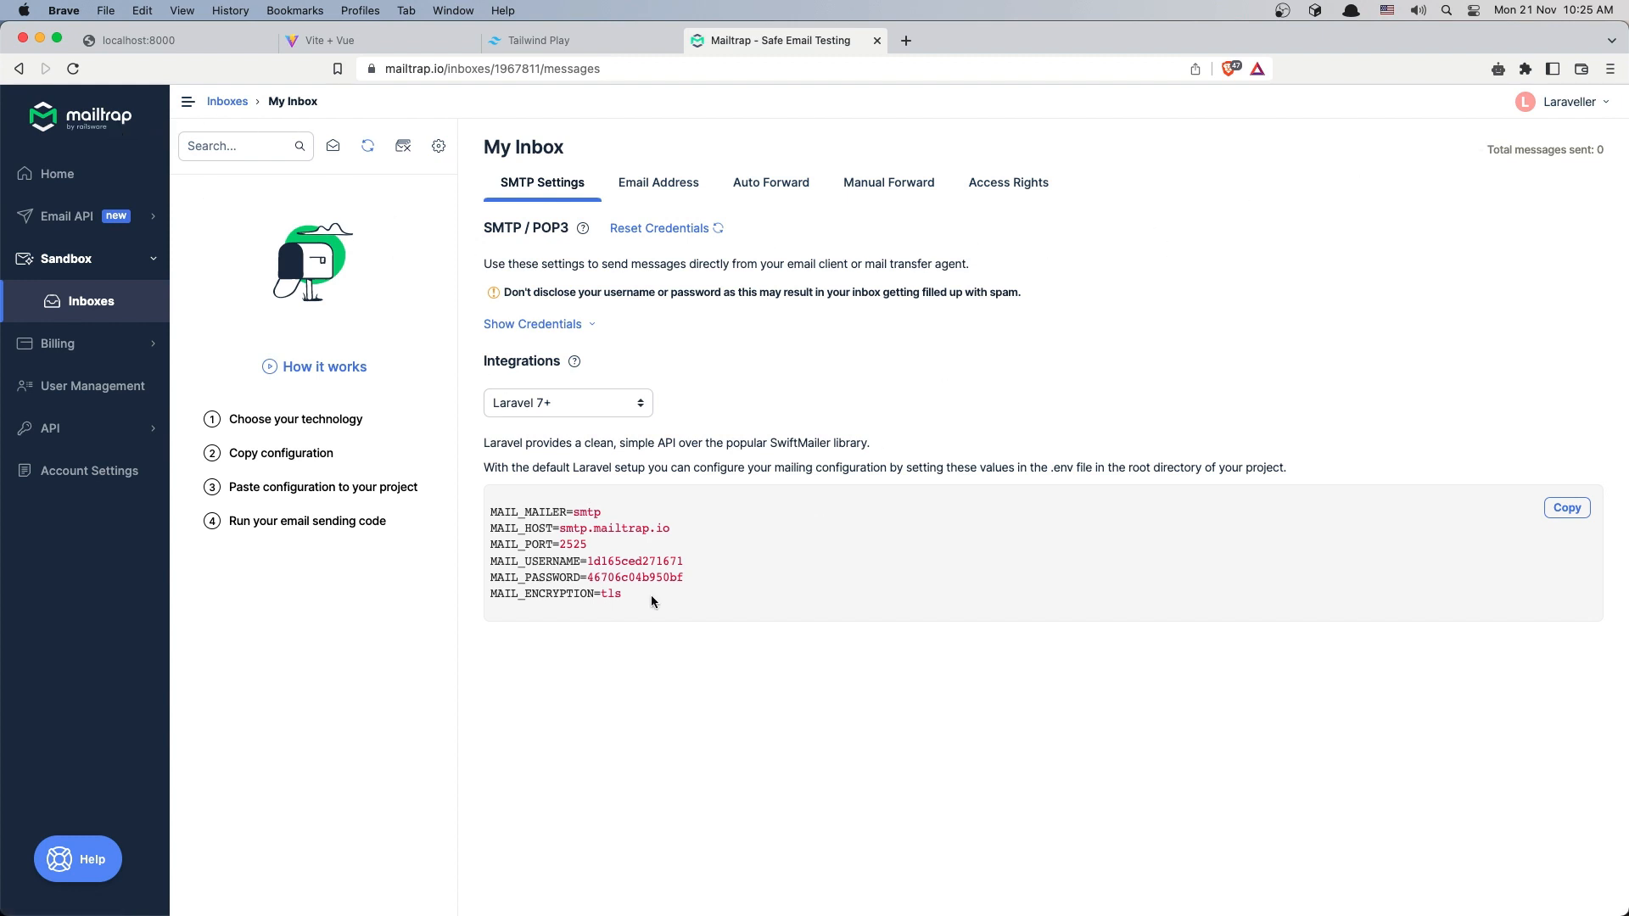
mouse_move(400, 83)
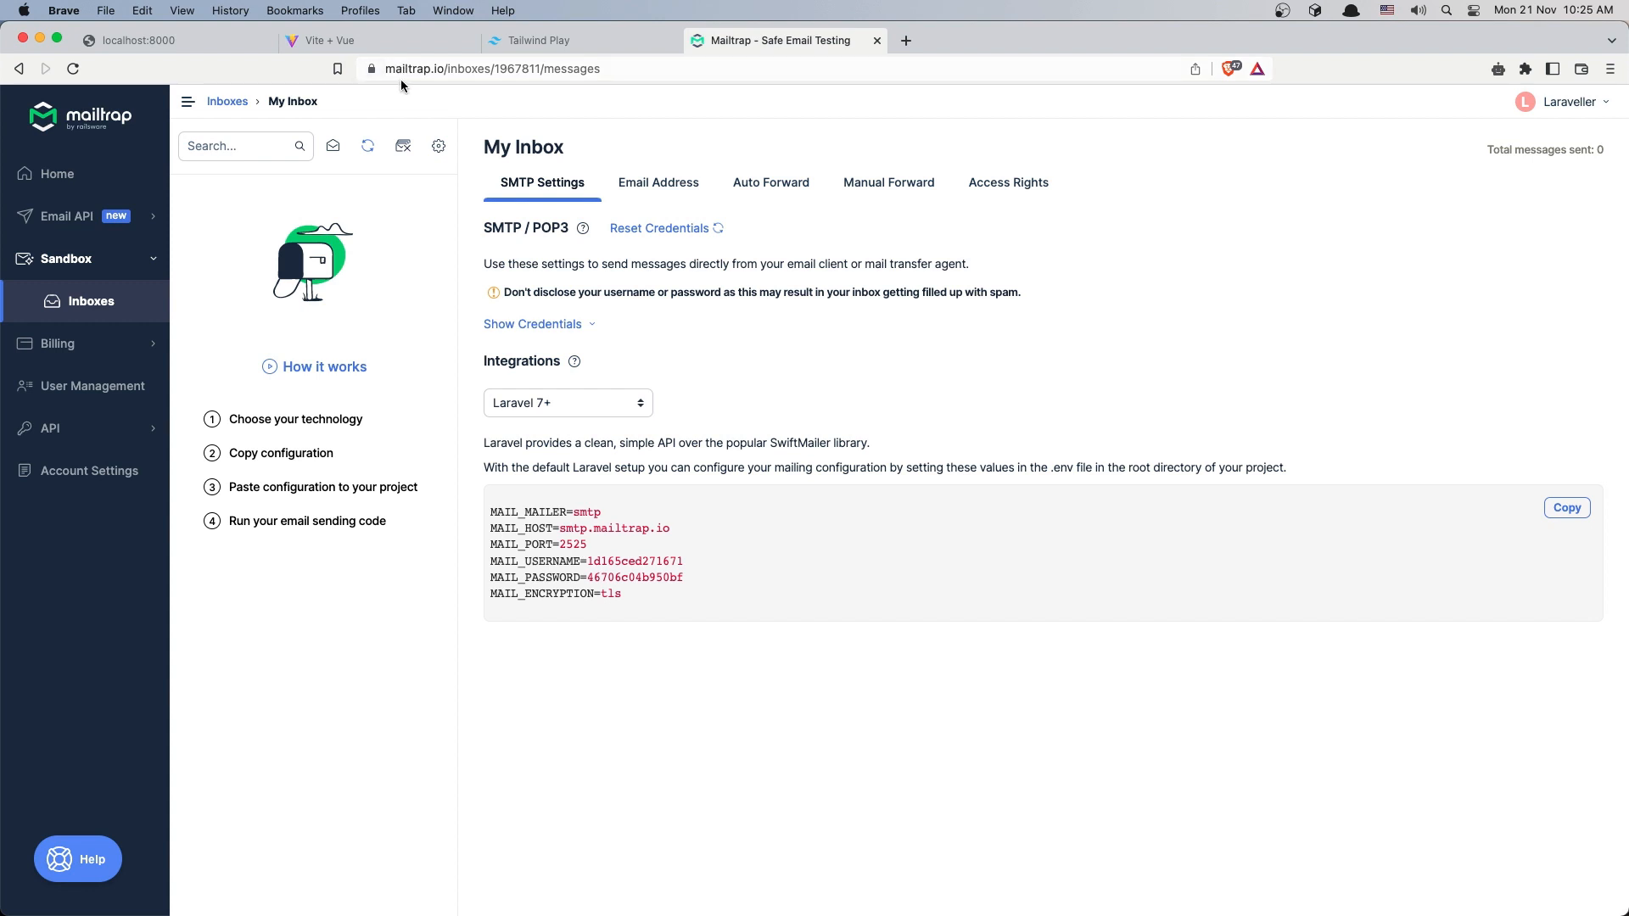
mouse_move(661, 614)
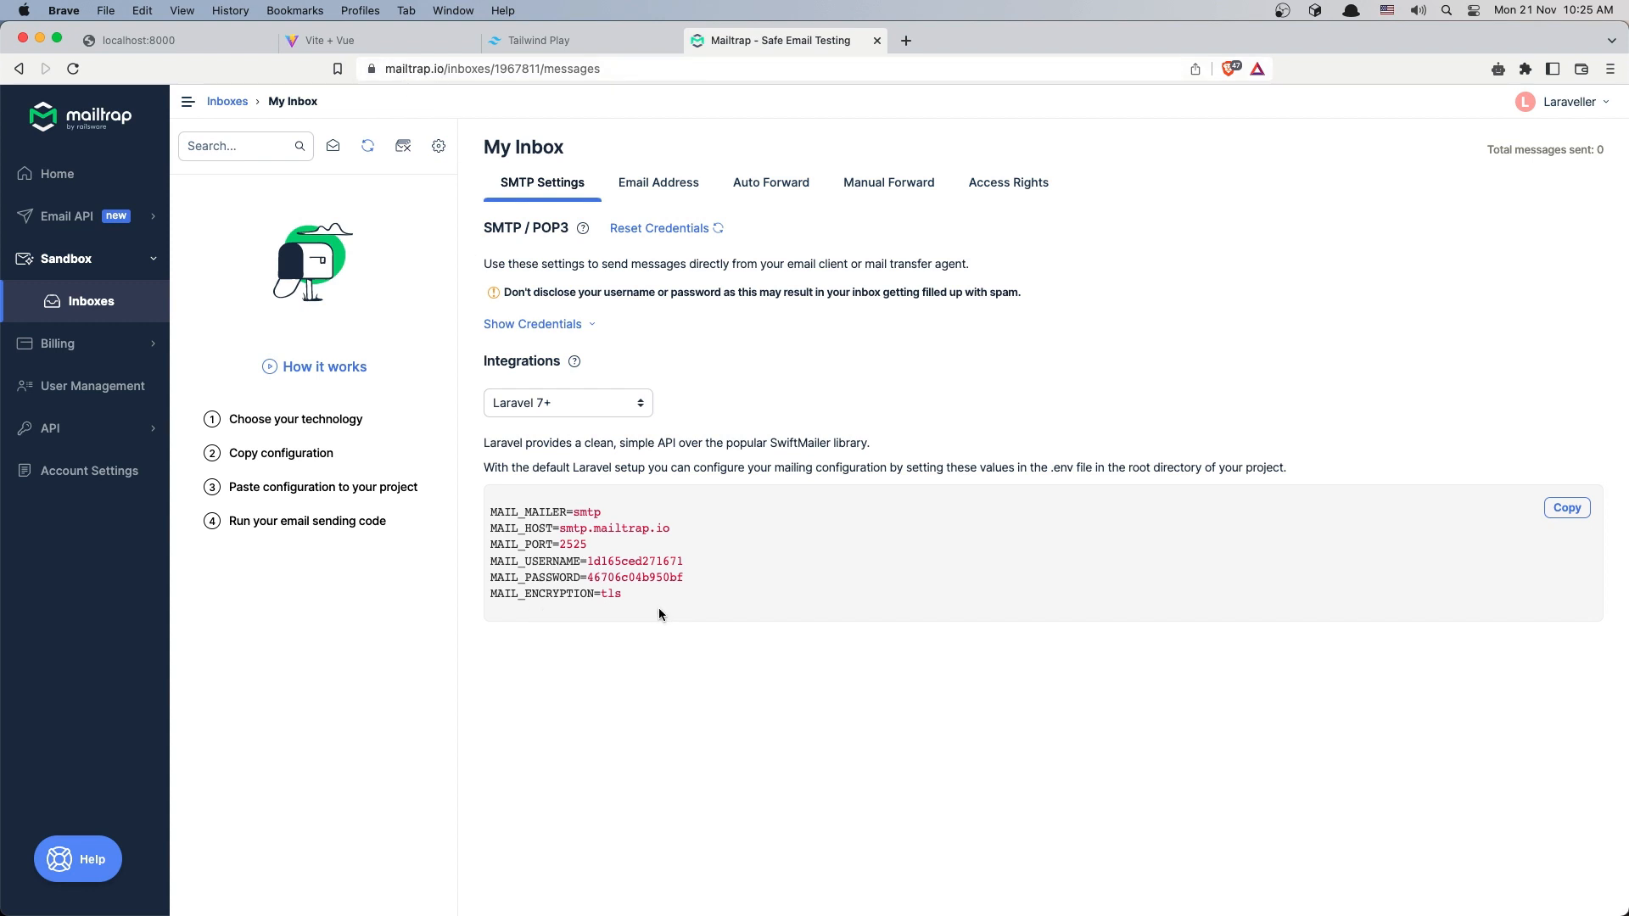
mouse_move(555, 400)
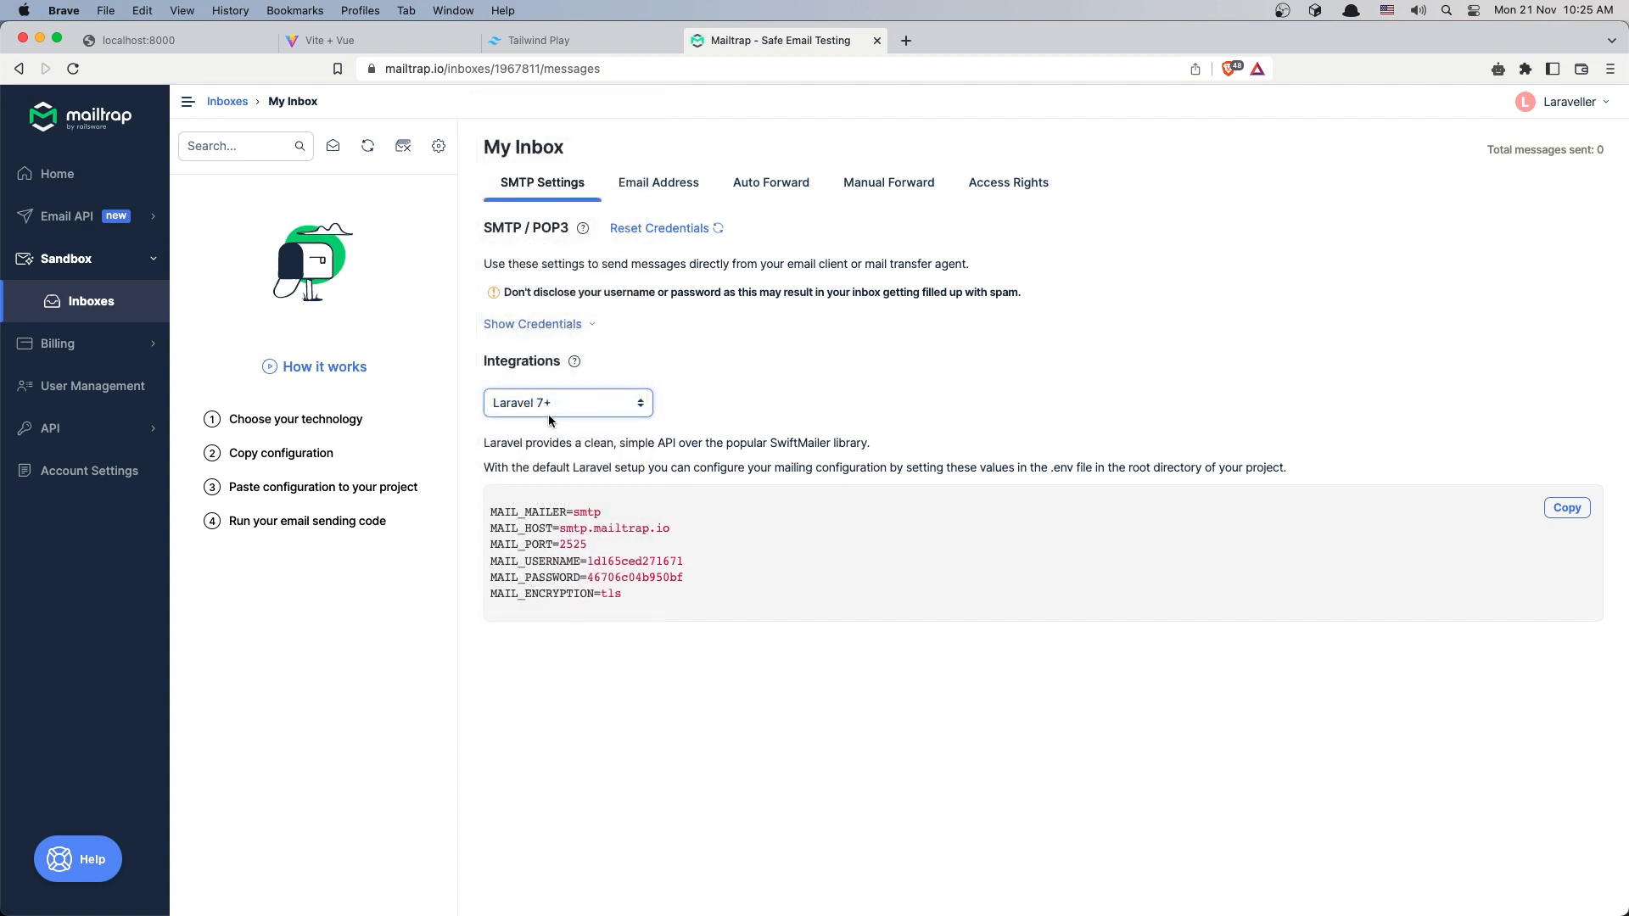
mouse_move(1602, 505)
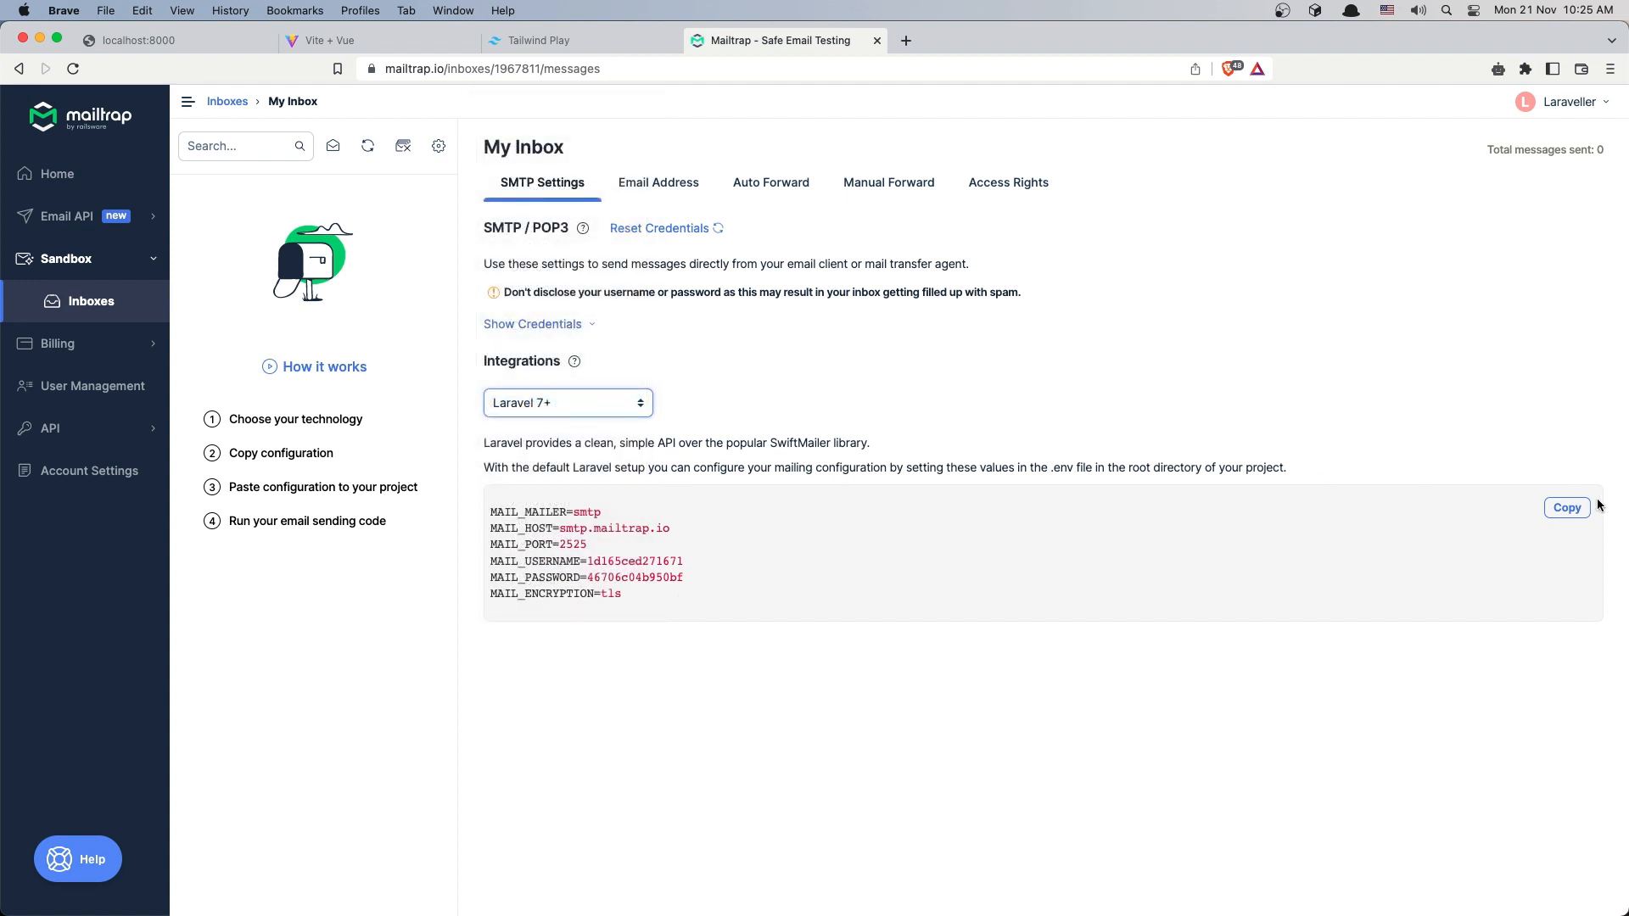
Step: Copy Mailtrap's Laravel 7+ SMTP settings from My Inbox
click(1567, 508)
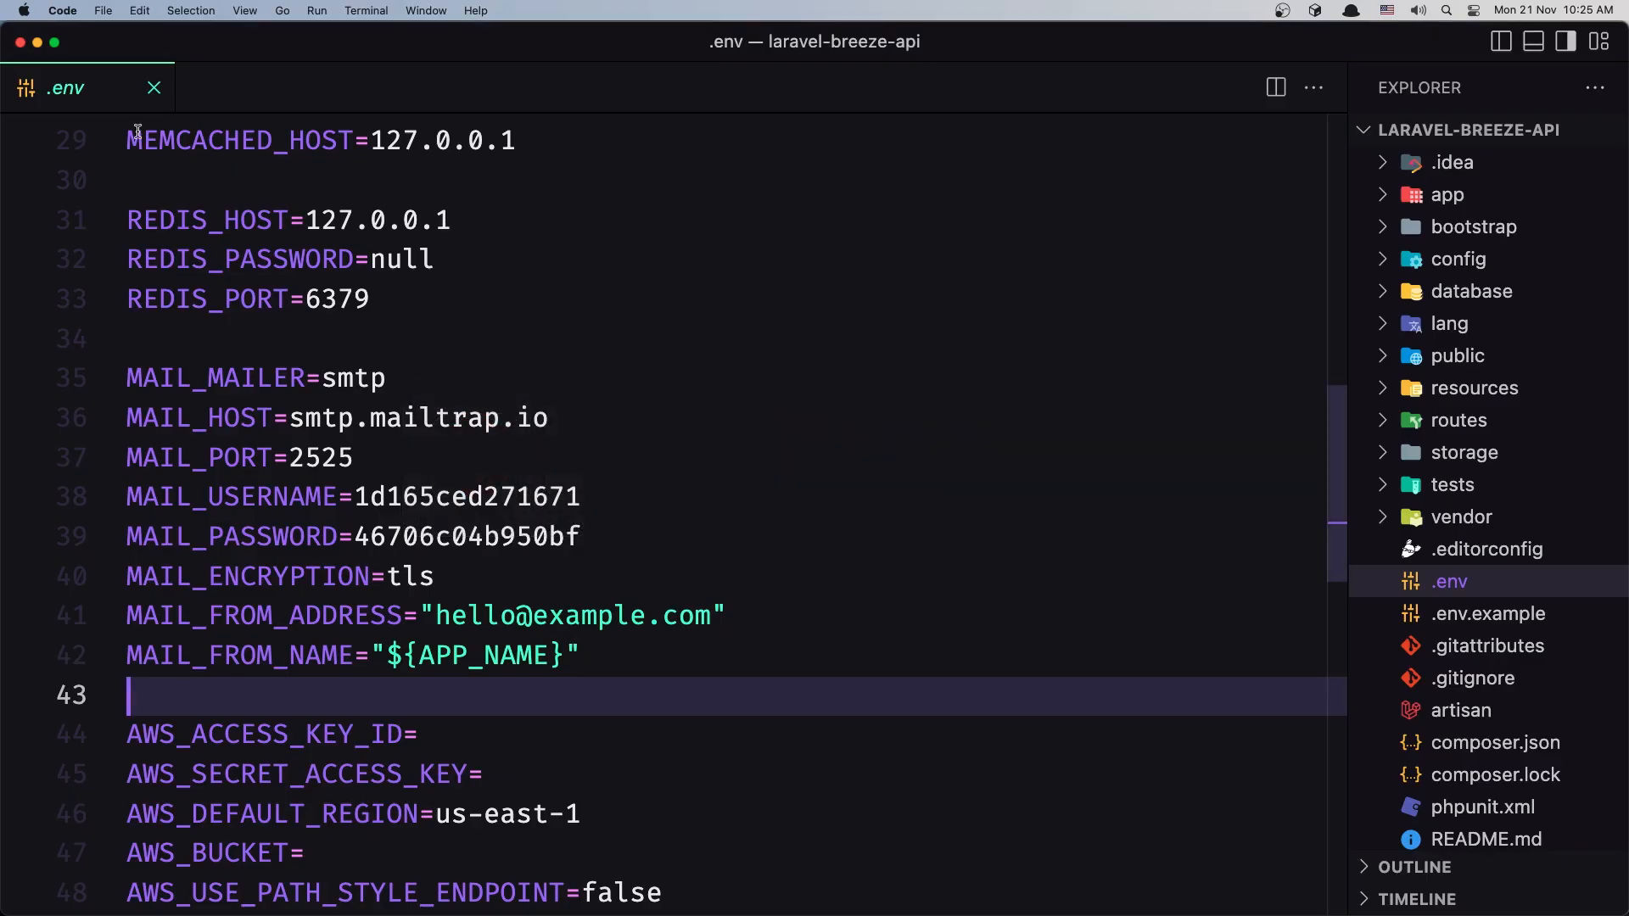
mouse_move(445, 579)
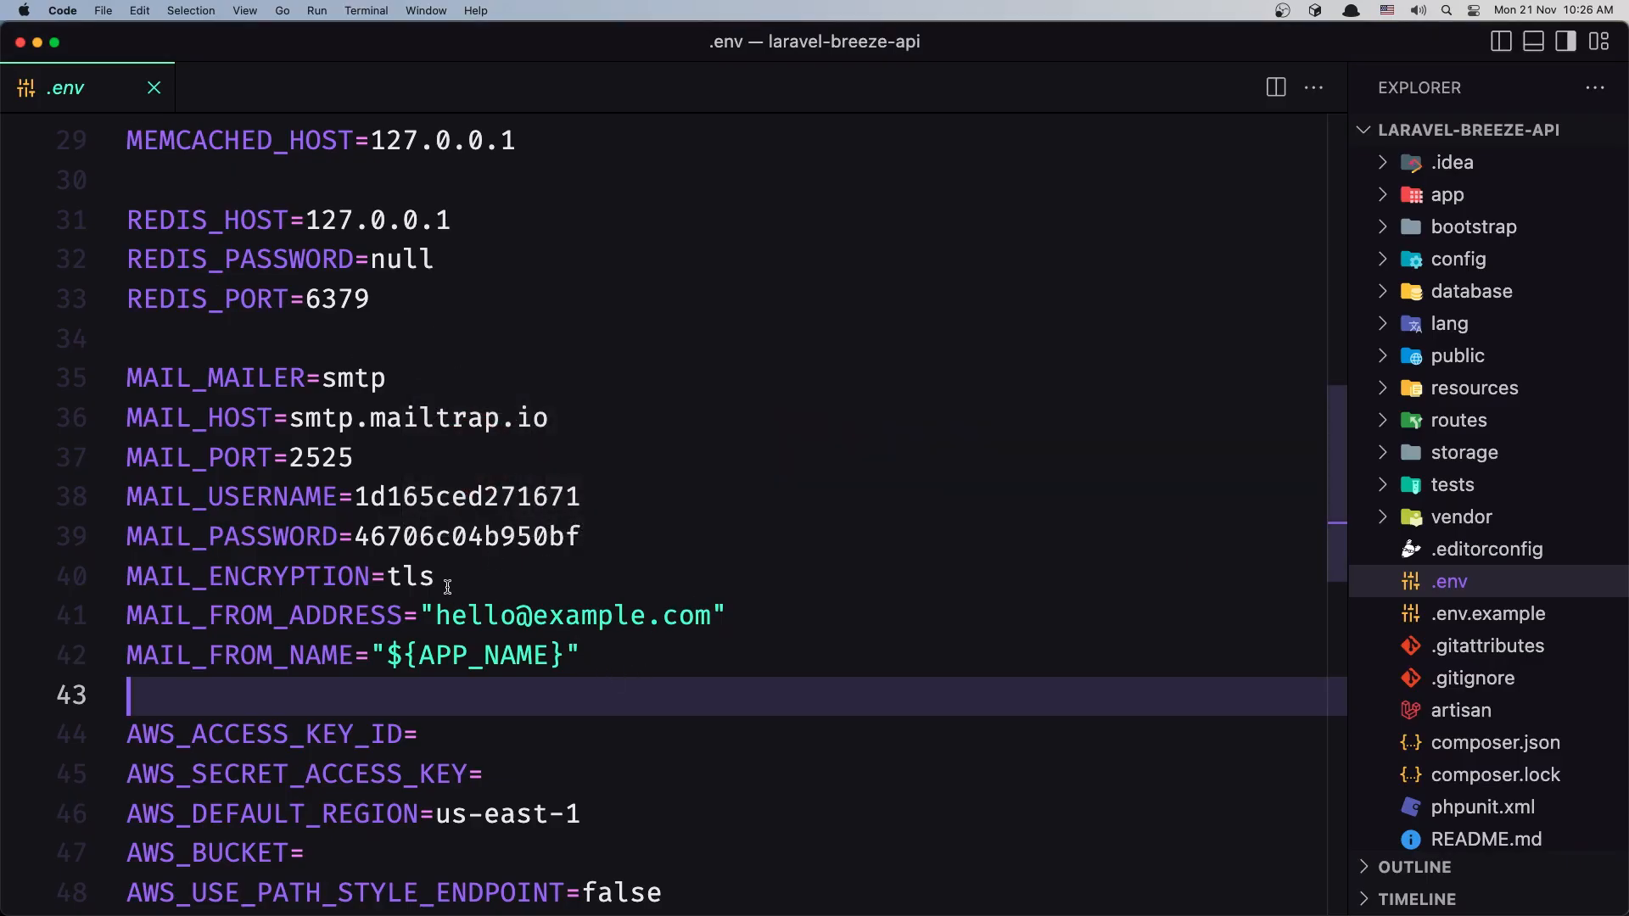
Step: Select the Mailtrap MAIL_* lines in .env, then close the file
drag(126, 417, 433, 577)
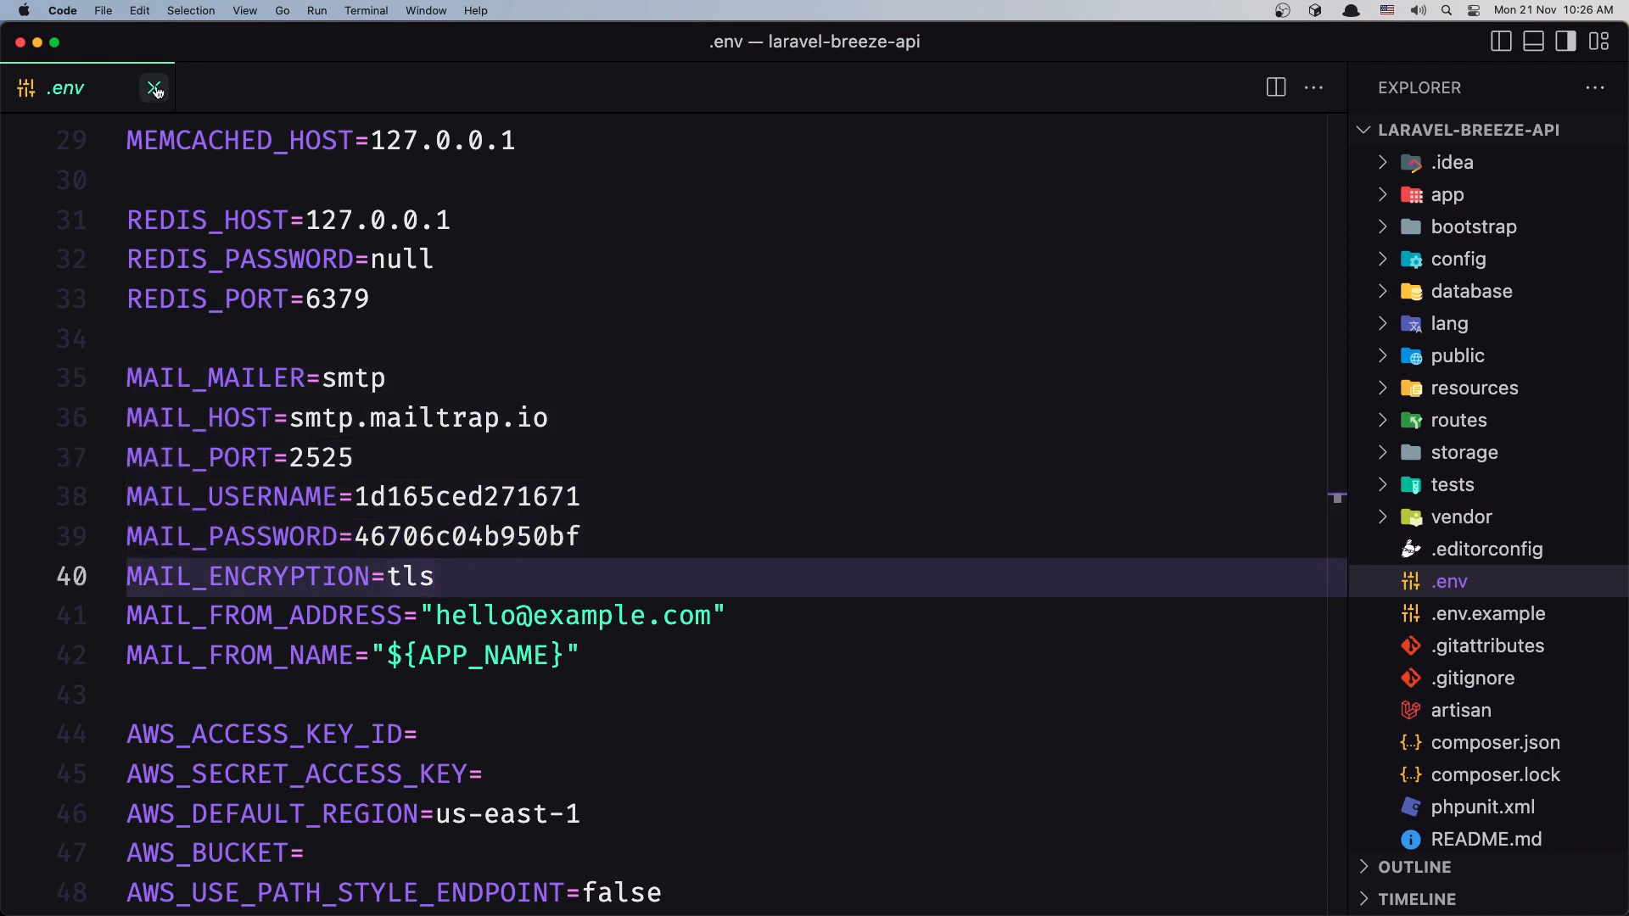
click(155, 87)
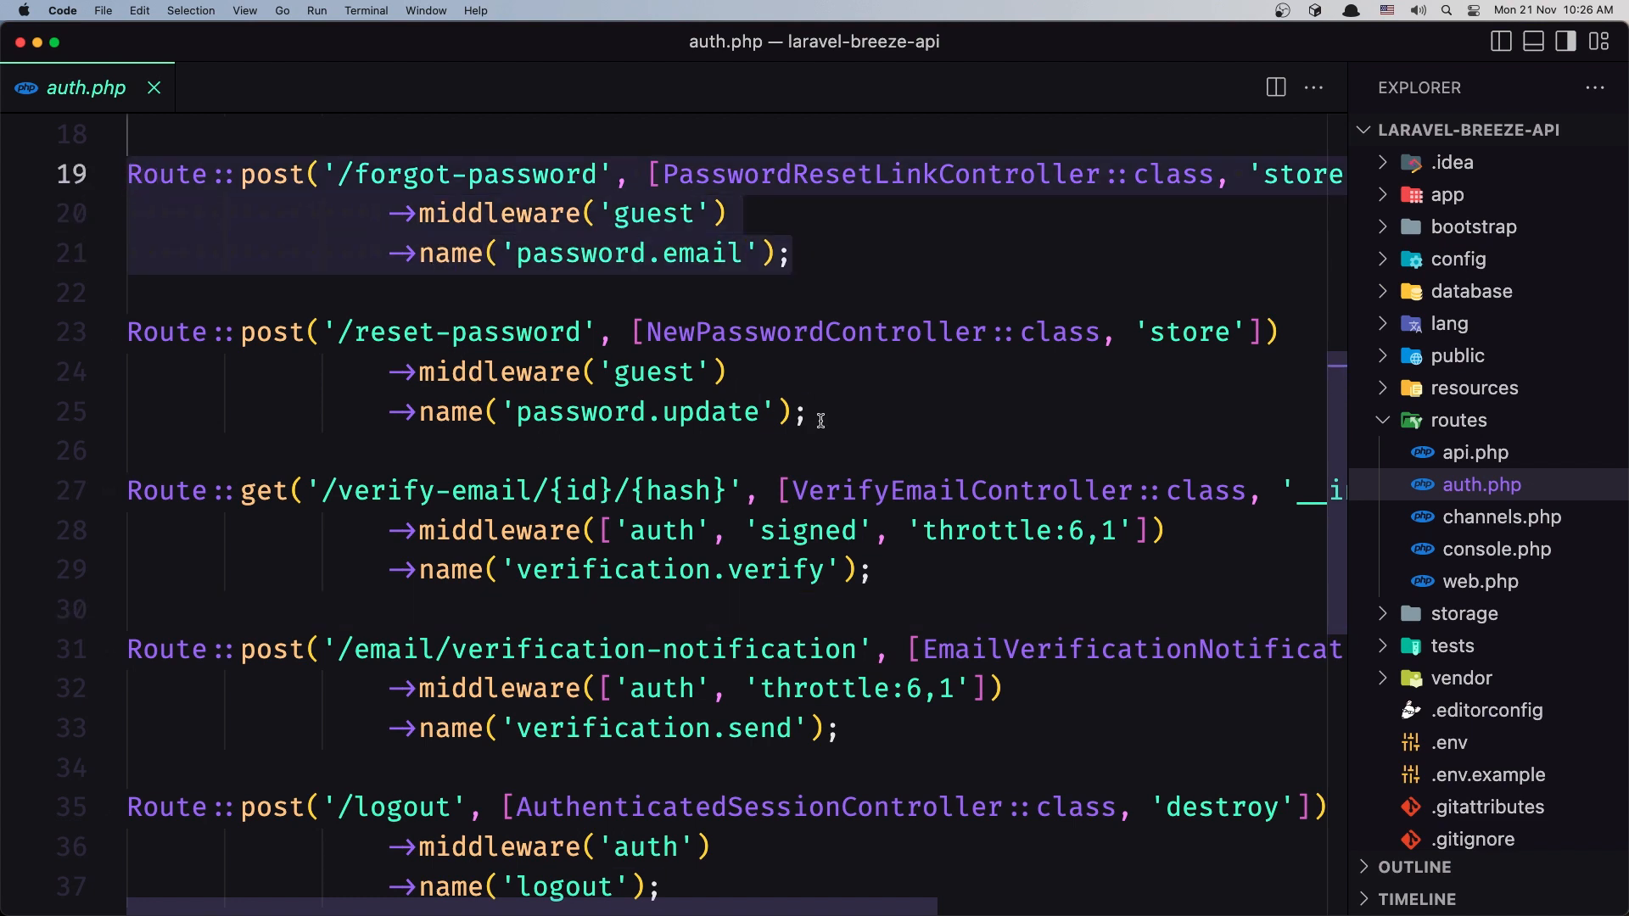
mouse_move(229, 191)
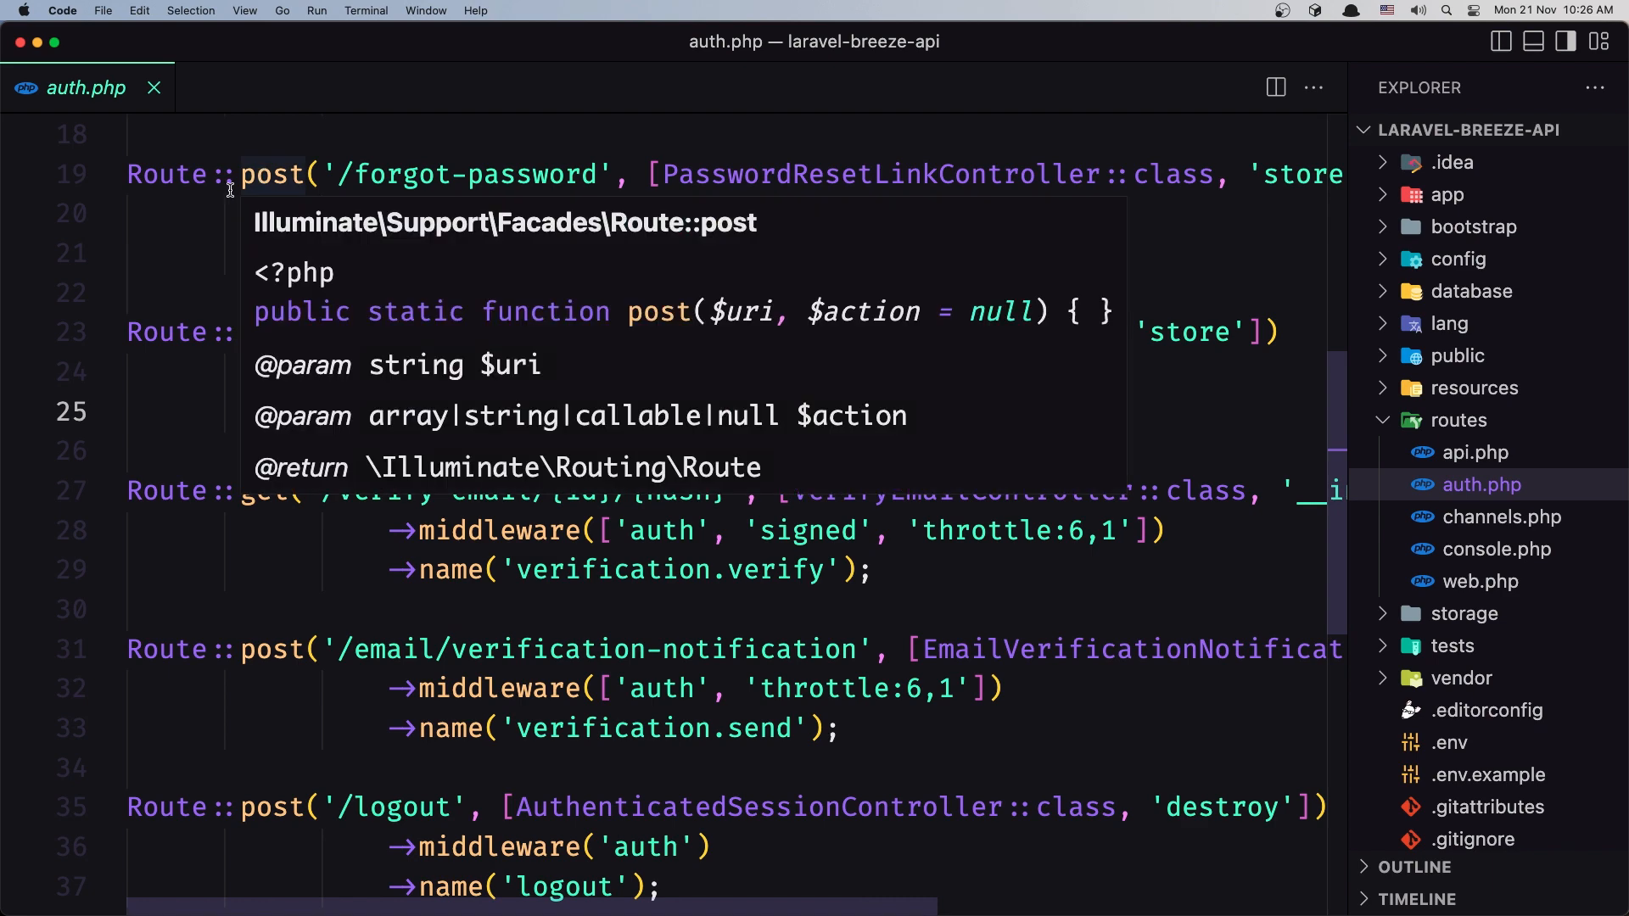
mouse_move(478, 174)
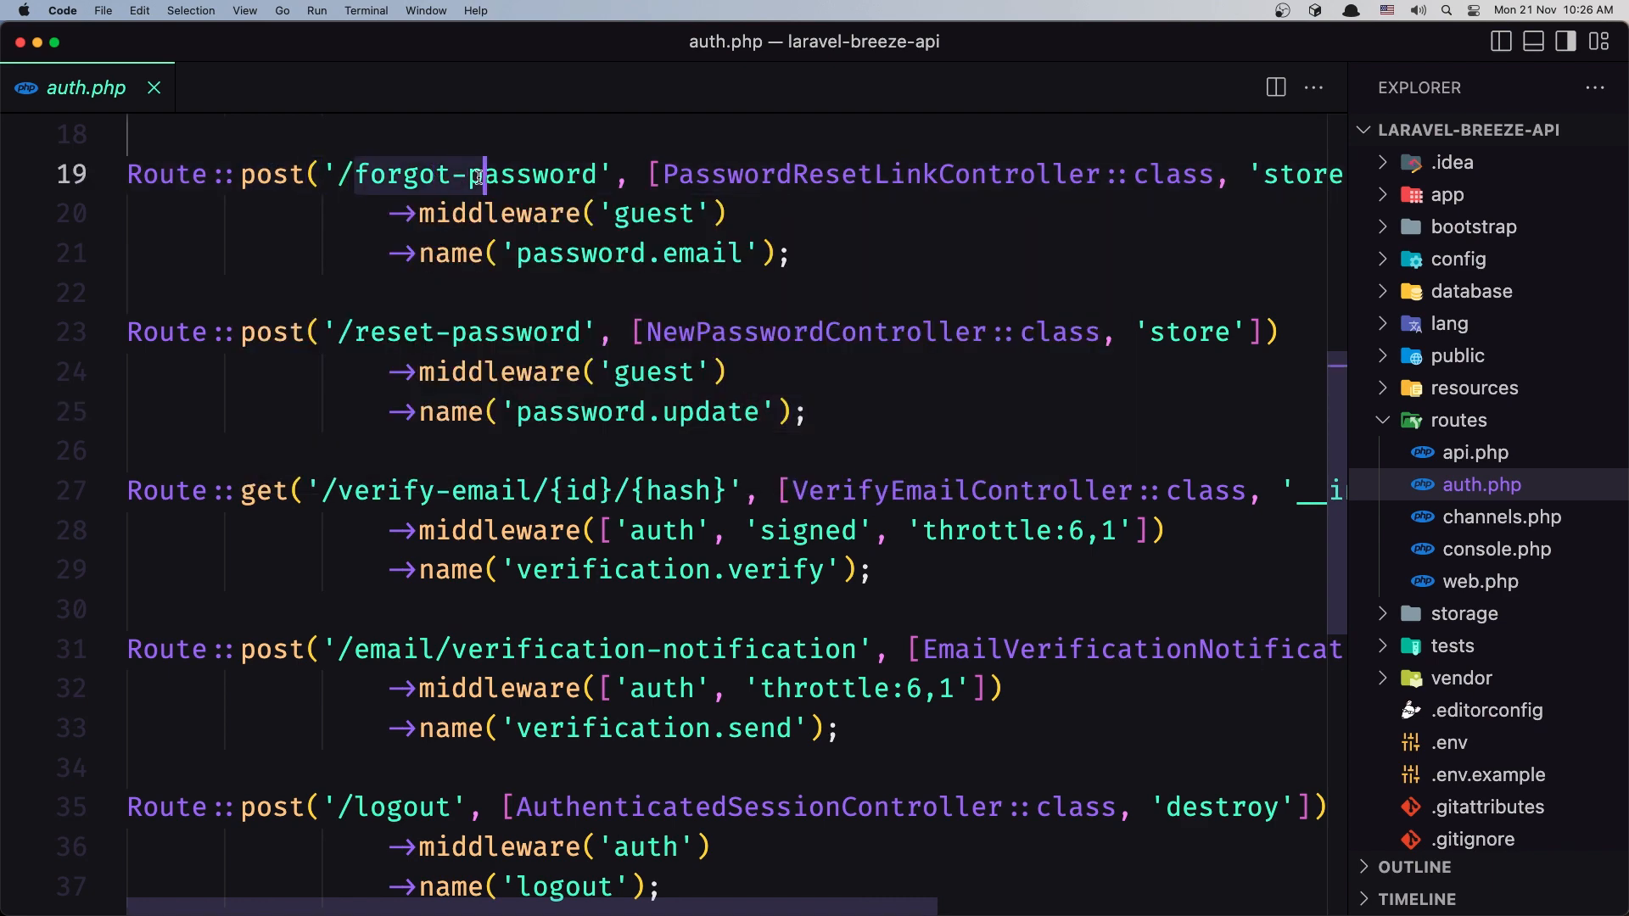
Step: Peek PasswordResetLinkController definitions from the forgot-password route in auth.php
click(732, 214)
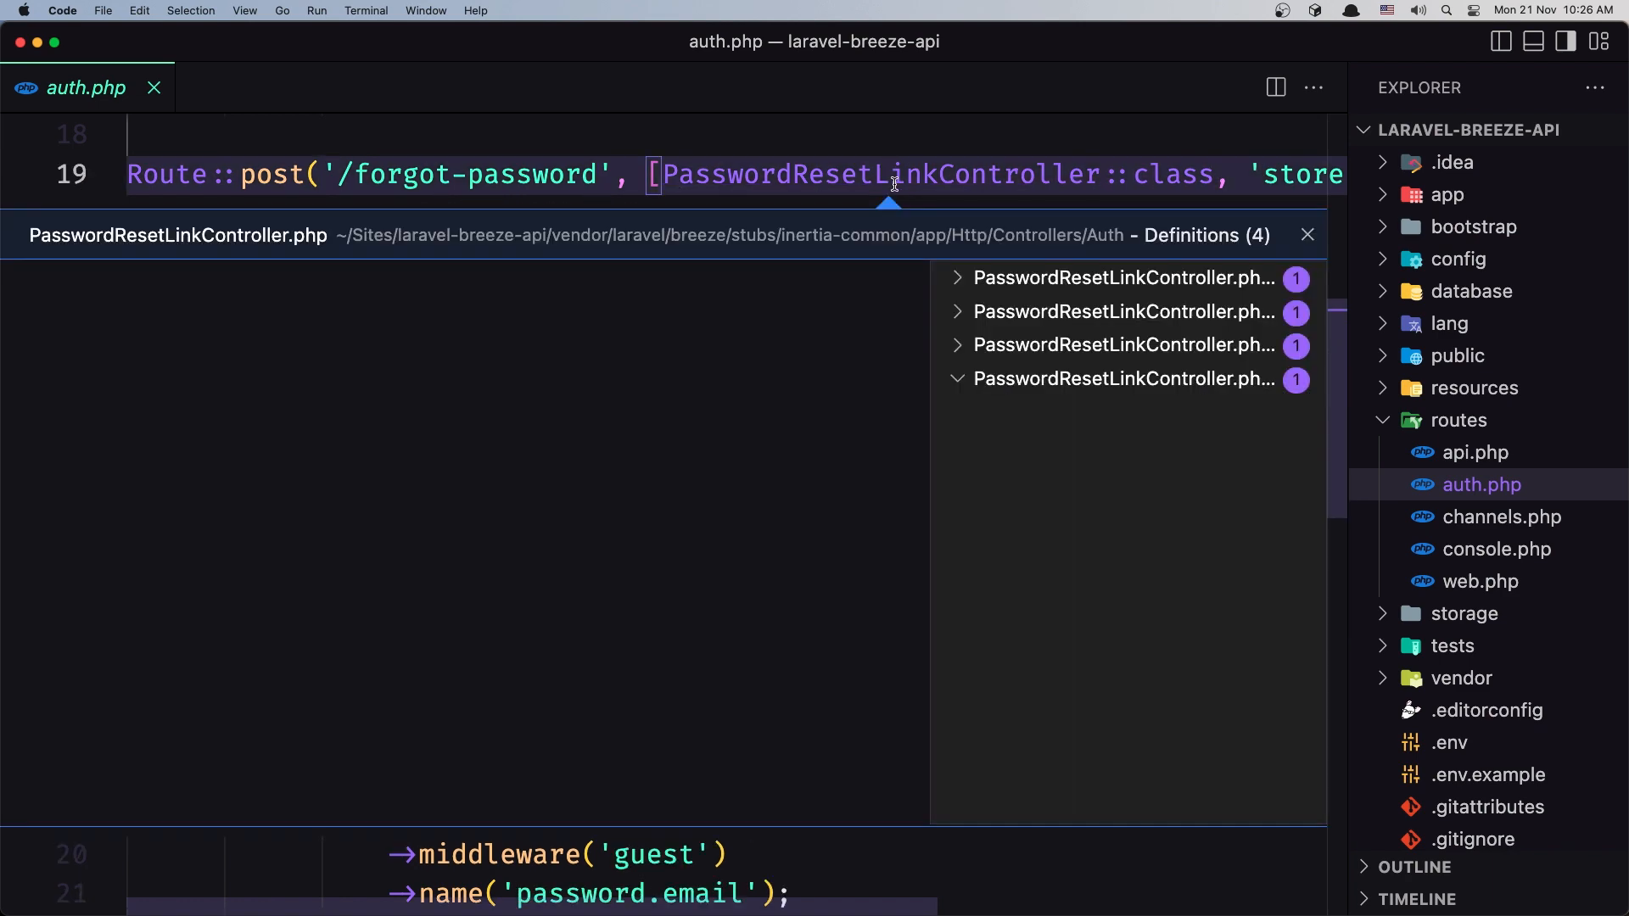
Step: Open PasswordResetLinkController.php and scroll through its store() method
click(1124, 277)
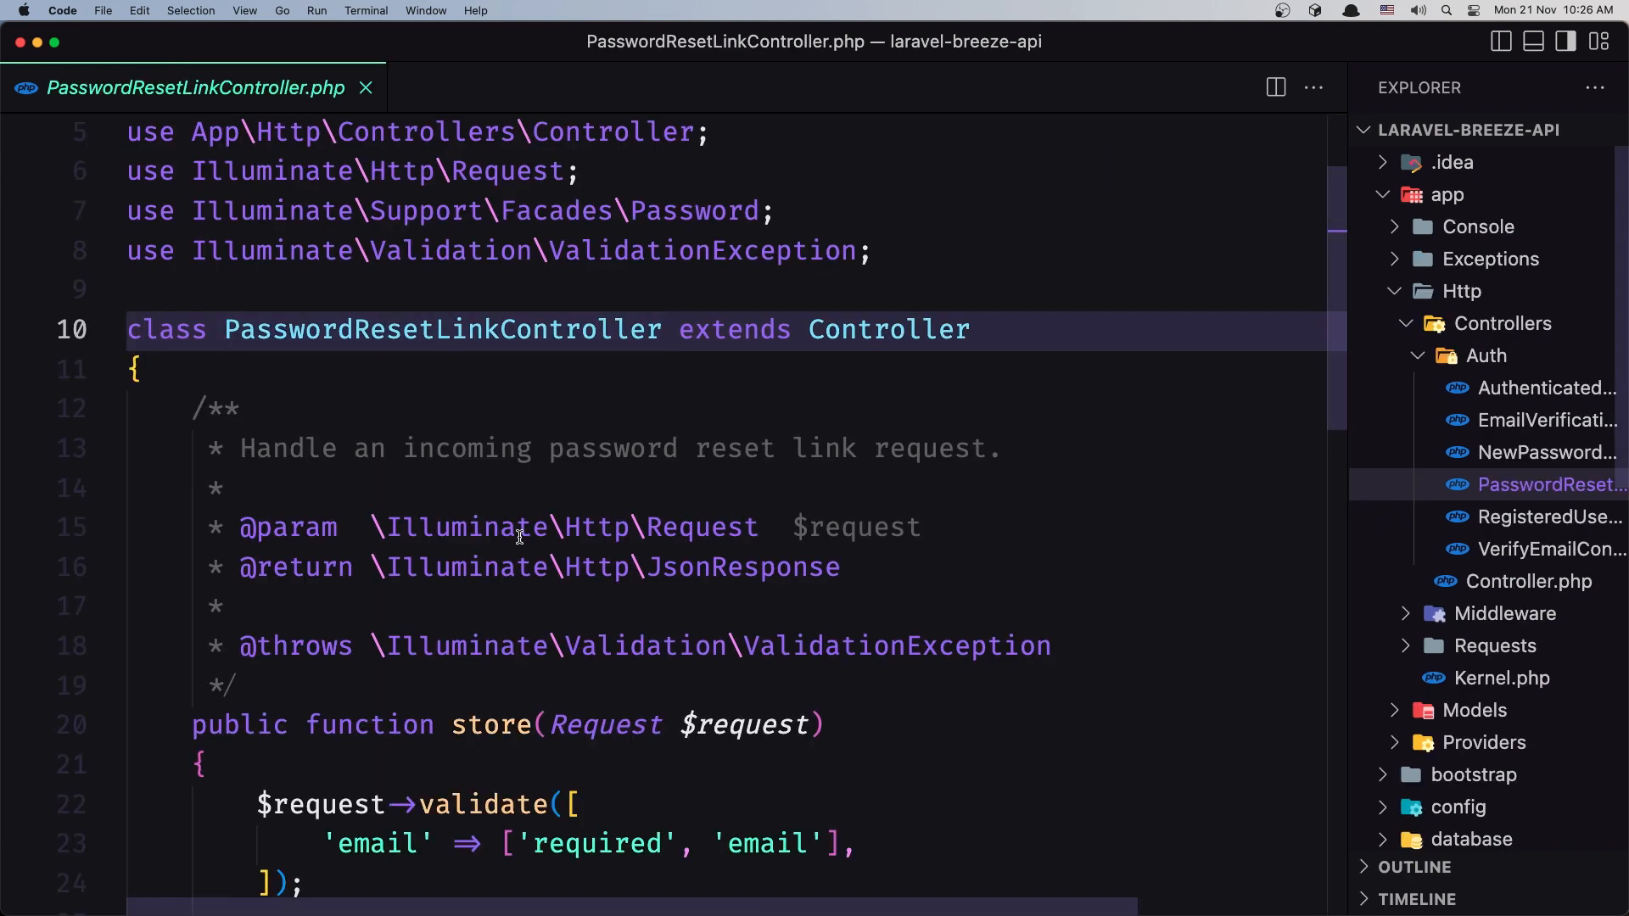
scroll(down, 3)
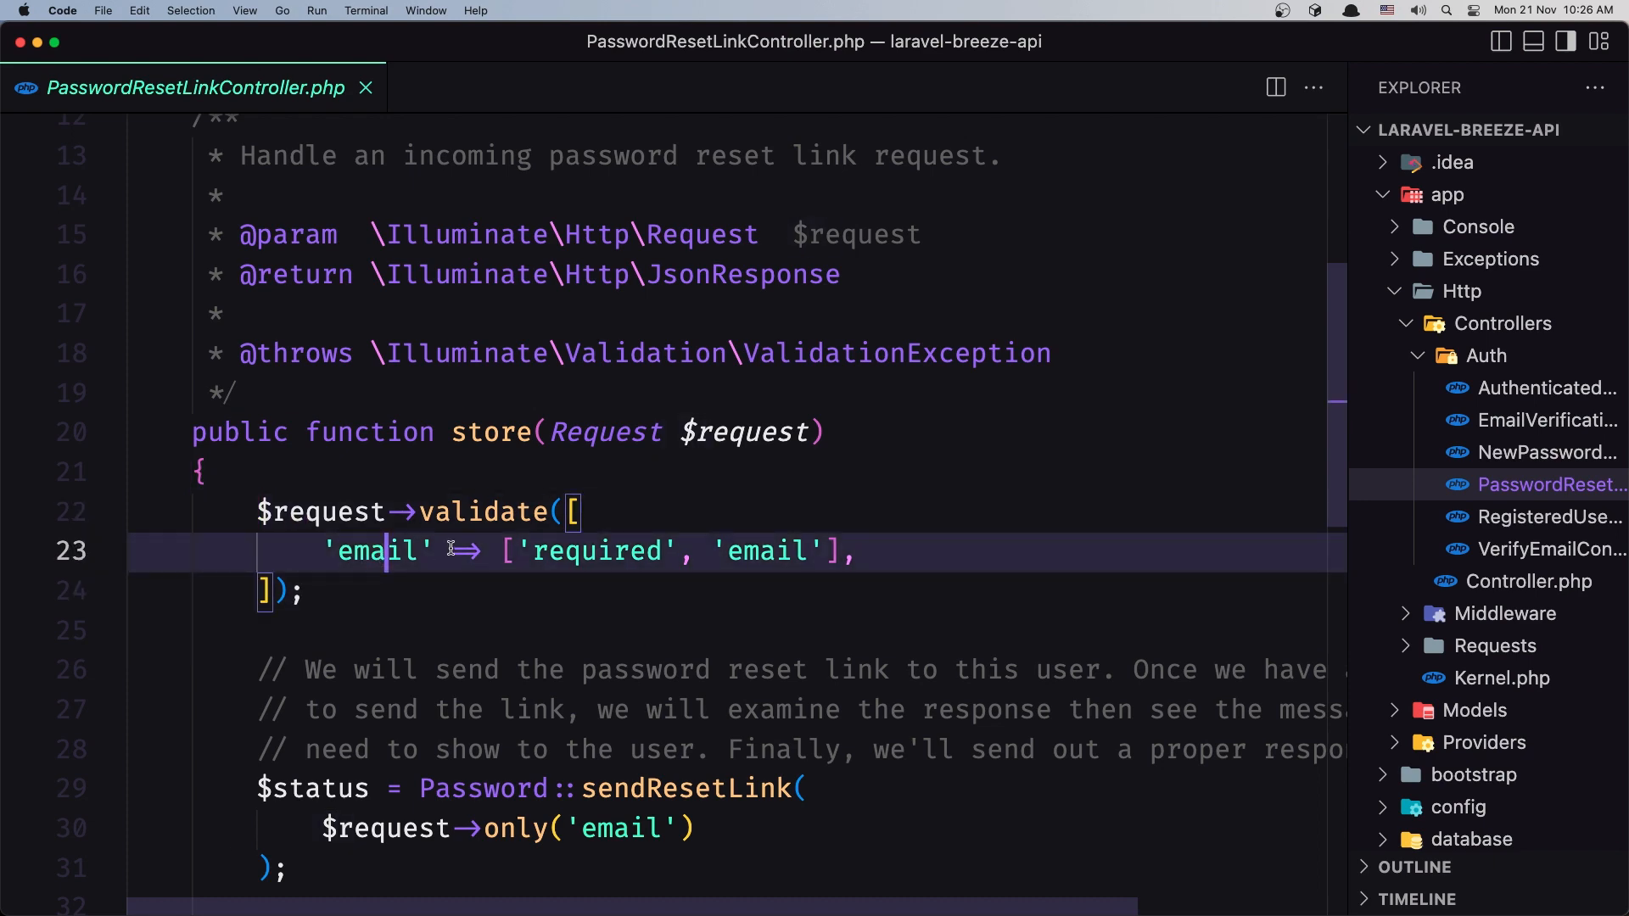
scroll(down, 3)
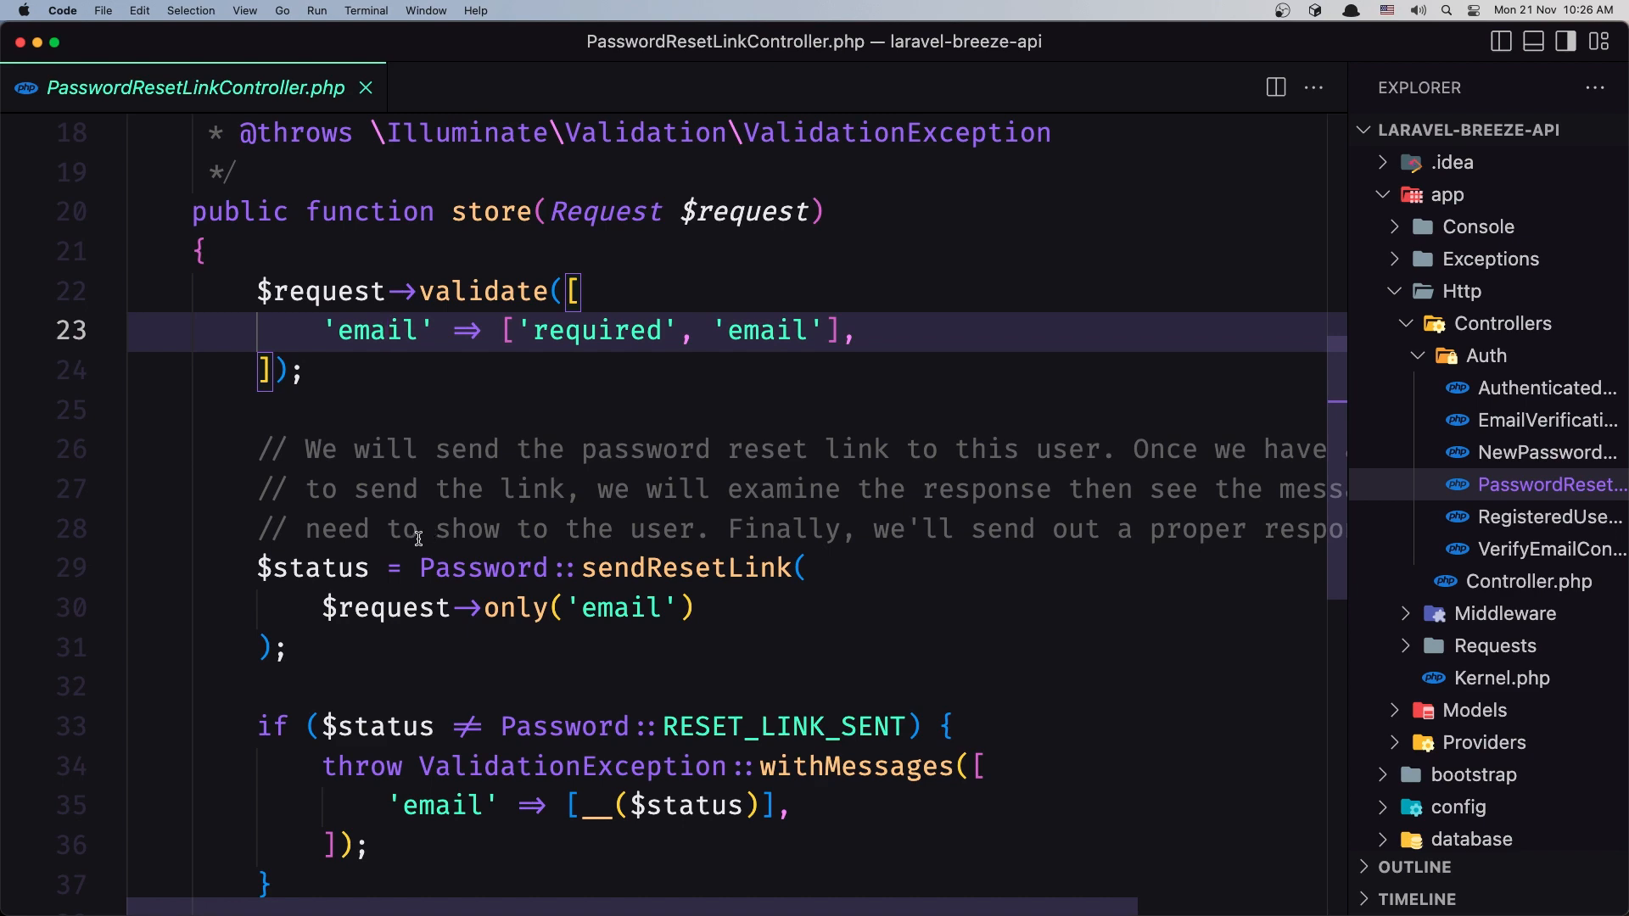
scroll(down, 3)
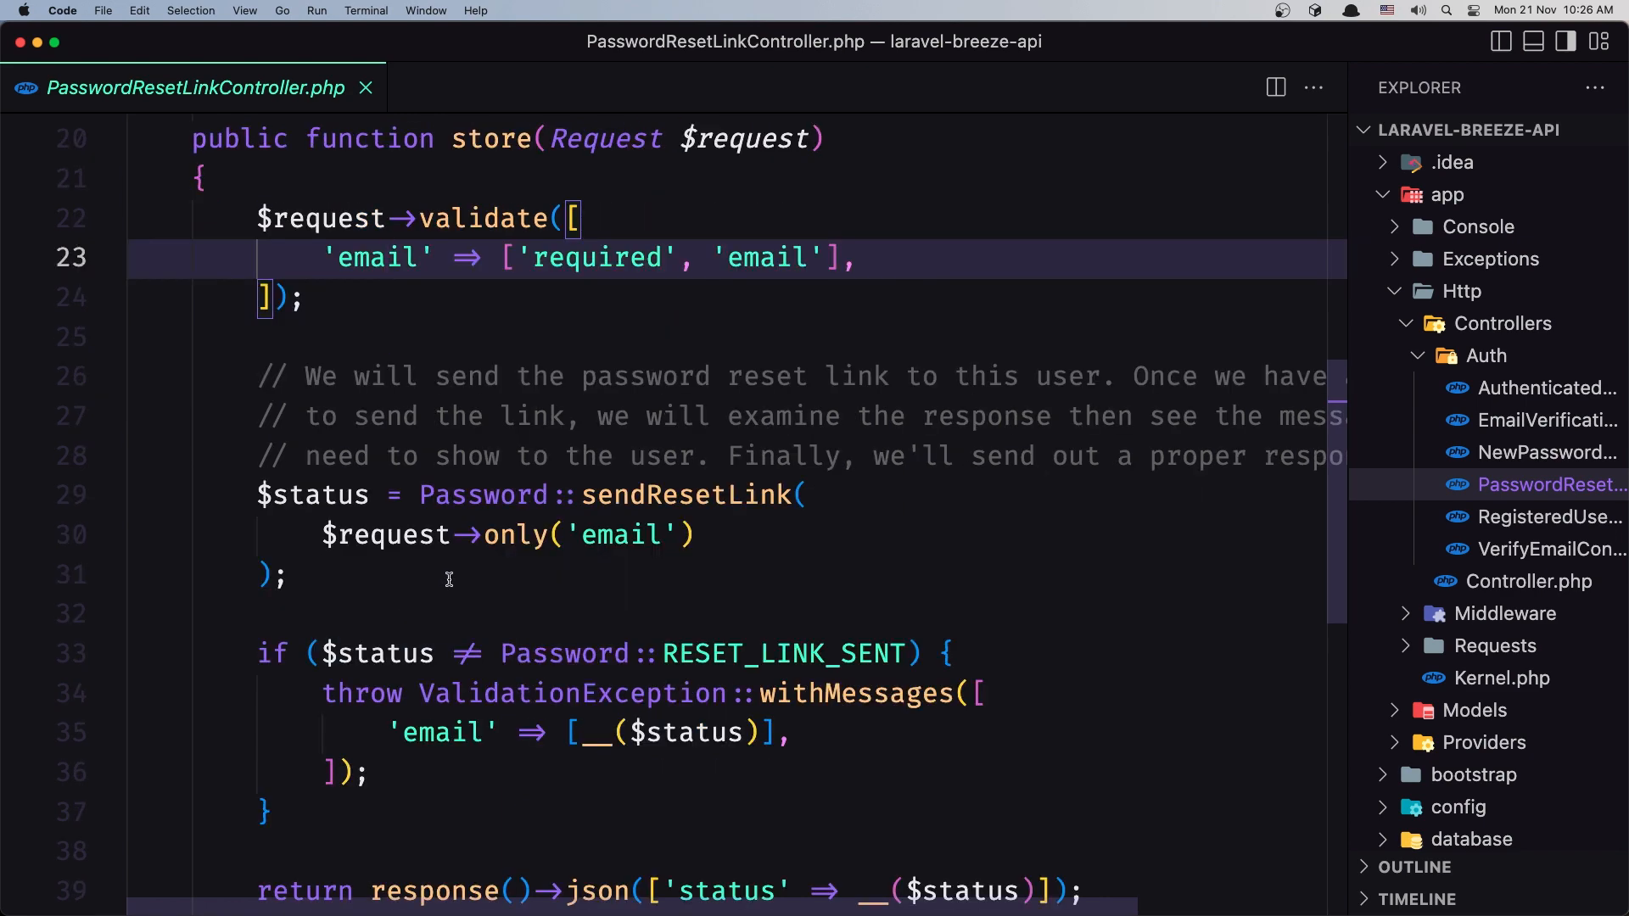
scroll(down, 3)
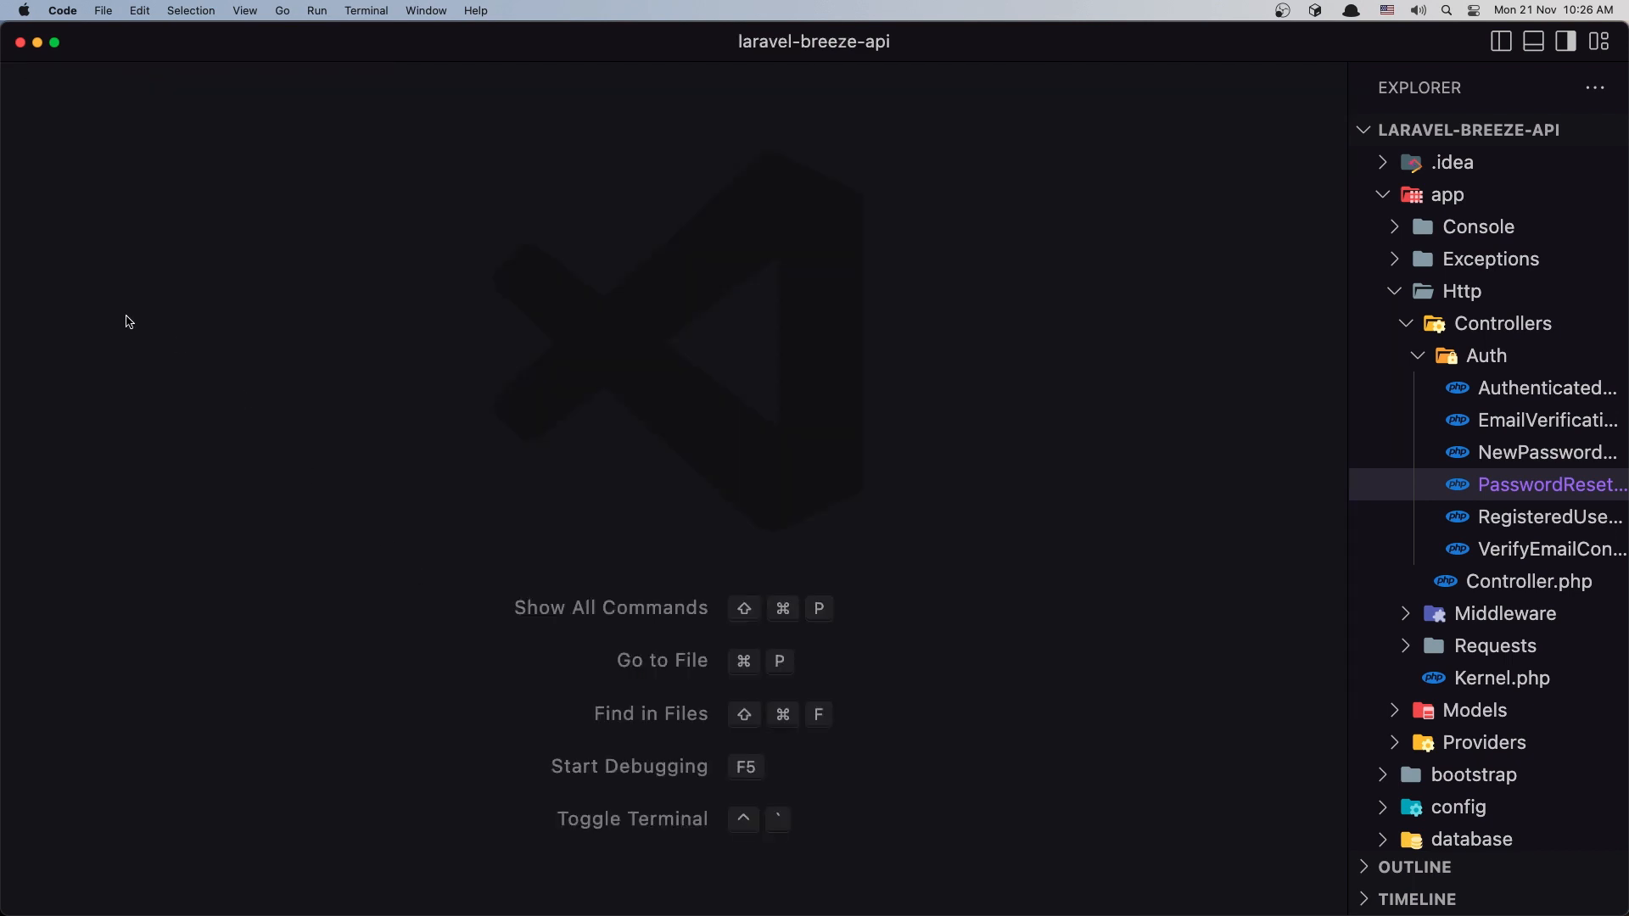
mouse_move(19, 43)
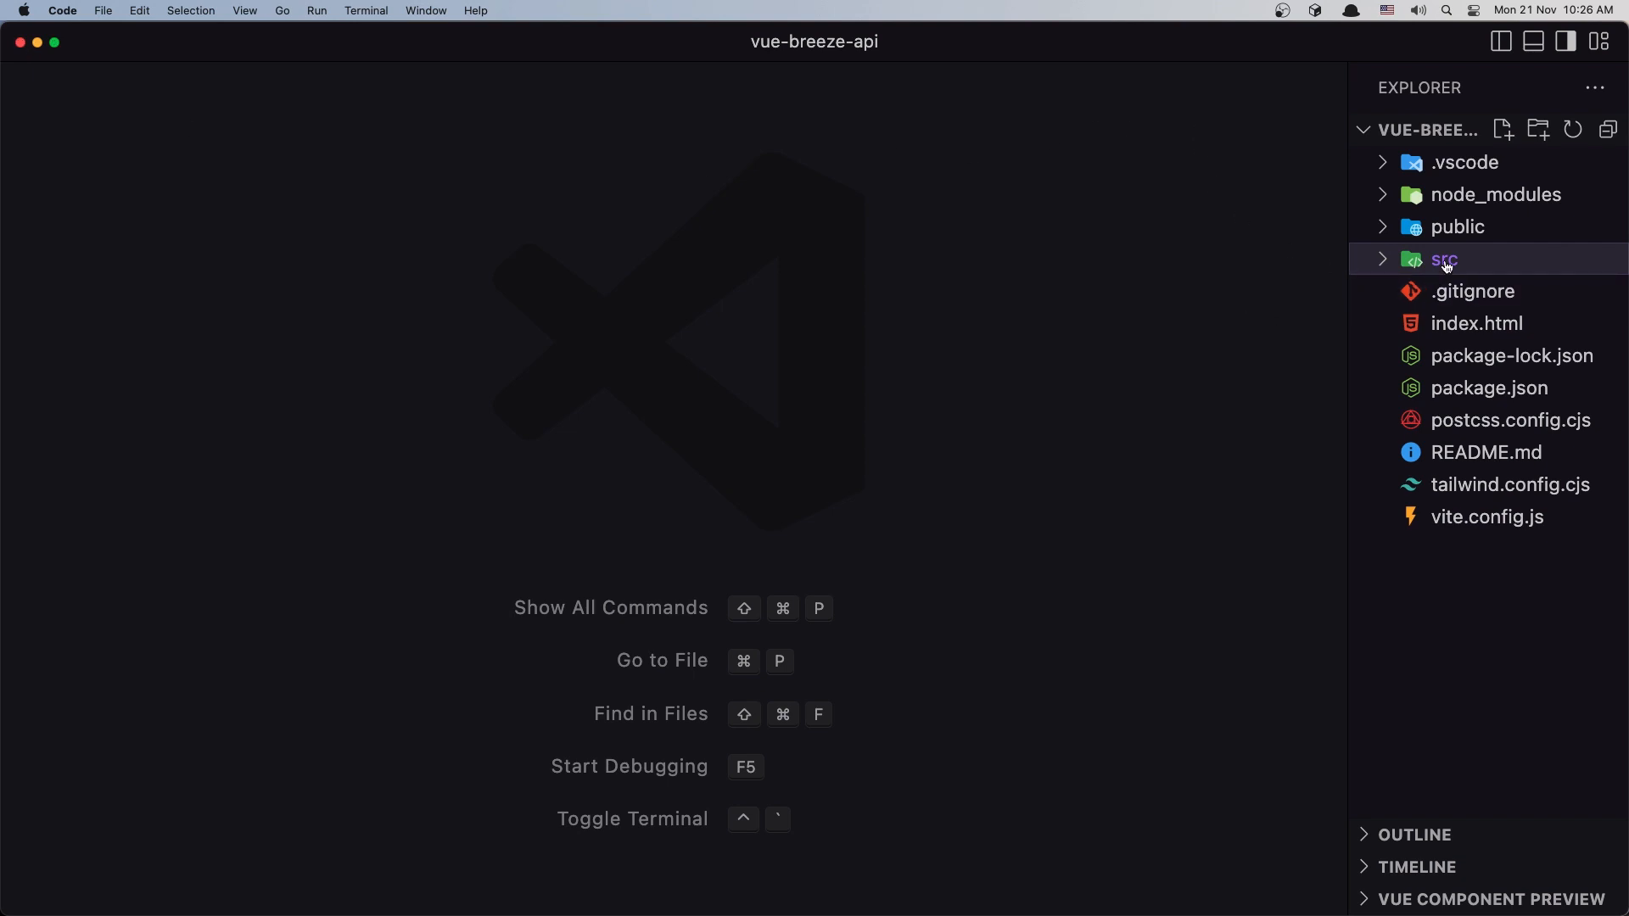
Step: Open vue-breeze-api and expand src and components in the Explorer
key(Cmd+Tab)
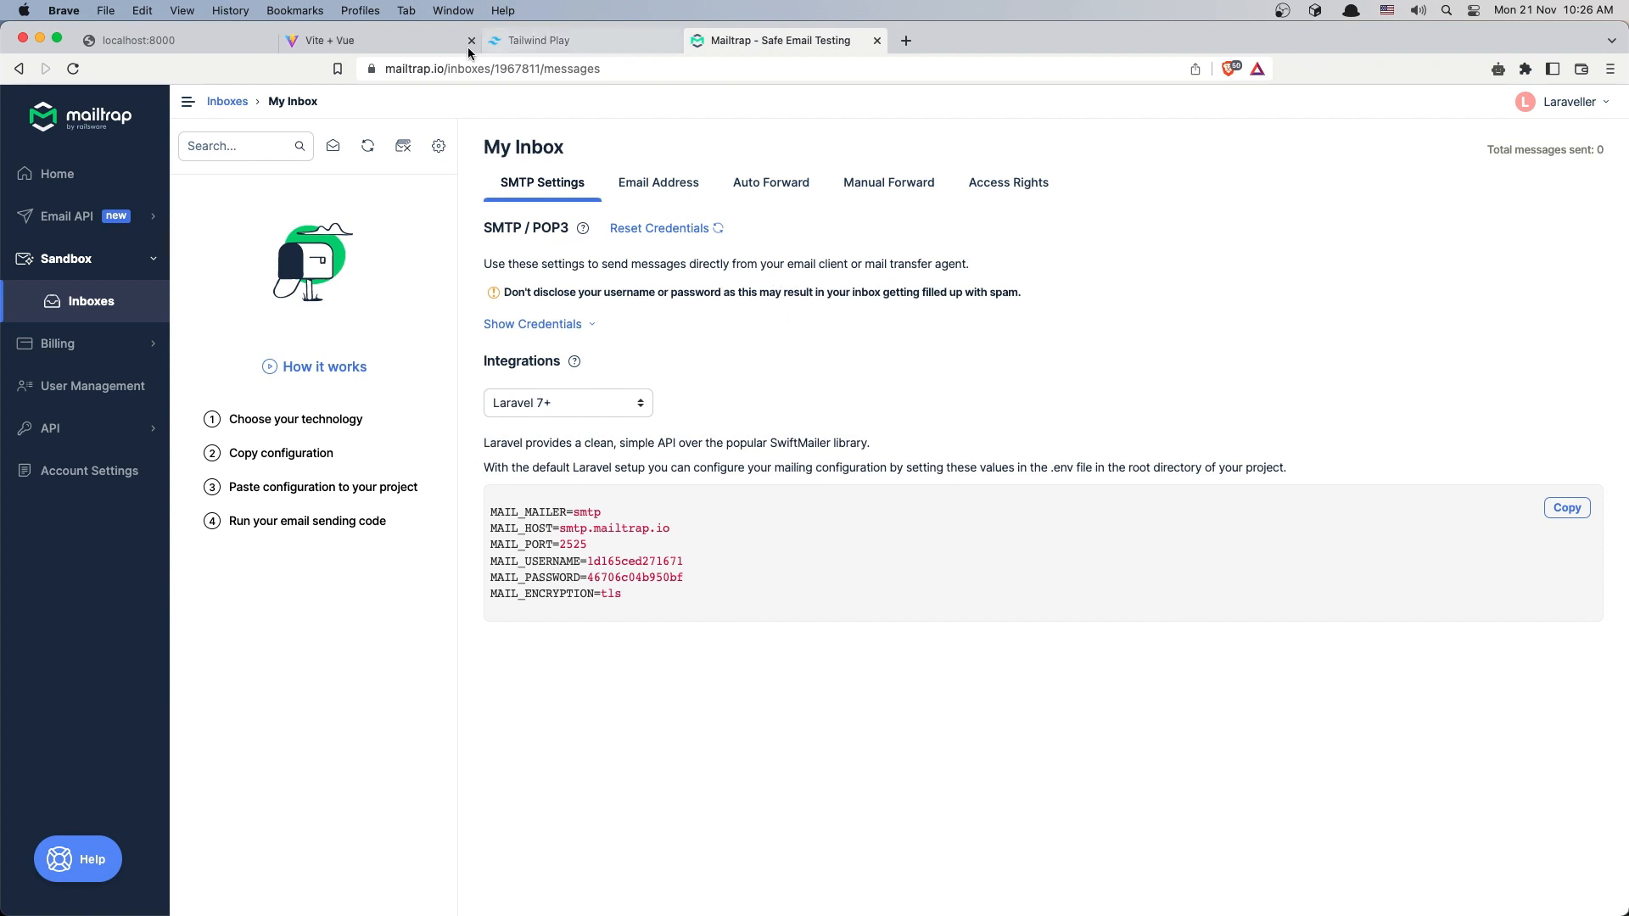
click(353, 39)
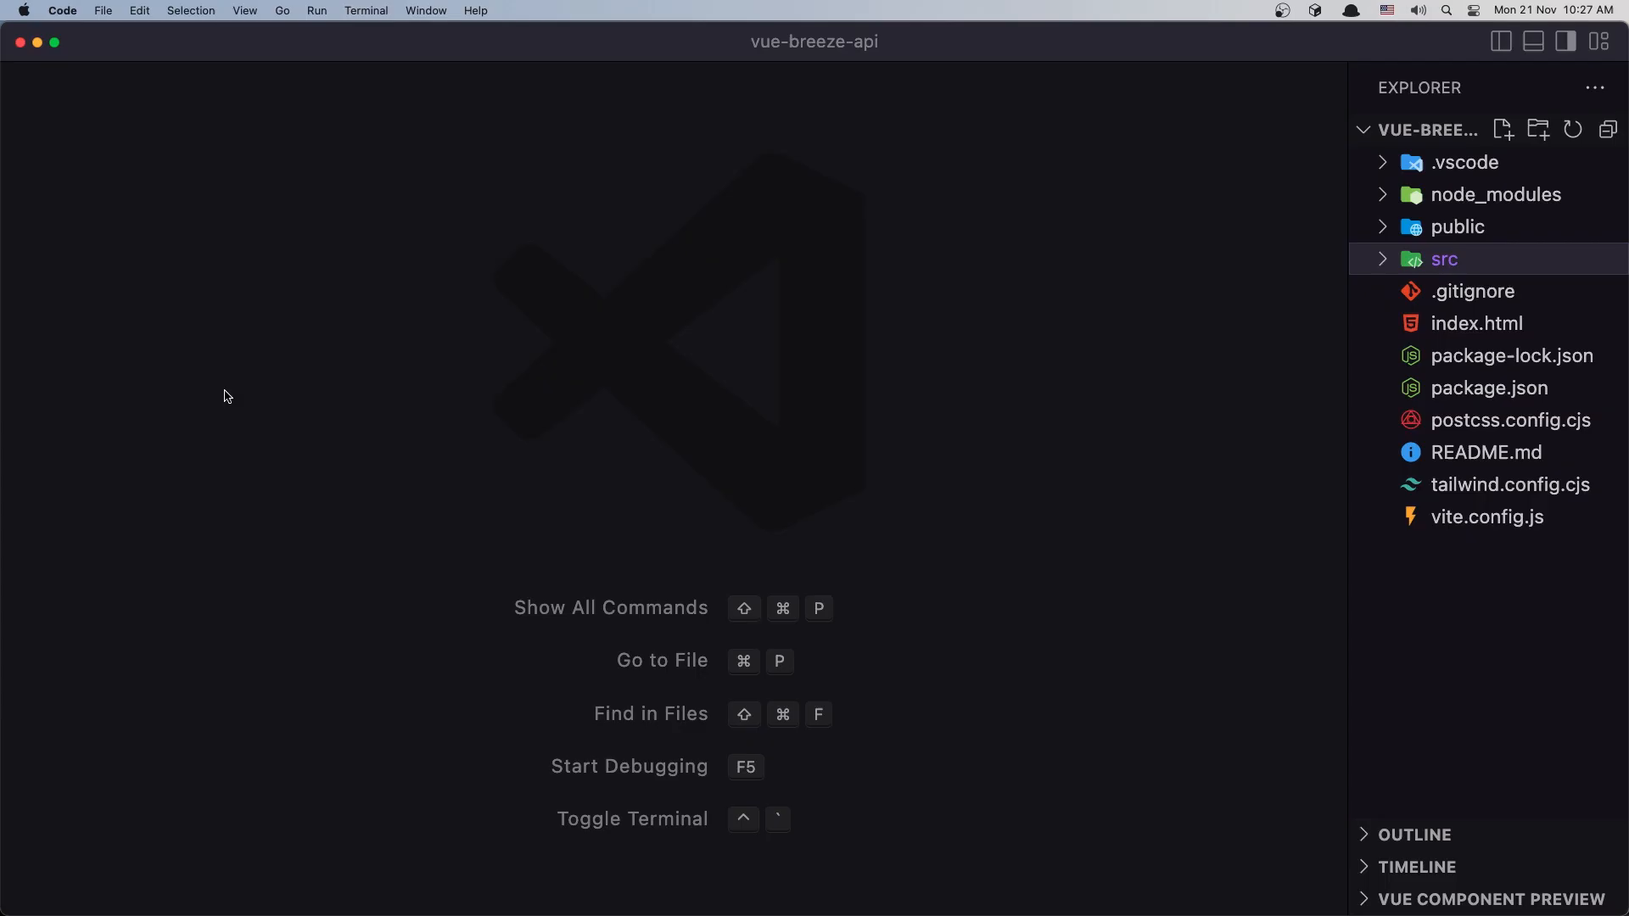
click(1445, 259)
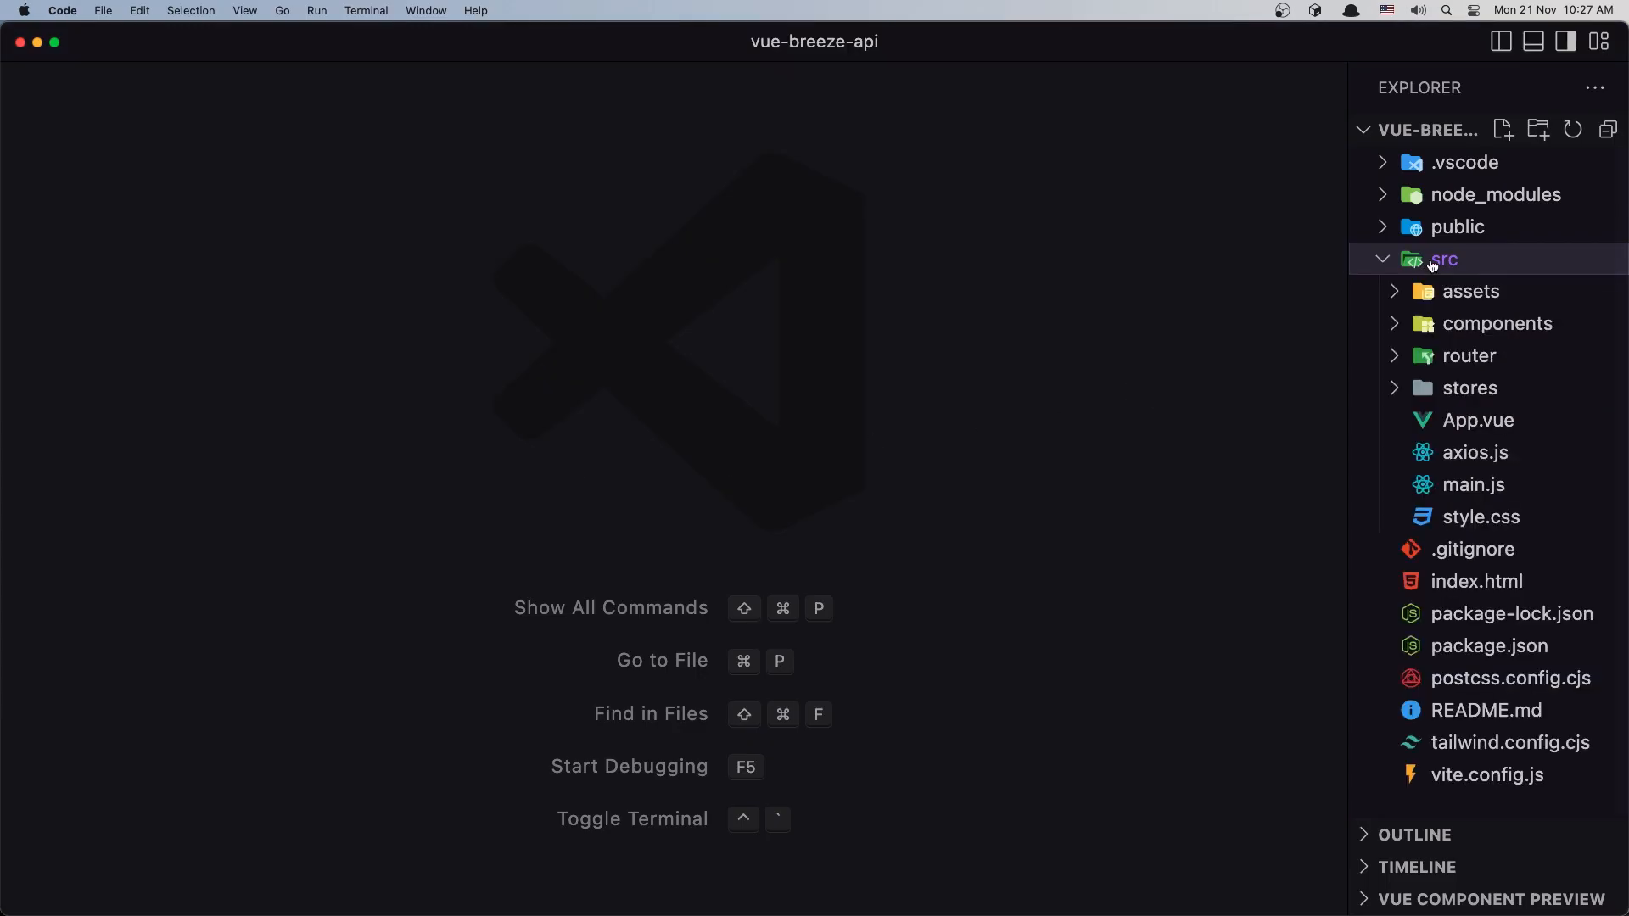
click(1497, 323)
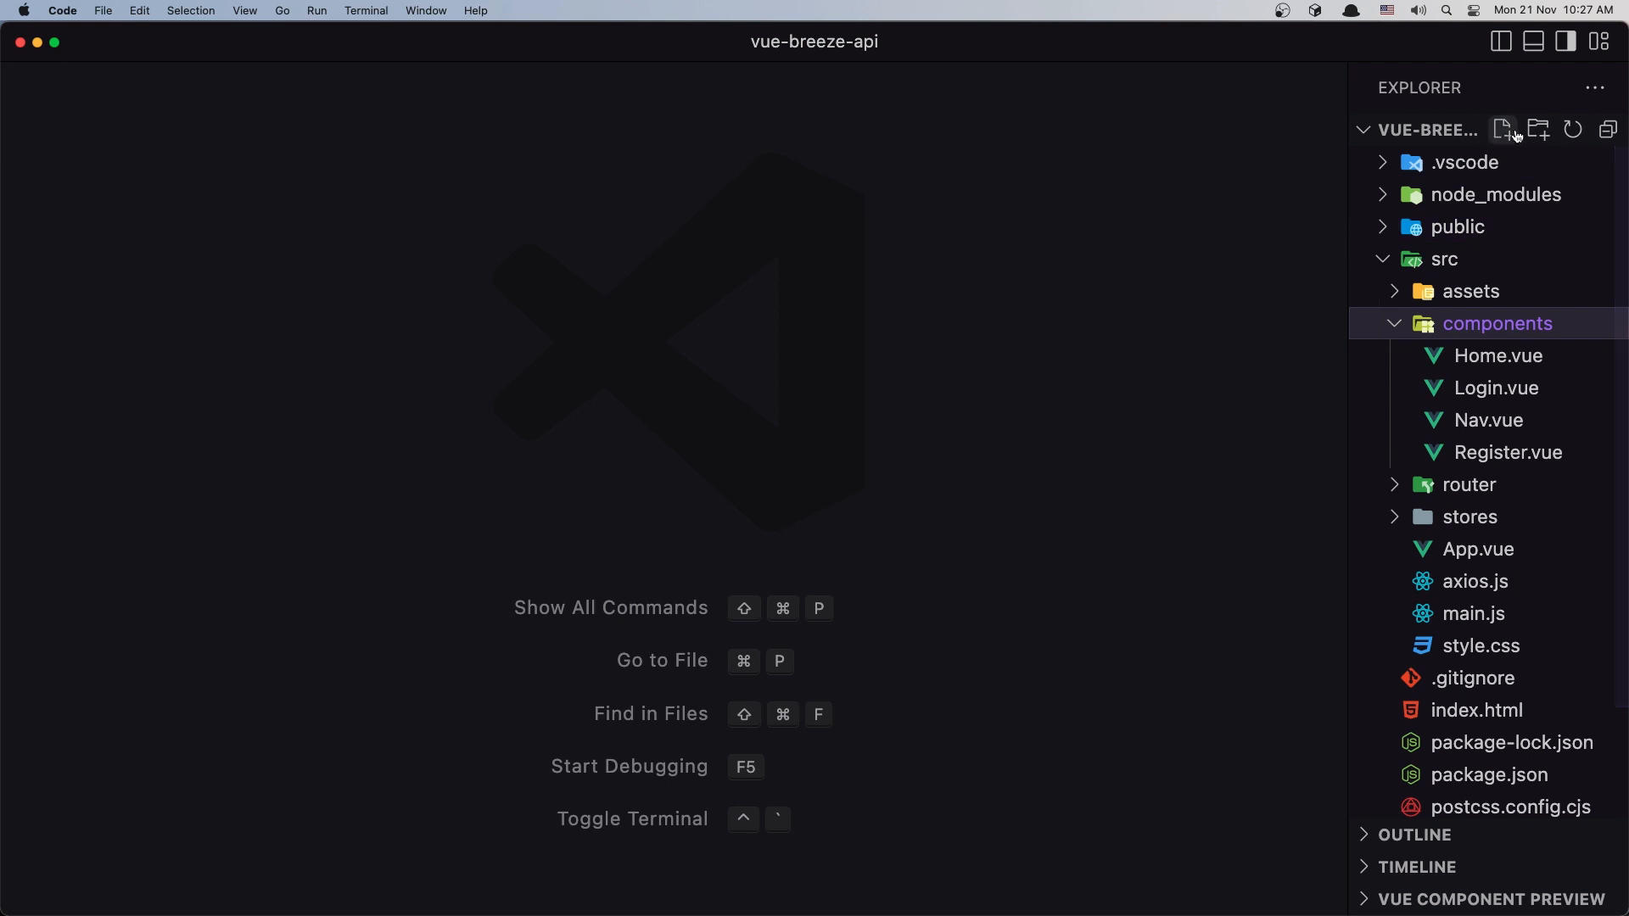
Step: Create a new ForgotPassword.vue file in the components folder
click(1503, 128)
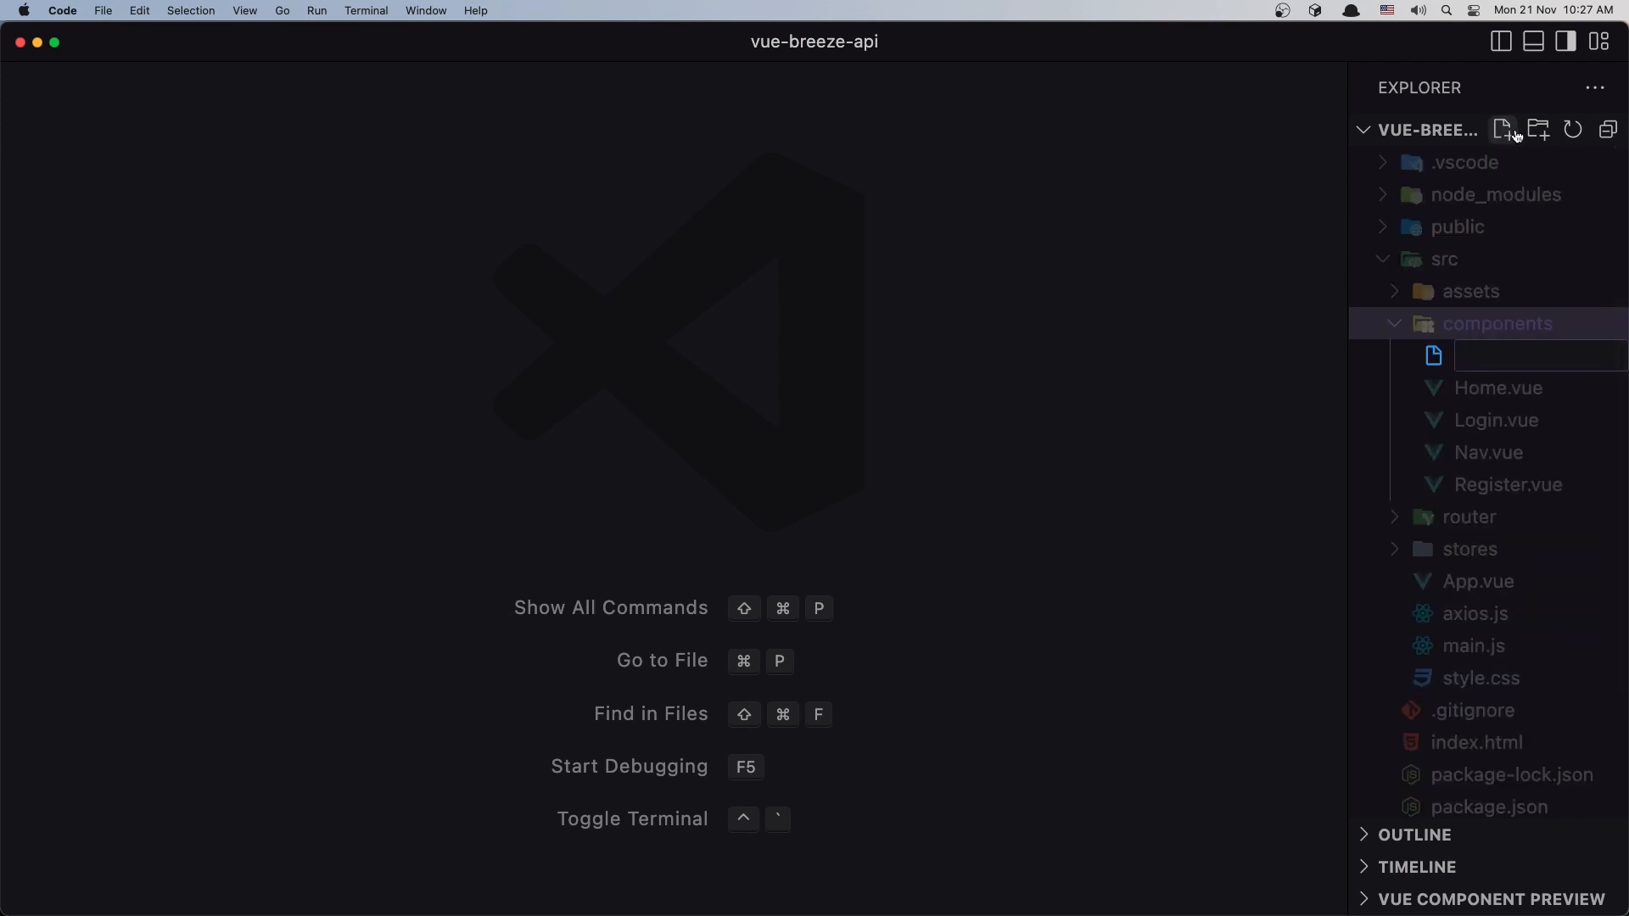
text(Fo)
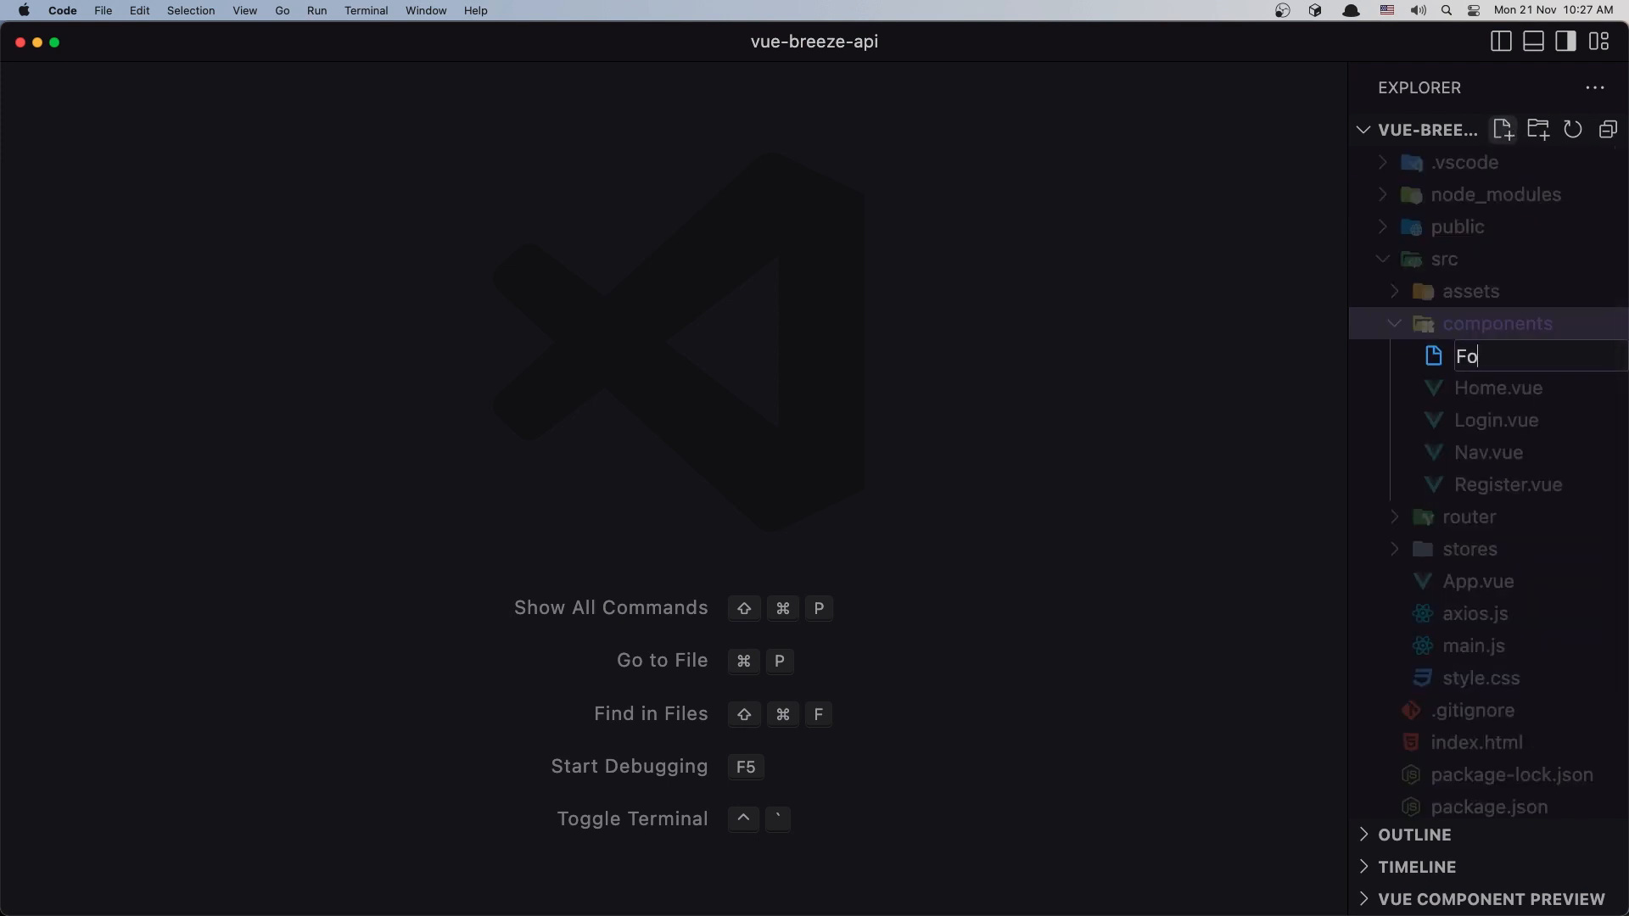
text(rgotPa)
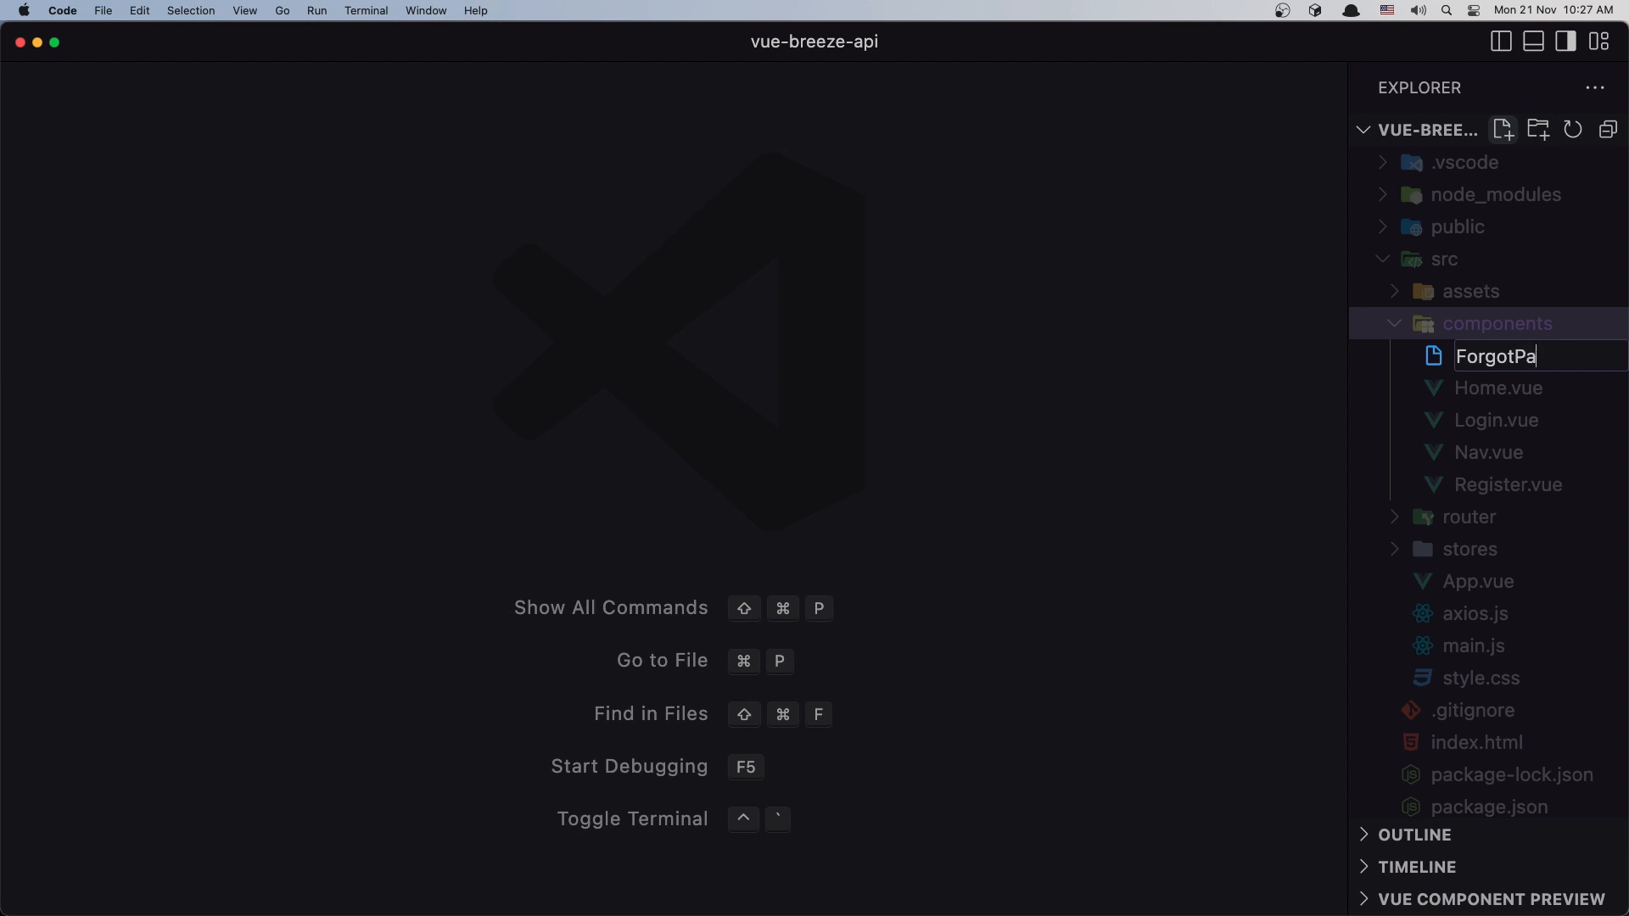
text(ssword)
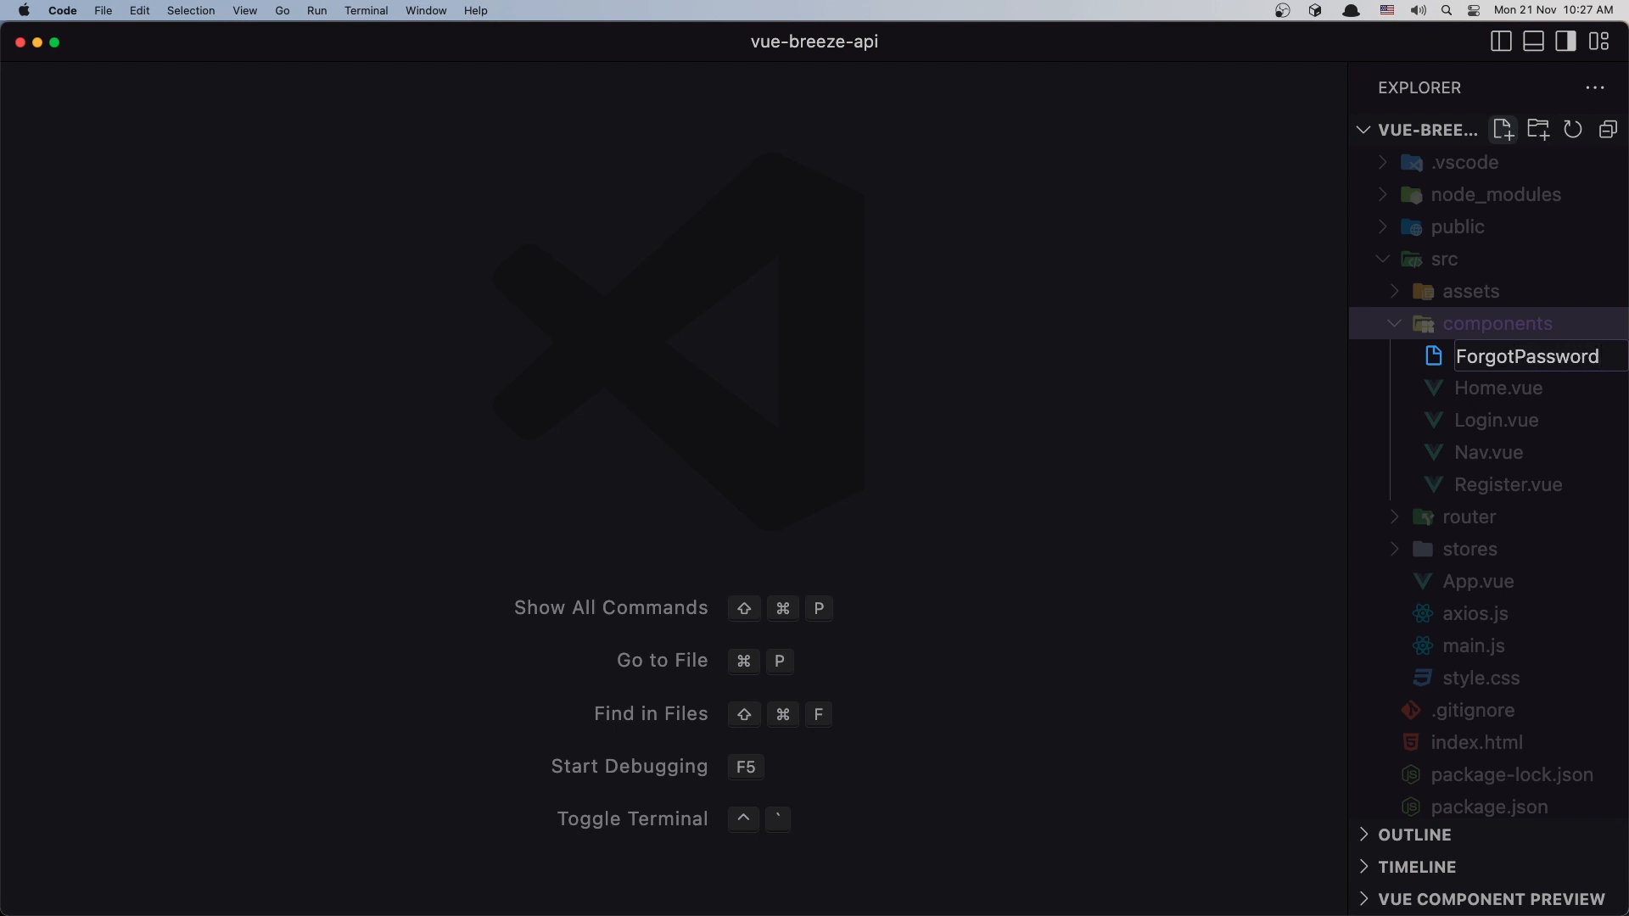
text(.vu)
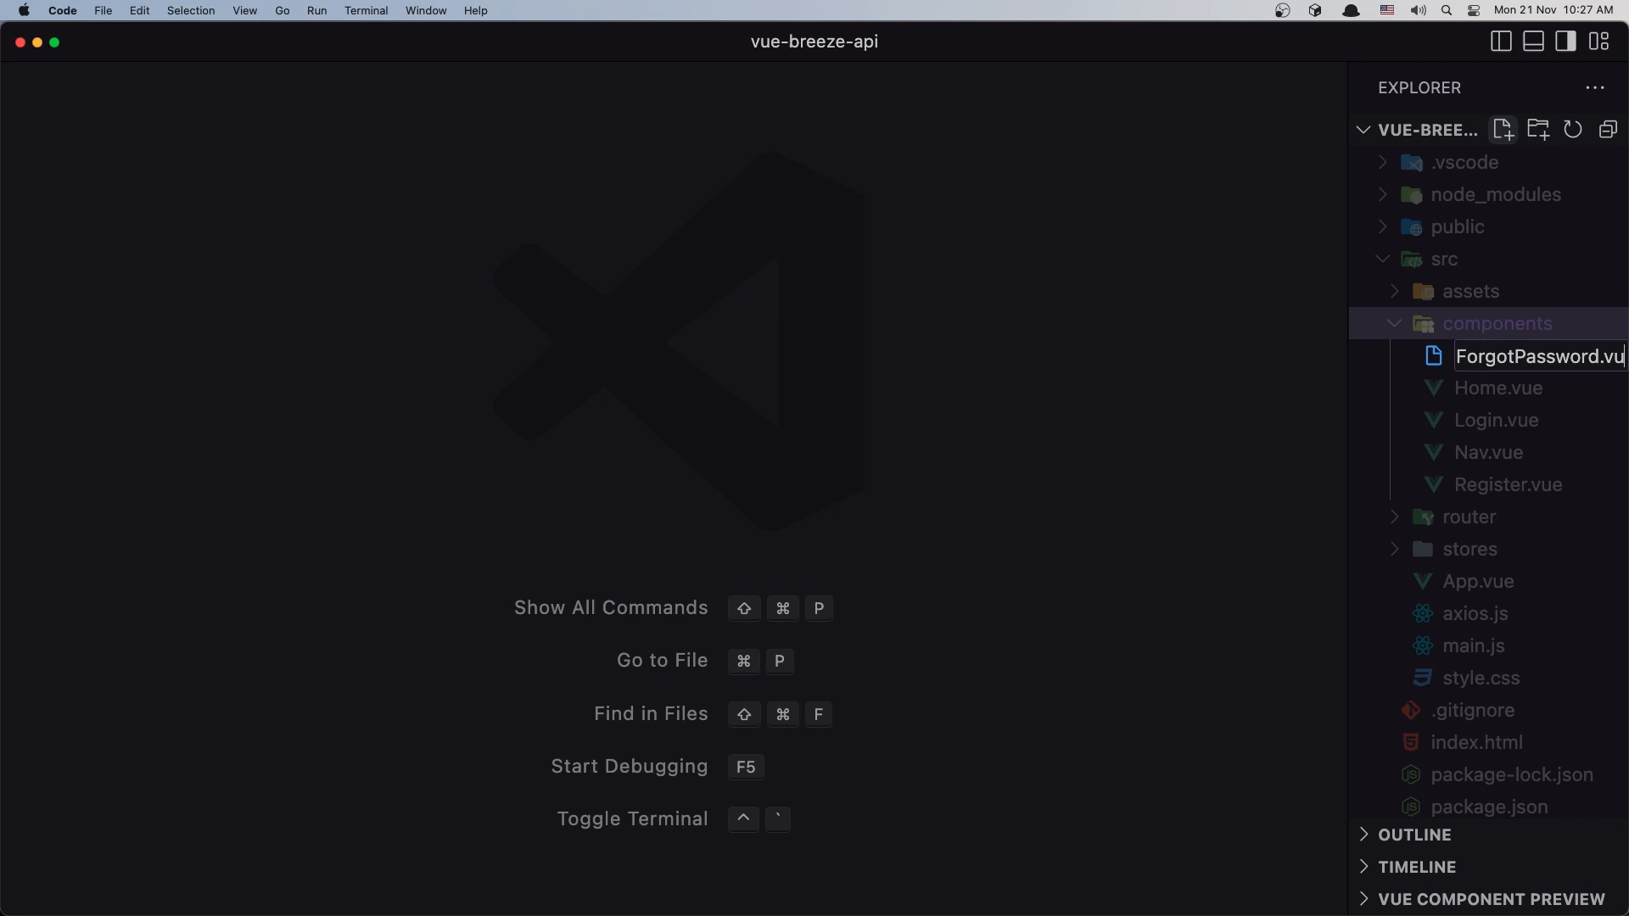
text(vse)
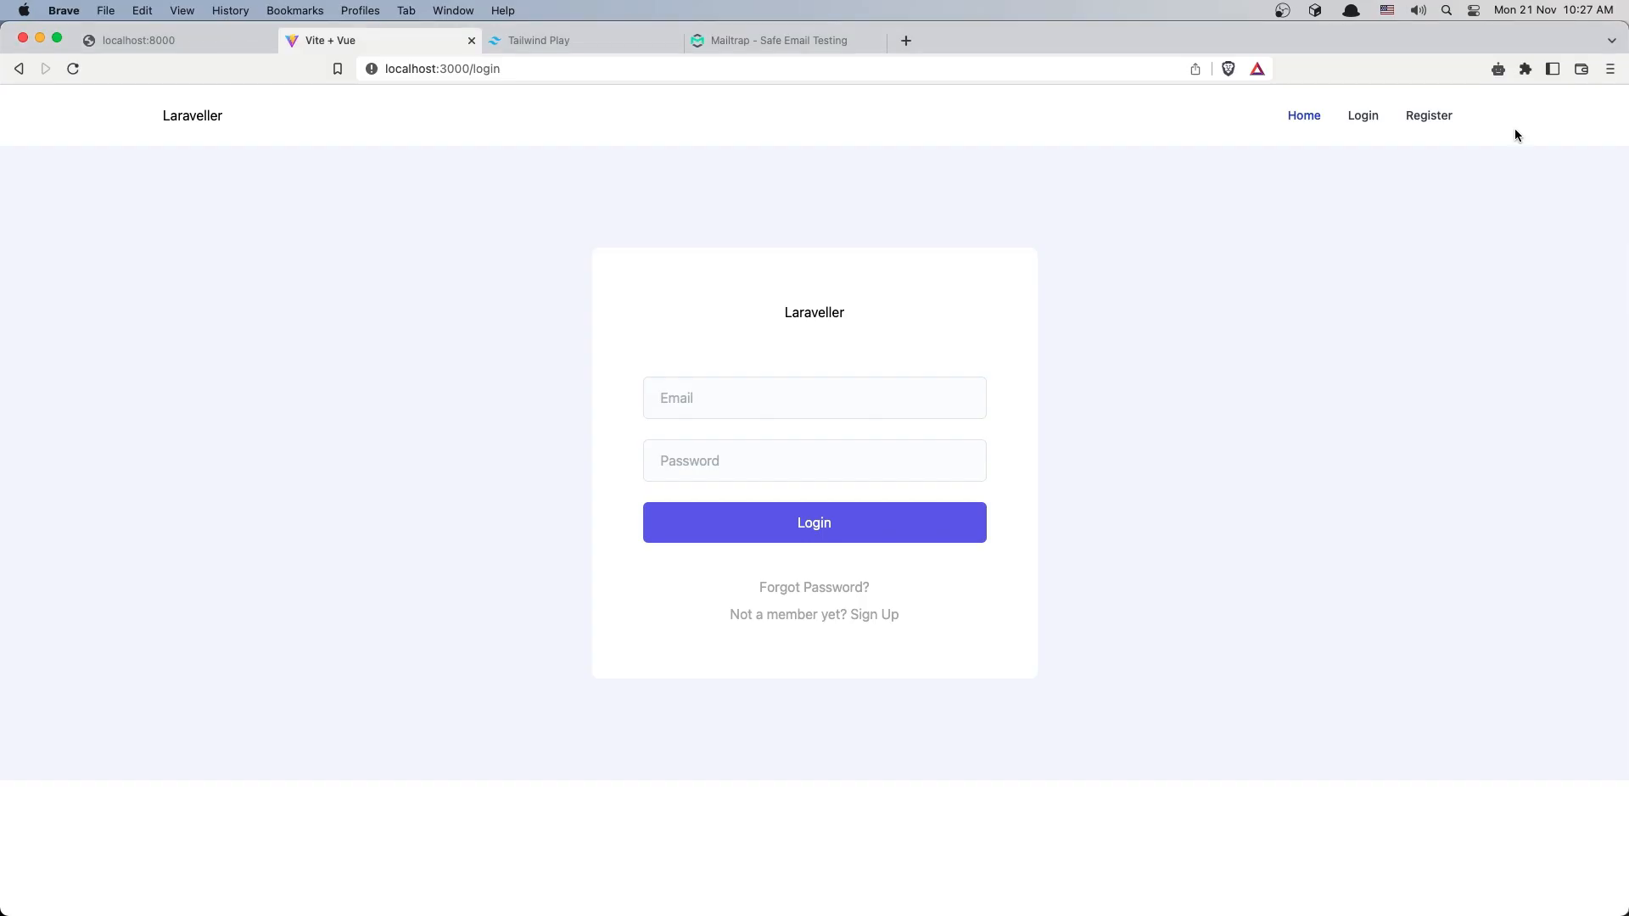
click(538, 40)
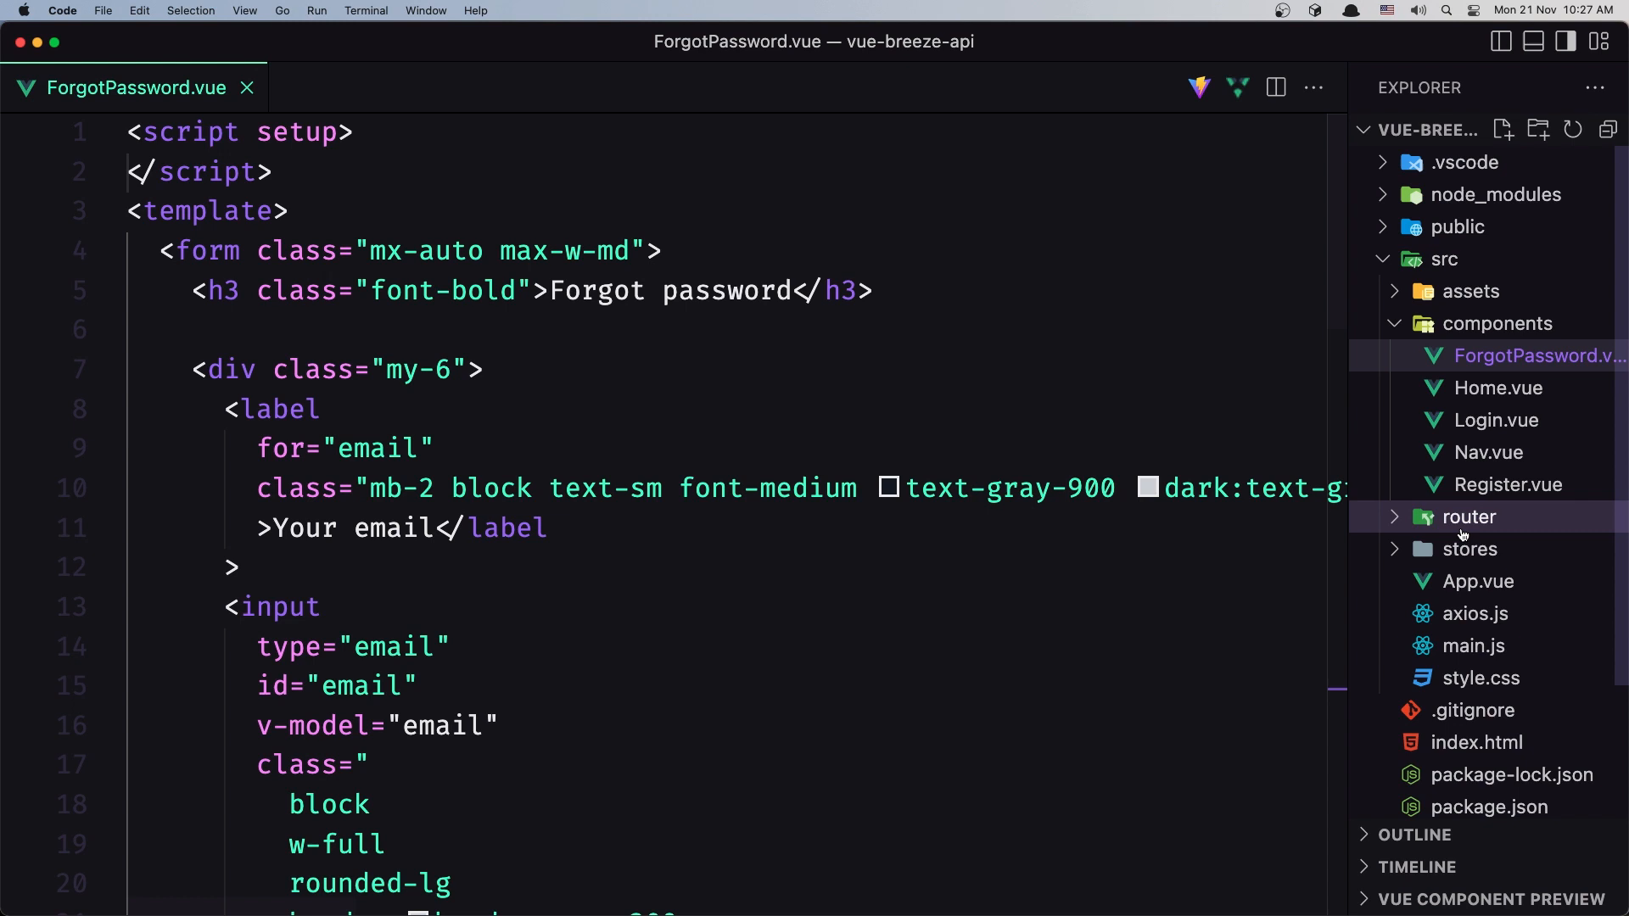
Step: Duplicate the register route in router/index.js with path /forgot-password
click(1470, 517)
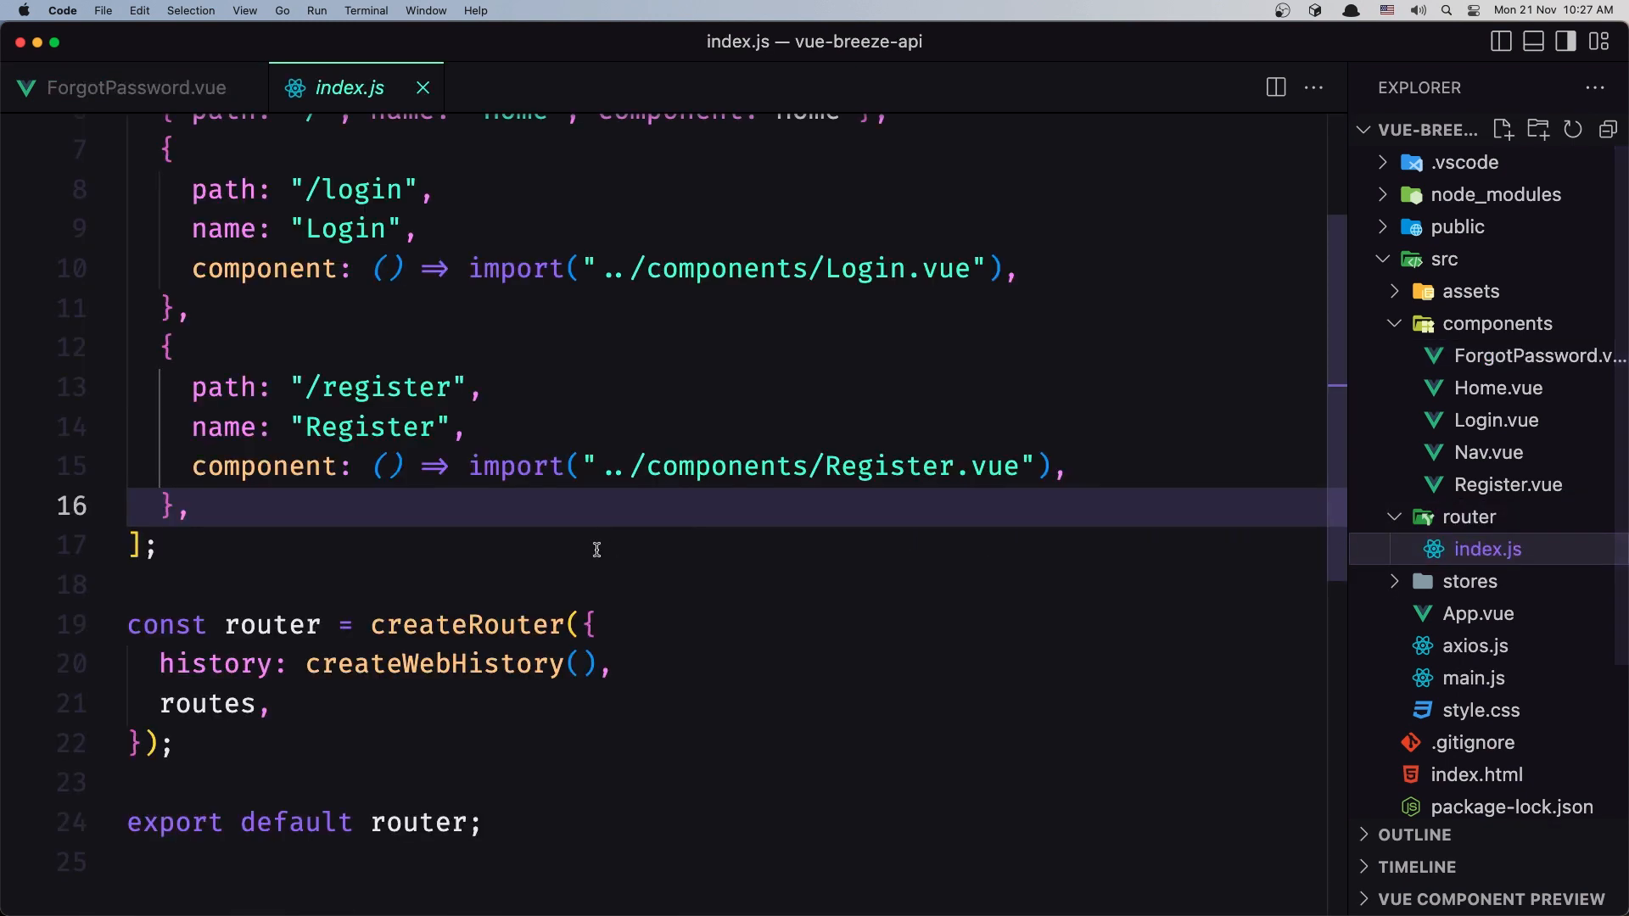
drag(166, 348, 187, 506)
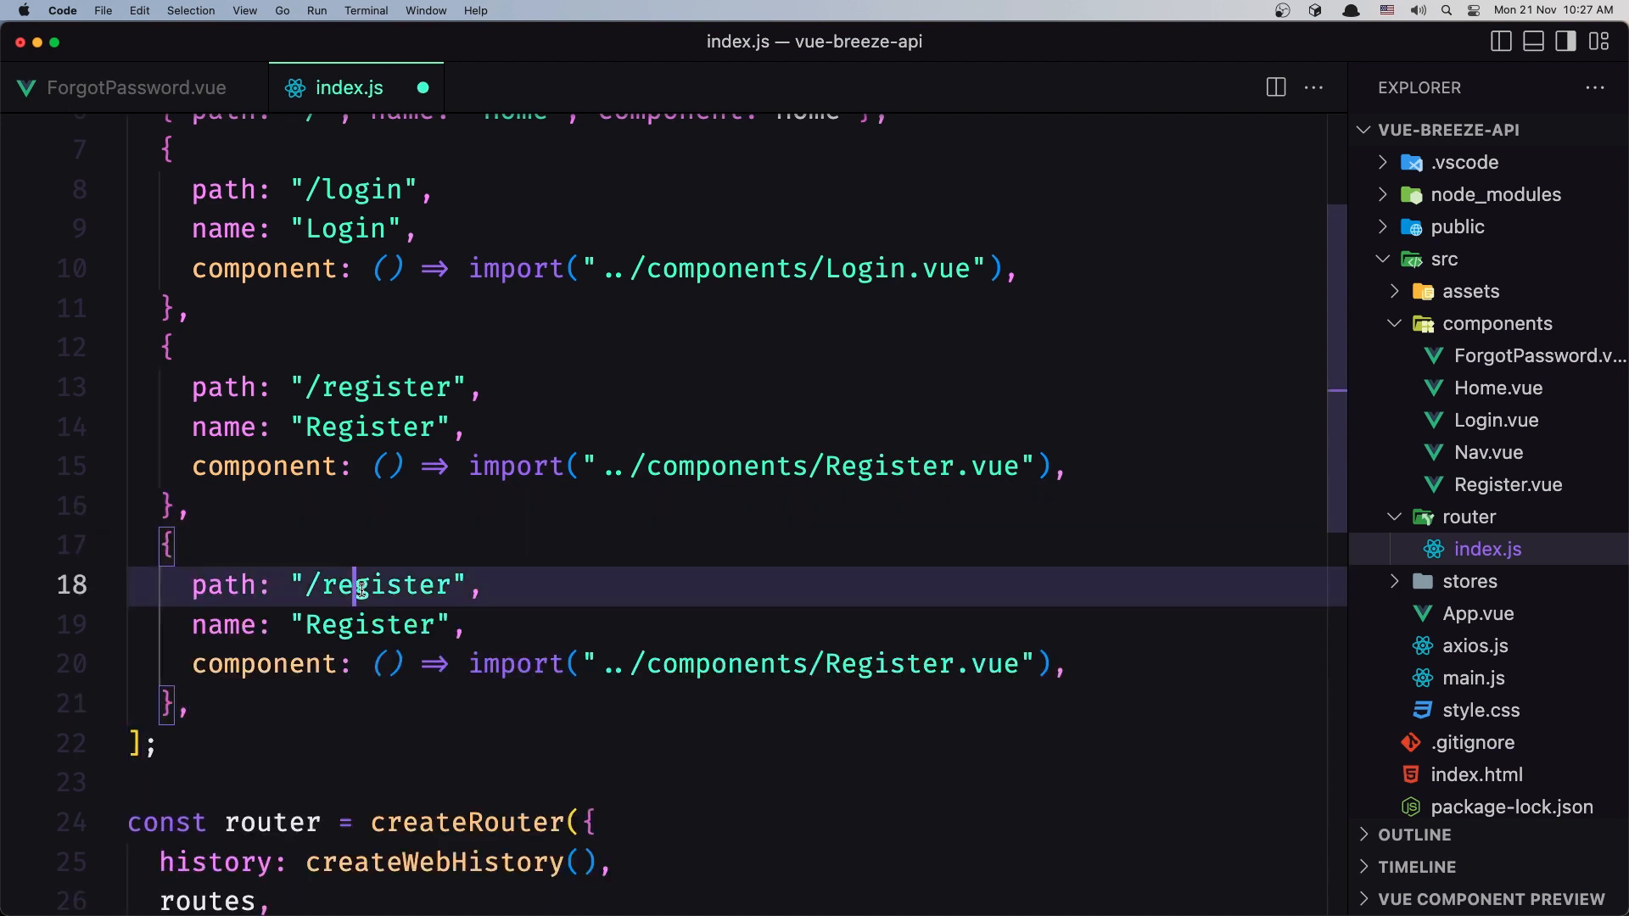
text(forg)
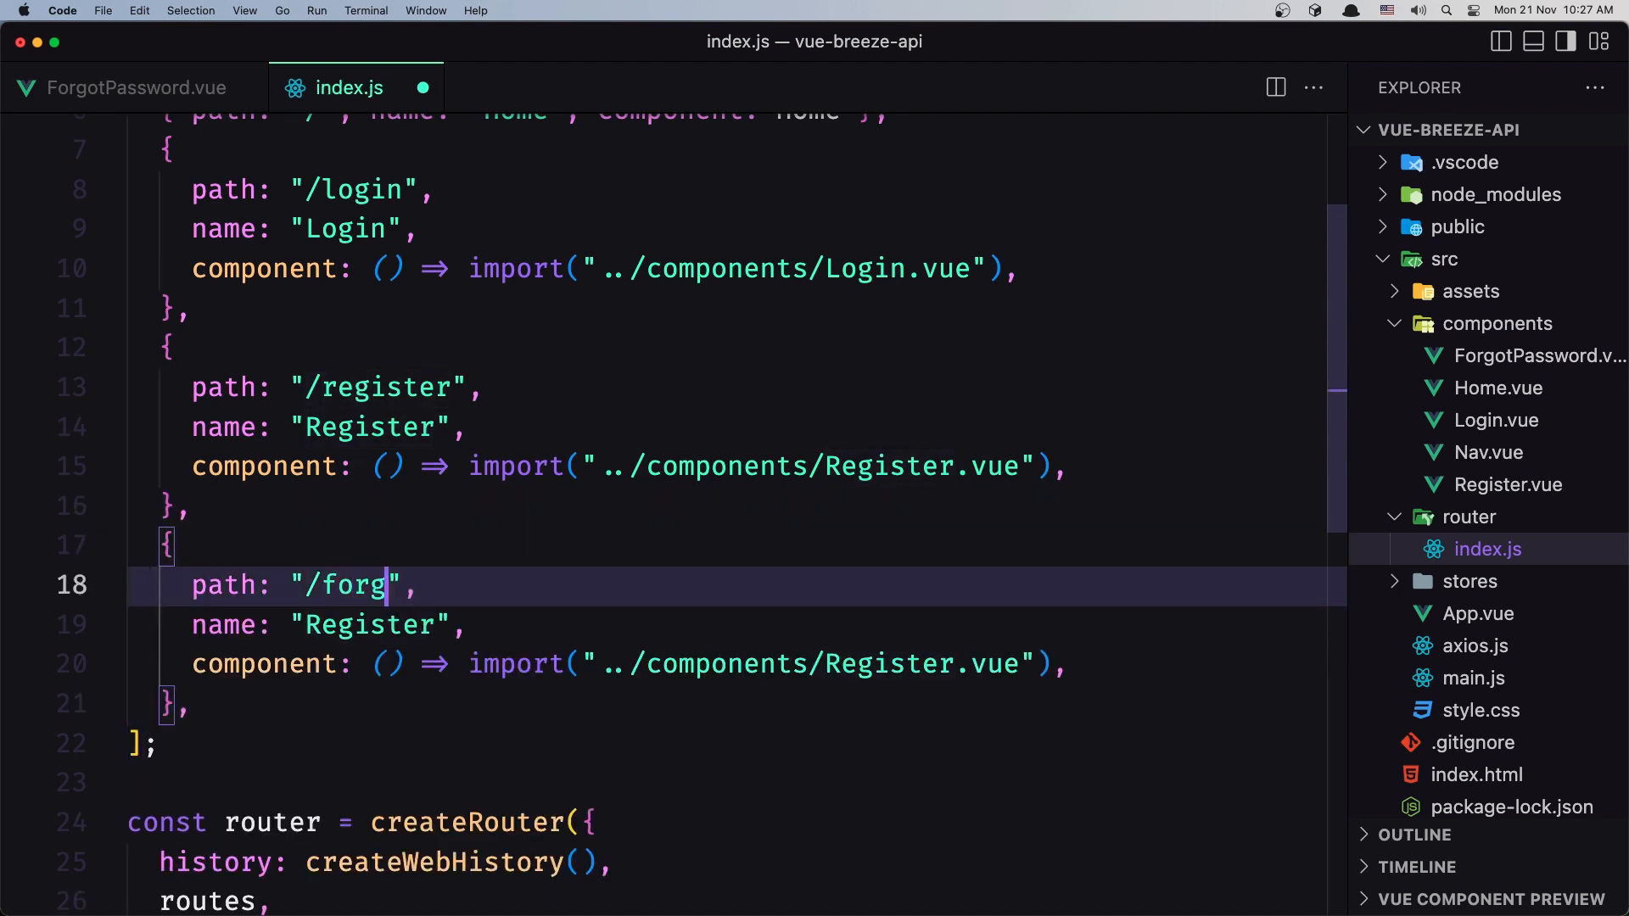
text(ot-pasw)
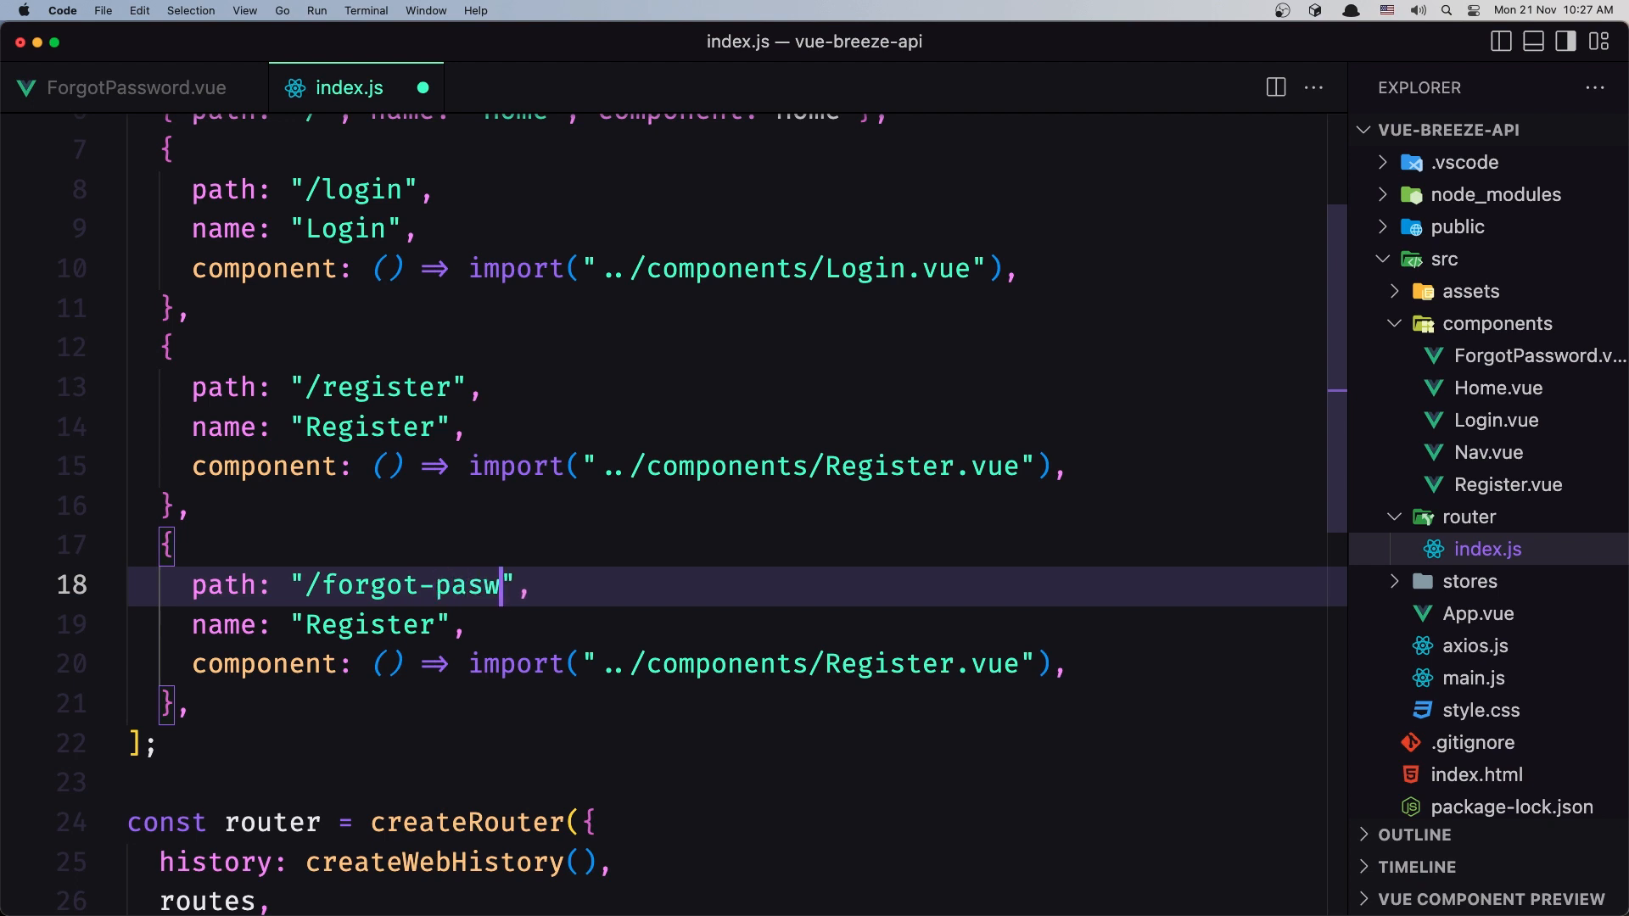
text(ord)
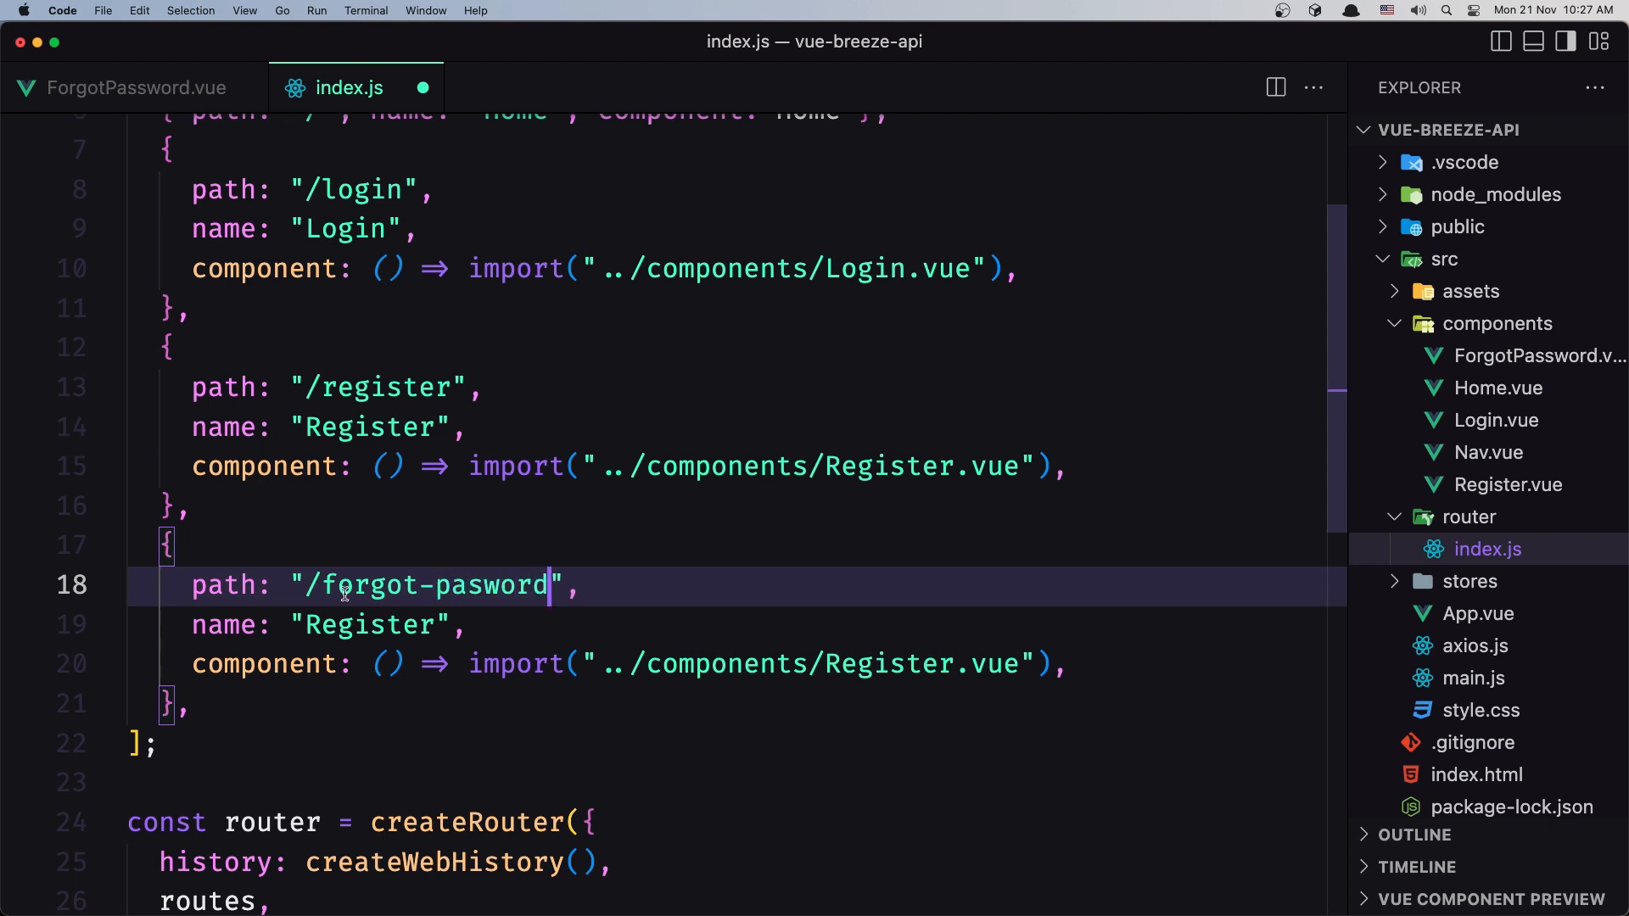
text(s)
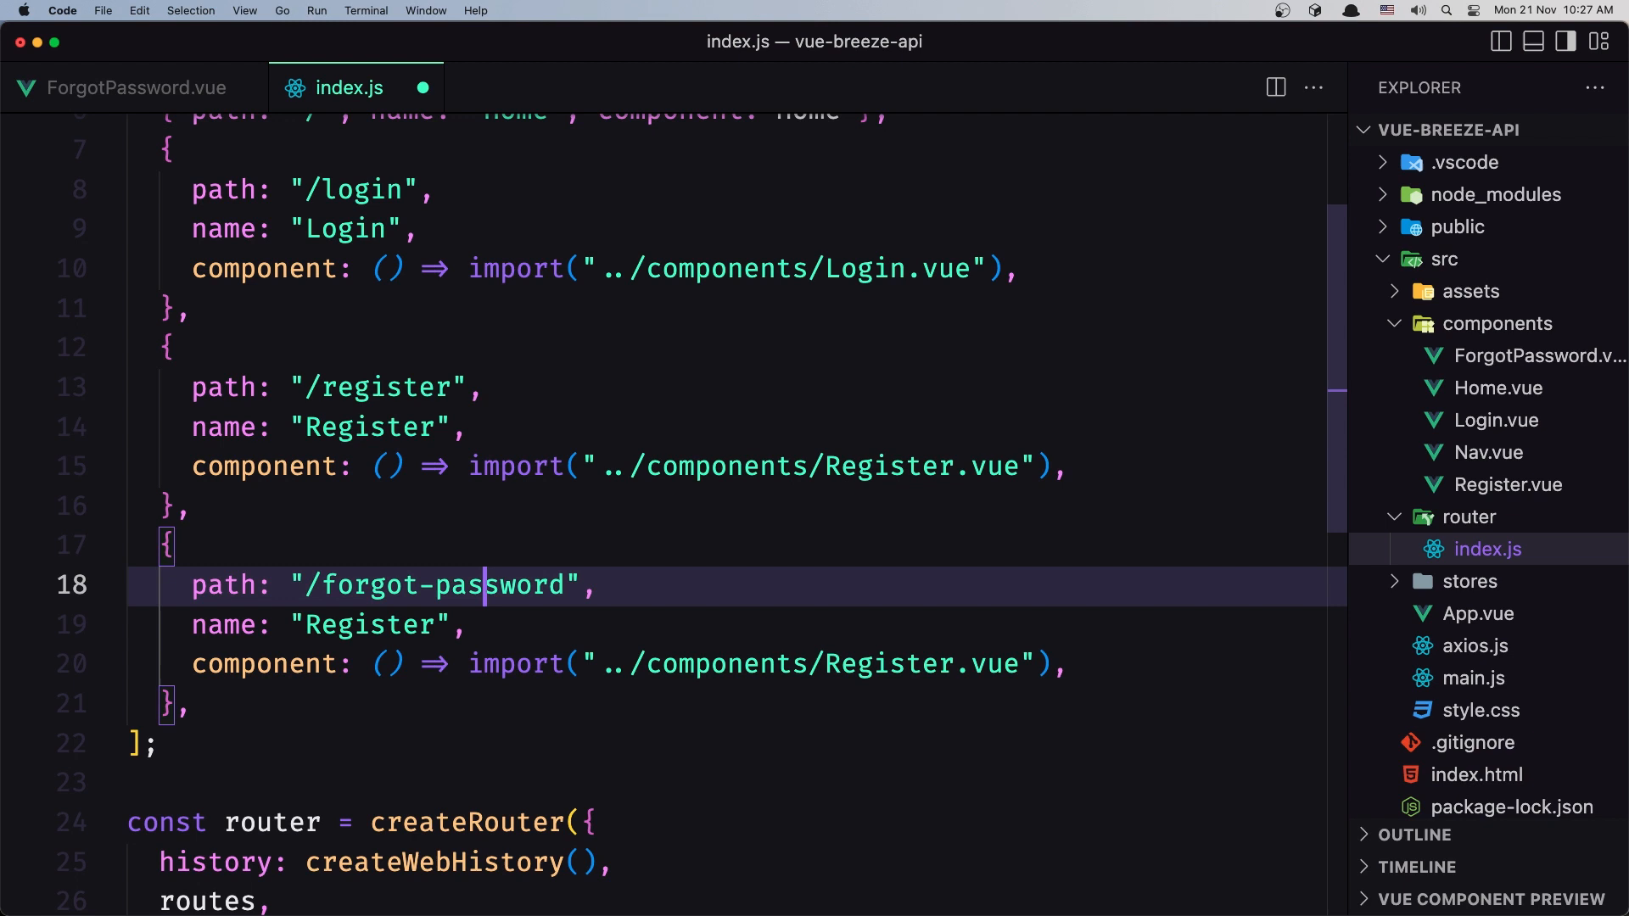
Step: Rename the new route's name and component import to ForgotPassword
click(384, 625)
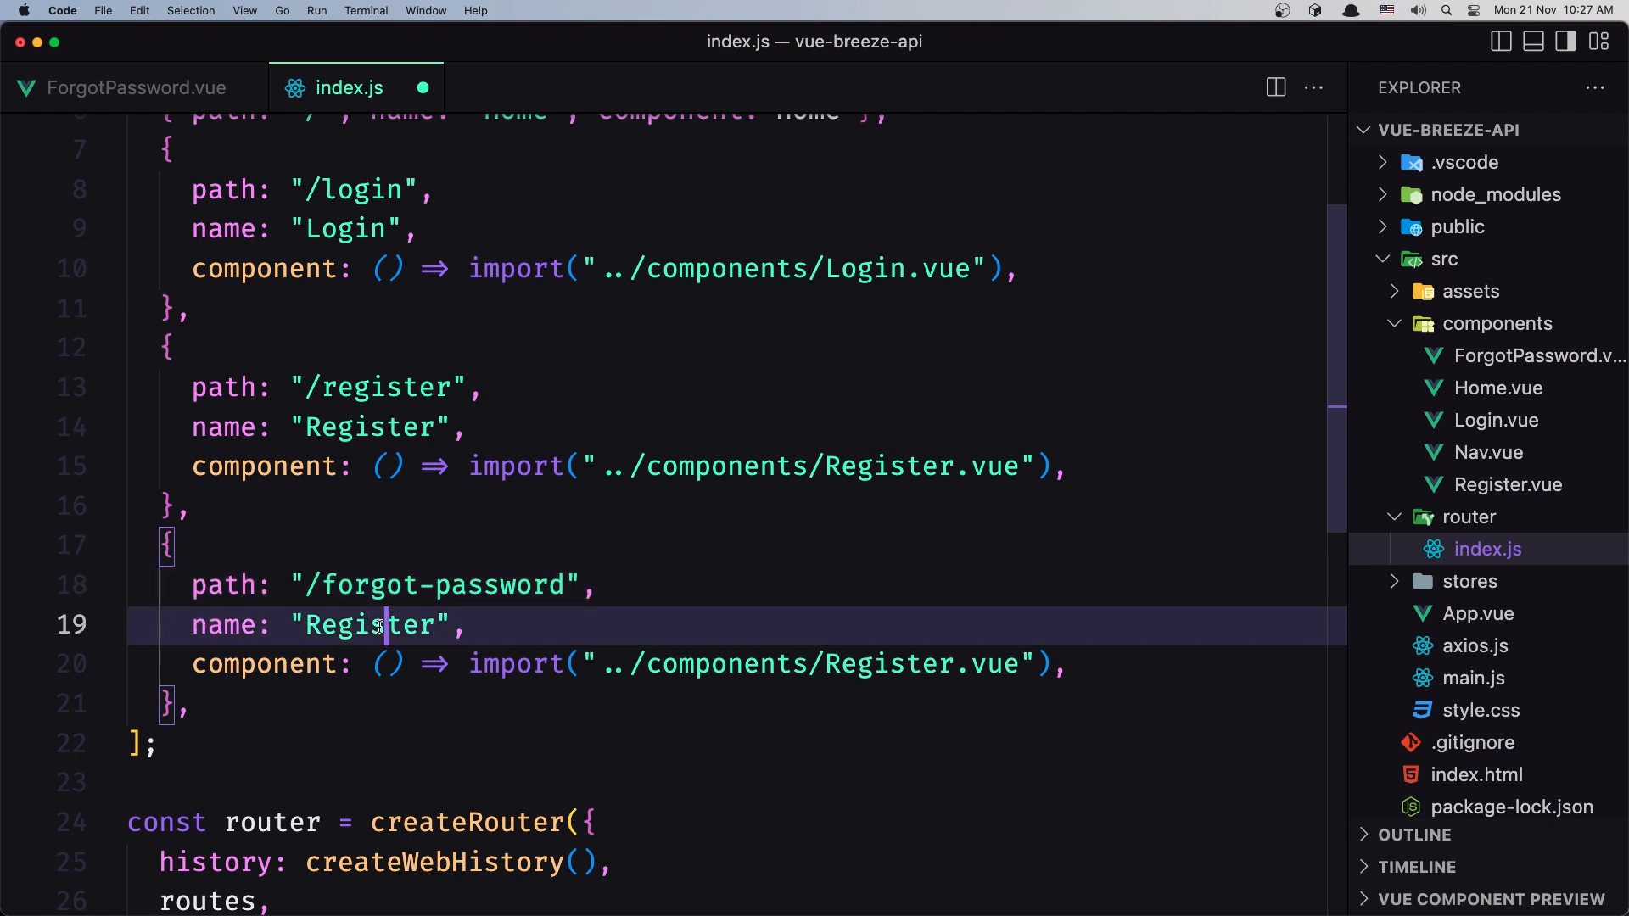
double_click(369, 626)
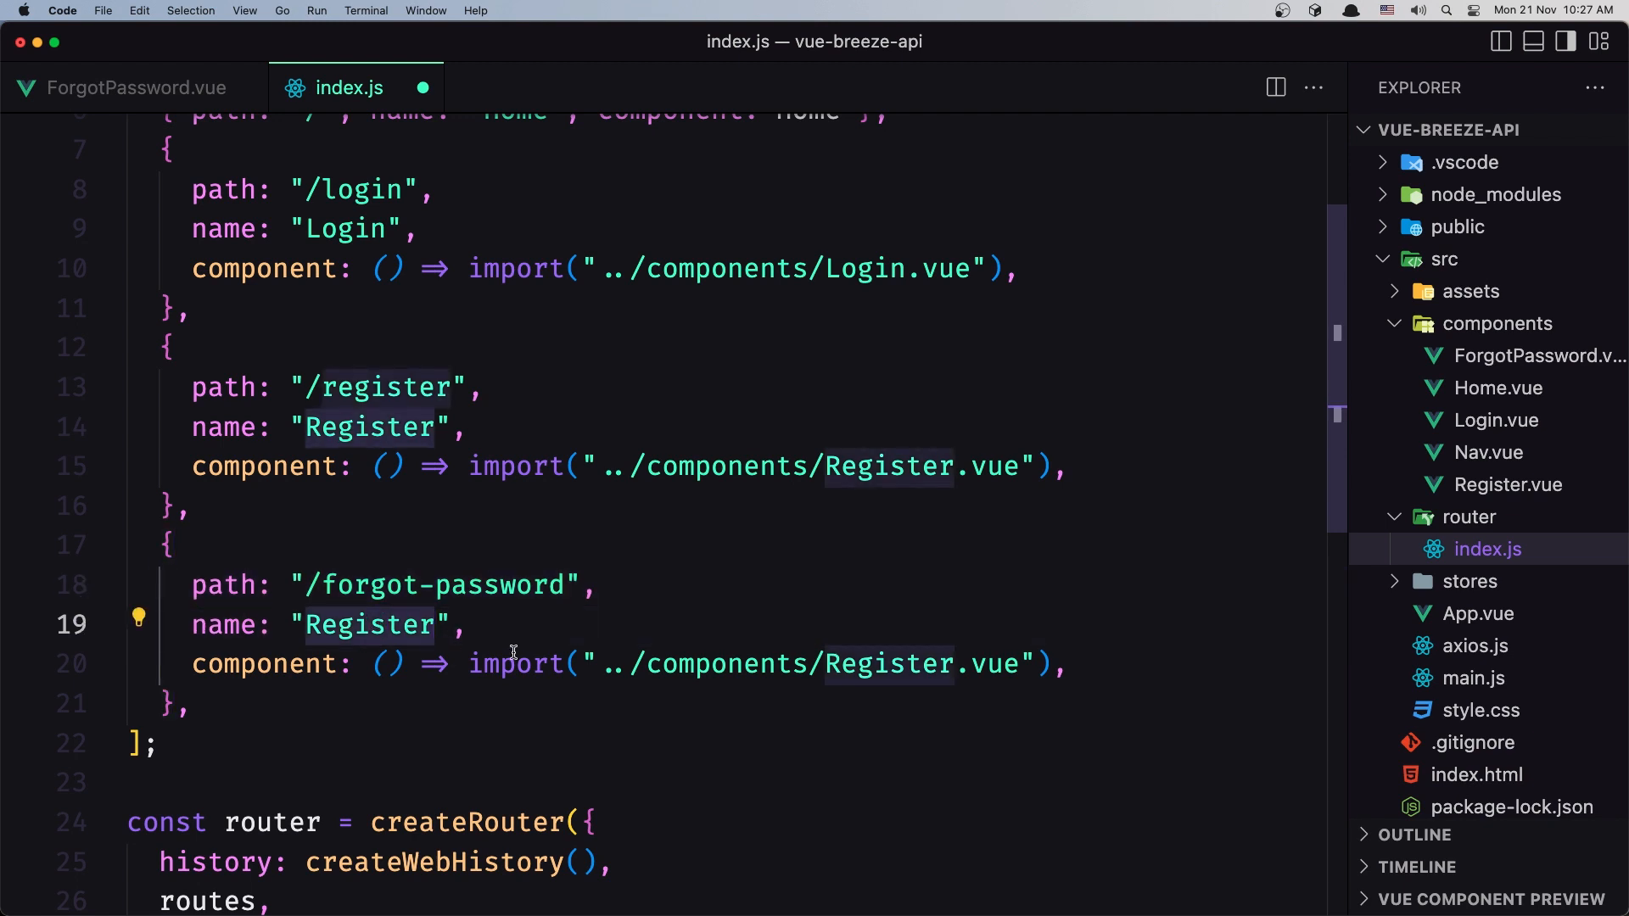
text(Forg)
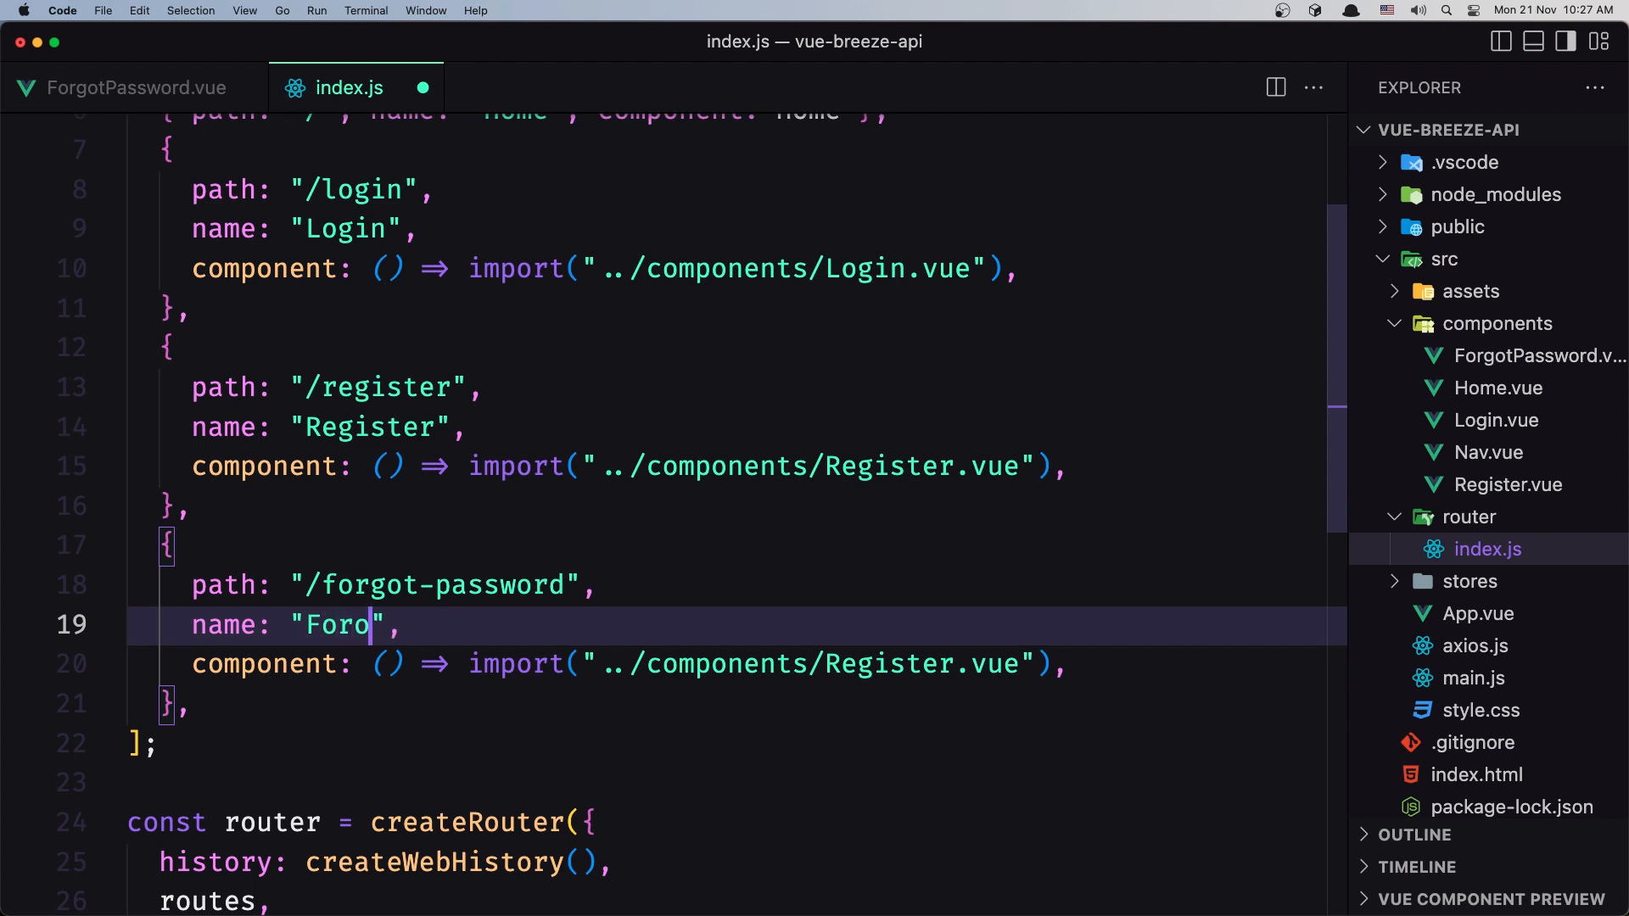
key(Backspace)
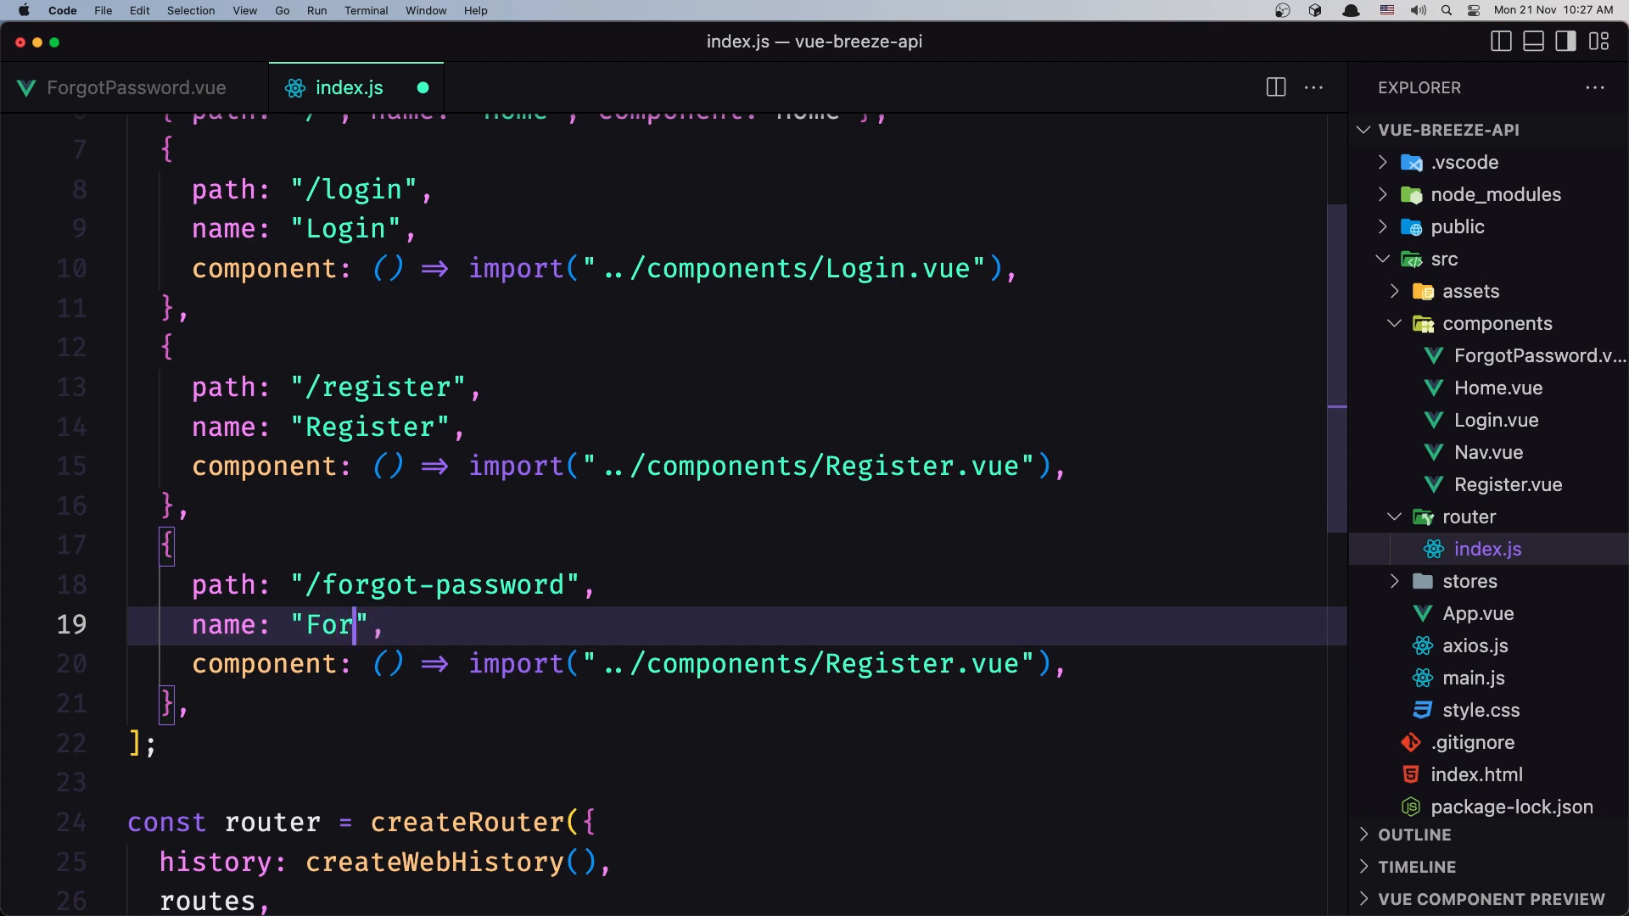
text(gotPas)
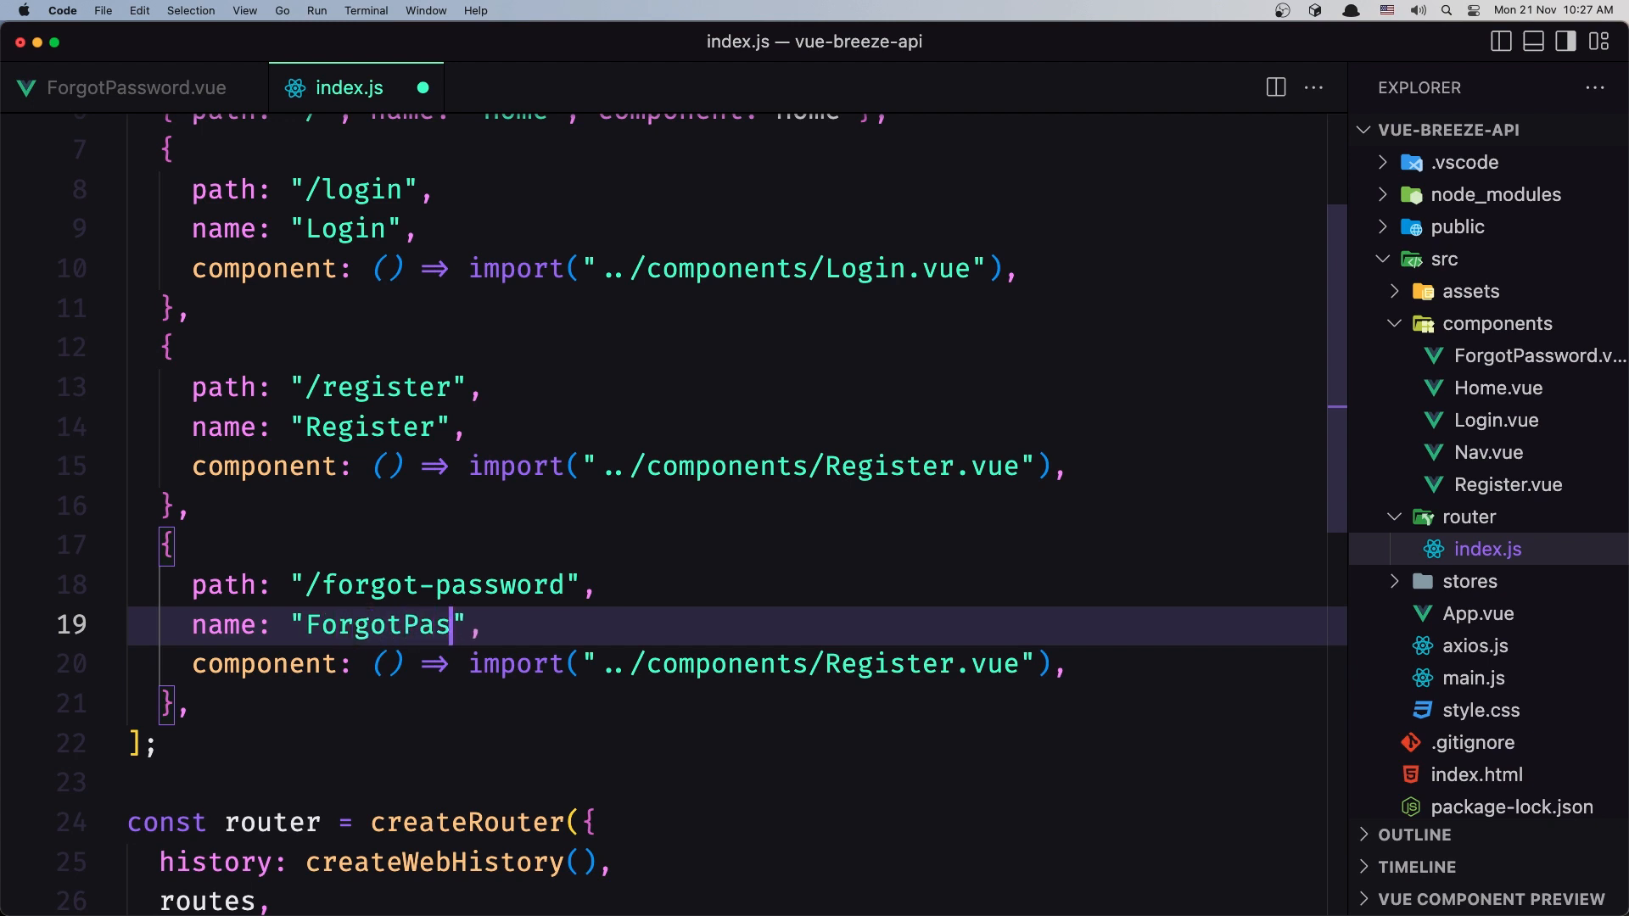
text(sword)
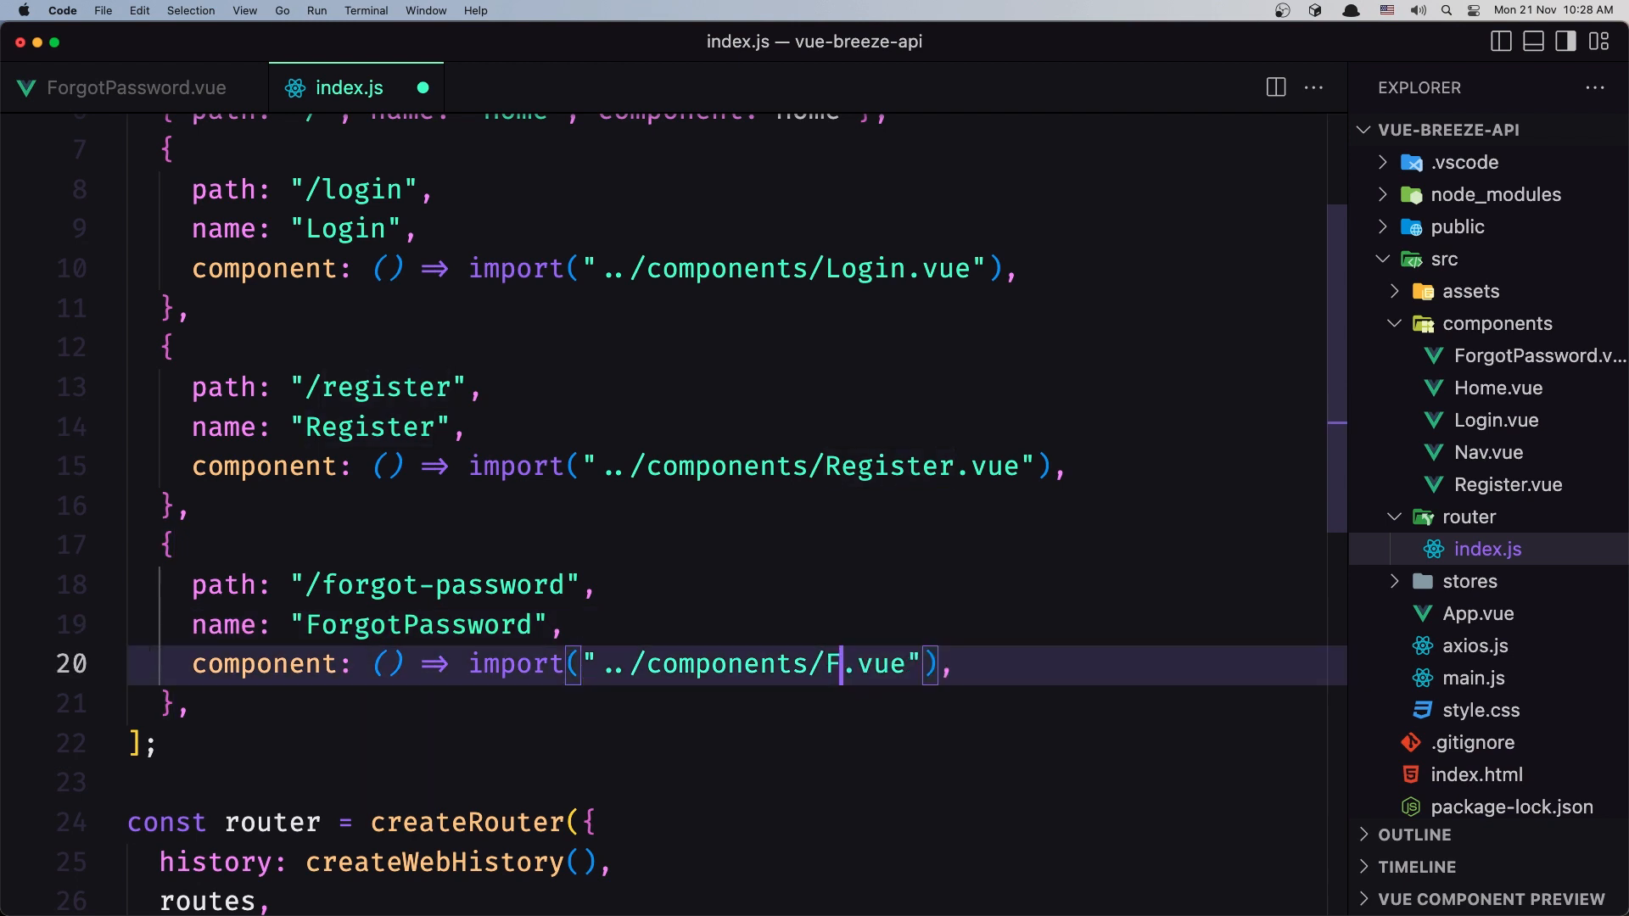
text(orgo)
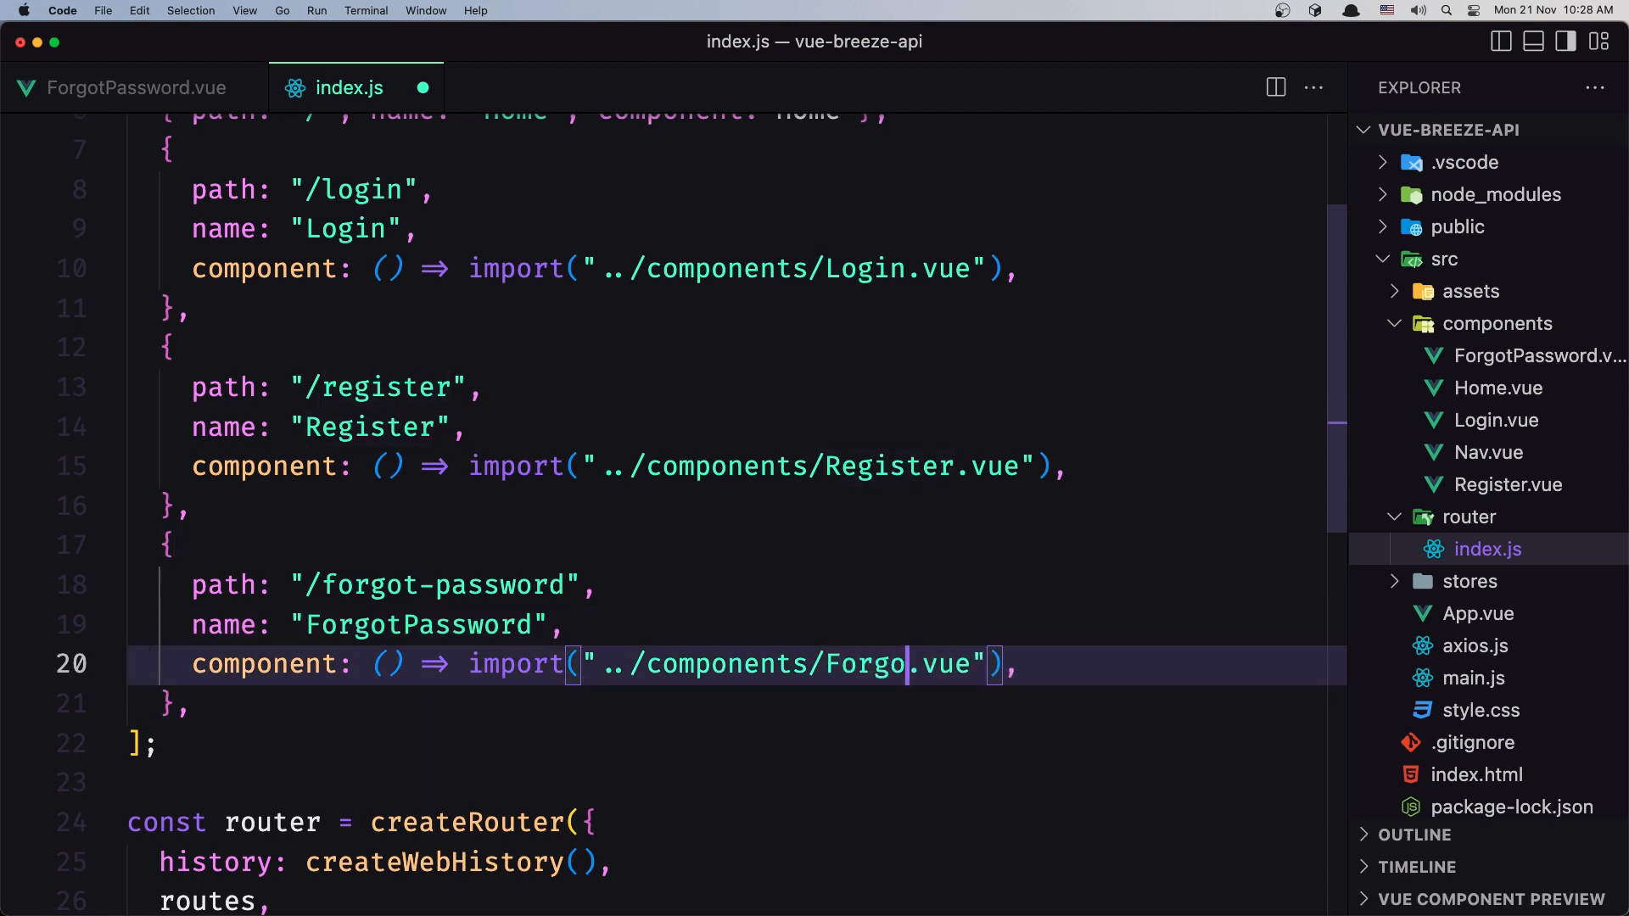
text(tPassw)
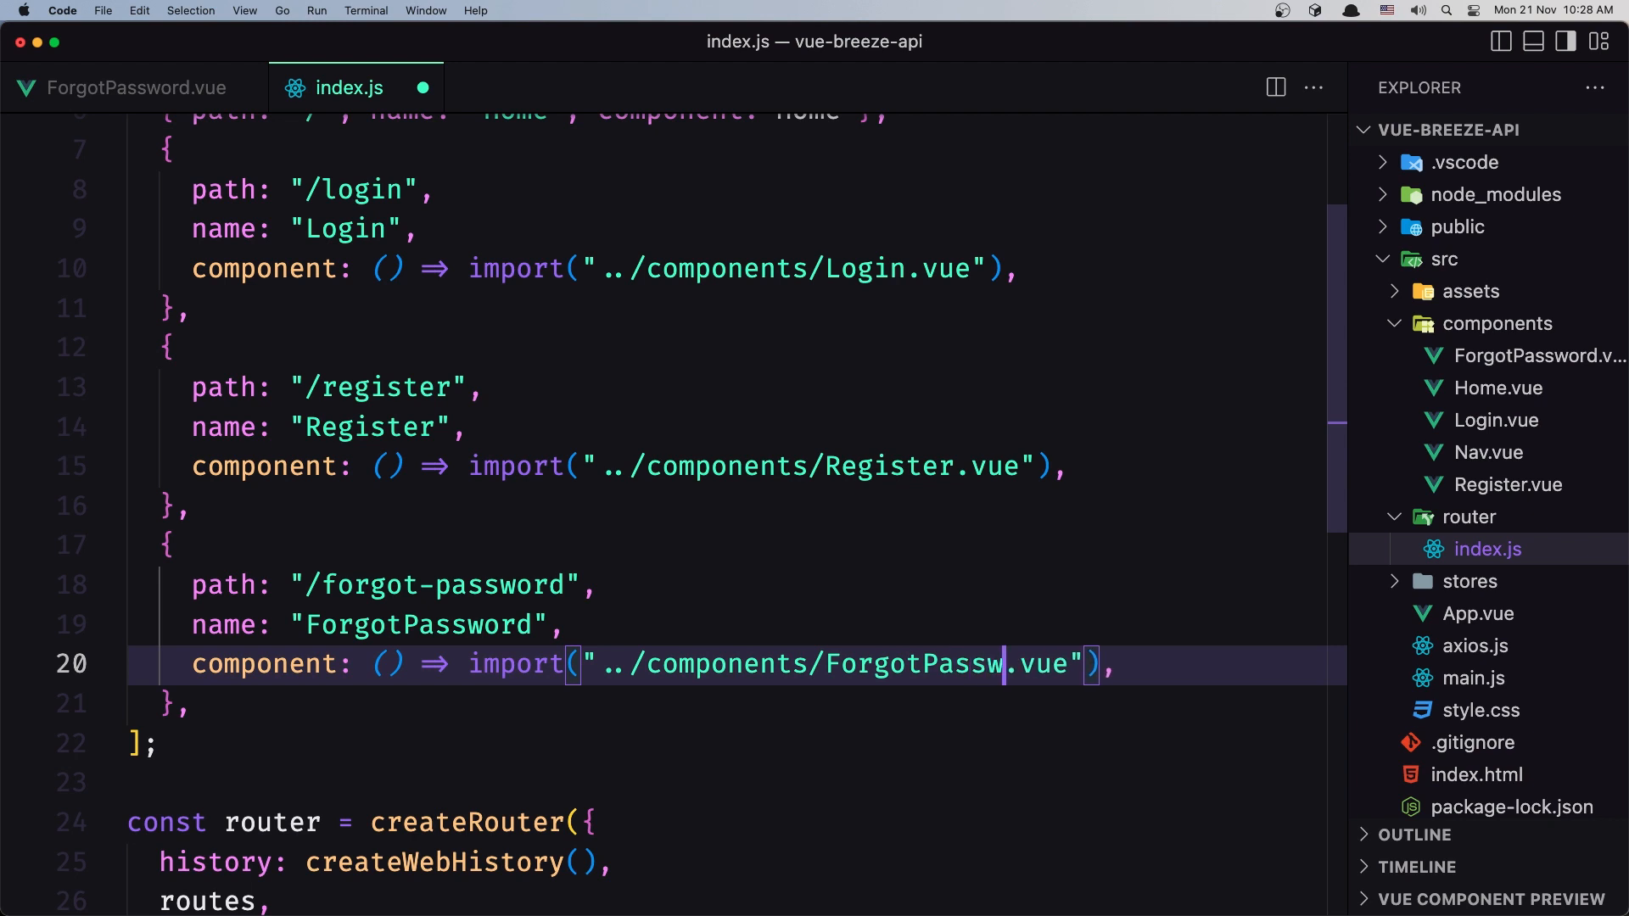
text(ord)
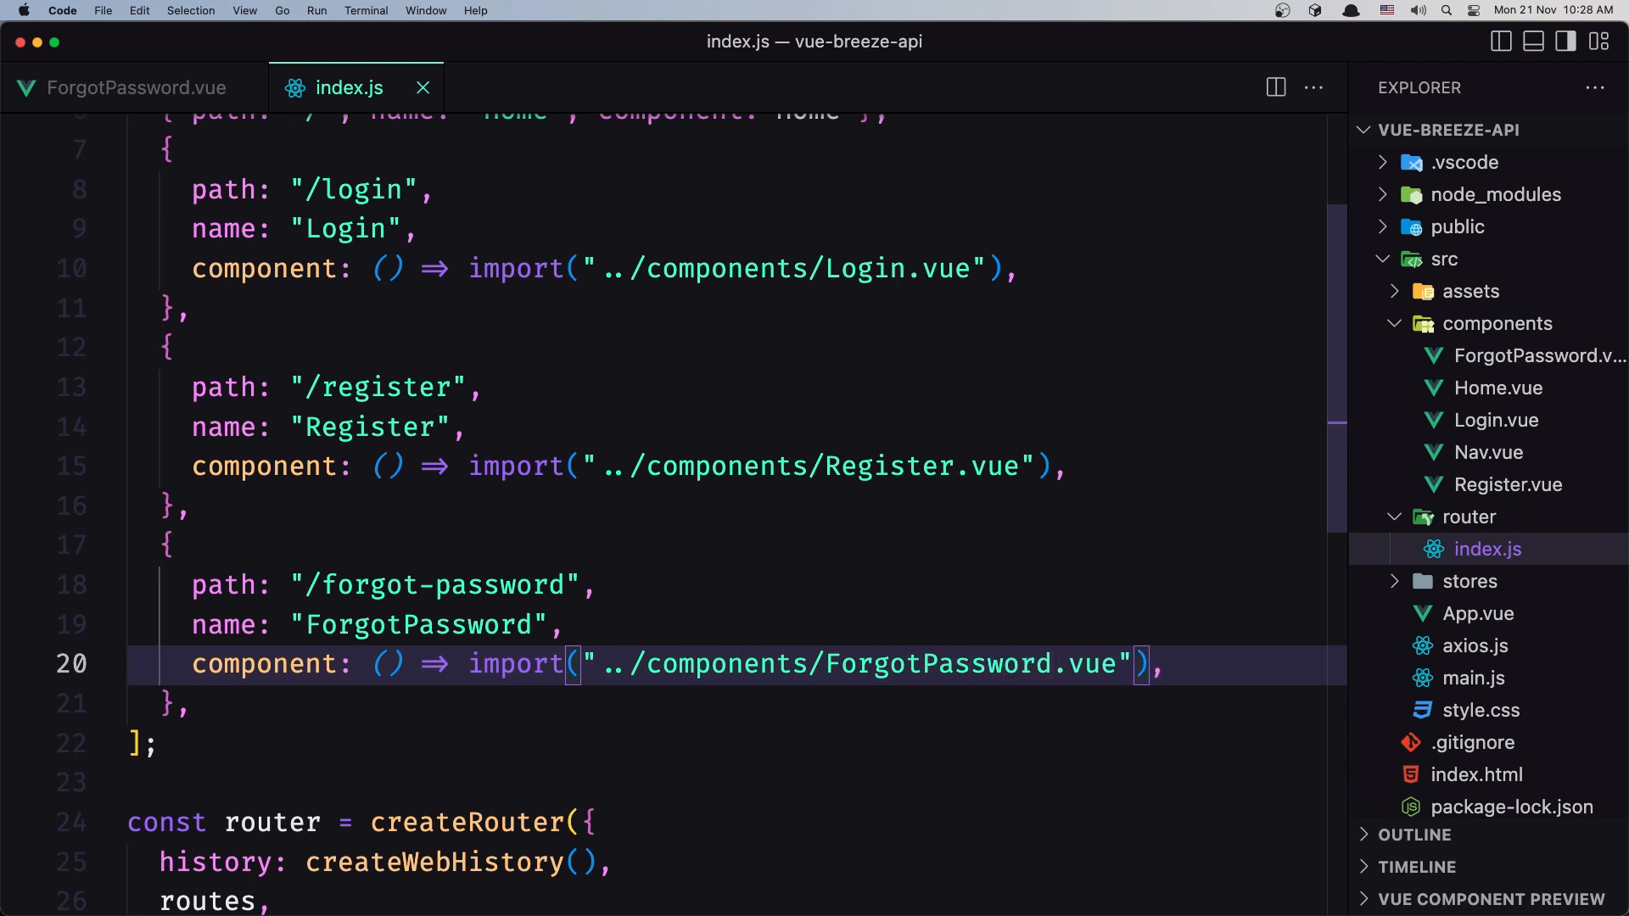
click(128, 88)
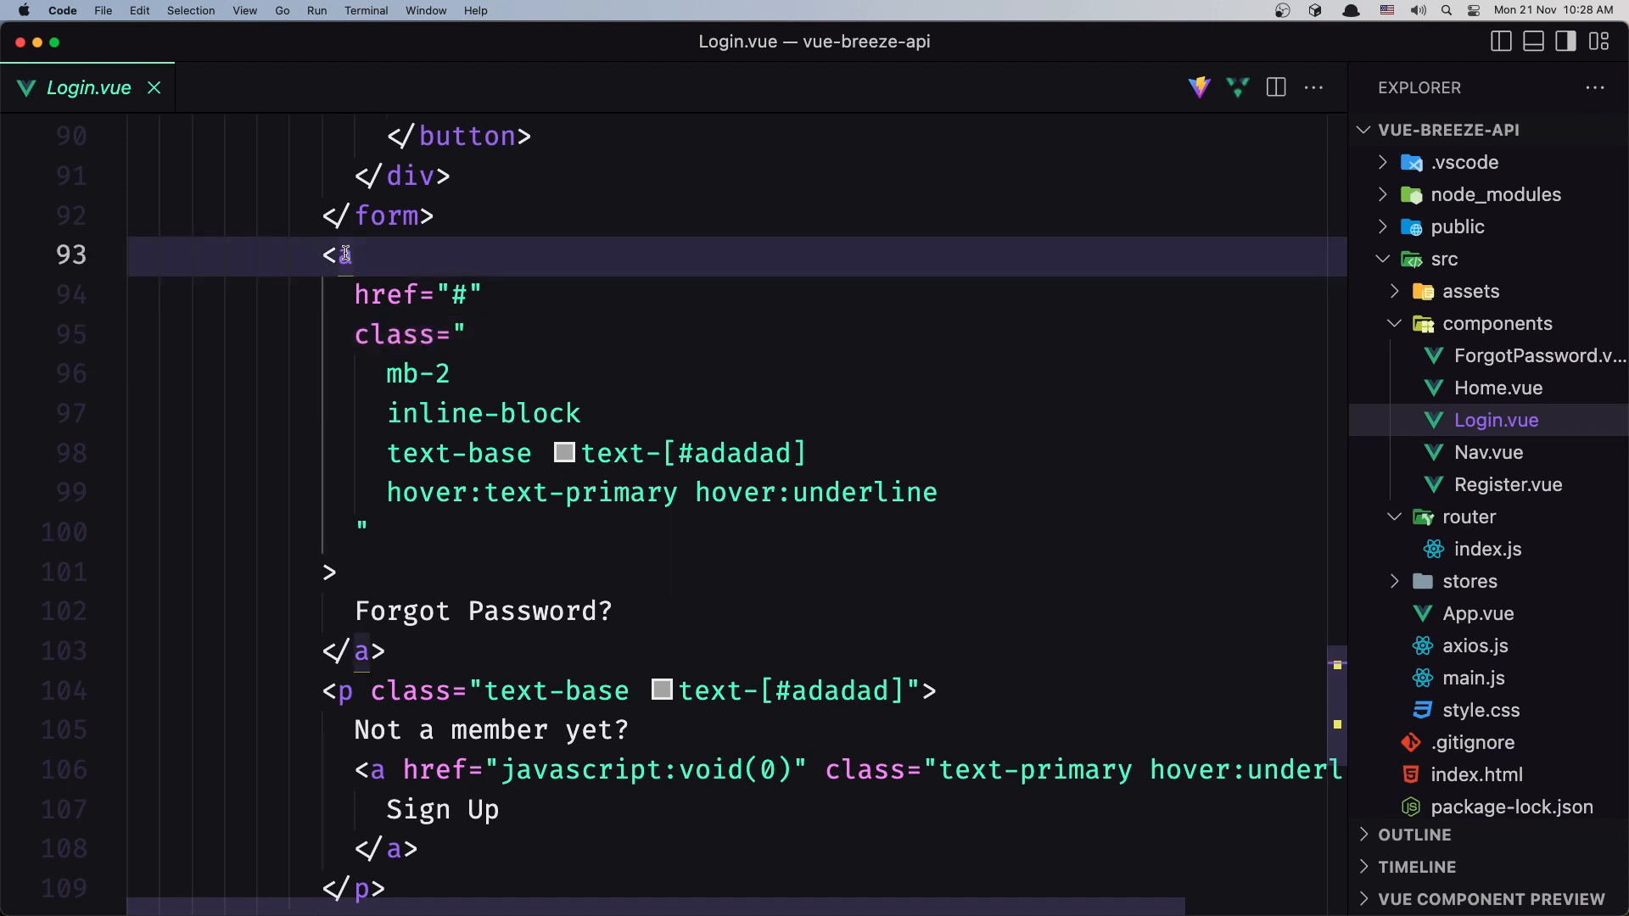
Step: In Login.vue, change the <a> to <router-link> with to="/forgot-password"
text(r)
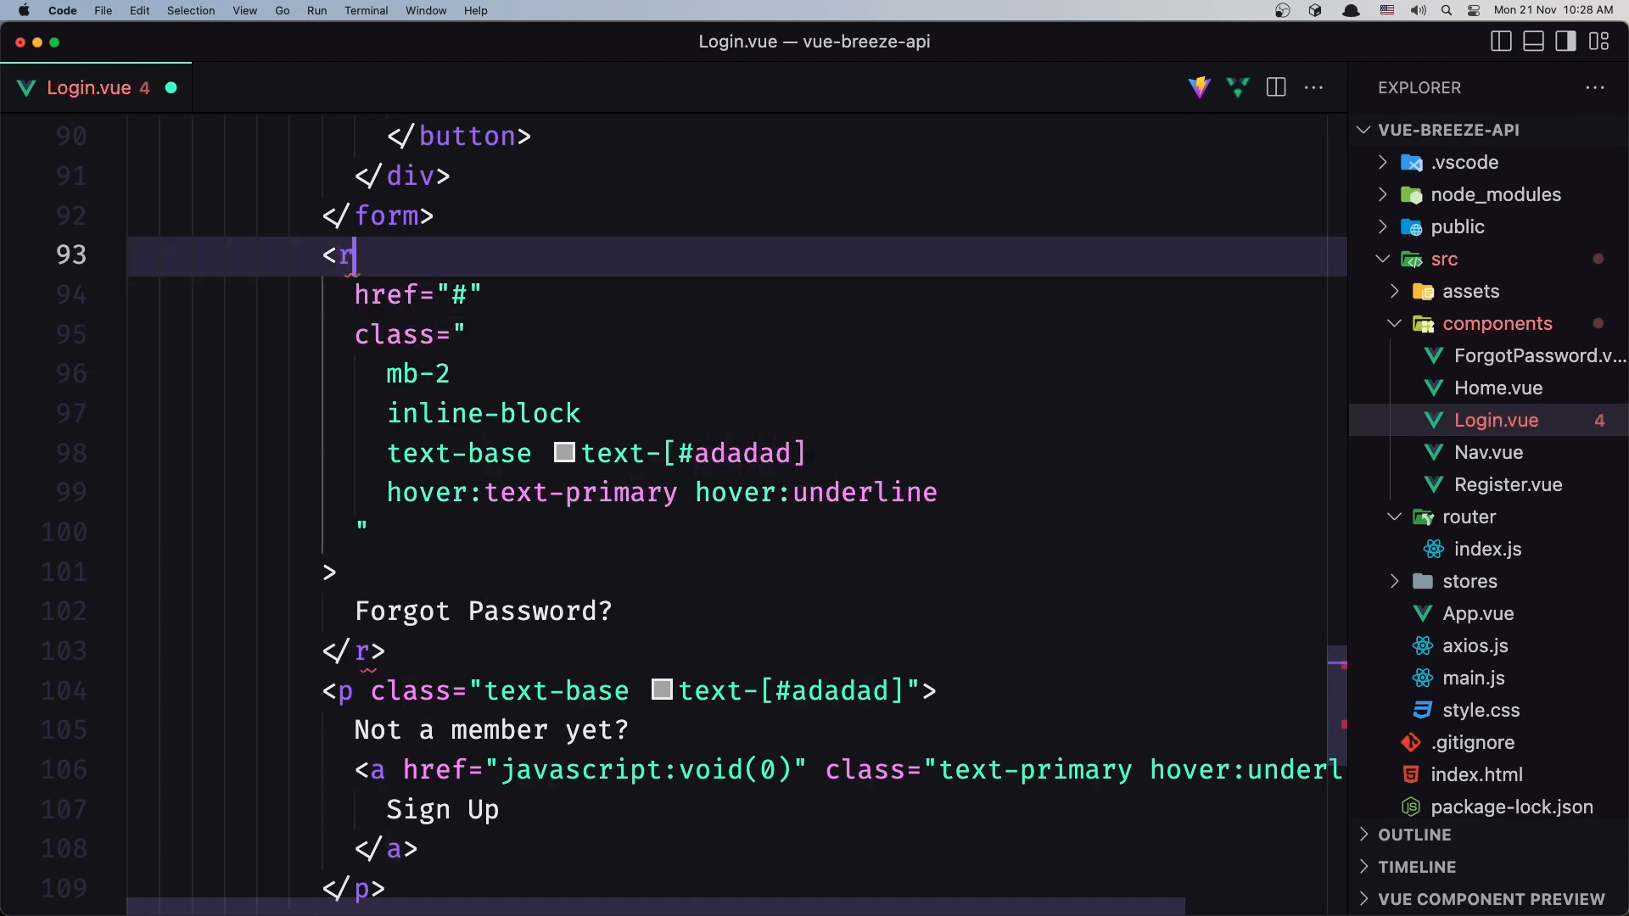
text(outer-link)
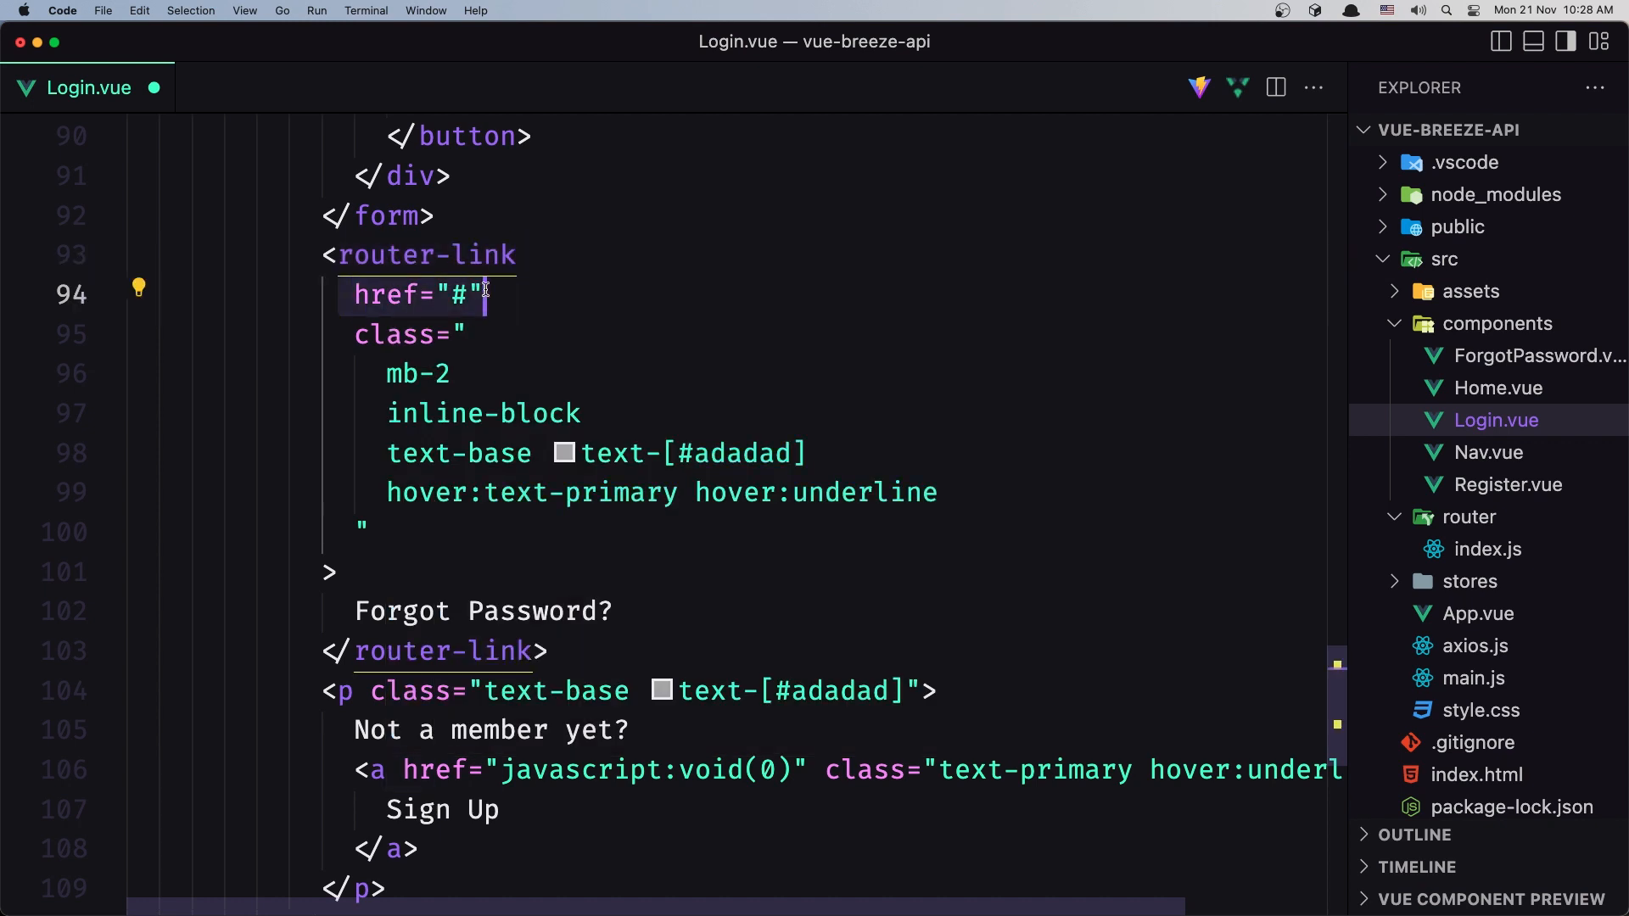
text(to=")
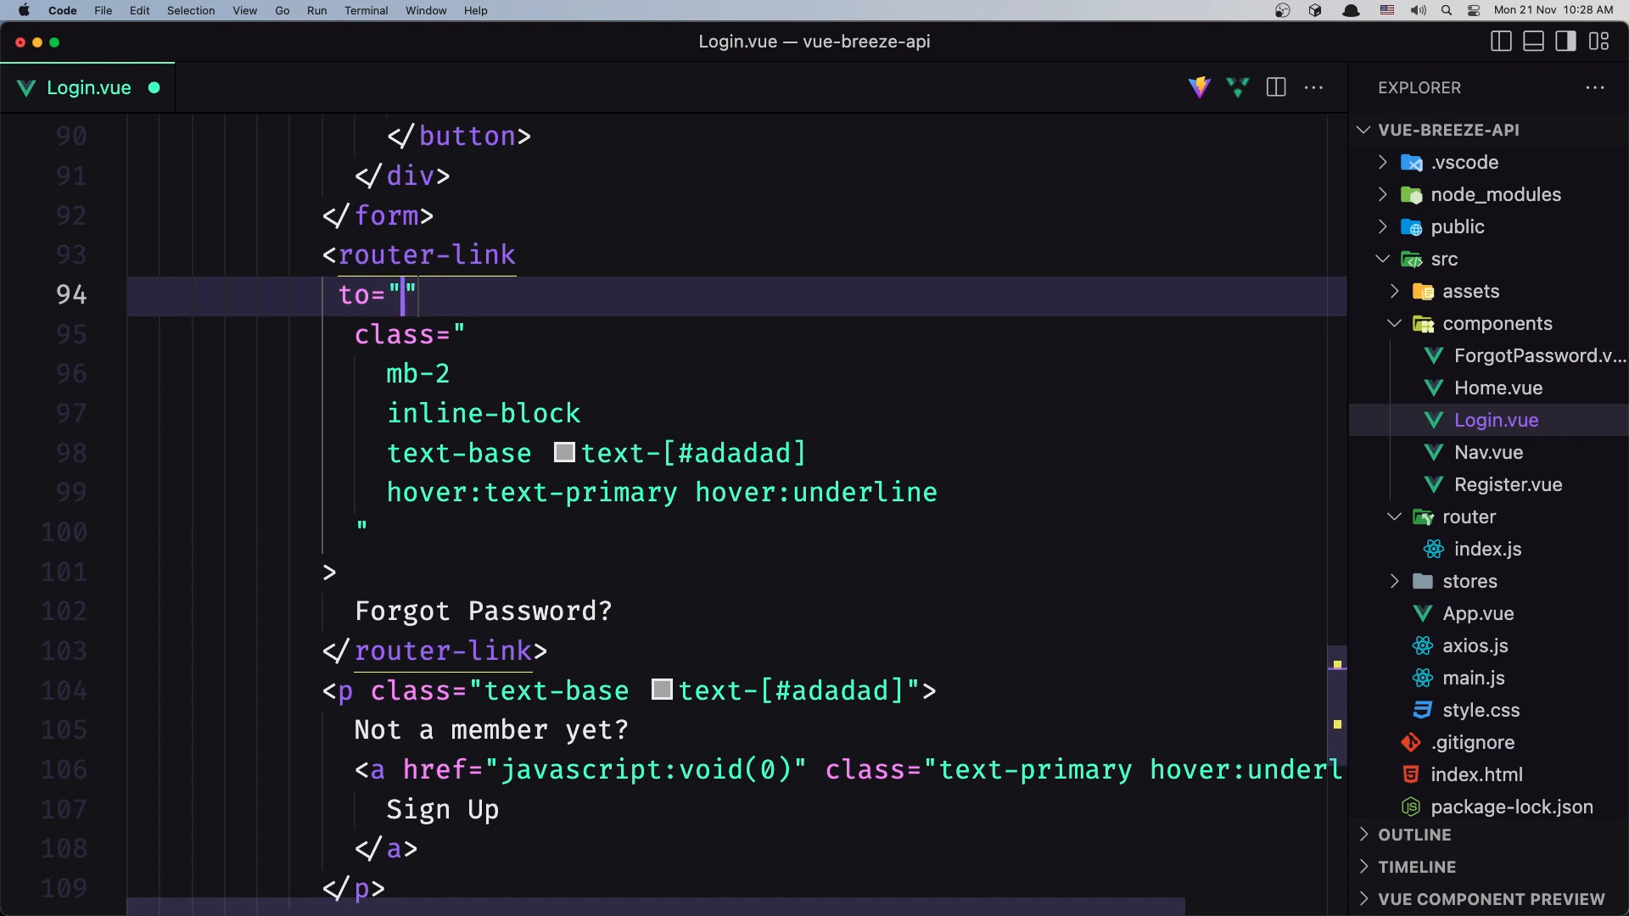
text(/fo)
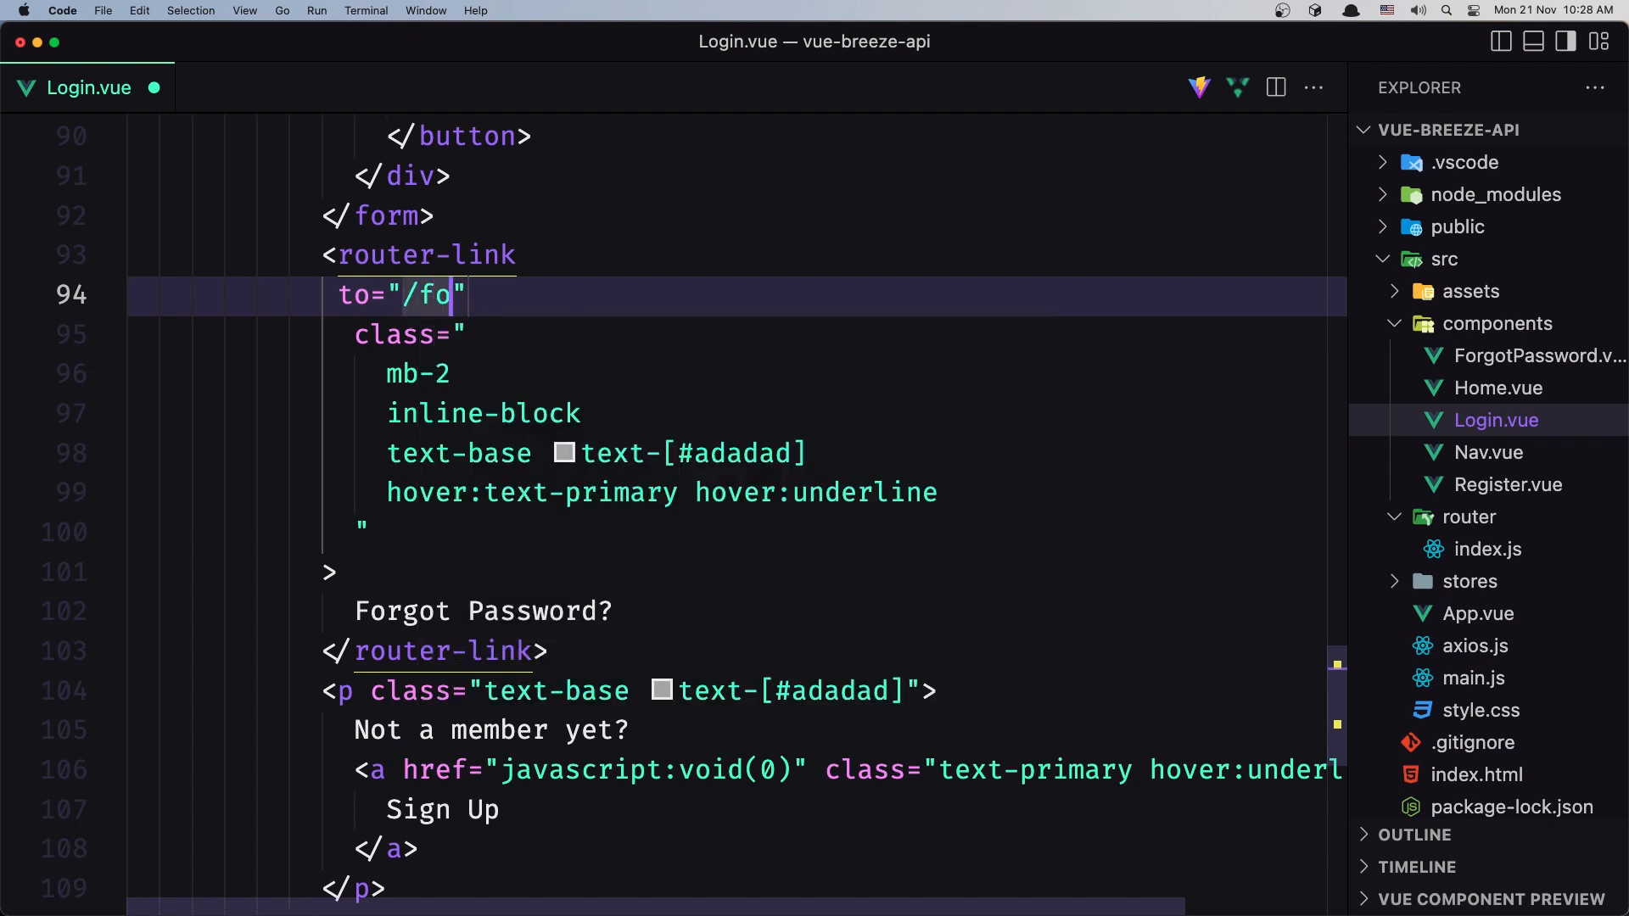
text(rgot-pa)
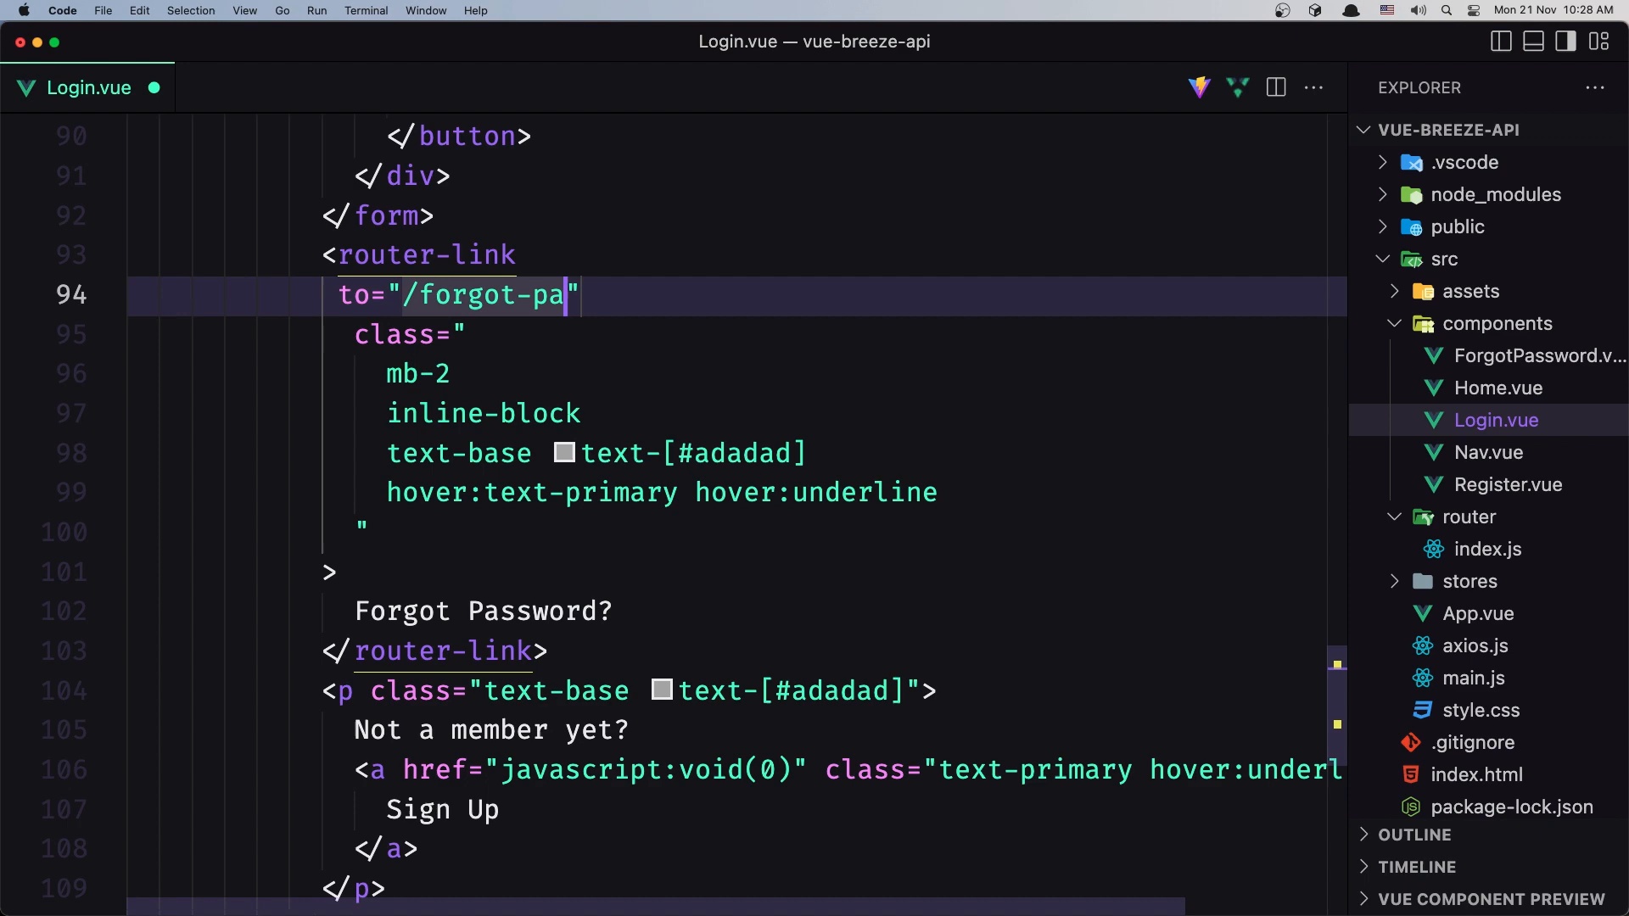
text(ssword)
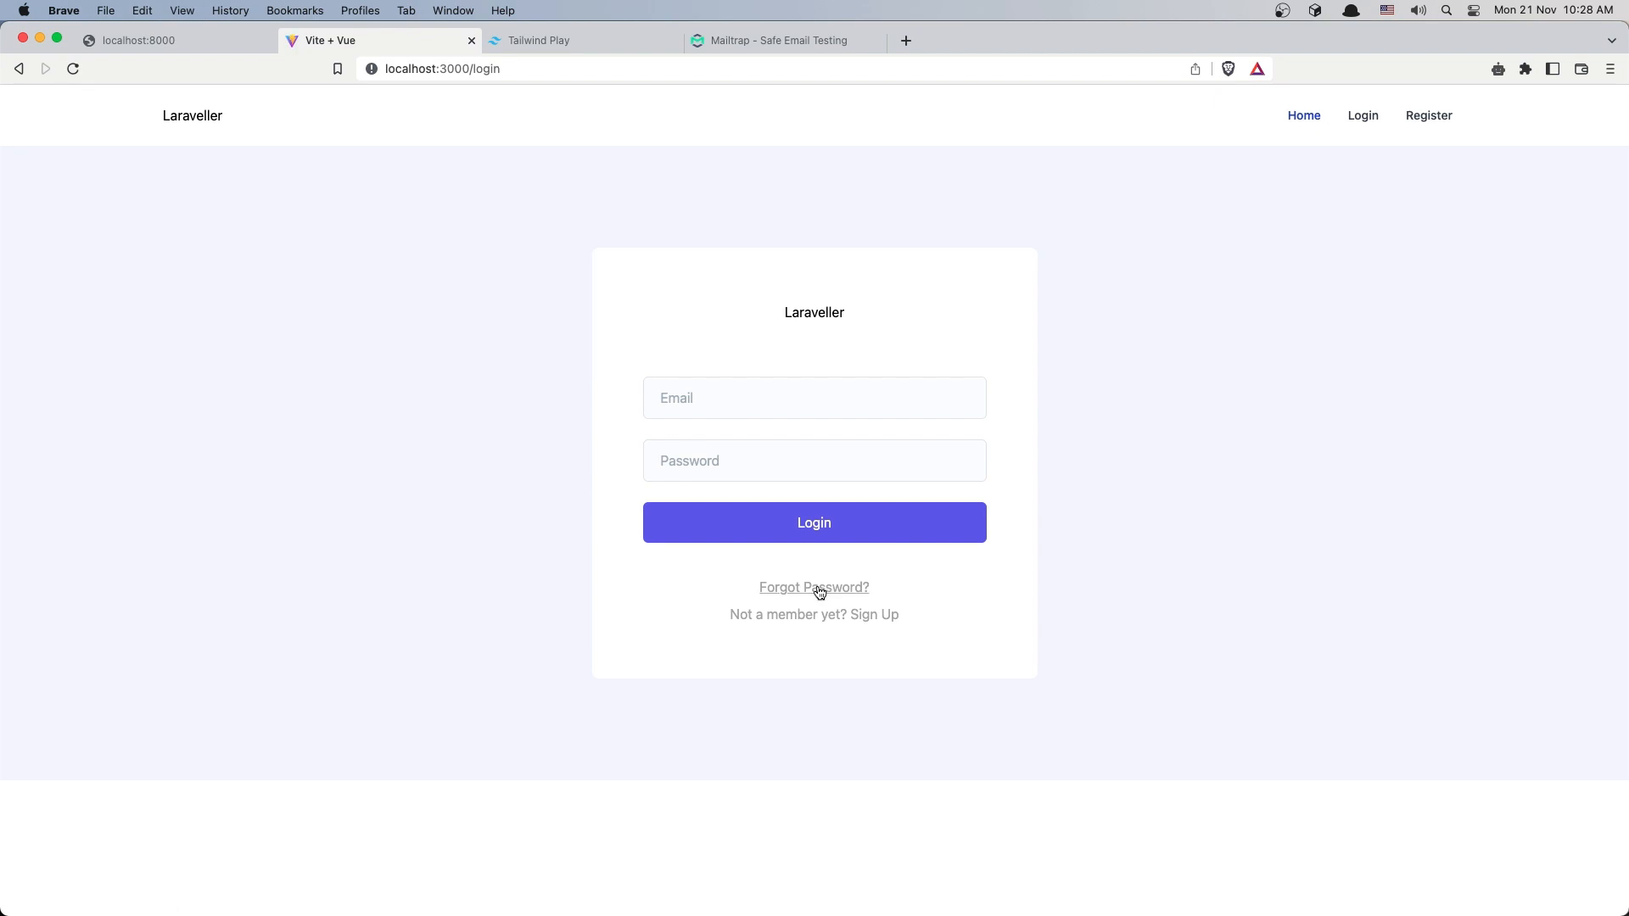
Step: Follow Forgot Password? in Brave to the /forgot-password form, then return to VS Code
click(814, 588)
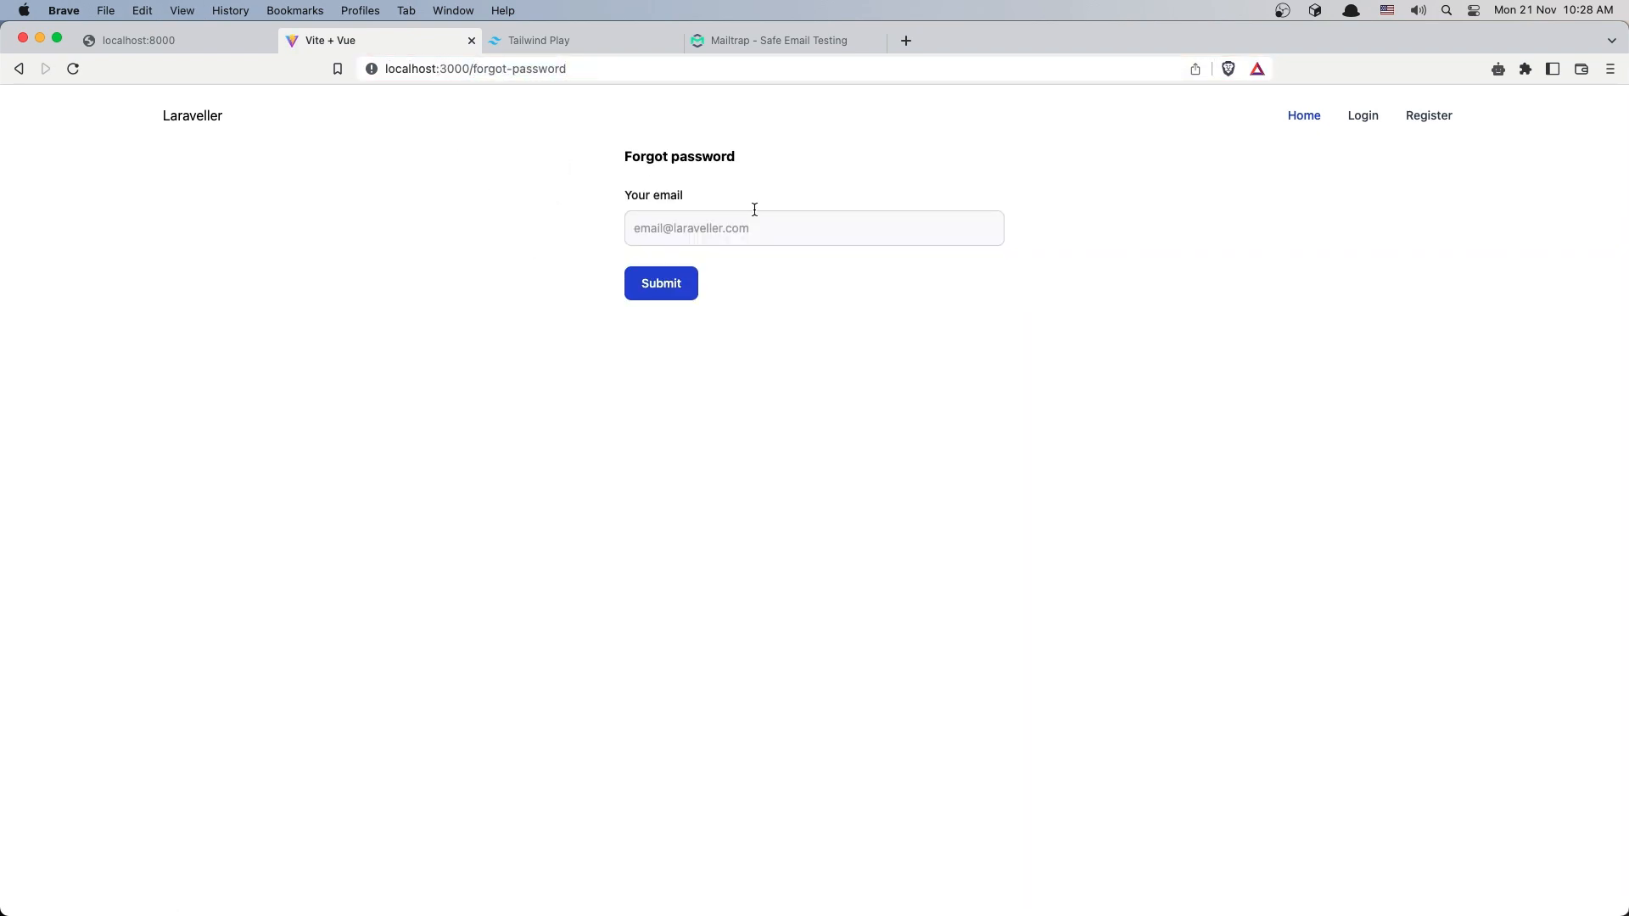
mouse_move(494, 478)
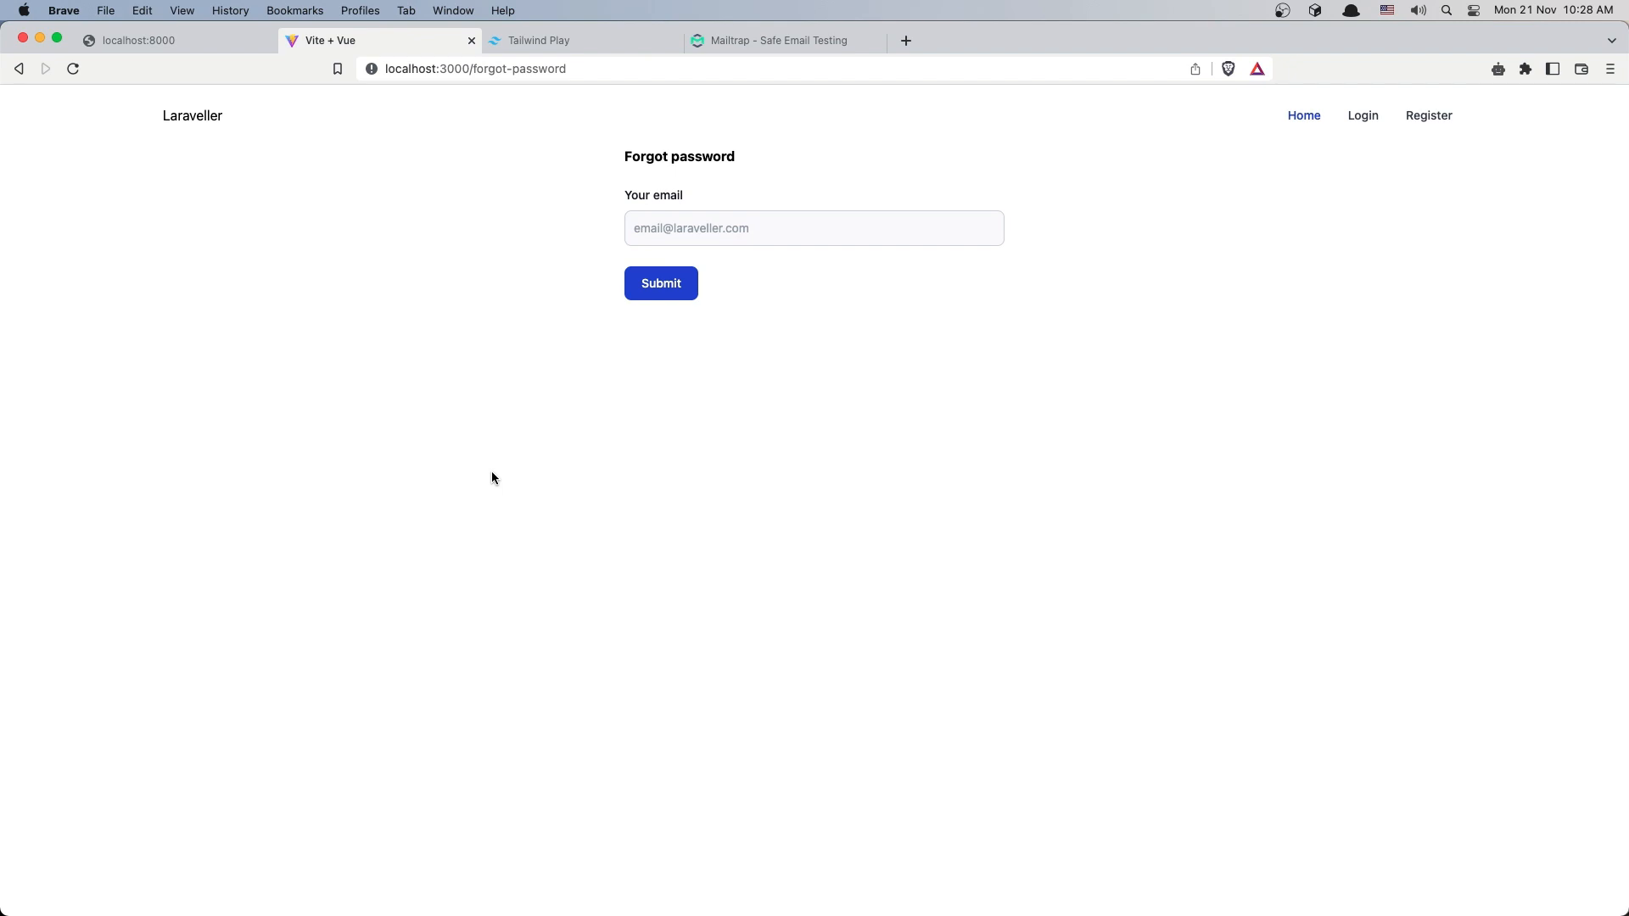
key(cmd+tab)
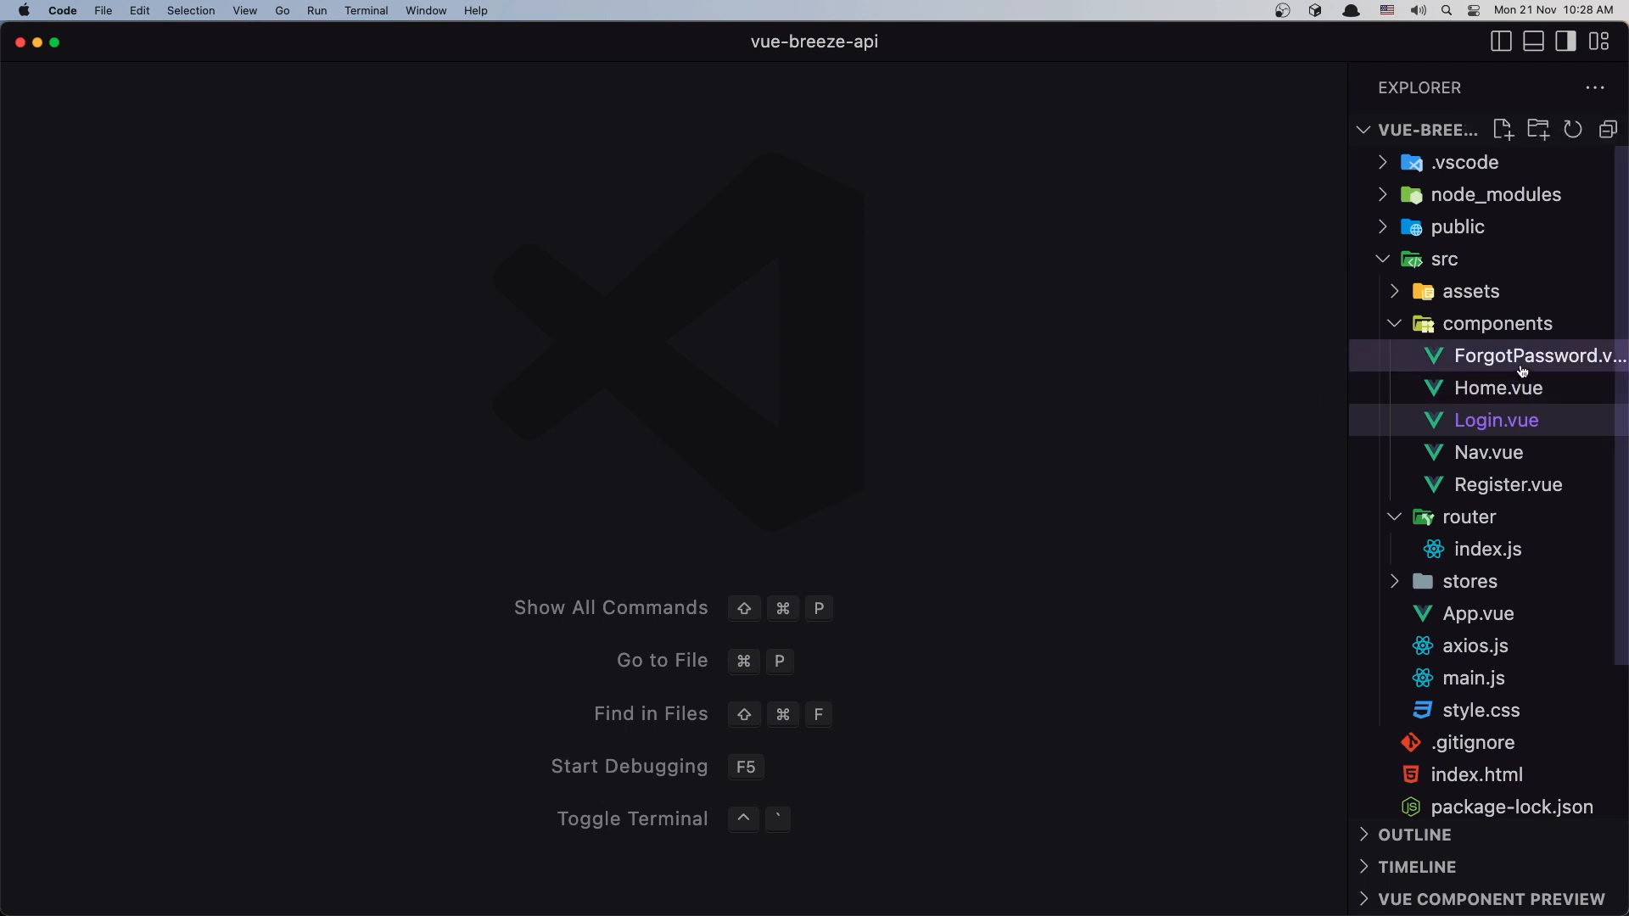
Step: In ForgotPassword.vue, import ref from 'vue' and declare const email = ref('')
double_click(1538, 356)
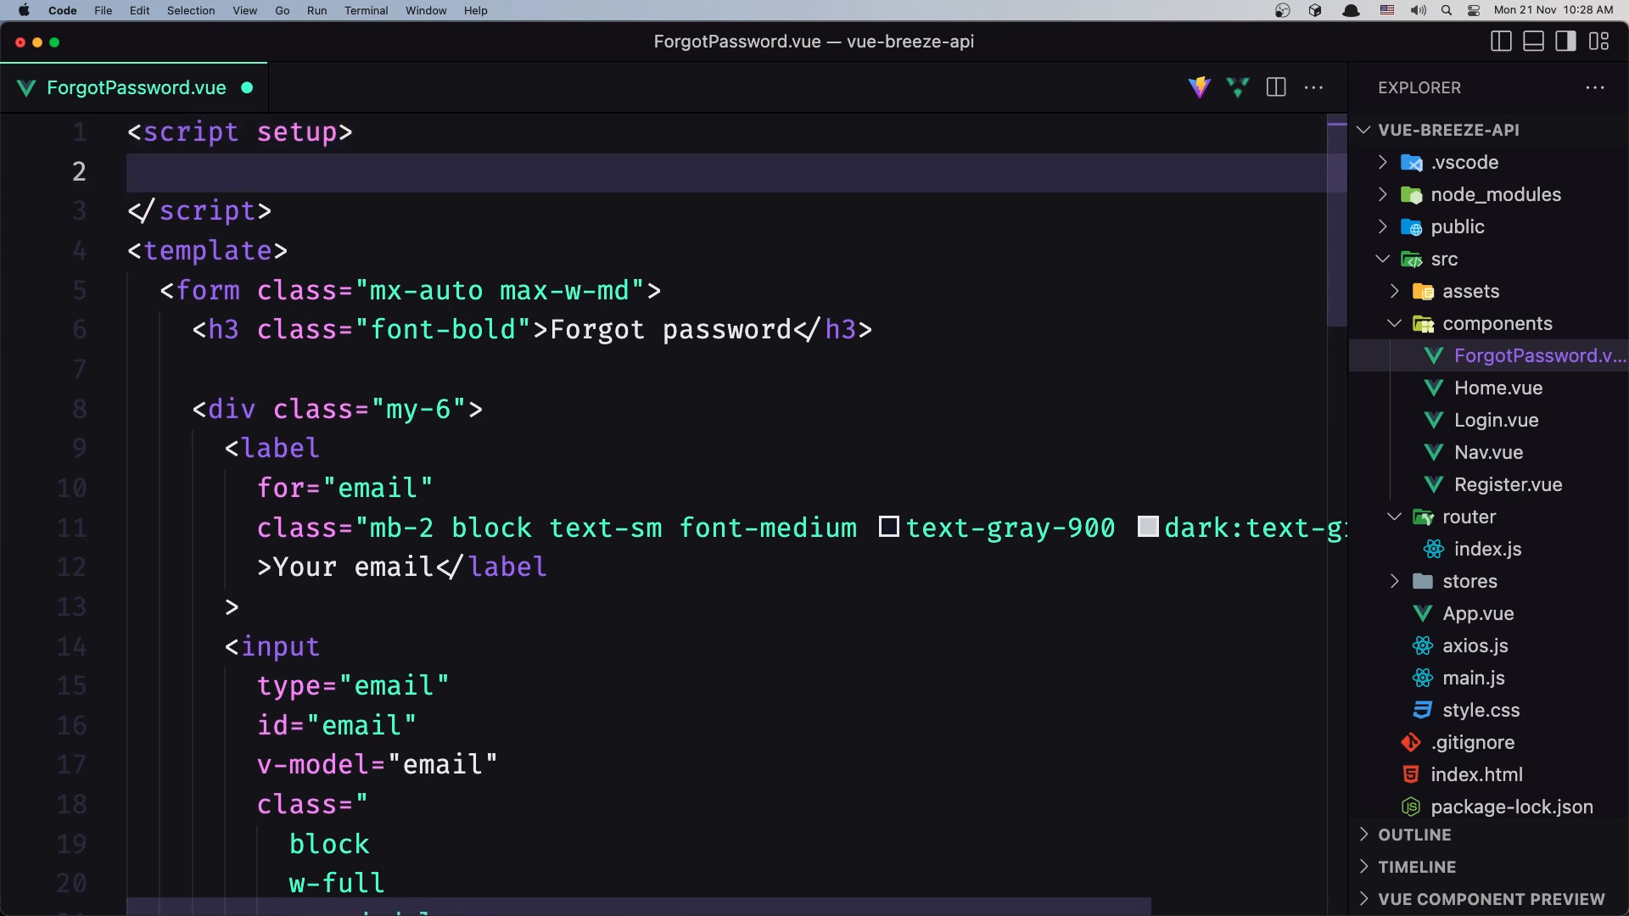
text(import {)
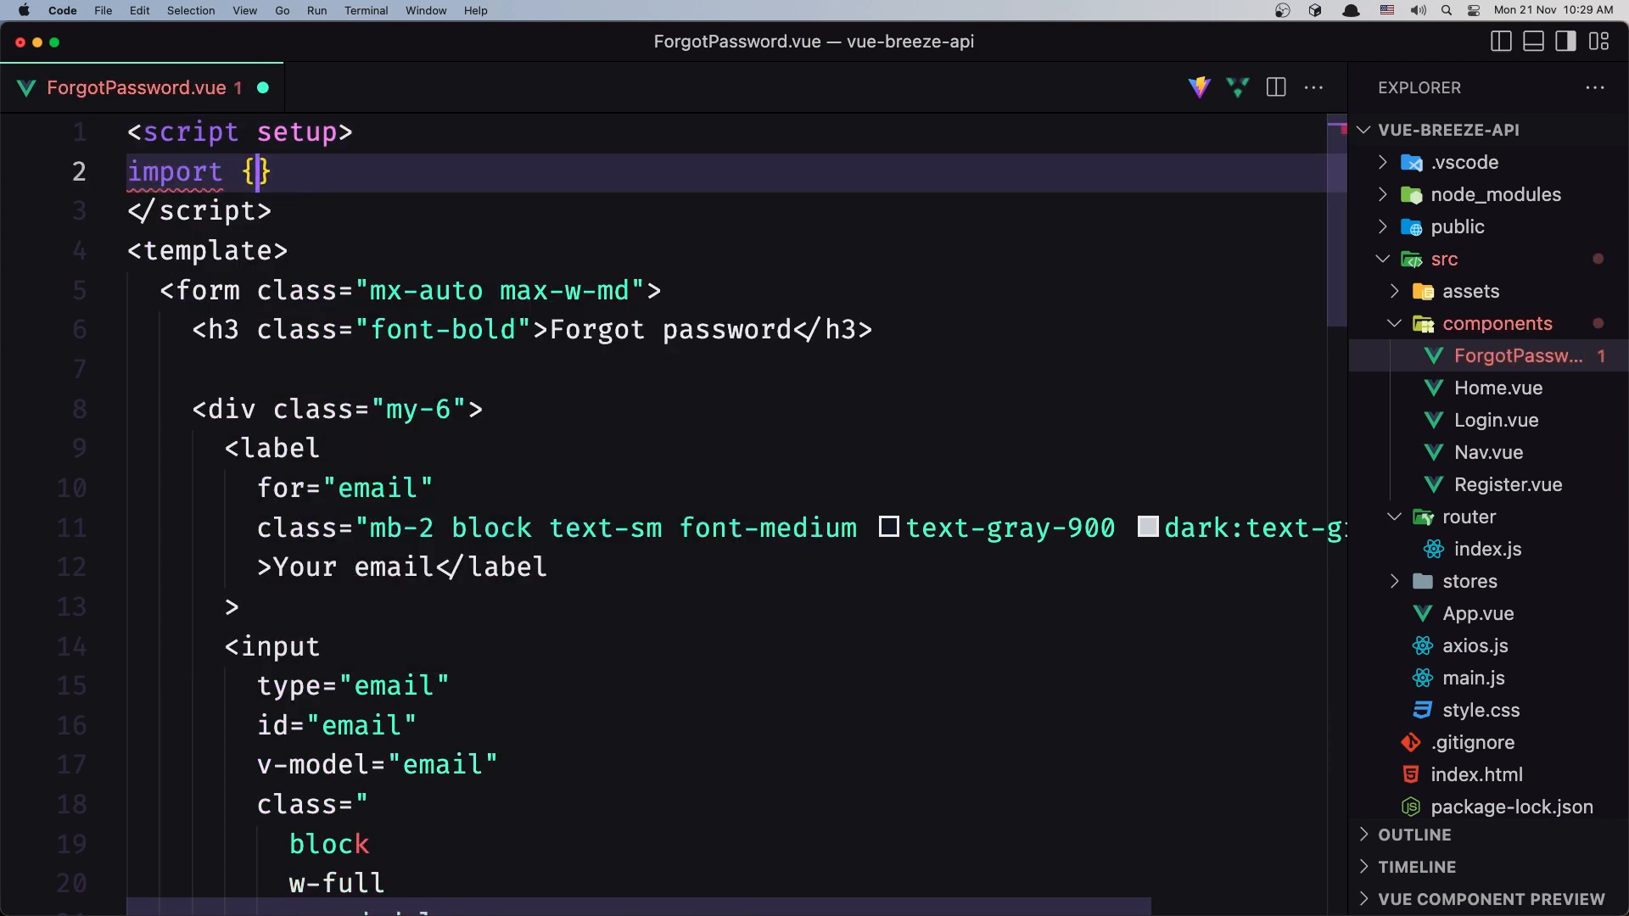
text(ref } from 'vue';)
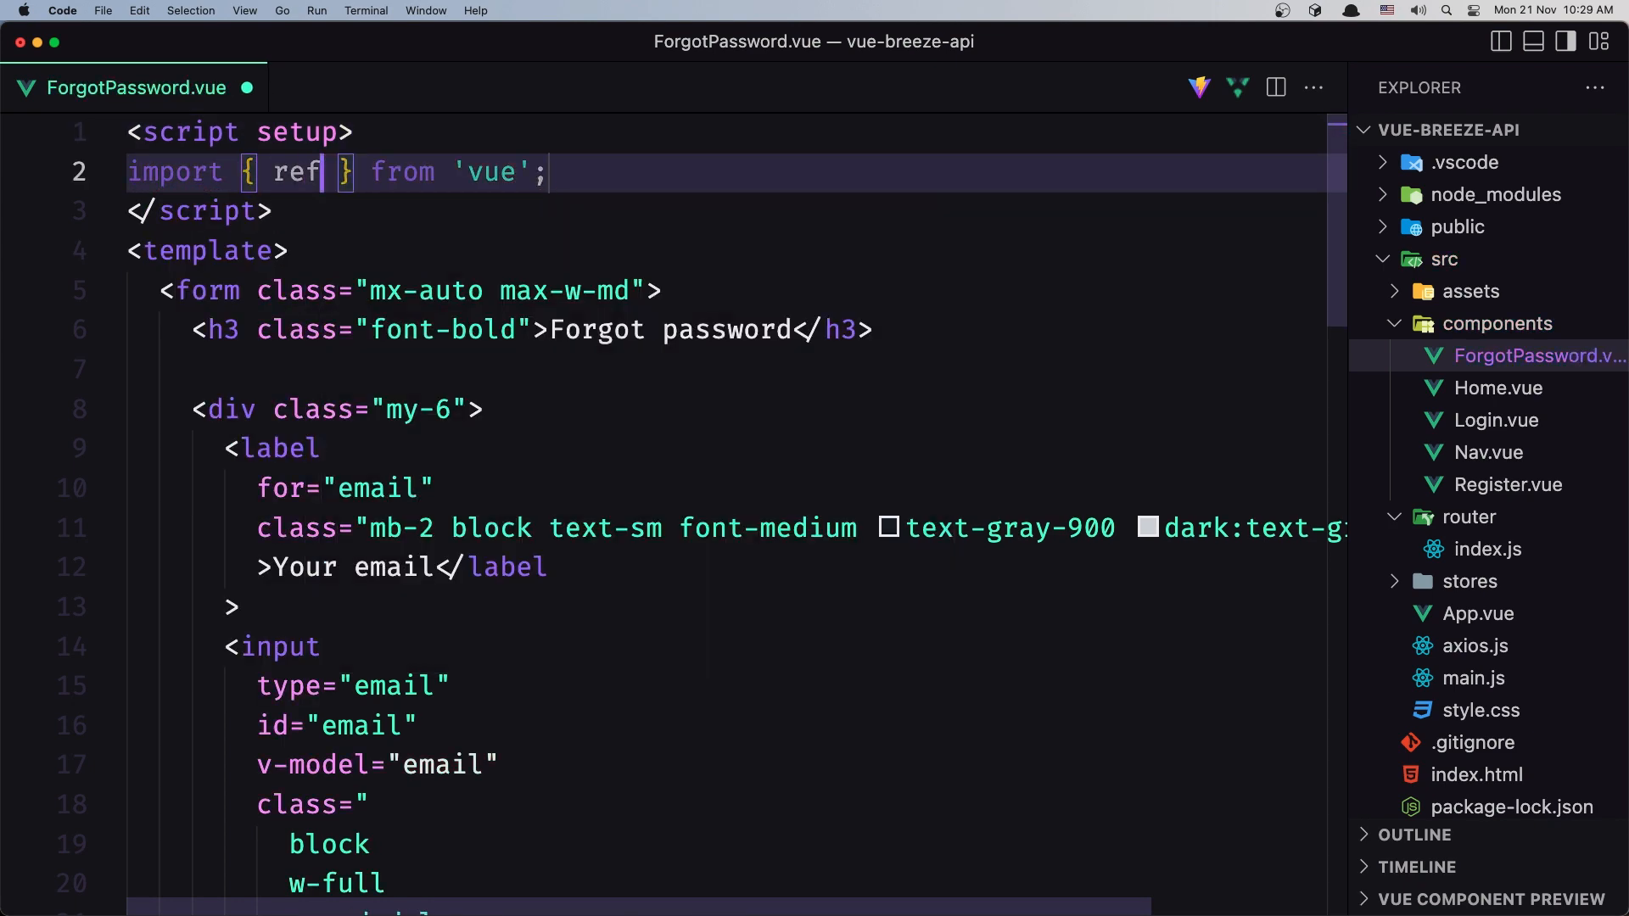
text(c)
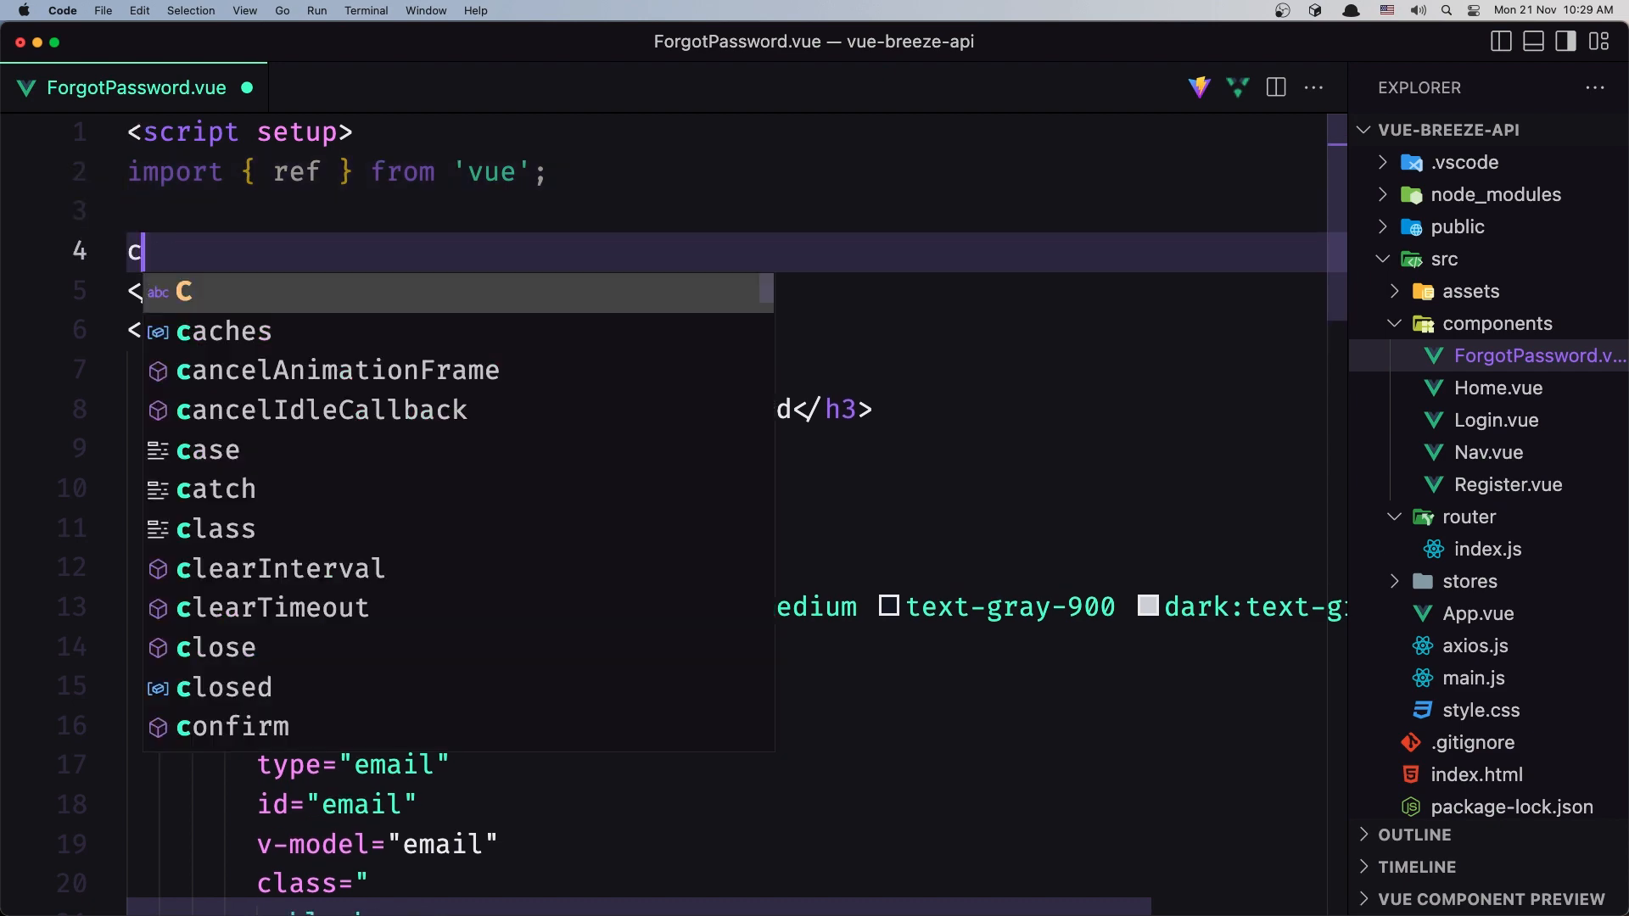
text(onst)
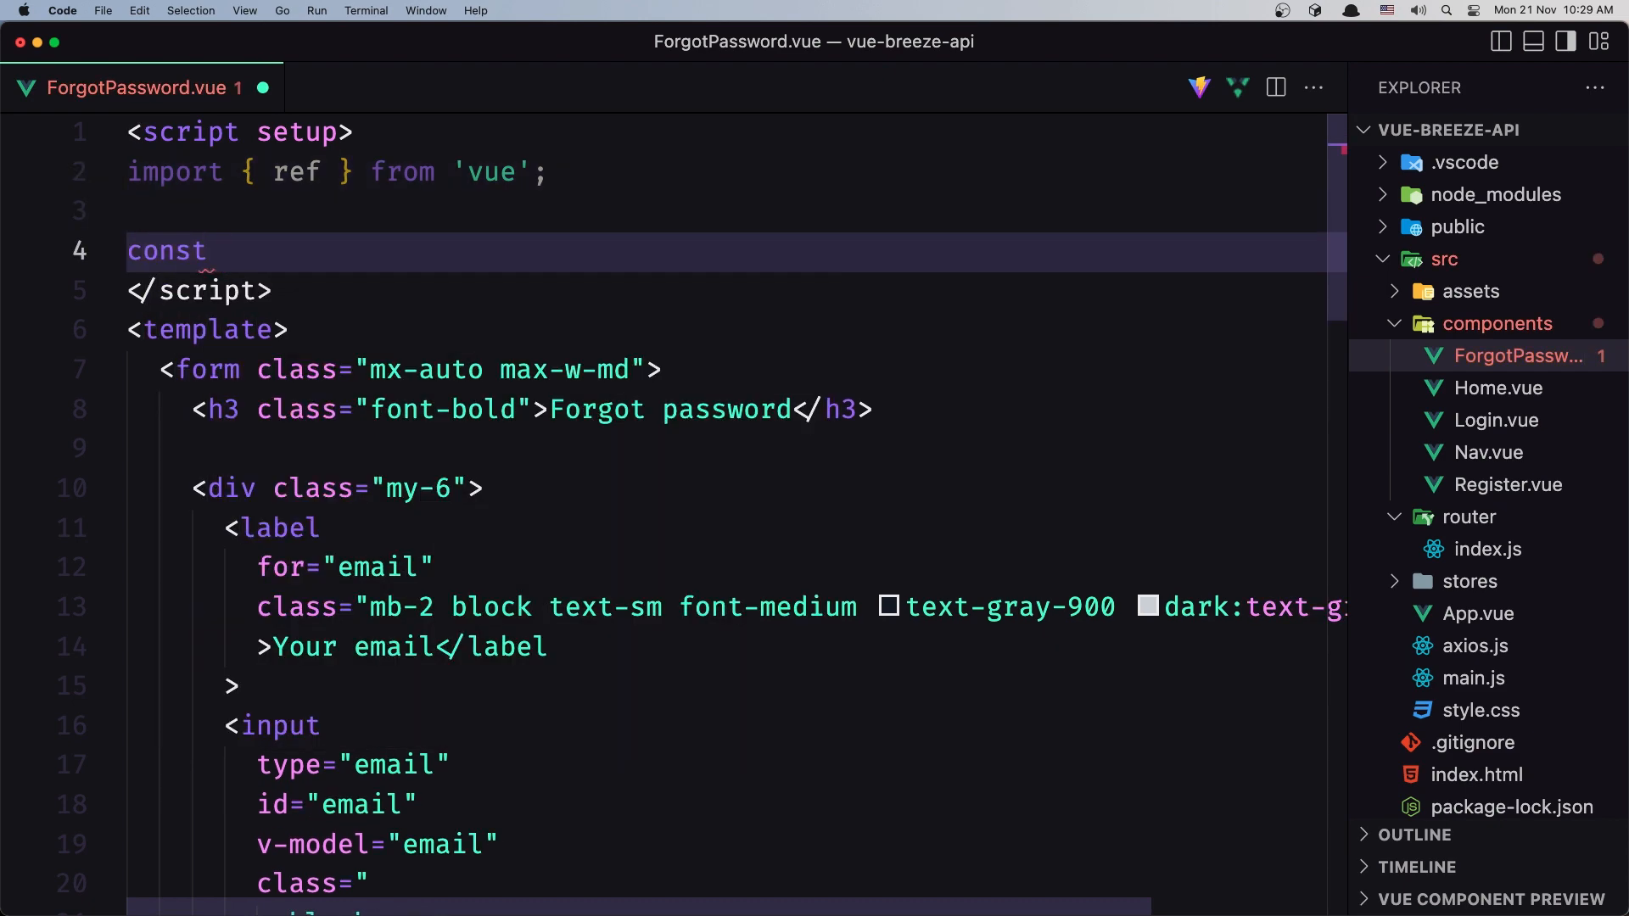
text(email)
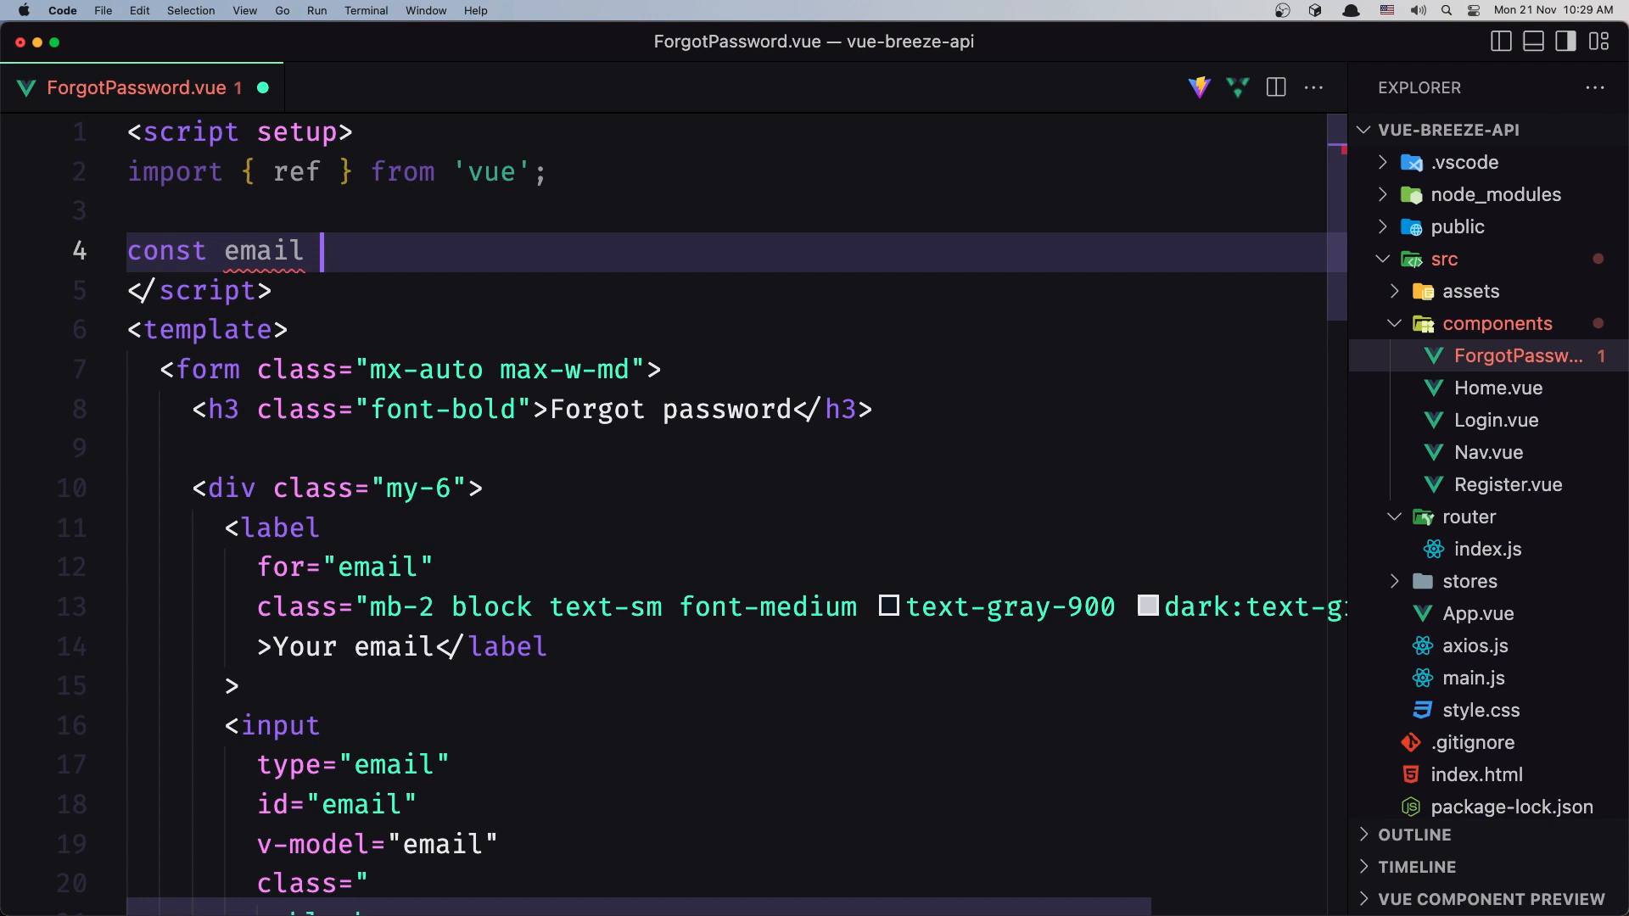
text(= r)
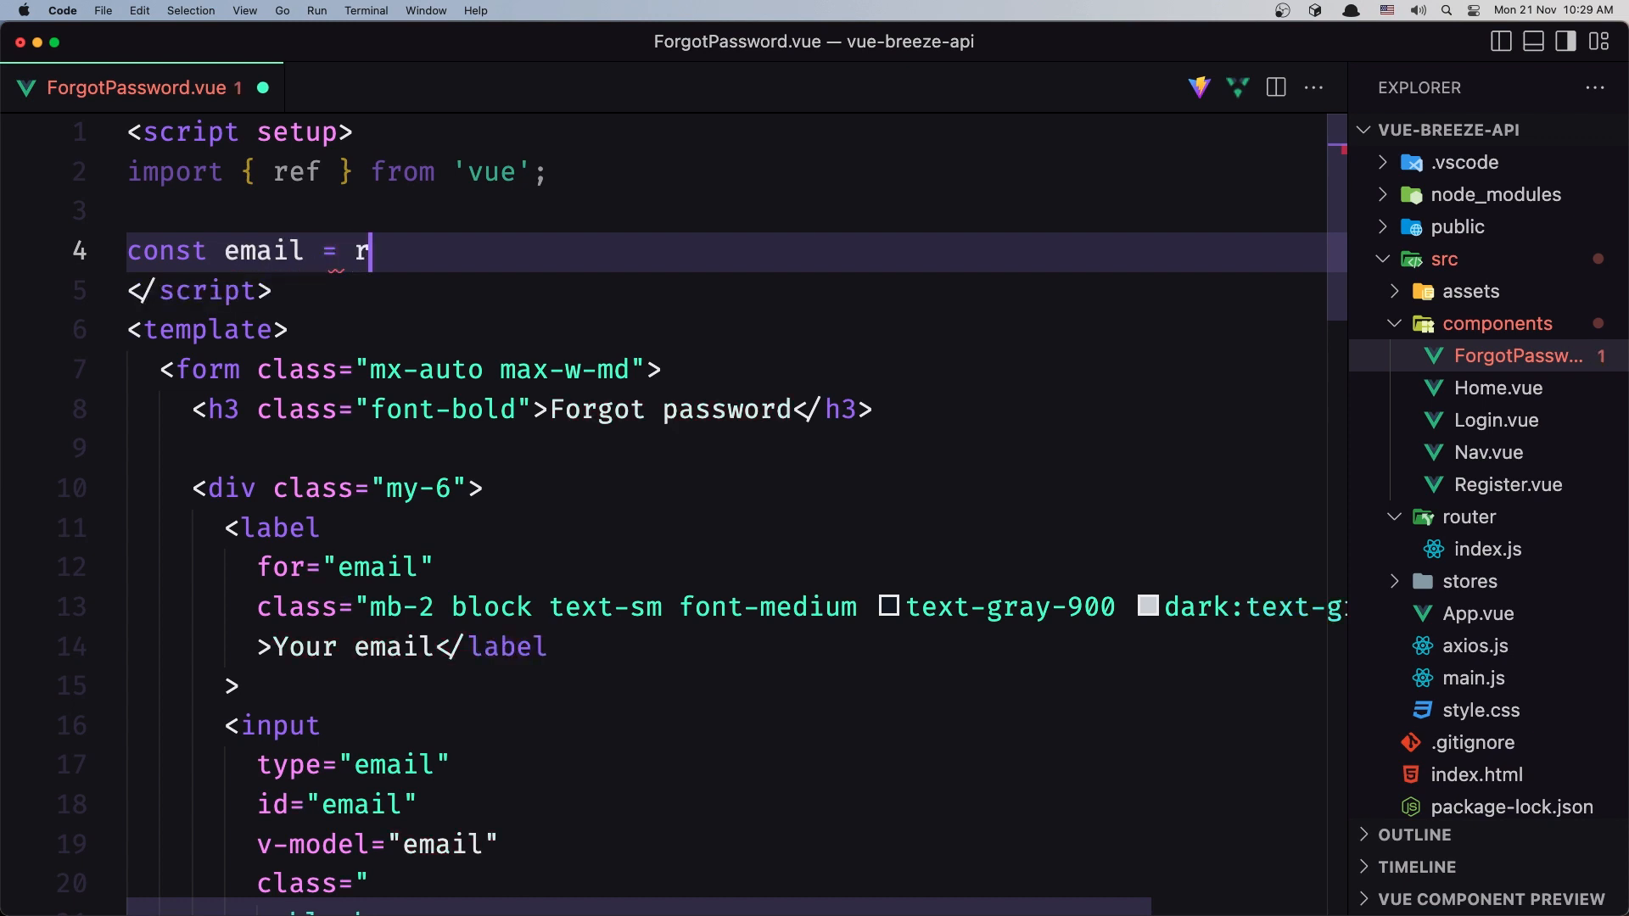
text(ef())
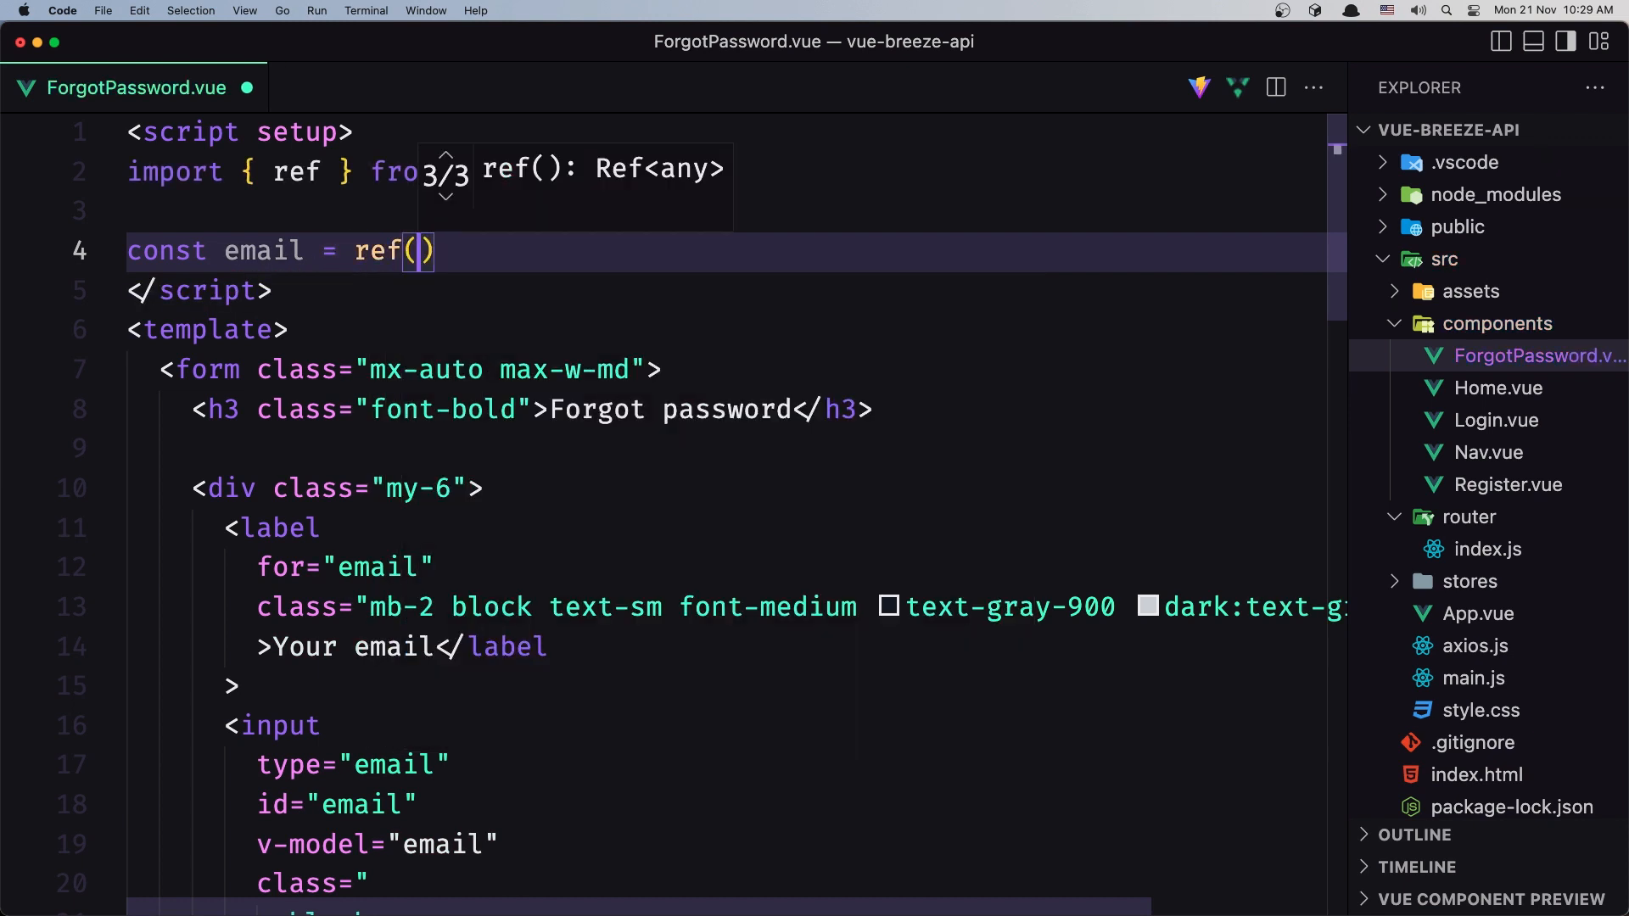
text('')
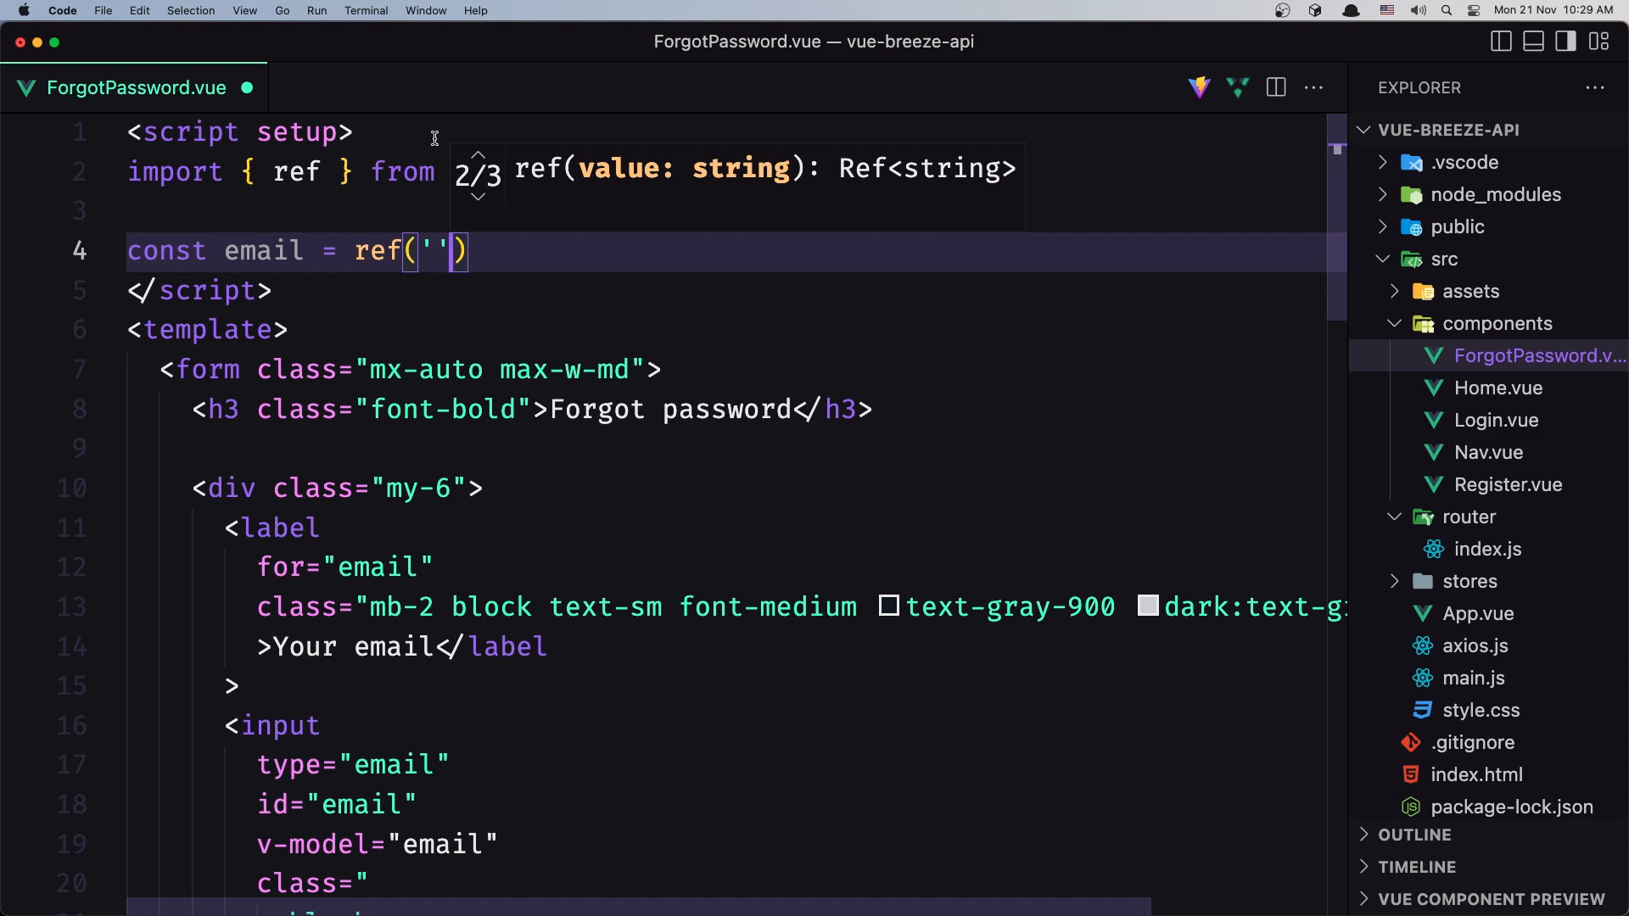
mouse_move(502, 847)
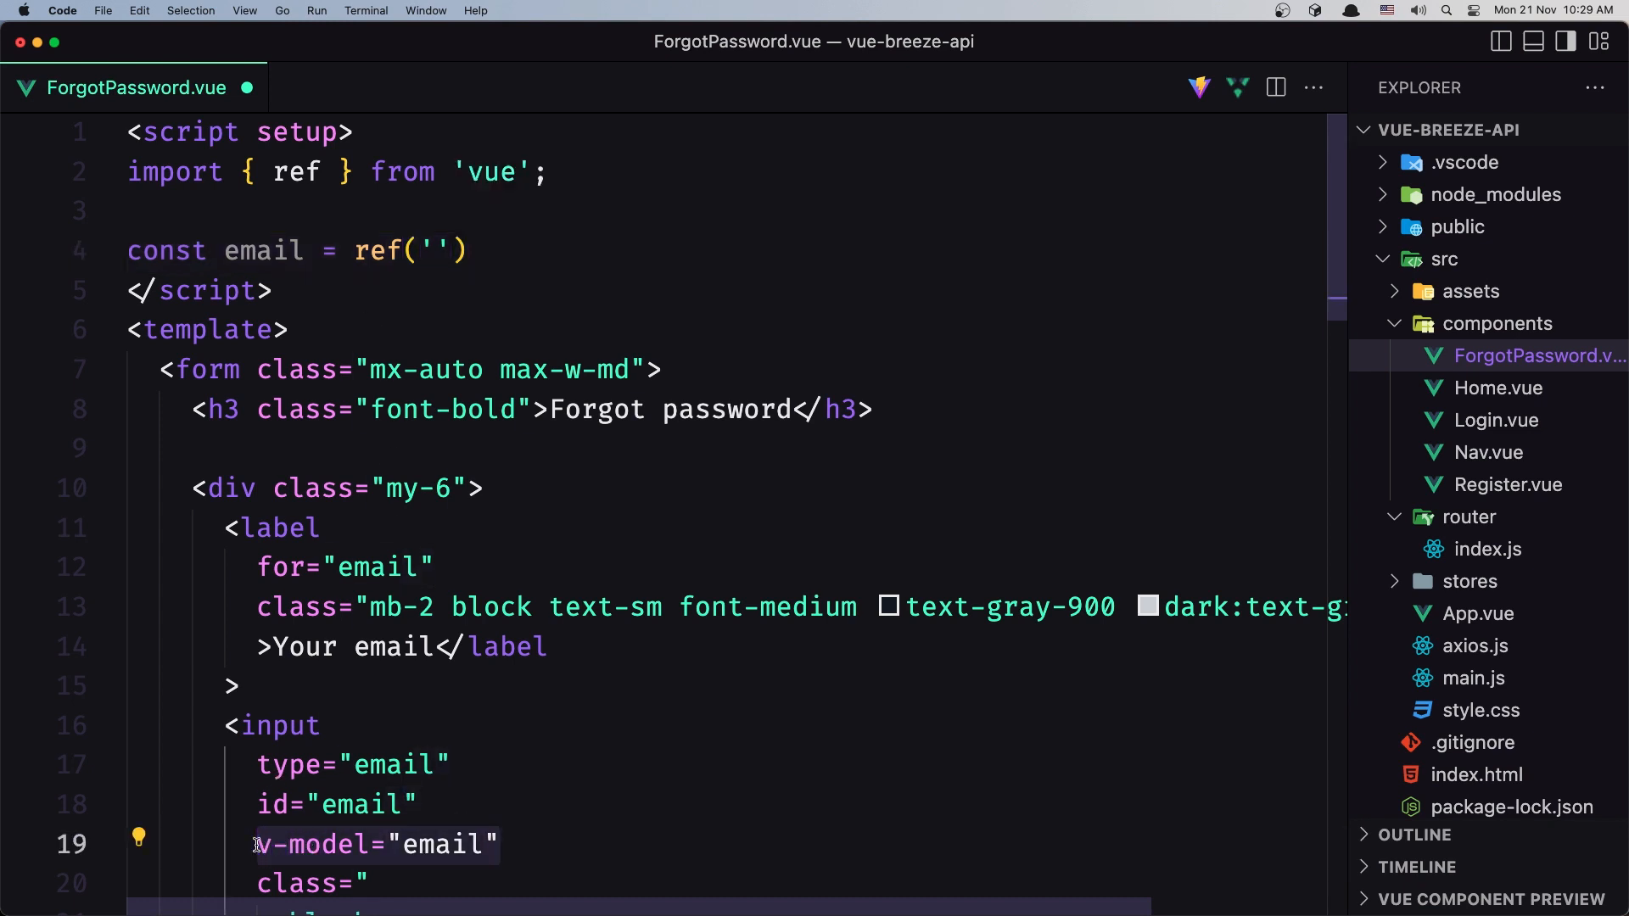
Step: Compare the input's v-model="email" binding with the Tailwind Play markup
click(499, 846)
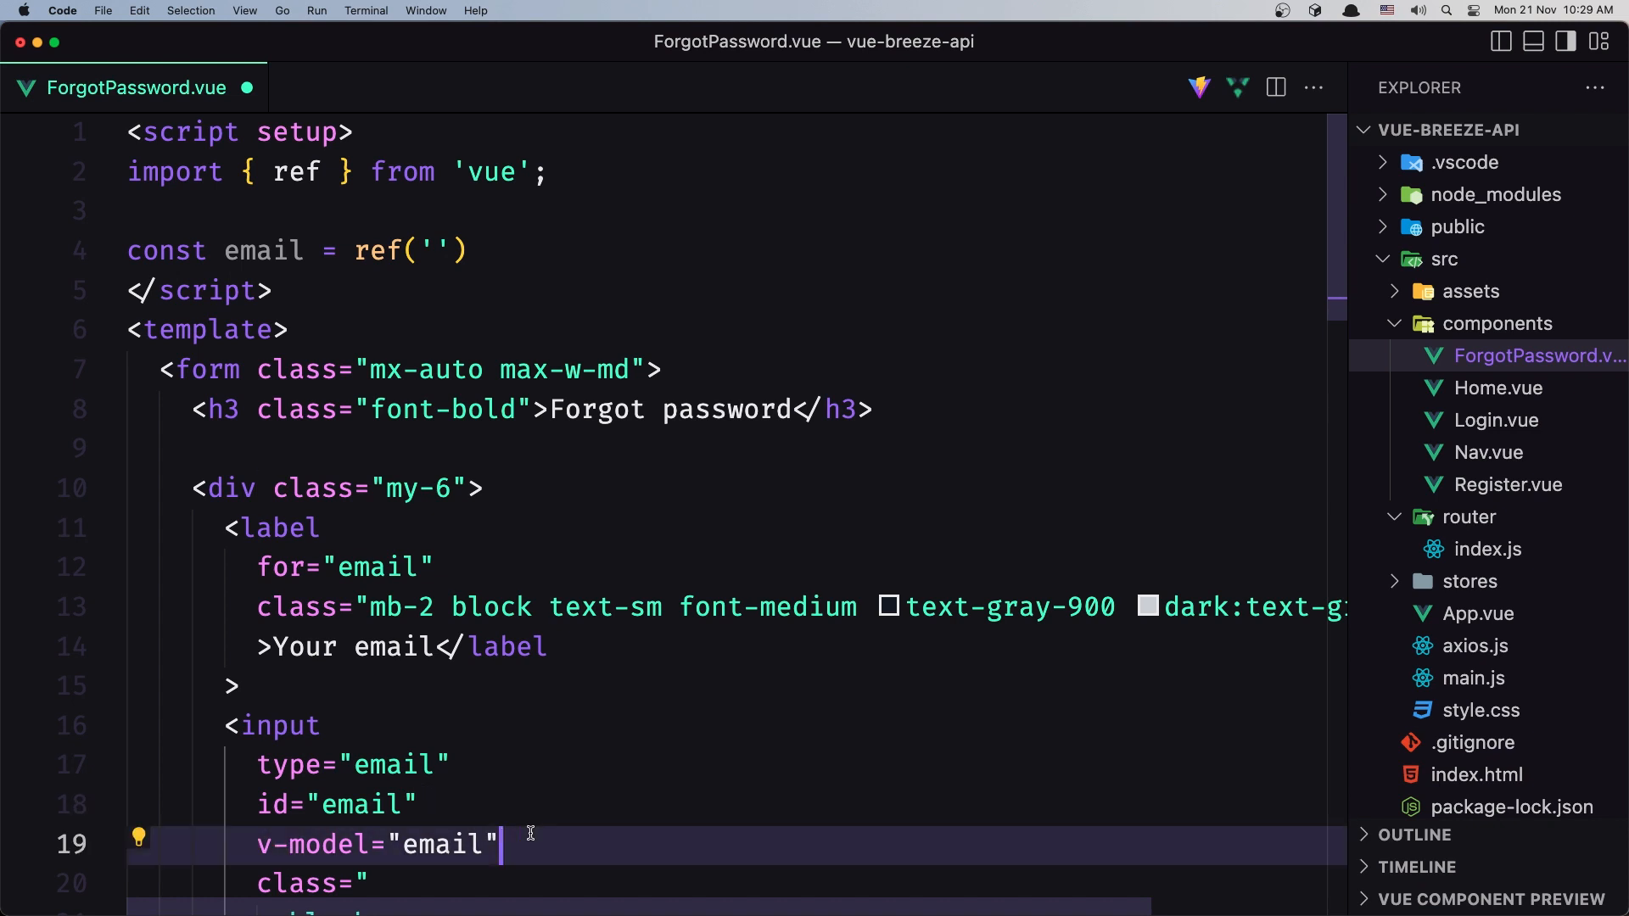
click(582, 40)
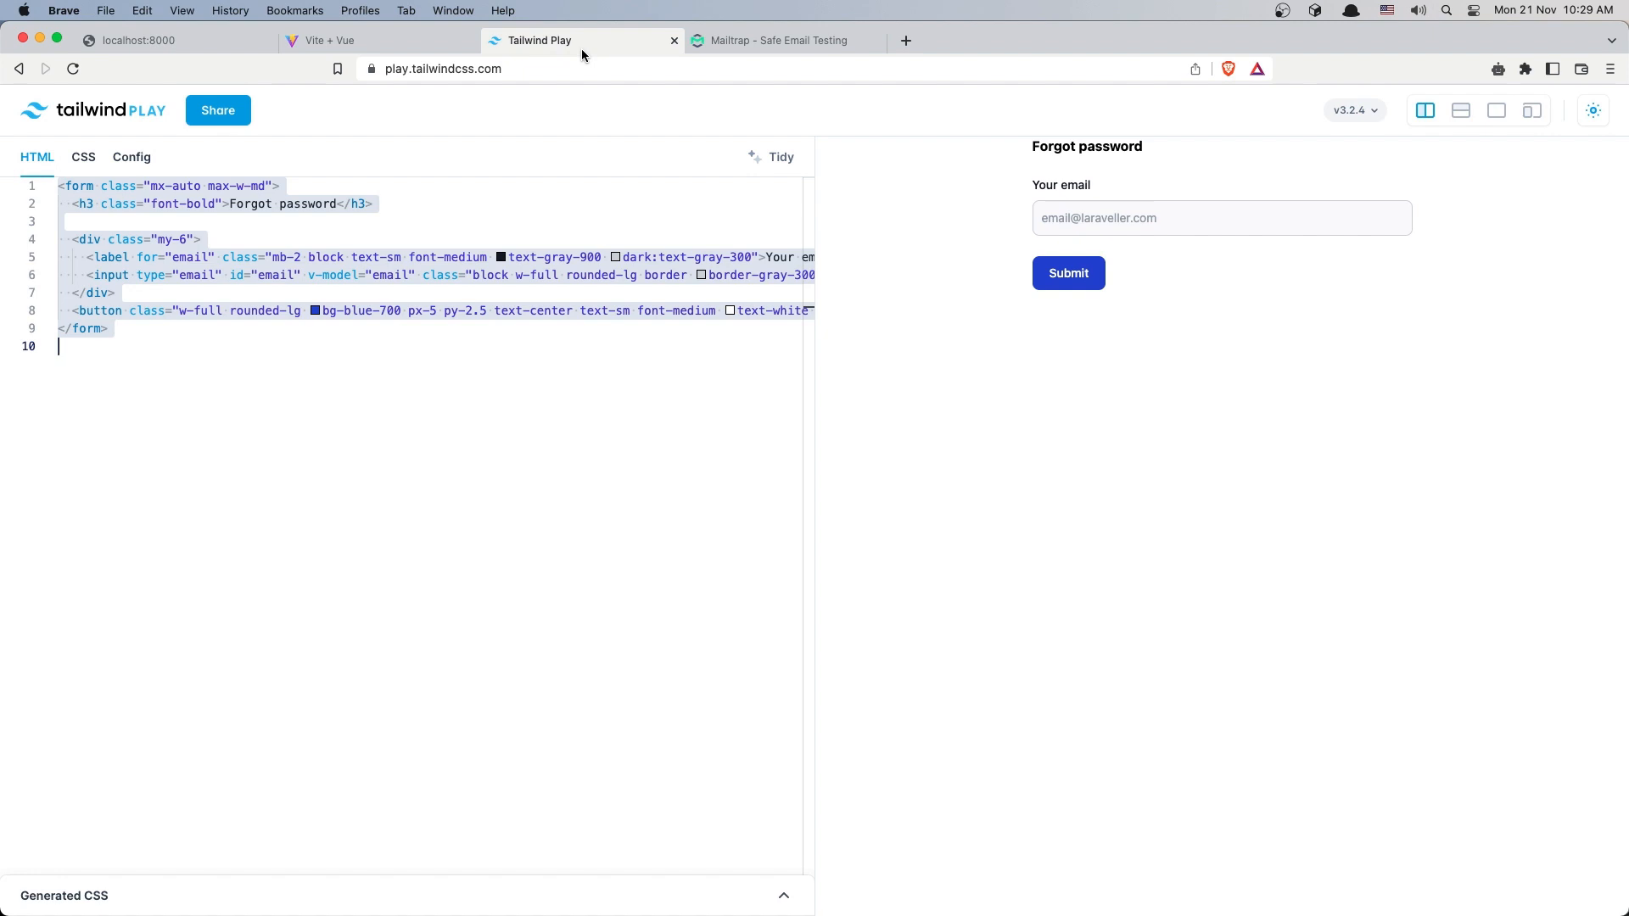
click(418, 274)
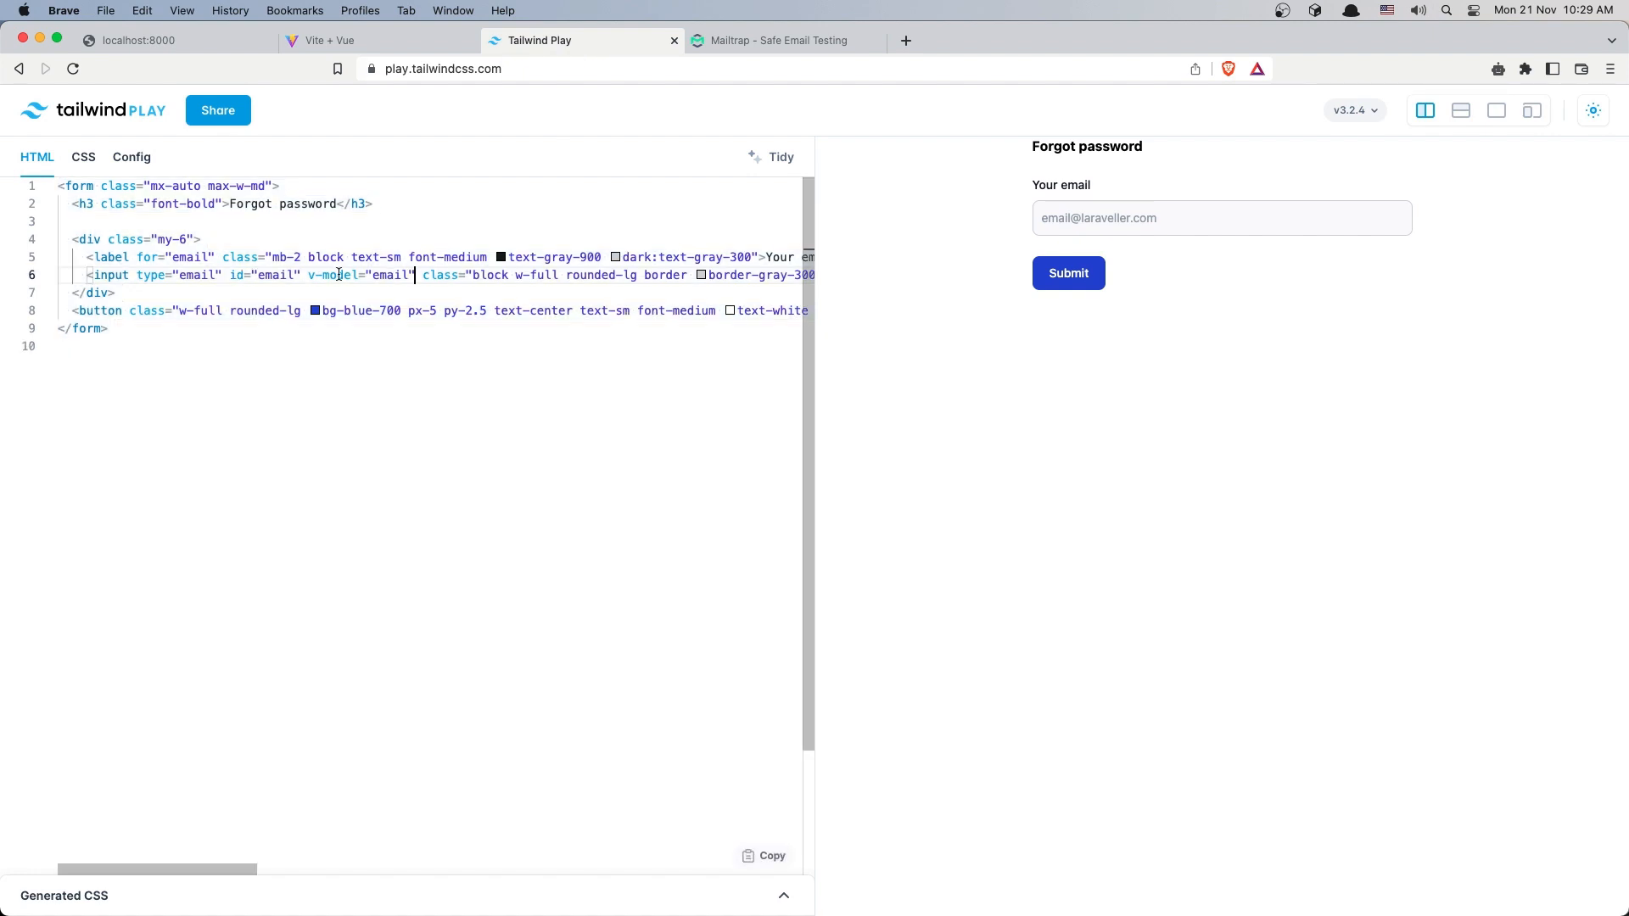
key(cmd+tab)
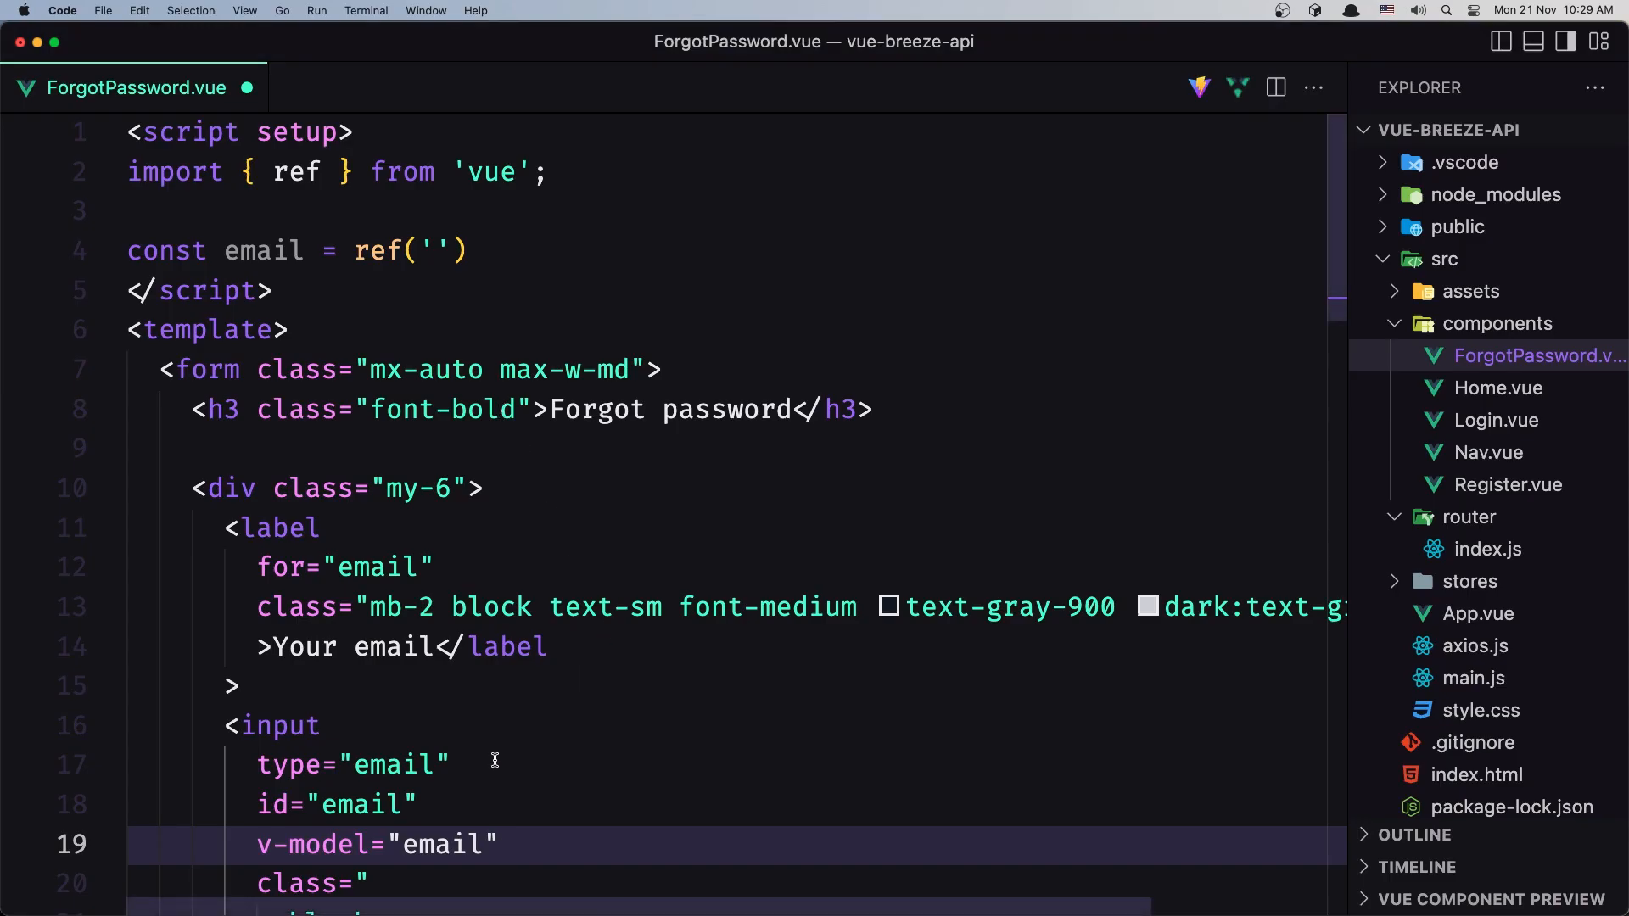
Step: Scroll the template and expand the stores folder to reveal auth.js
scroll(down, 3)
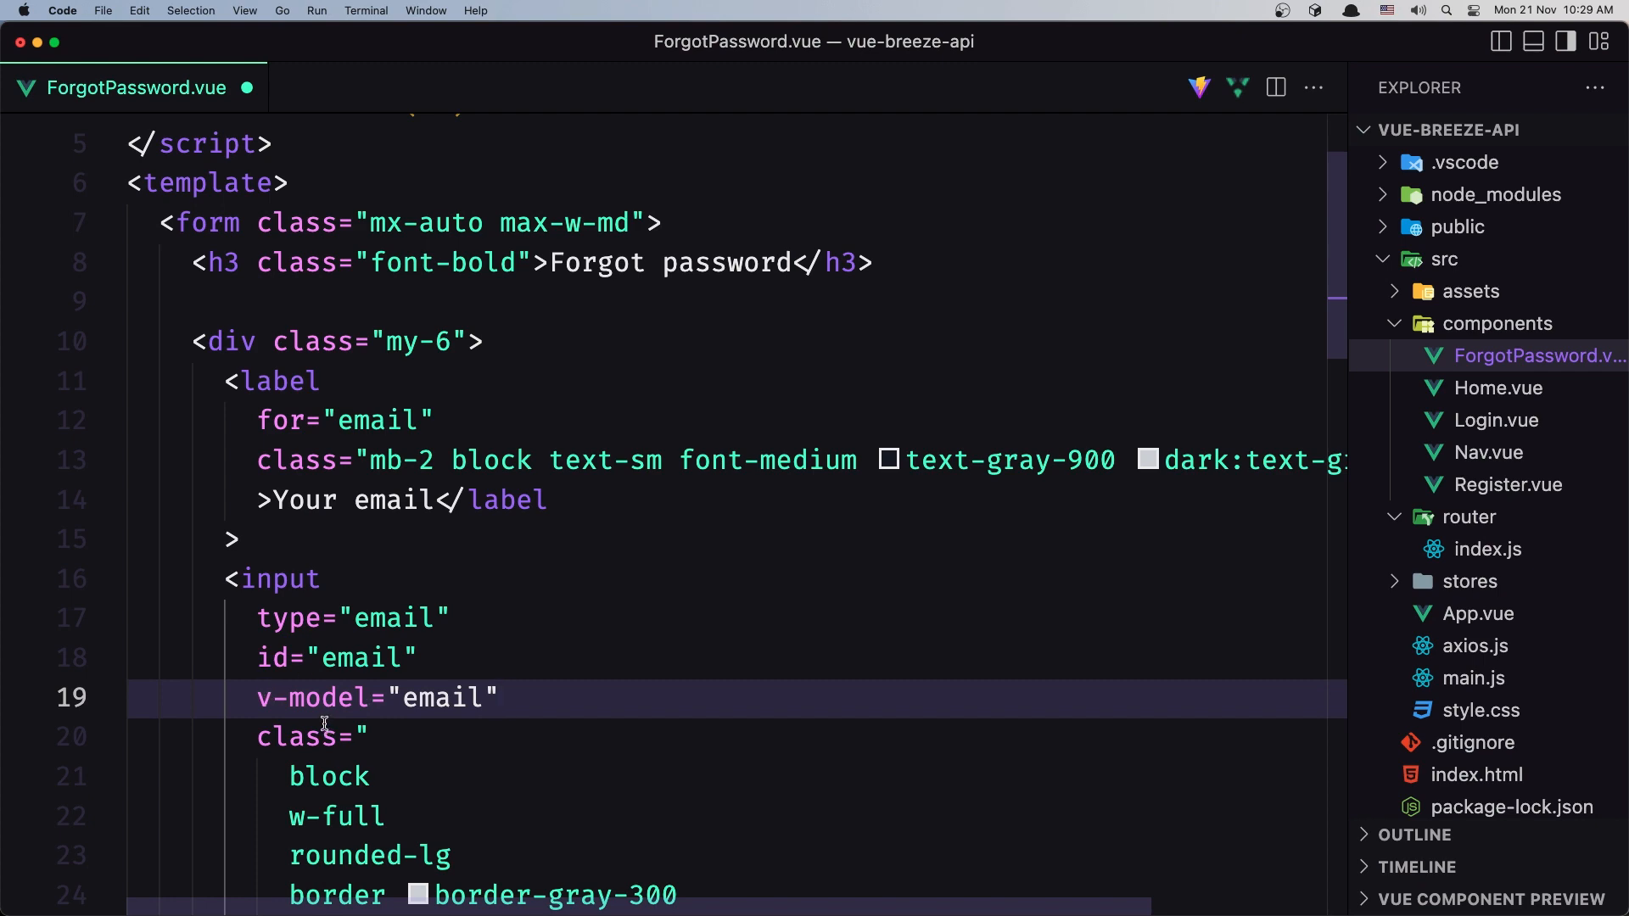
click(501, 698)
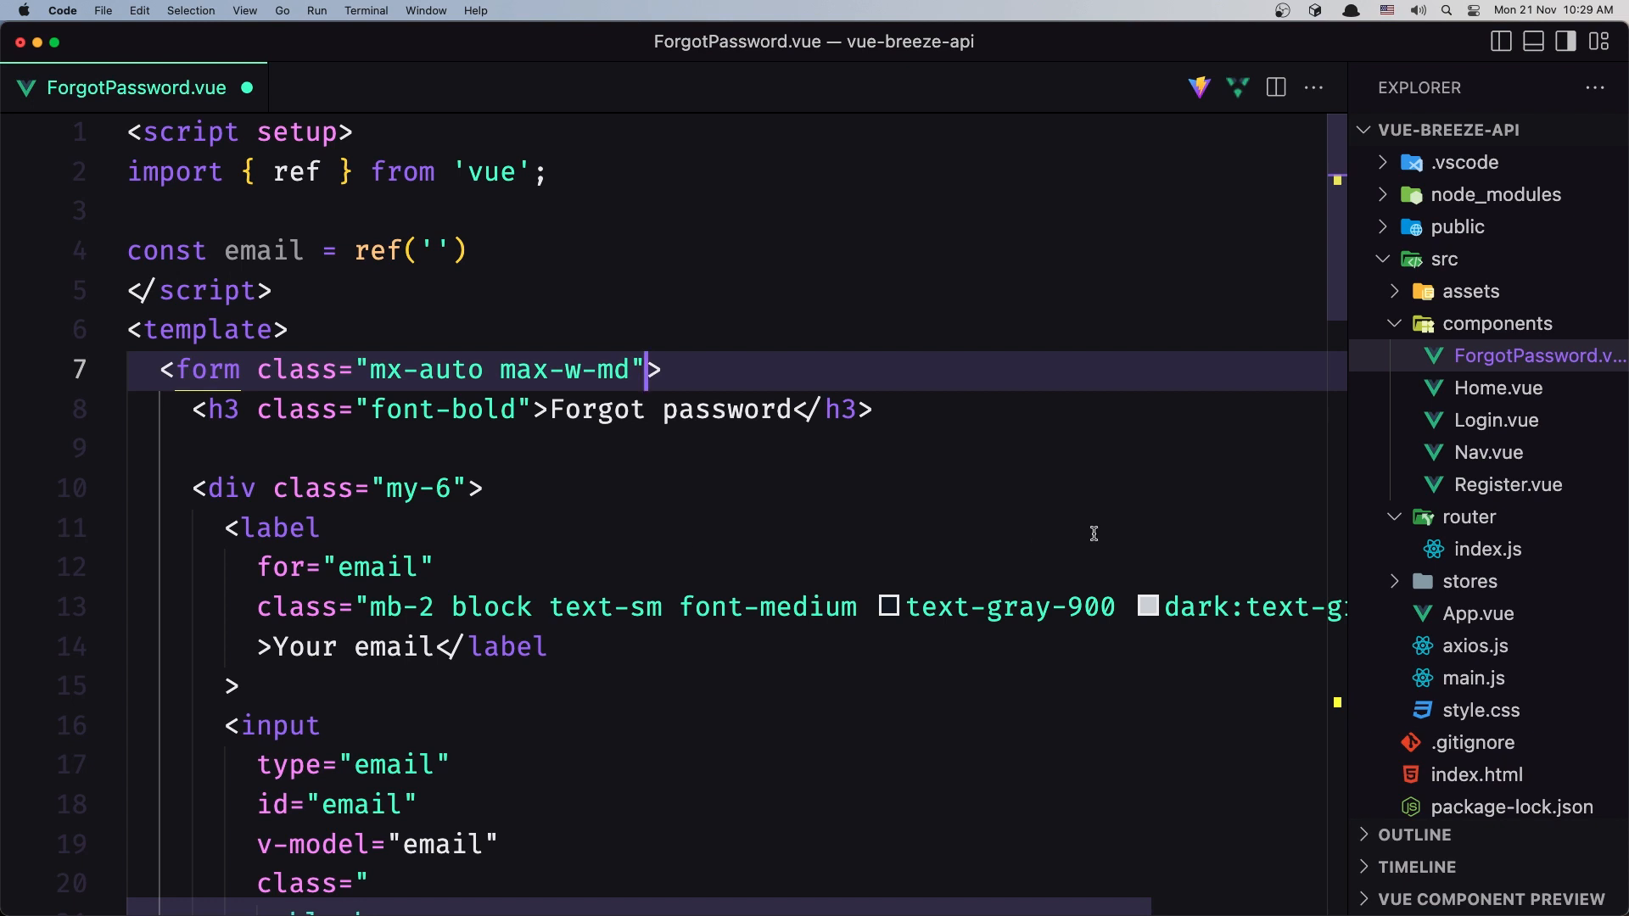
click(1470, 581)
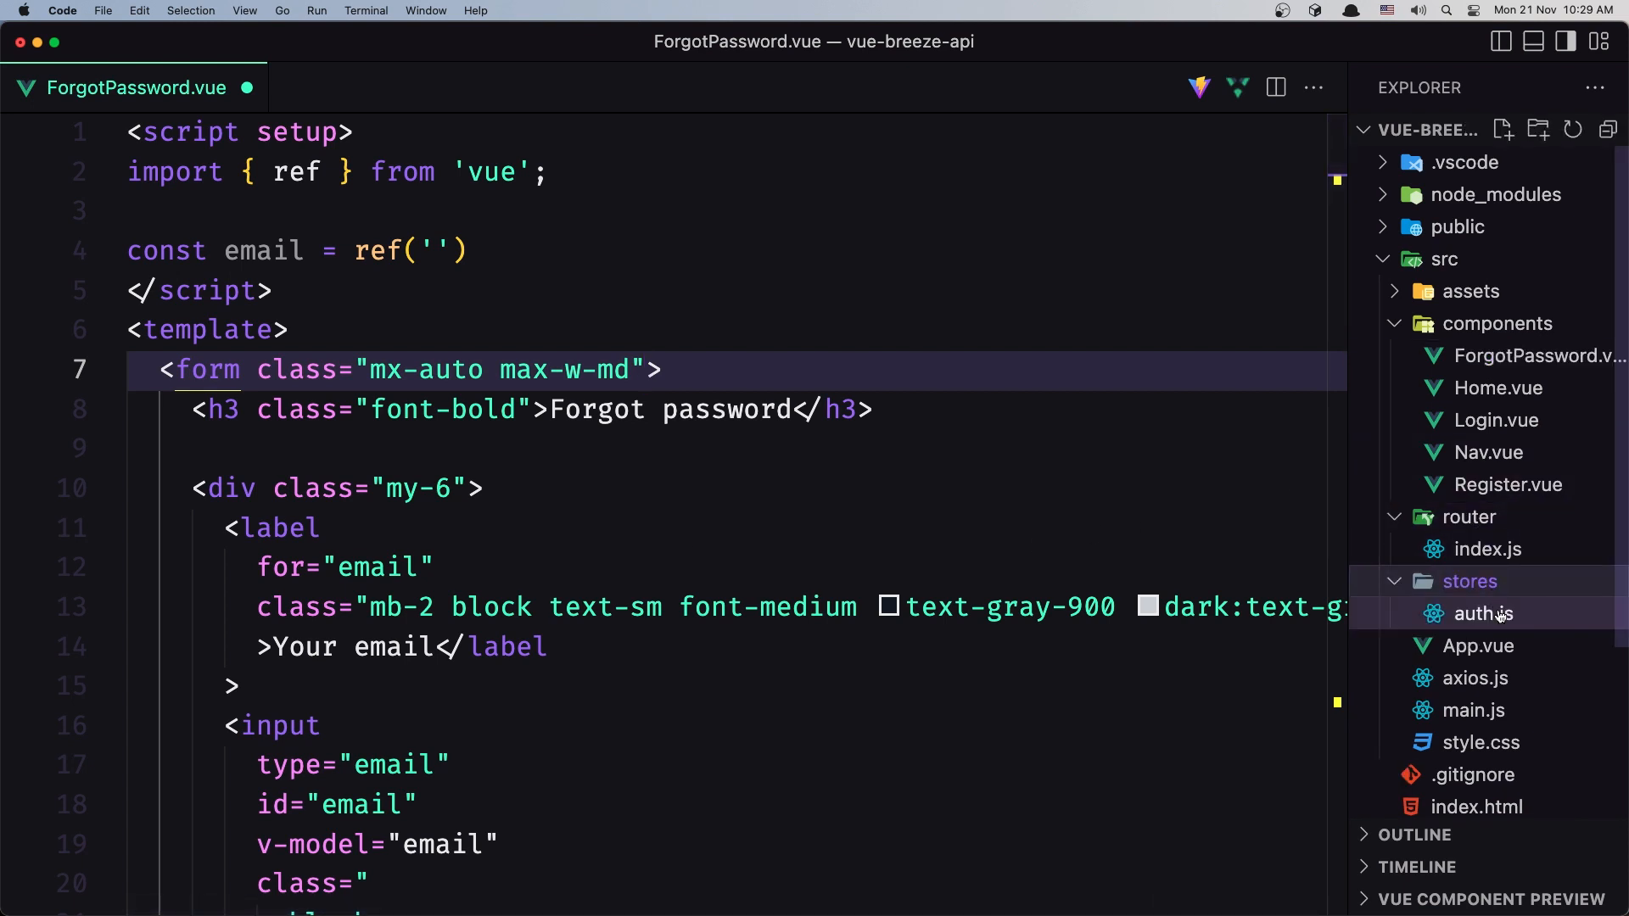
Step: In auth.js, add an async handleForgotPassword(email) action after the logout action
click(1484, 613)
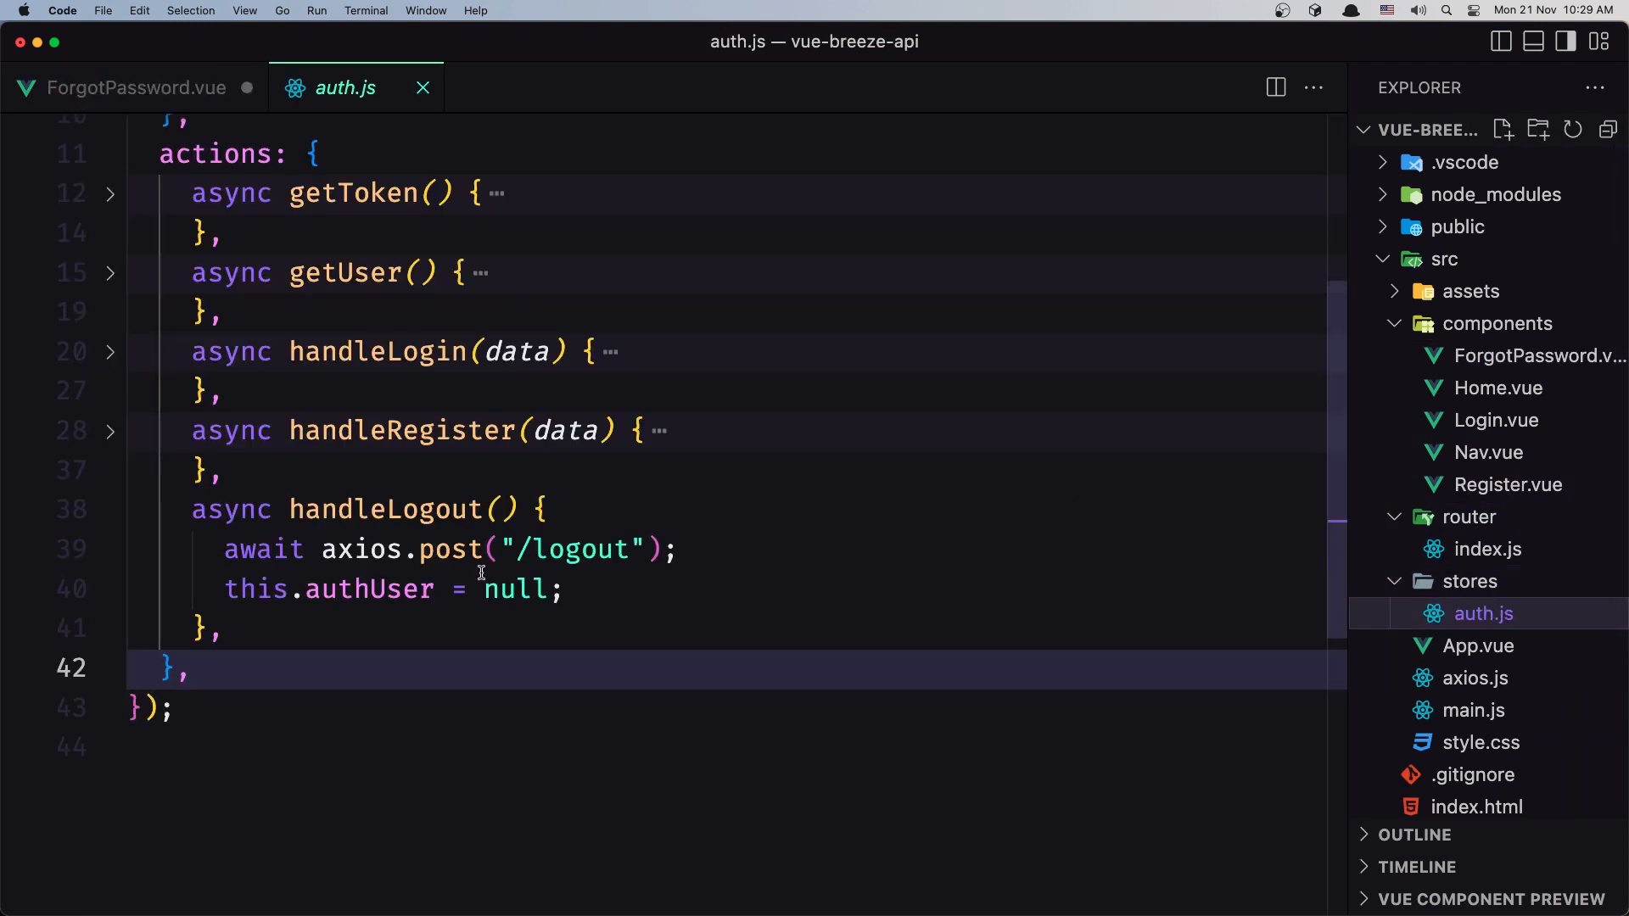
click(238, 628)
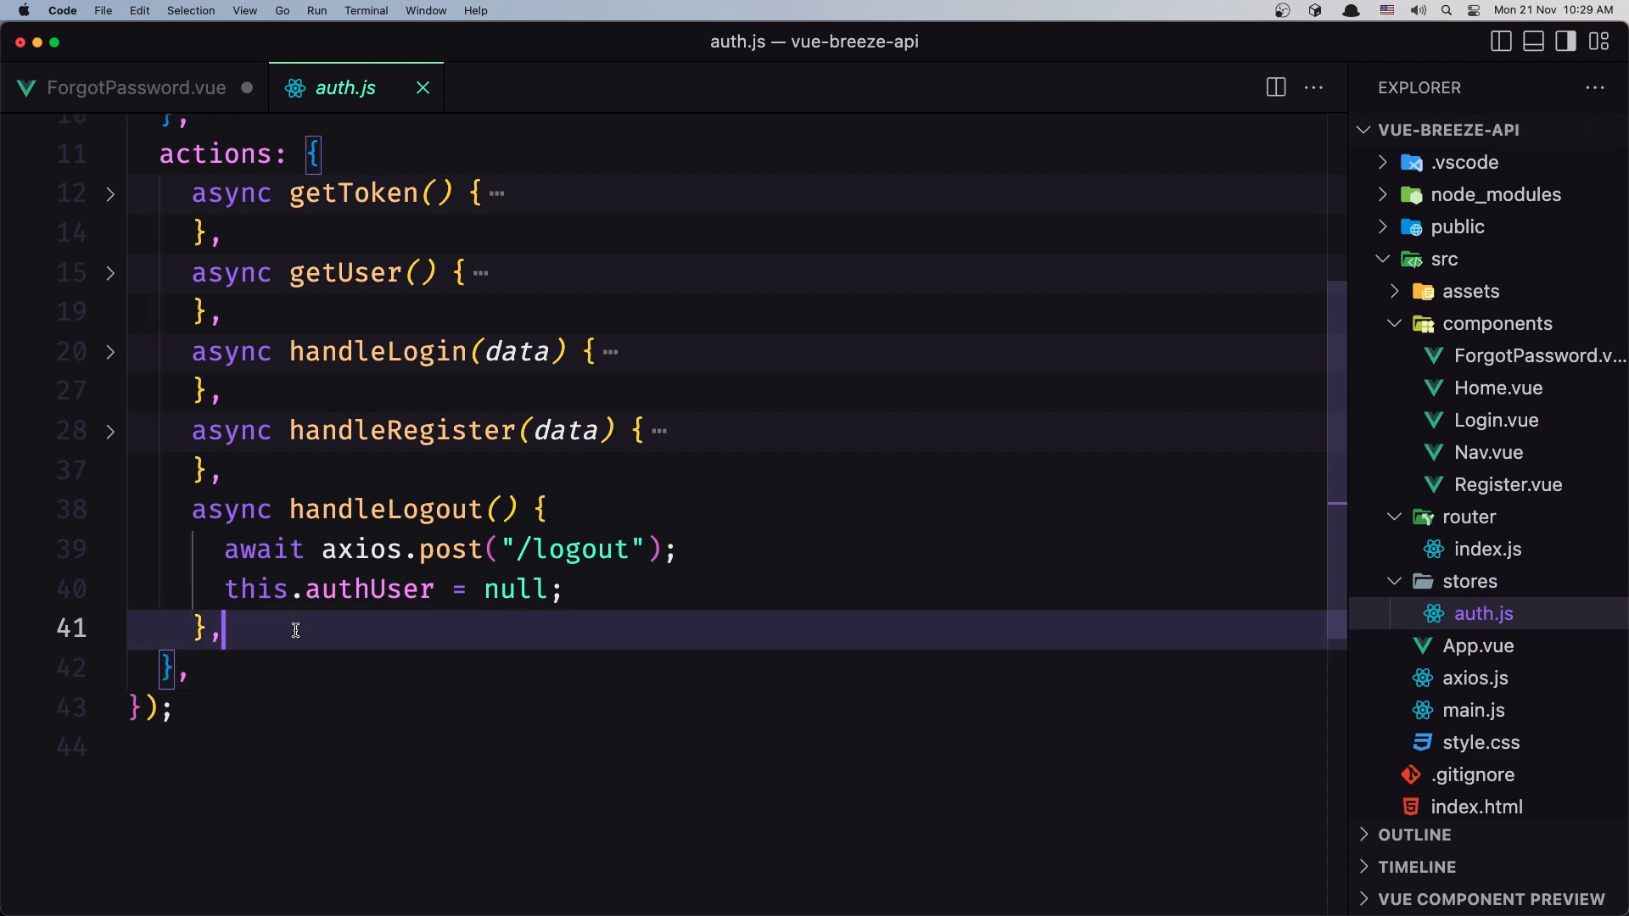
mouse_move(361, 590)
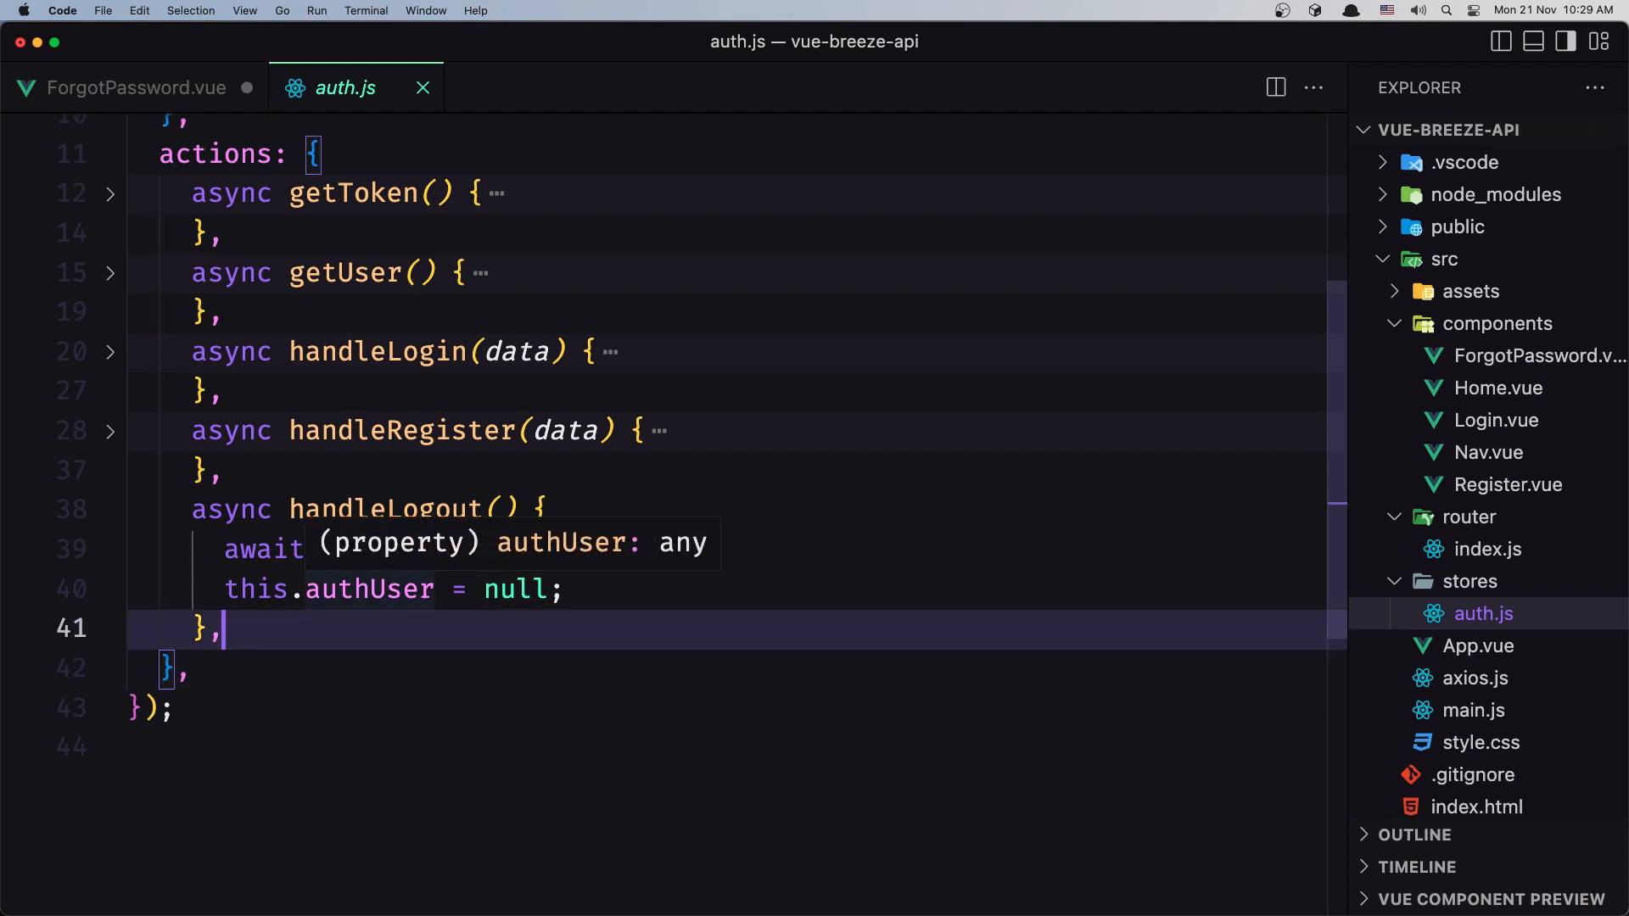
text(async)
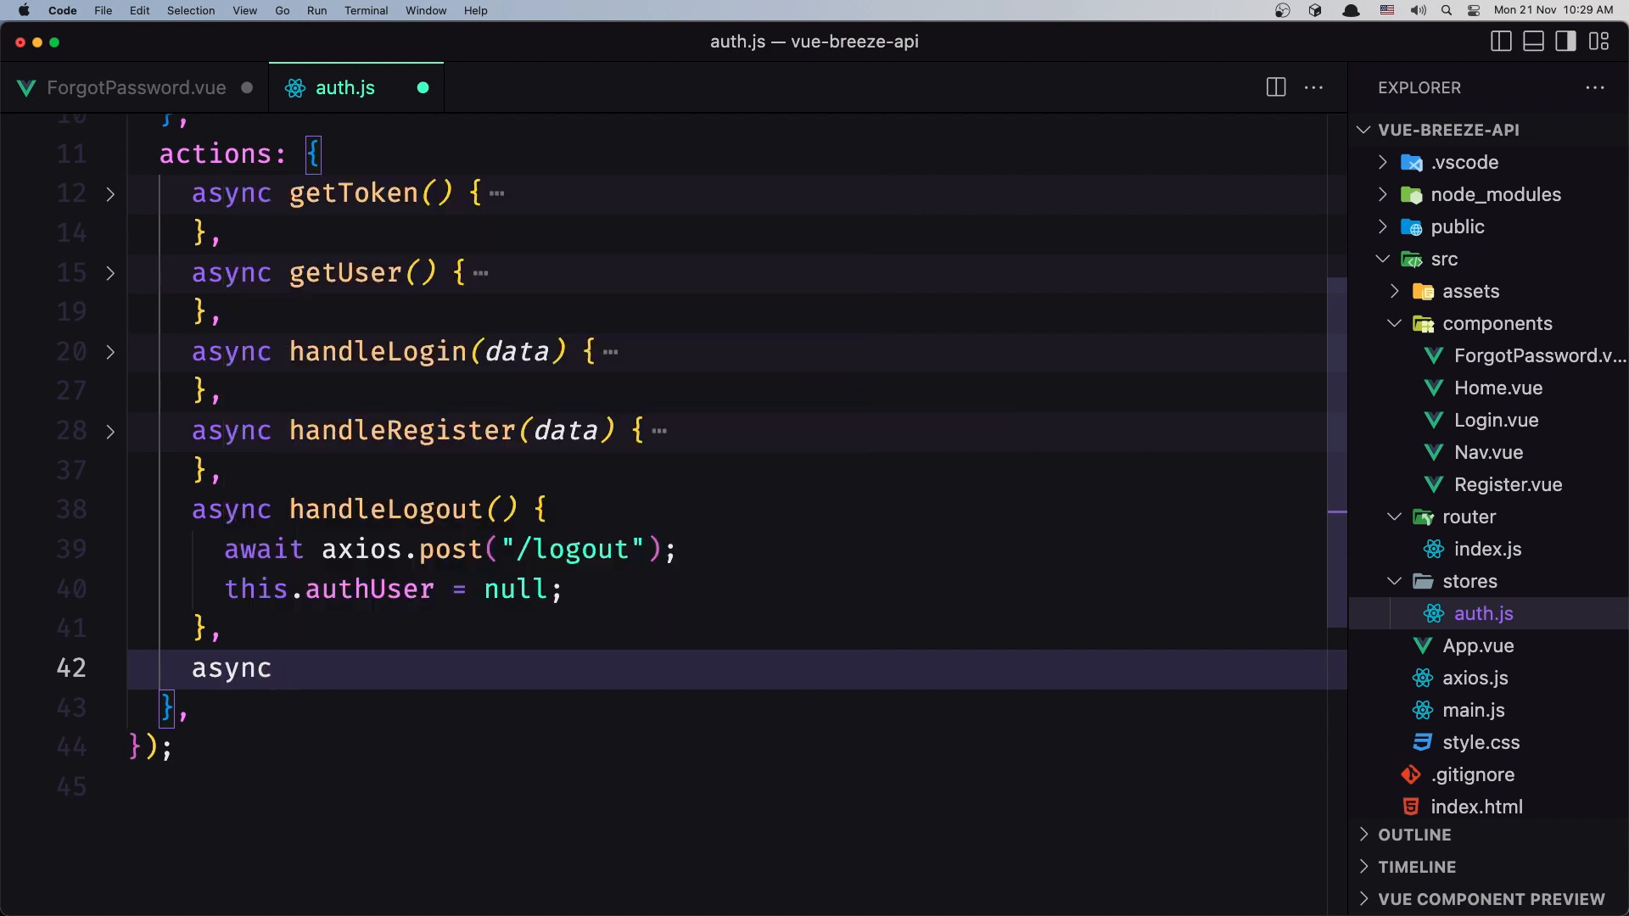
text(handl)
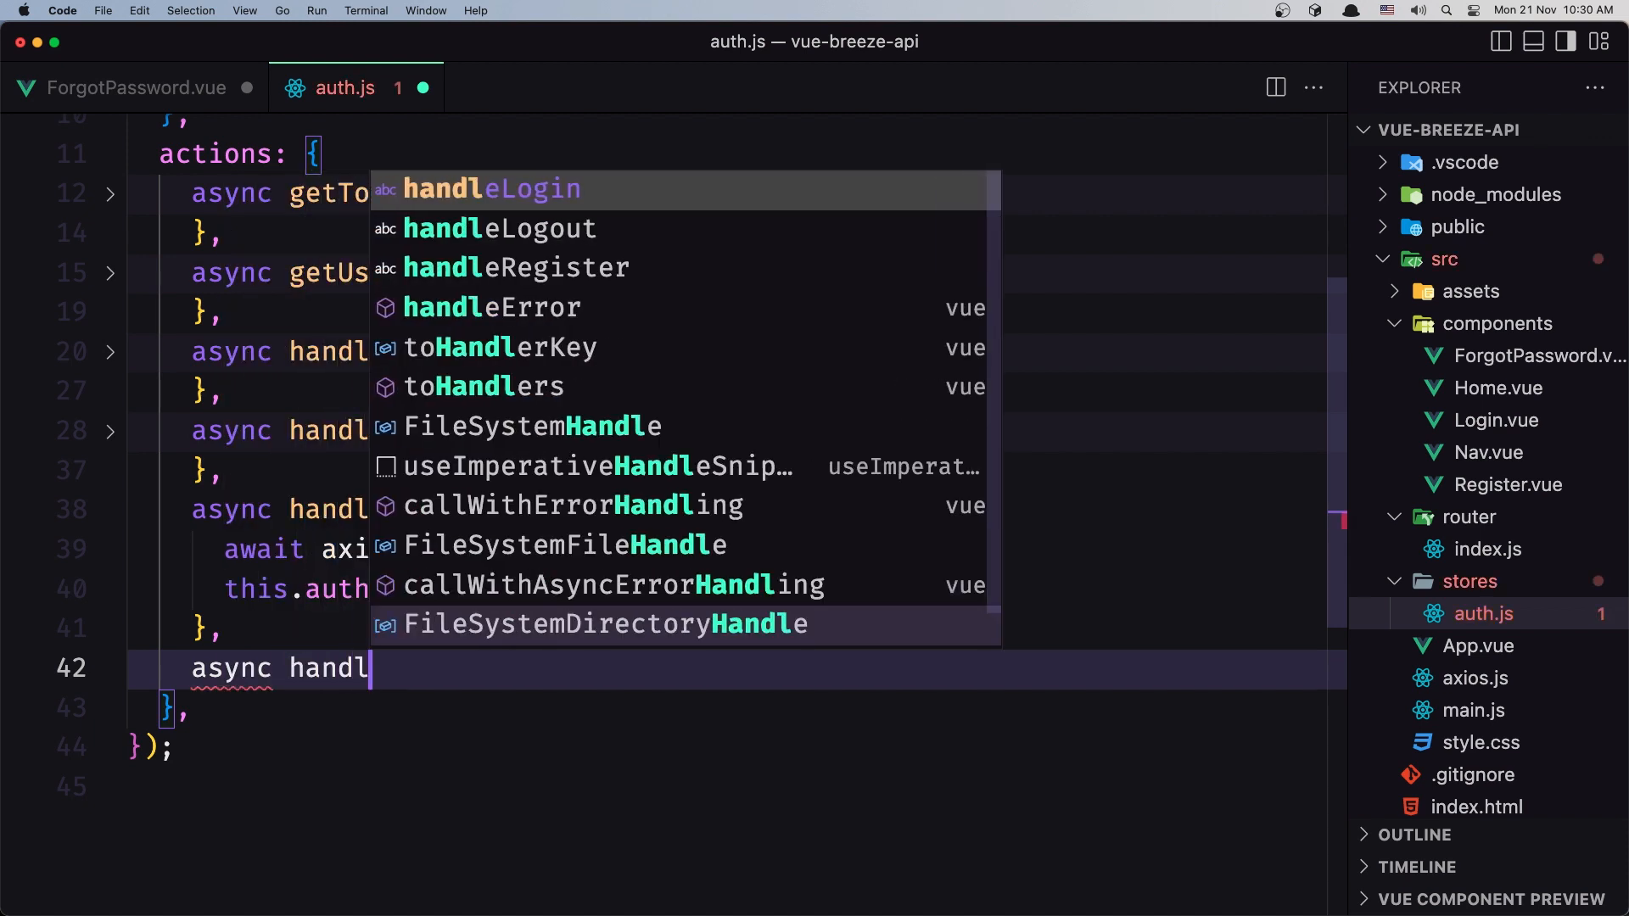
text(e)
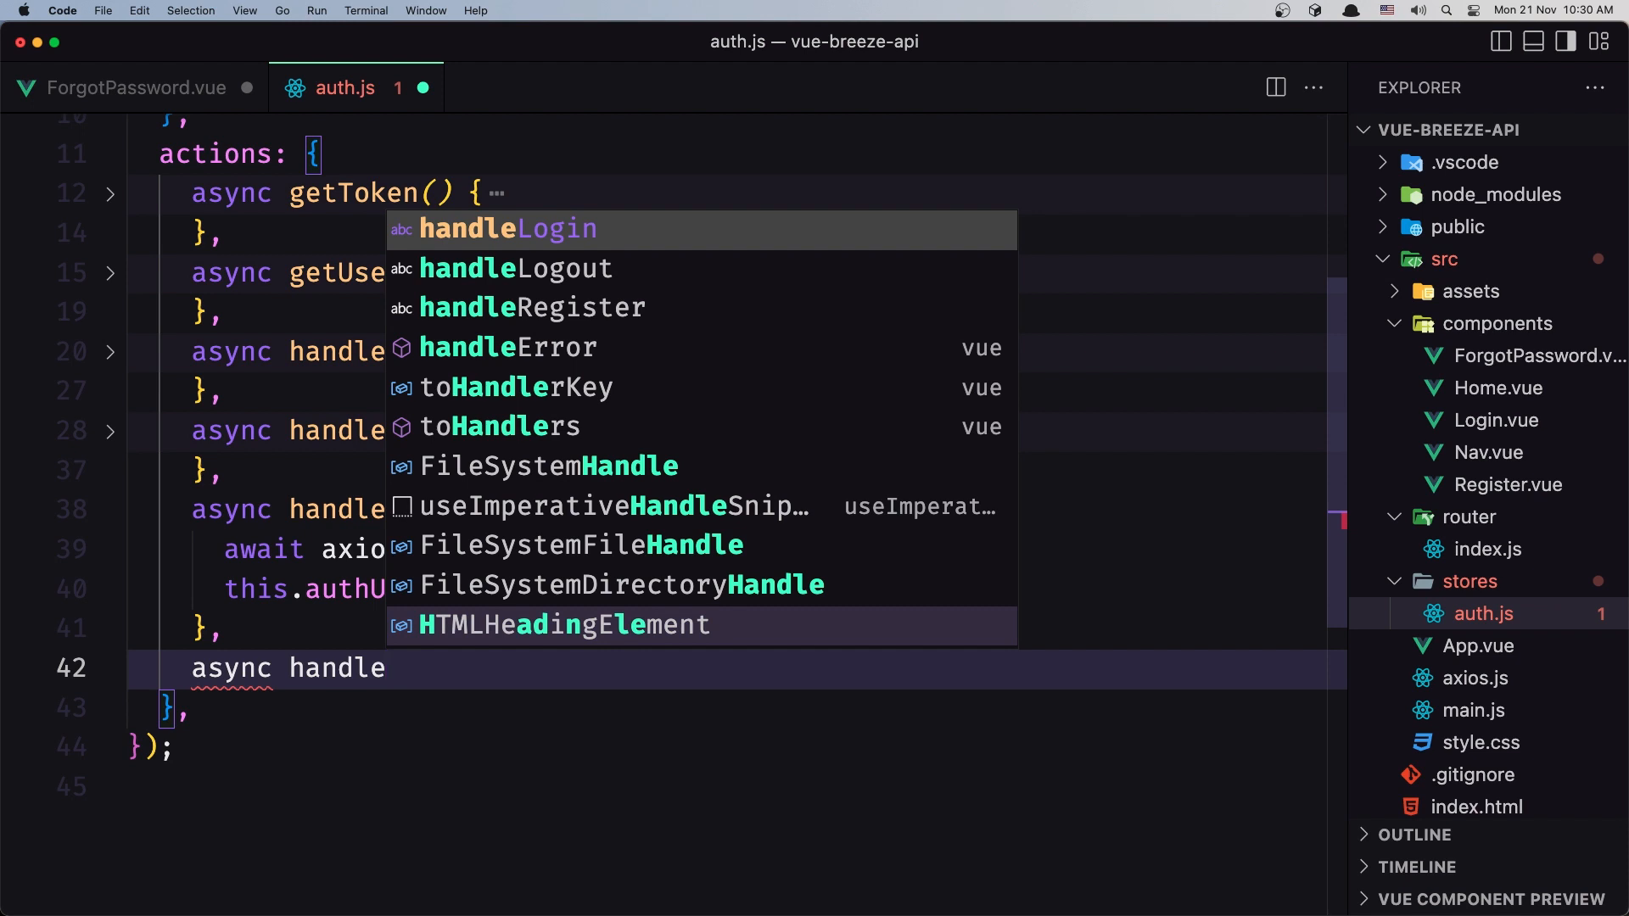
text(Forog)
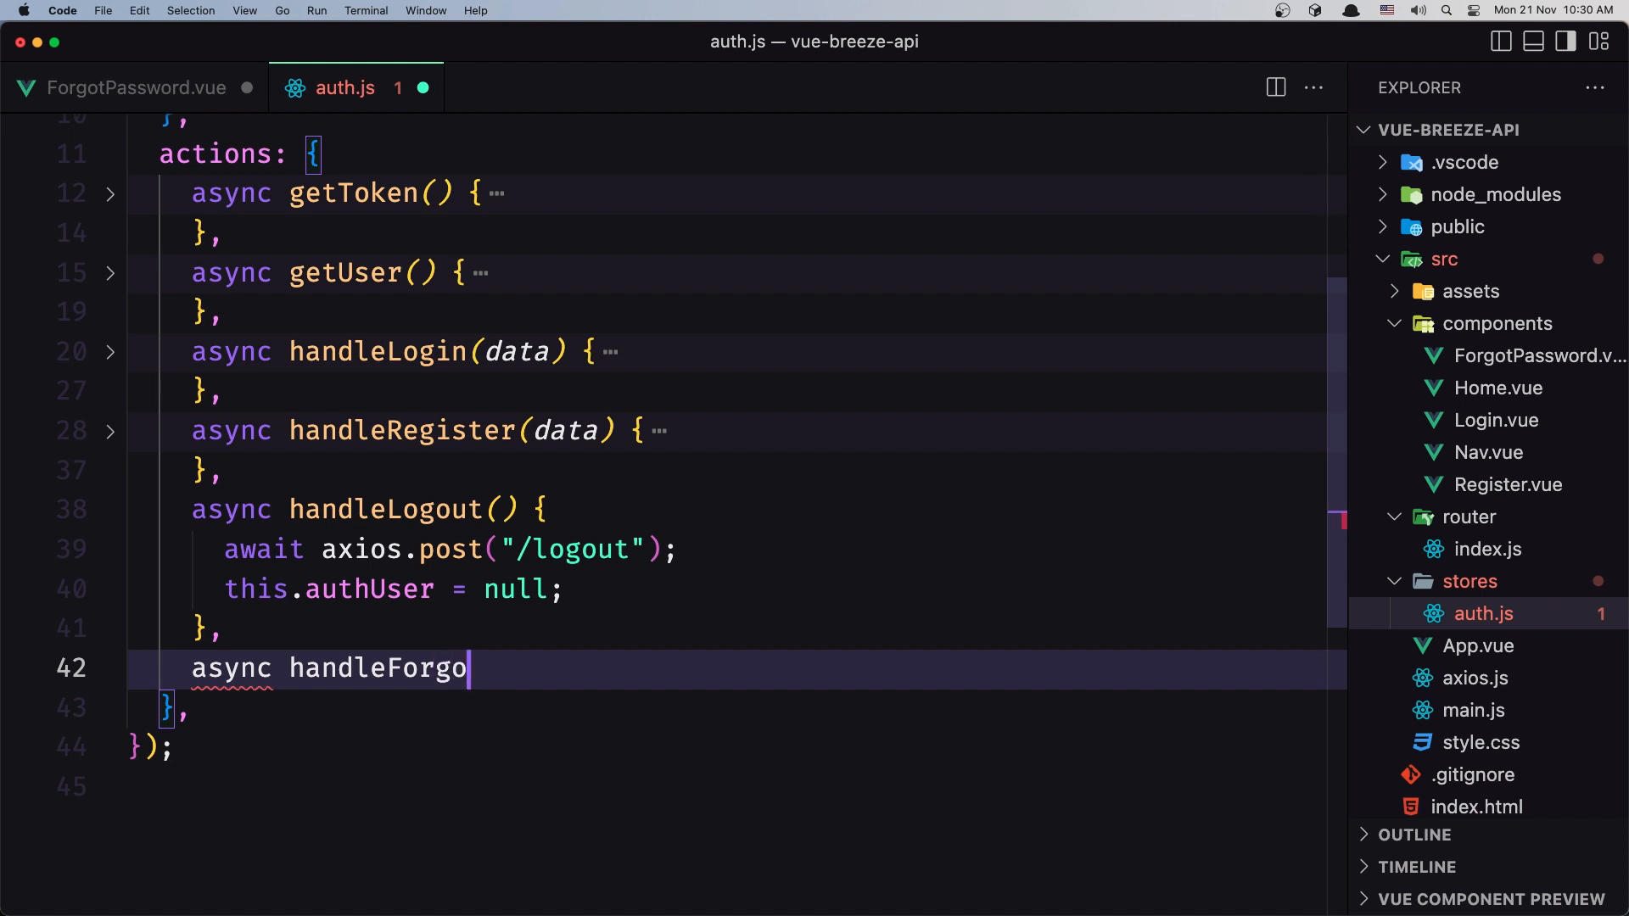
text(tPassword()
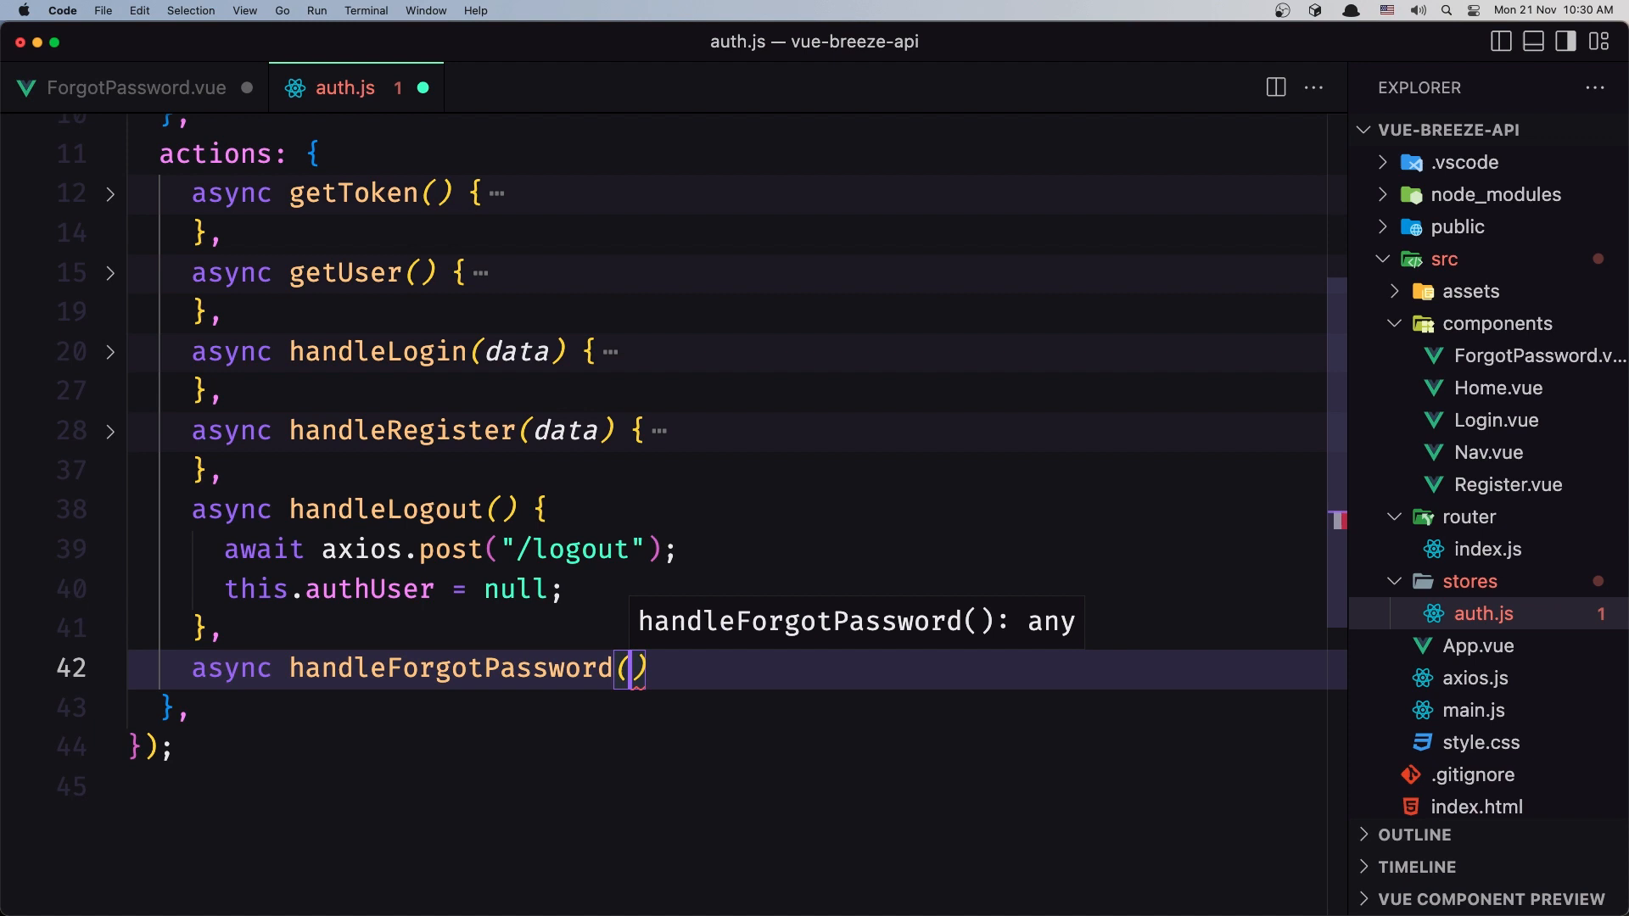
text(email)
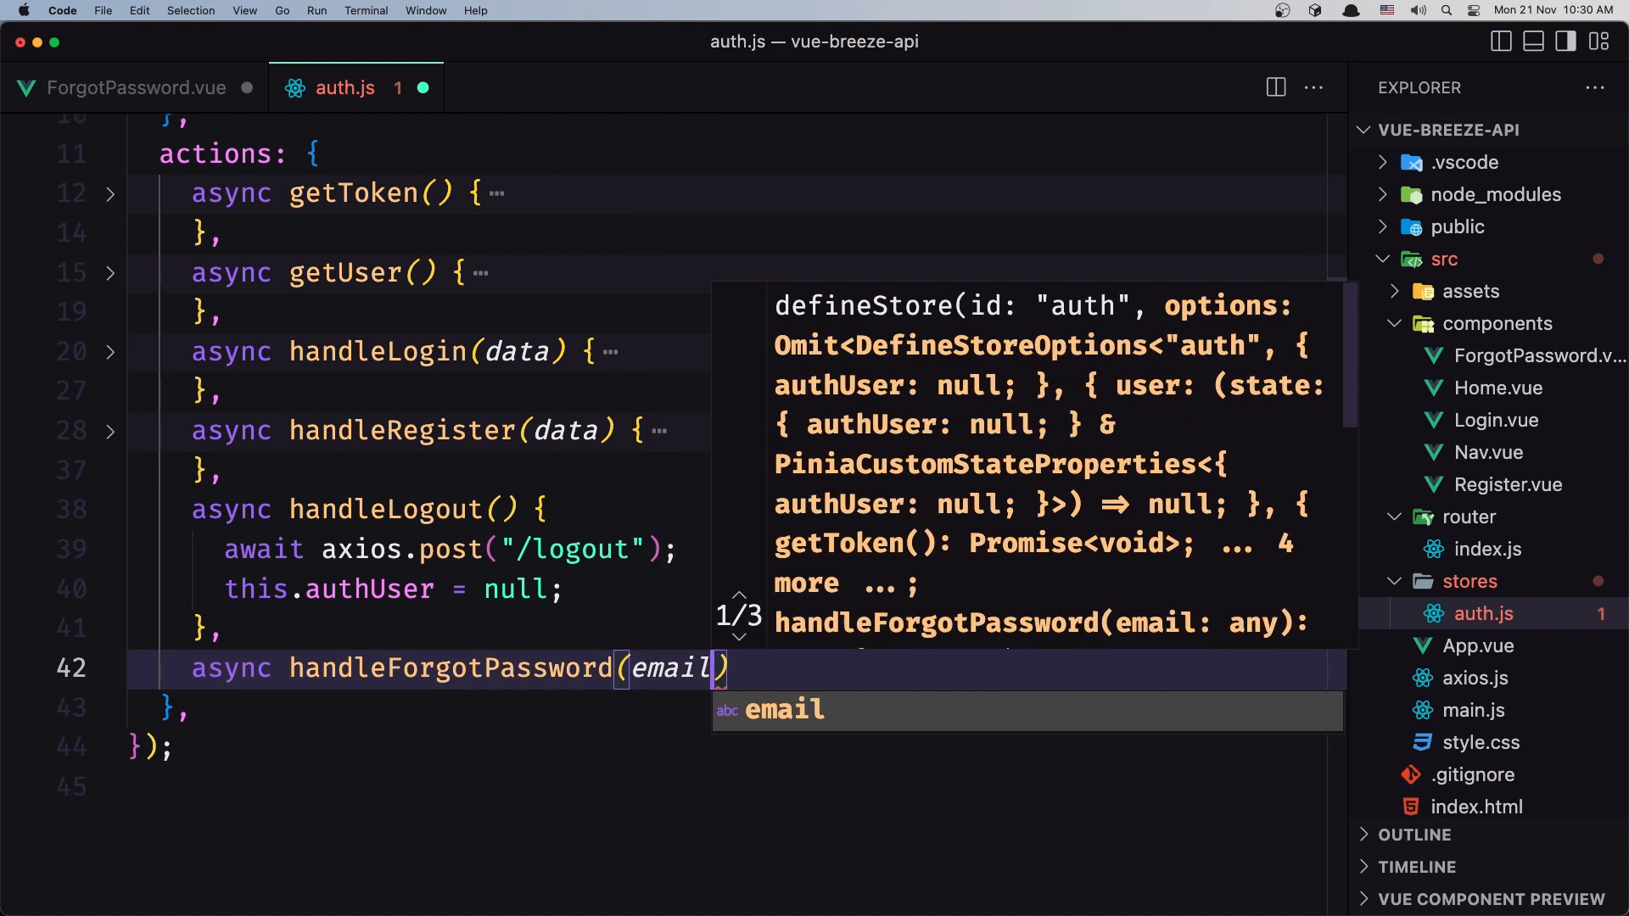
text({)
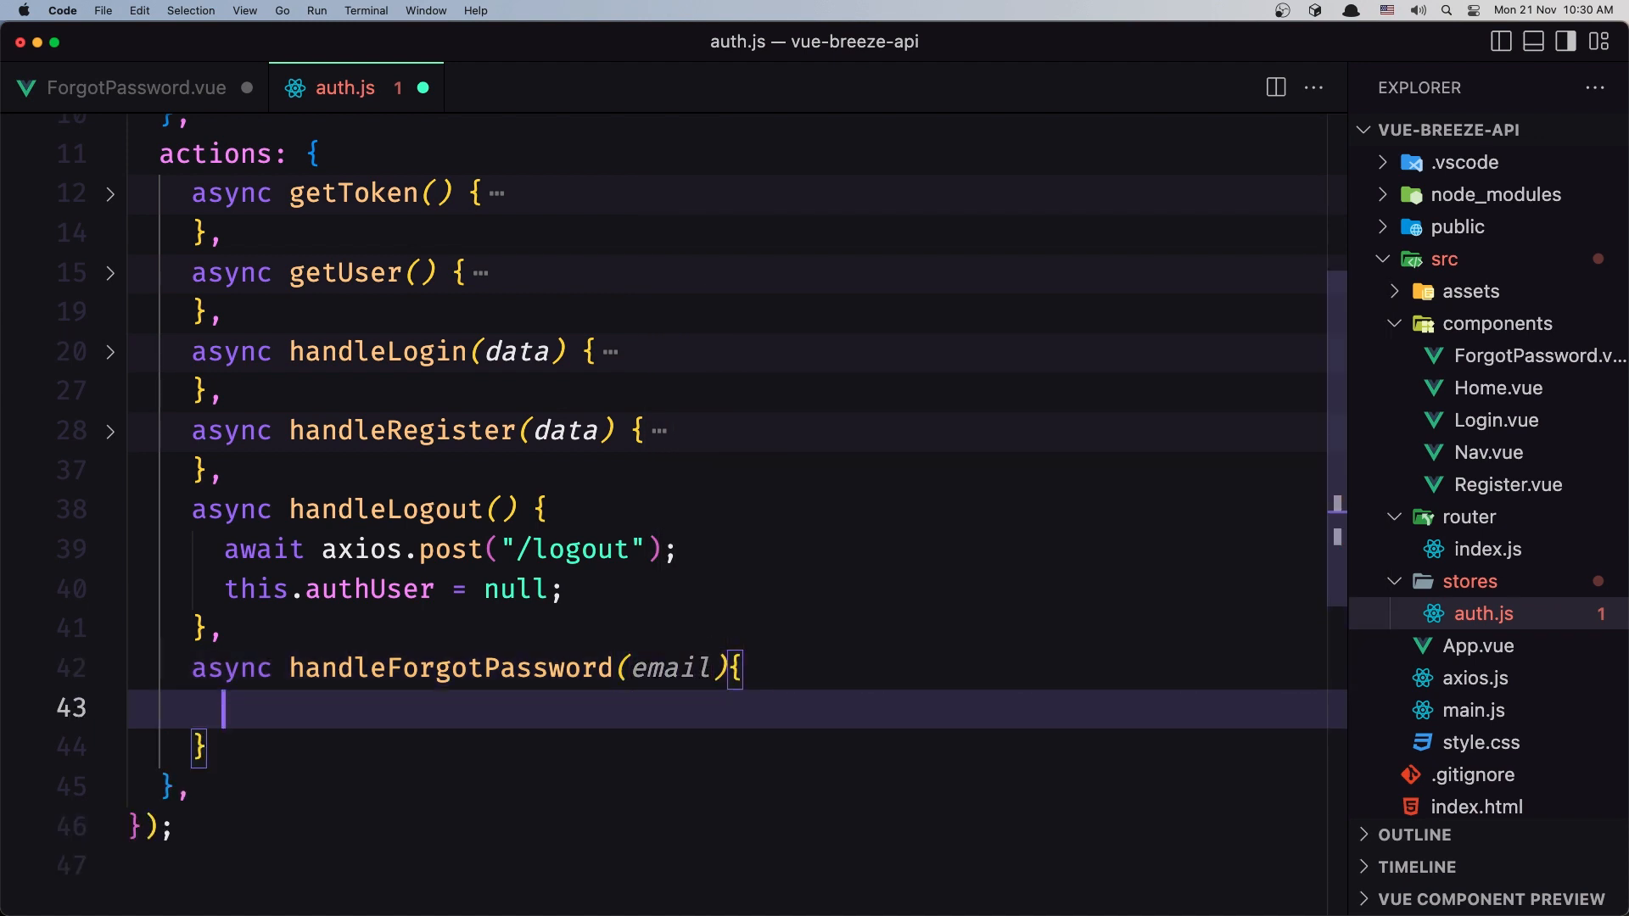
Step: Make the action await axios.post('/forgot-password', { email: email }) and save
key(Cmd+S)
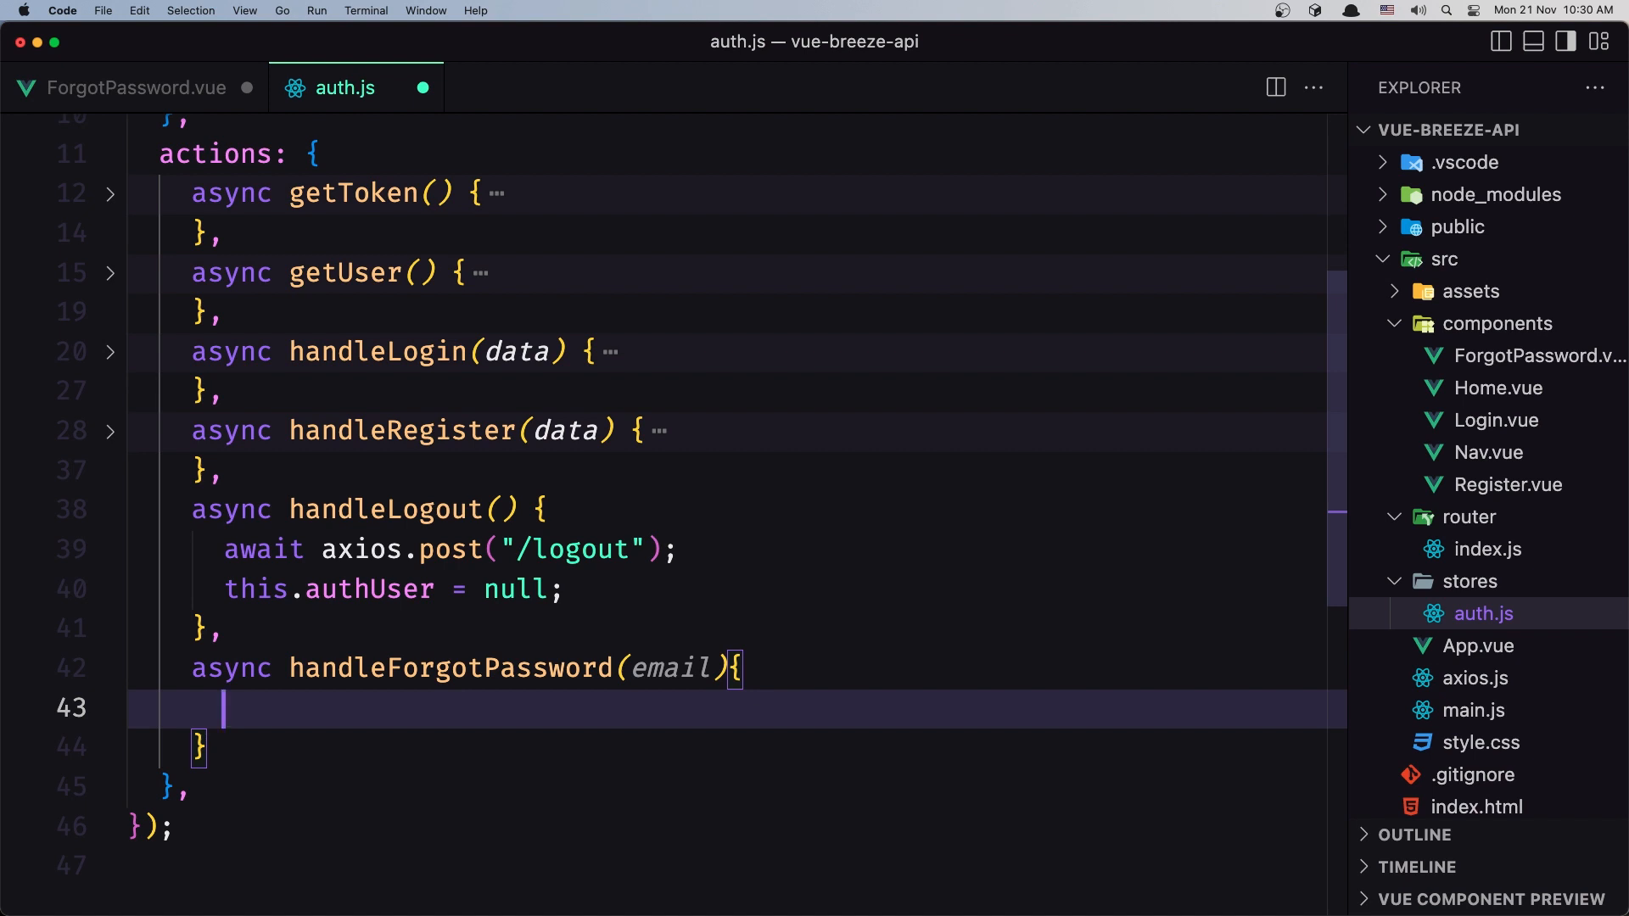
text(await ax)
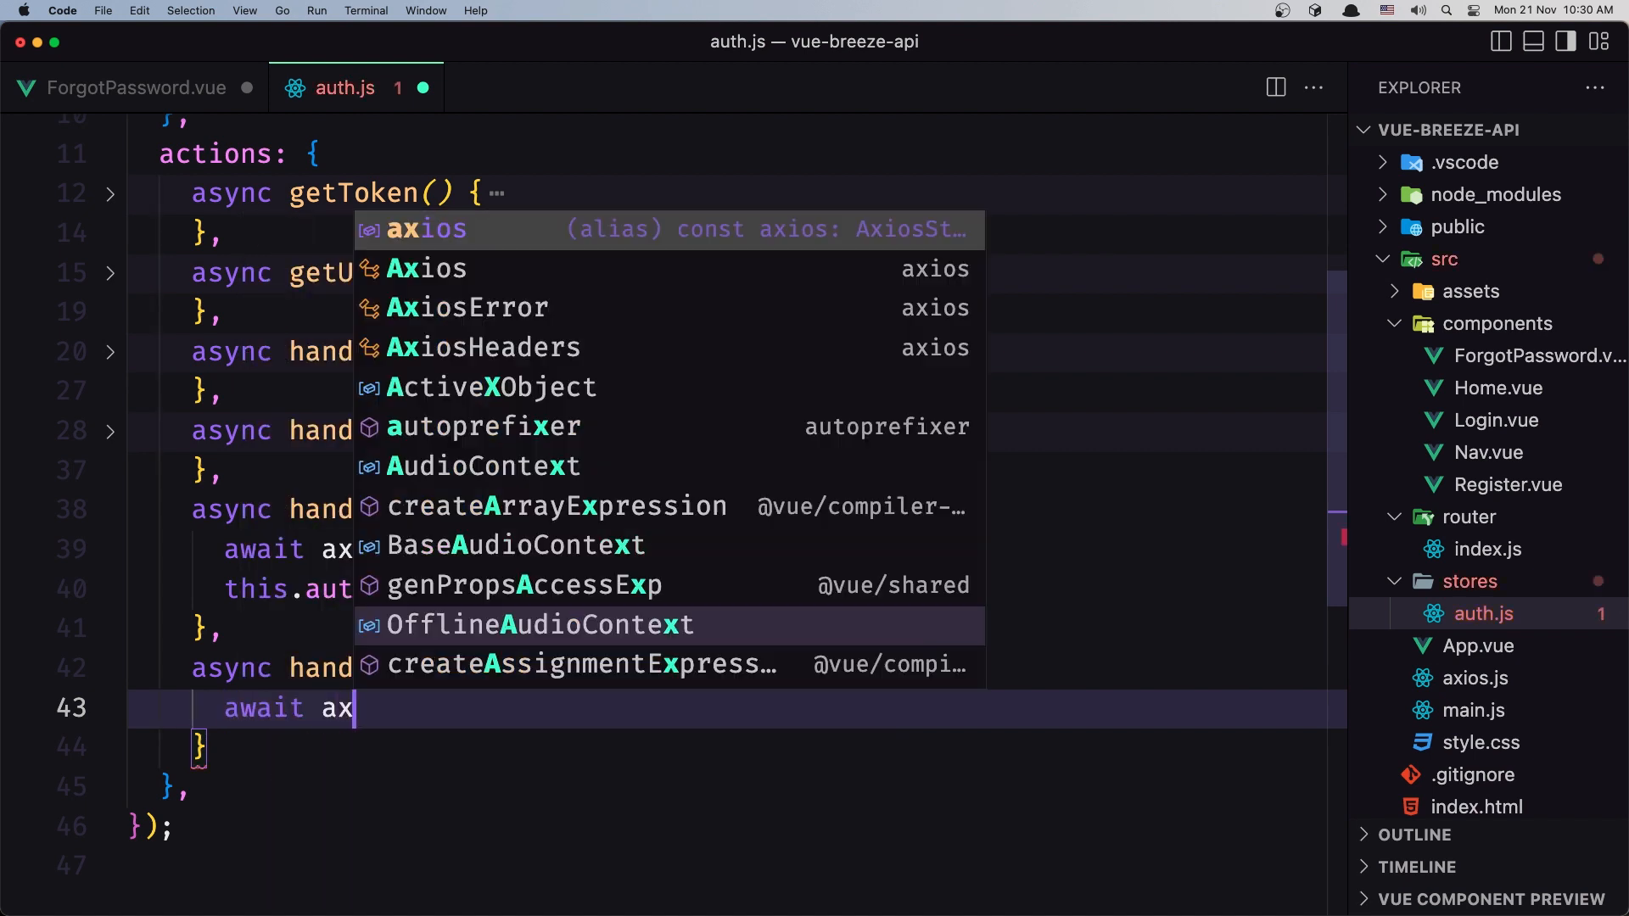
text(ios.)
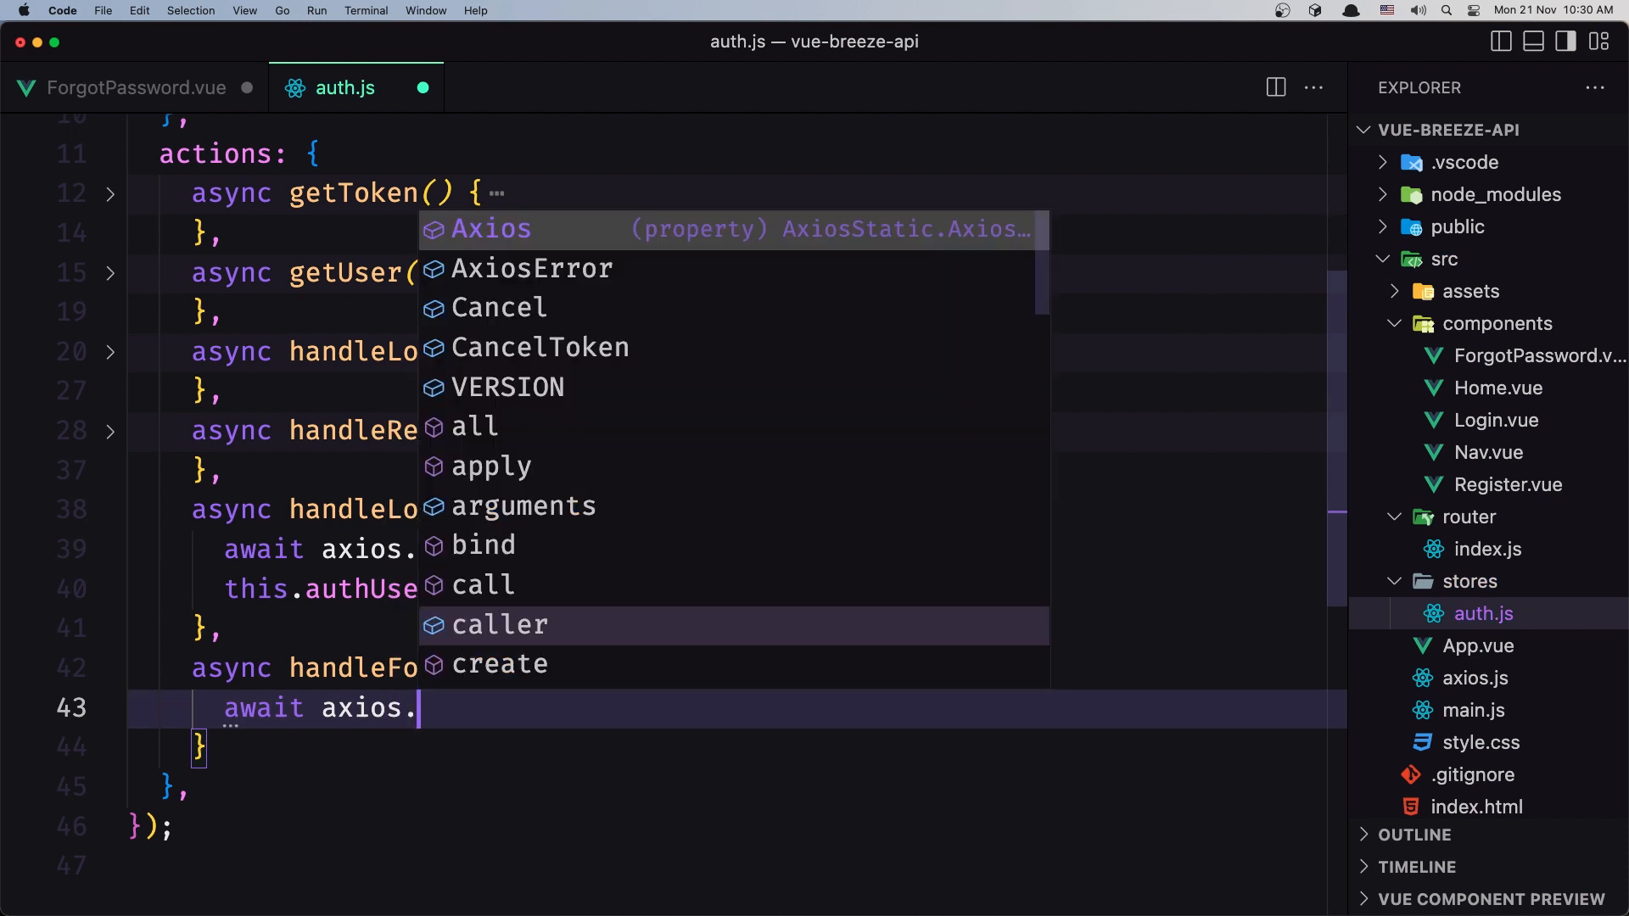
text(post)
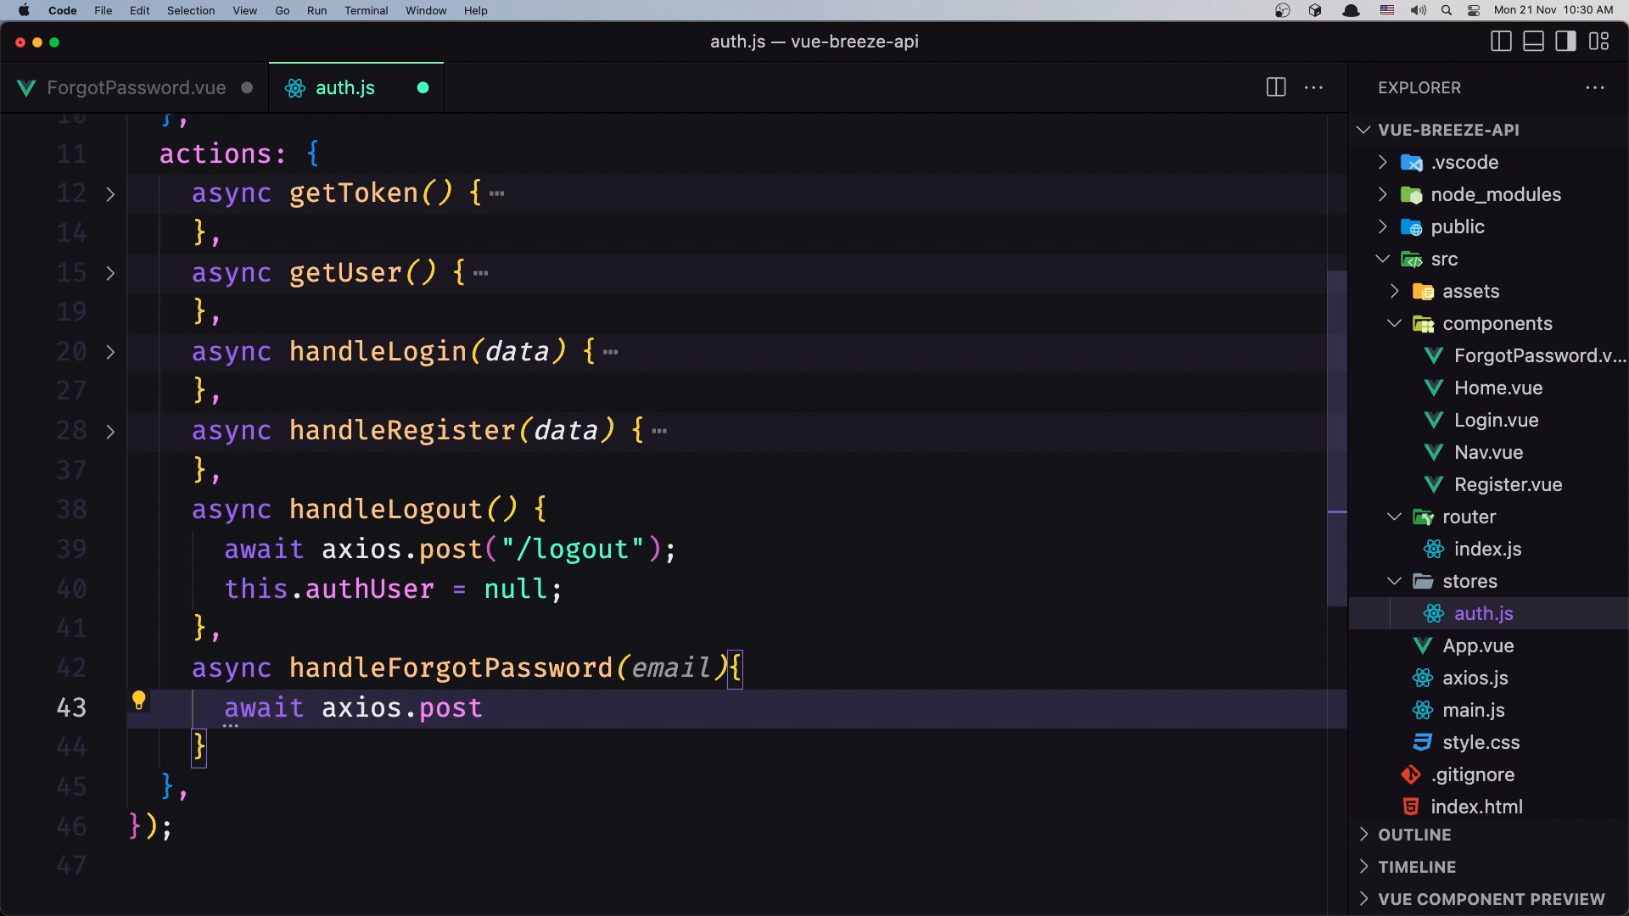
text(('/')
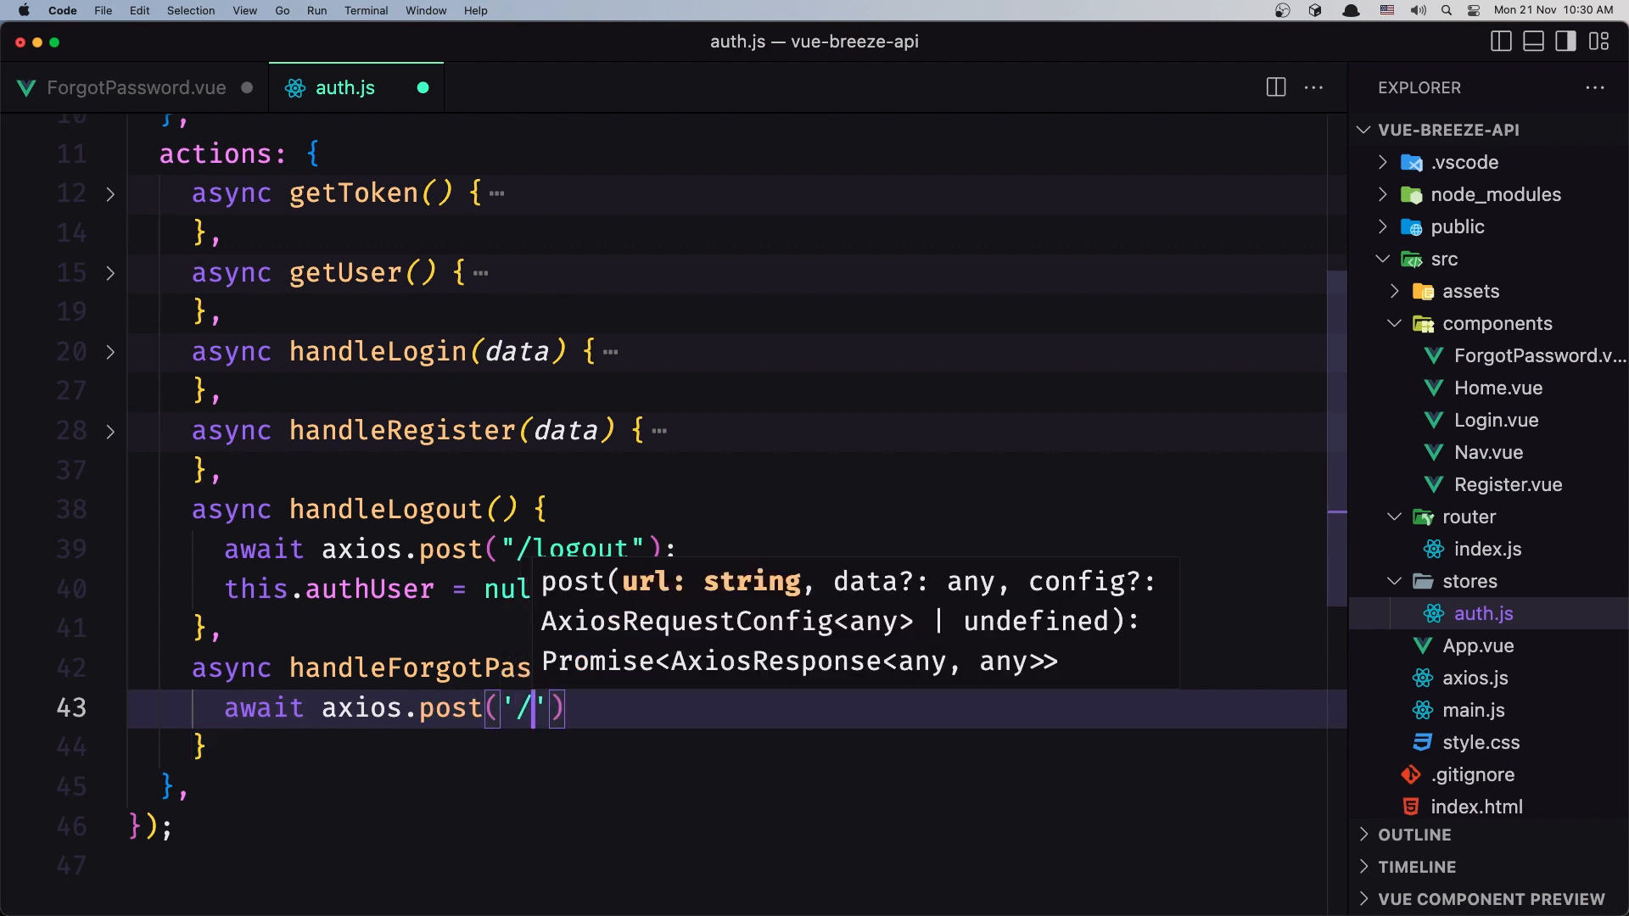
text(forgot)
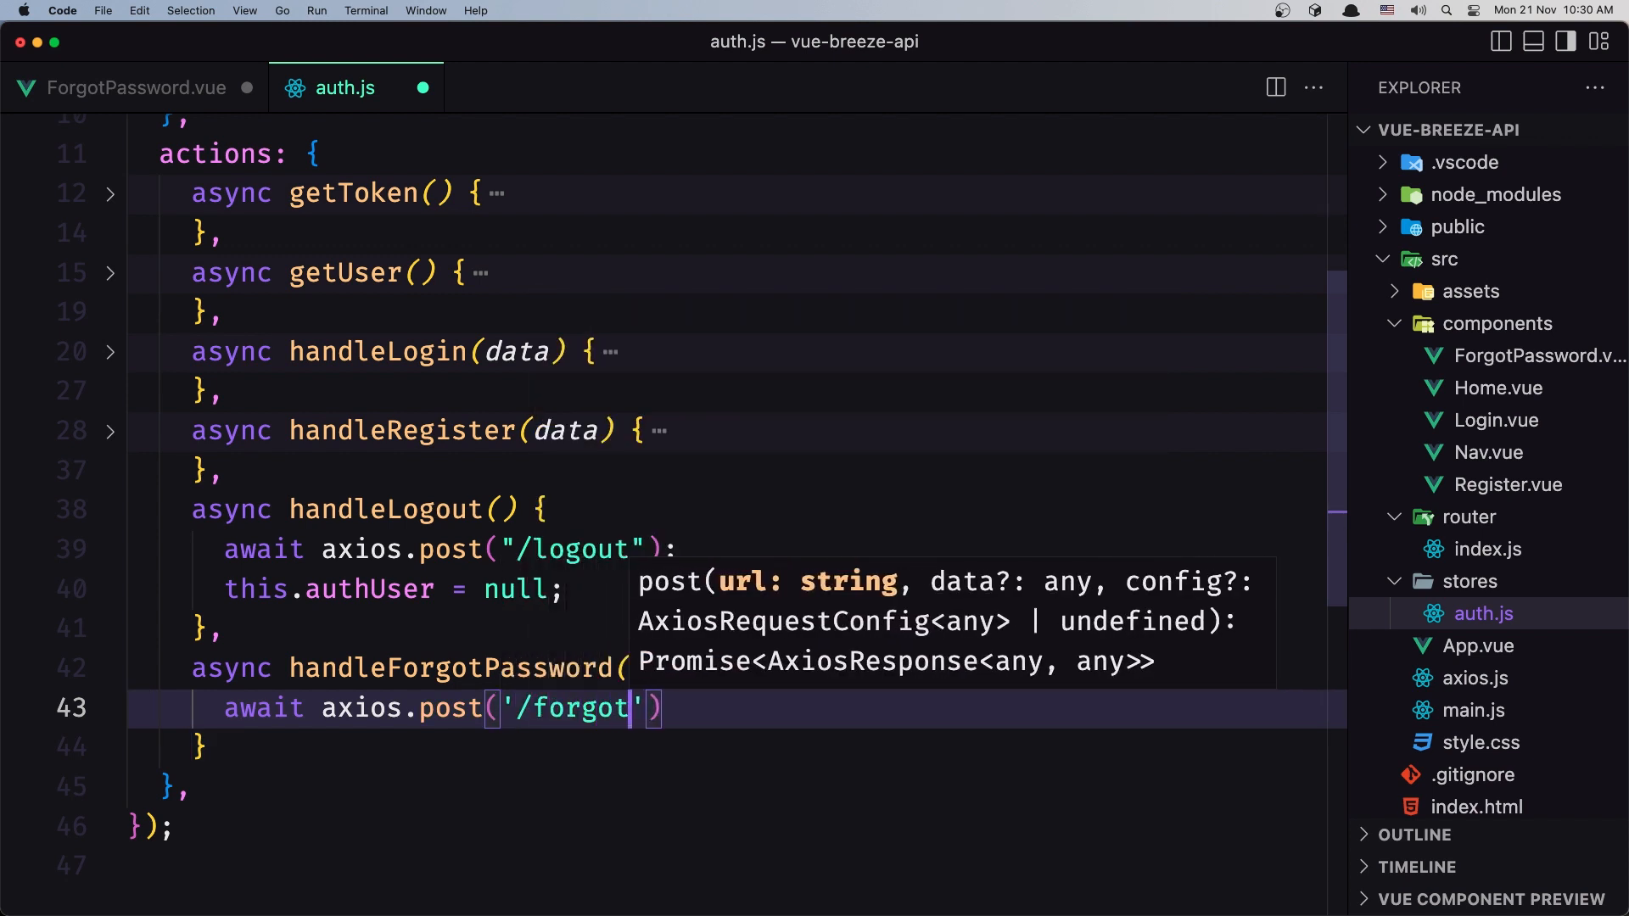
text(-passwor)
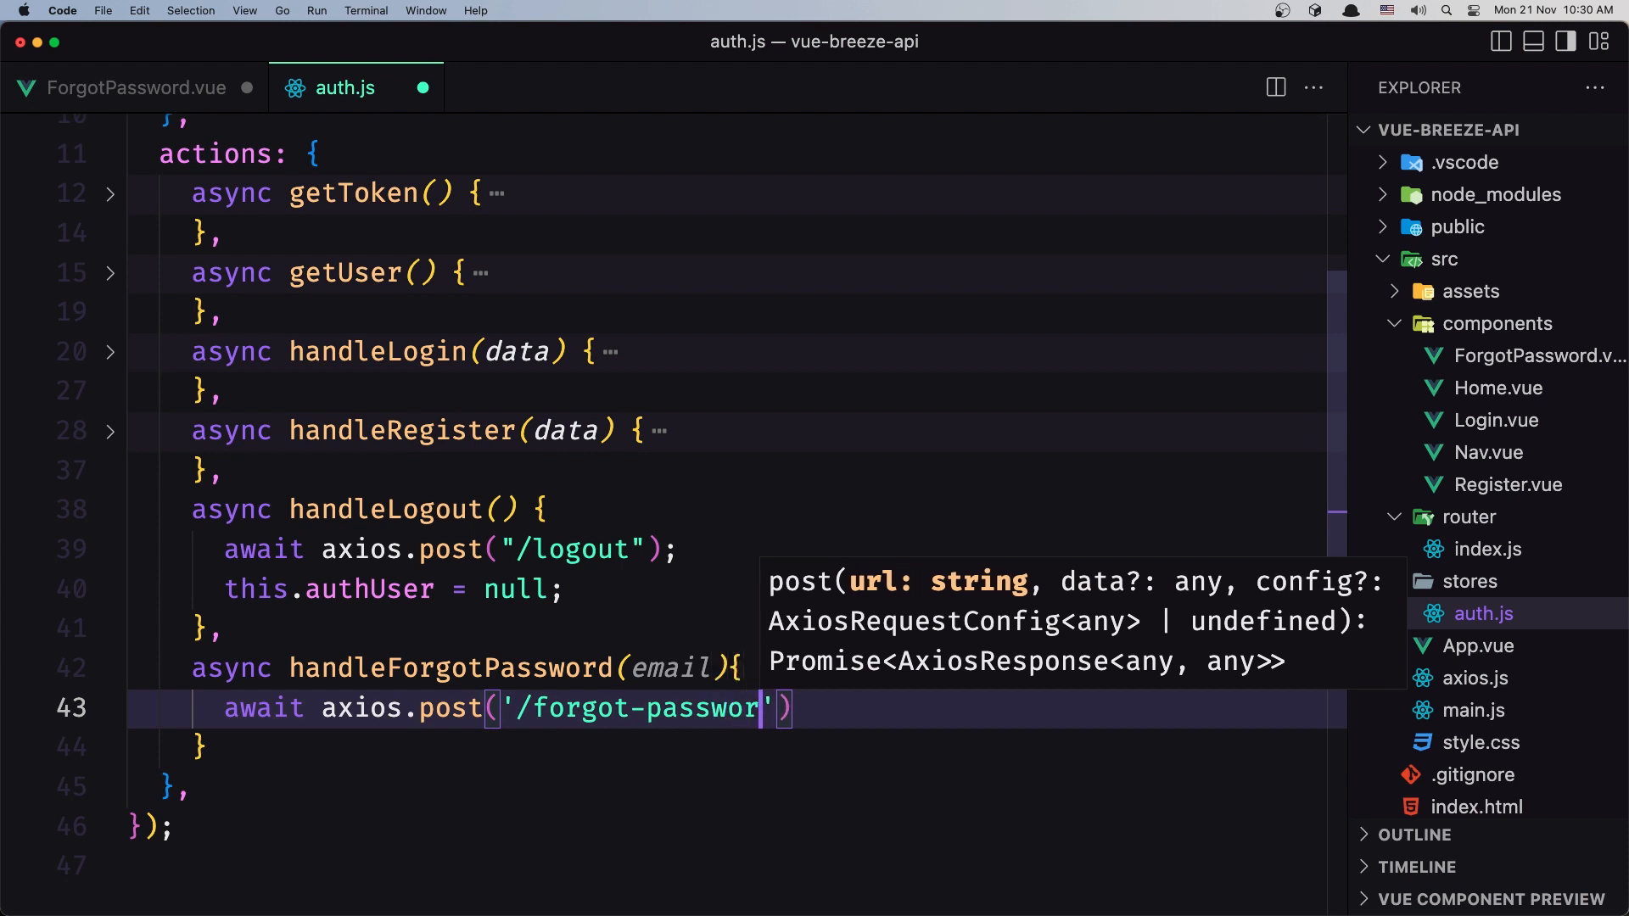
text(d)
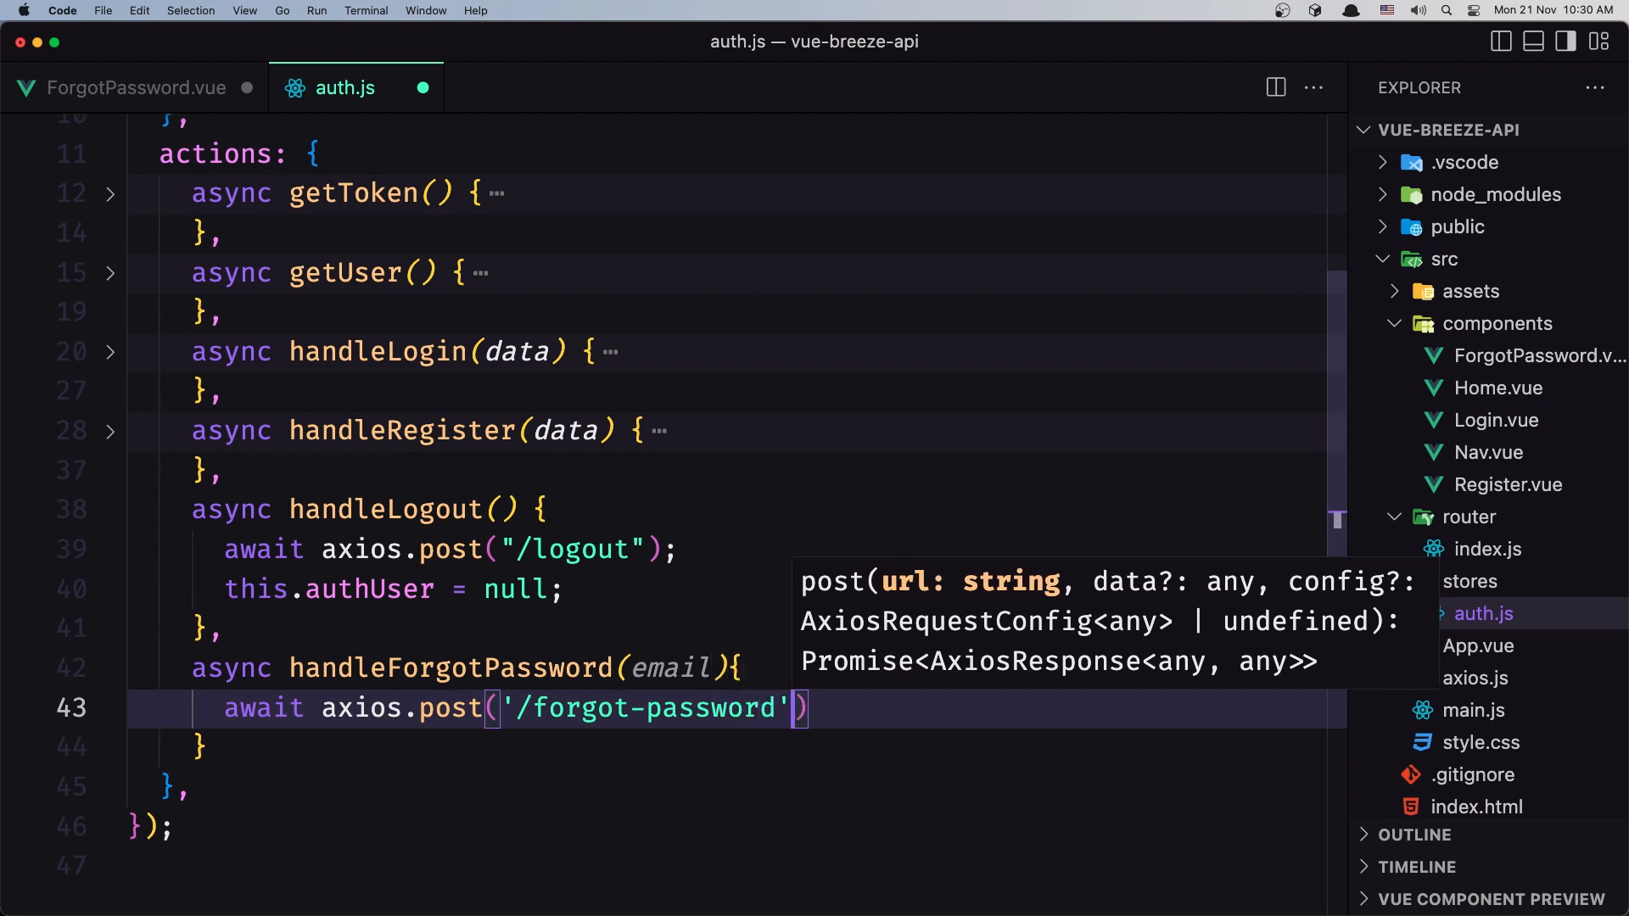
text(,)
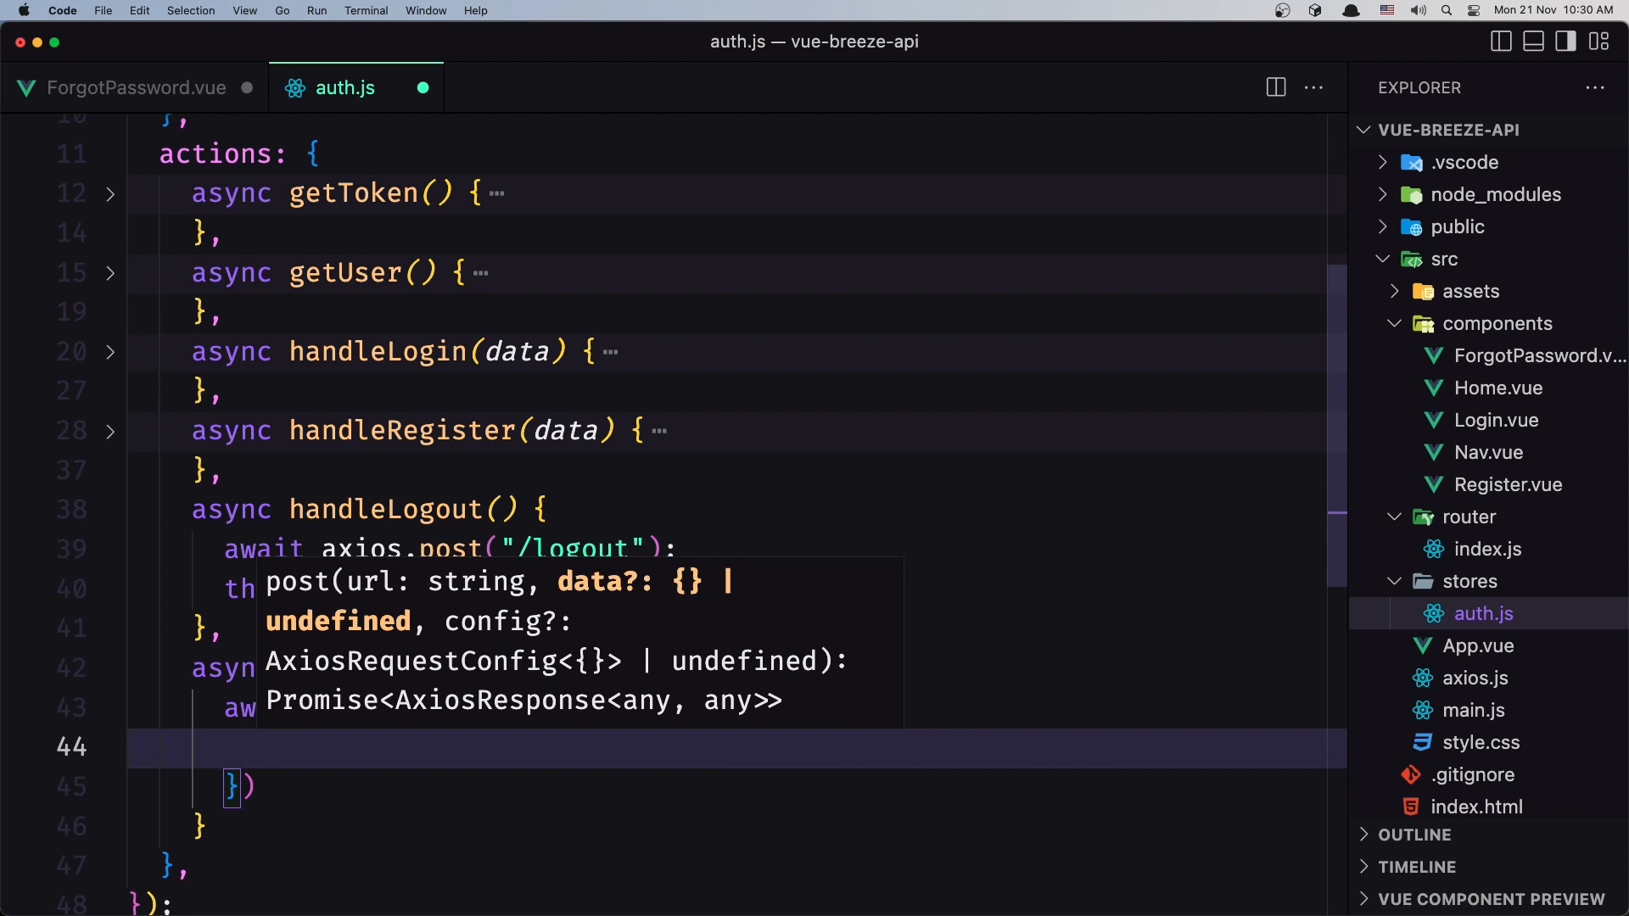
text(email:)
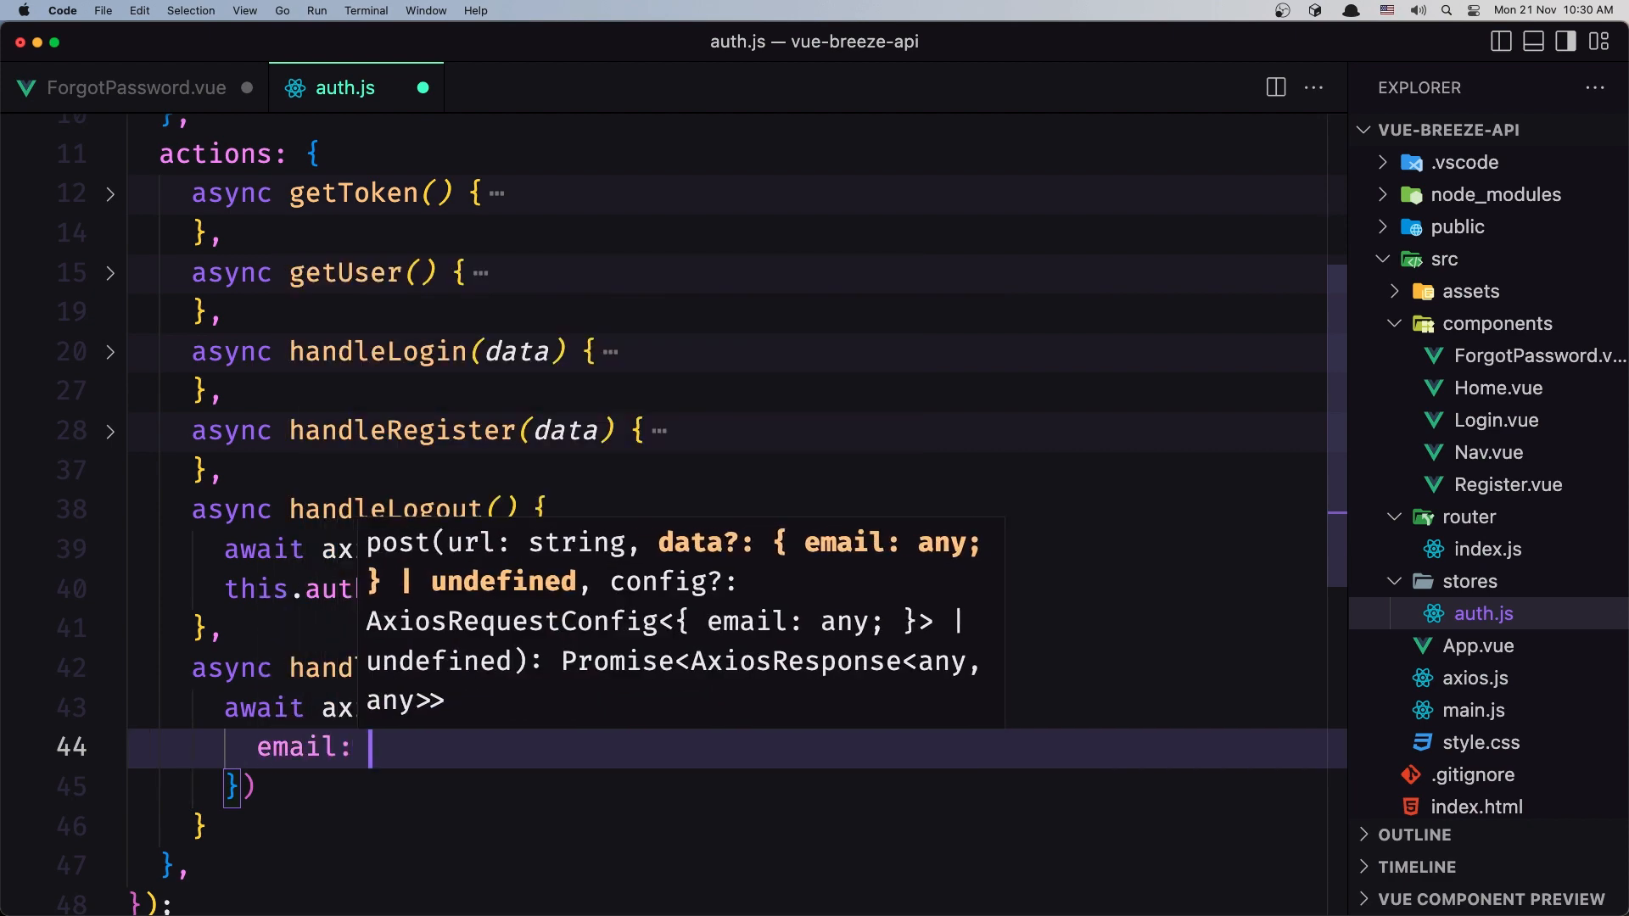
text(email)
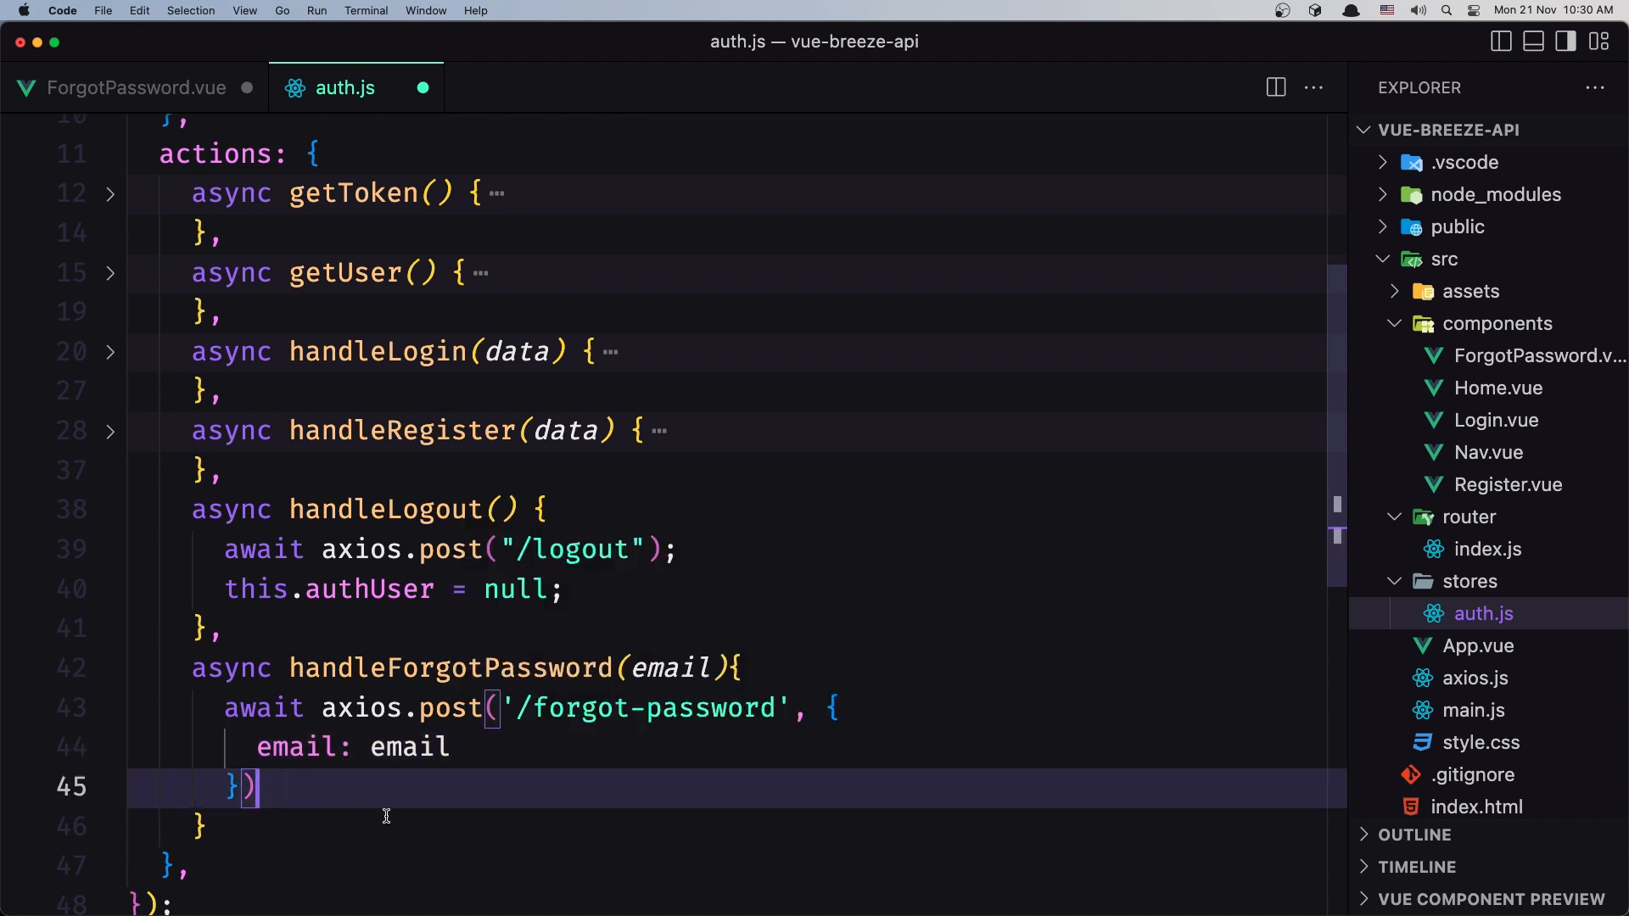
text(;)
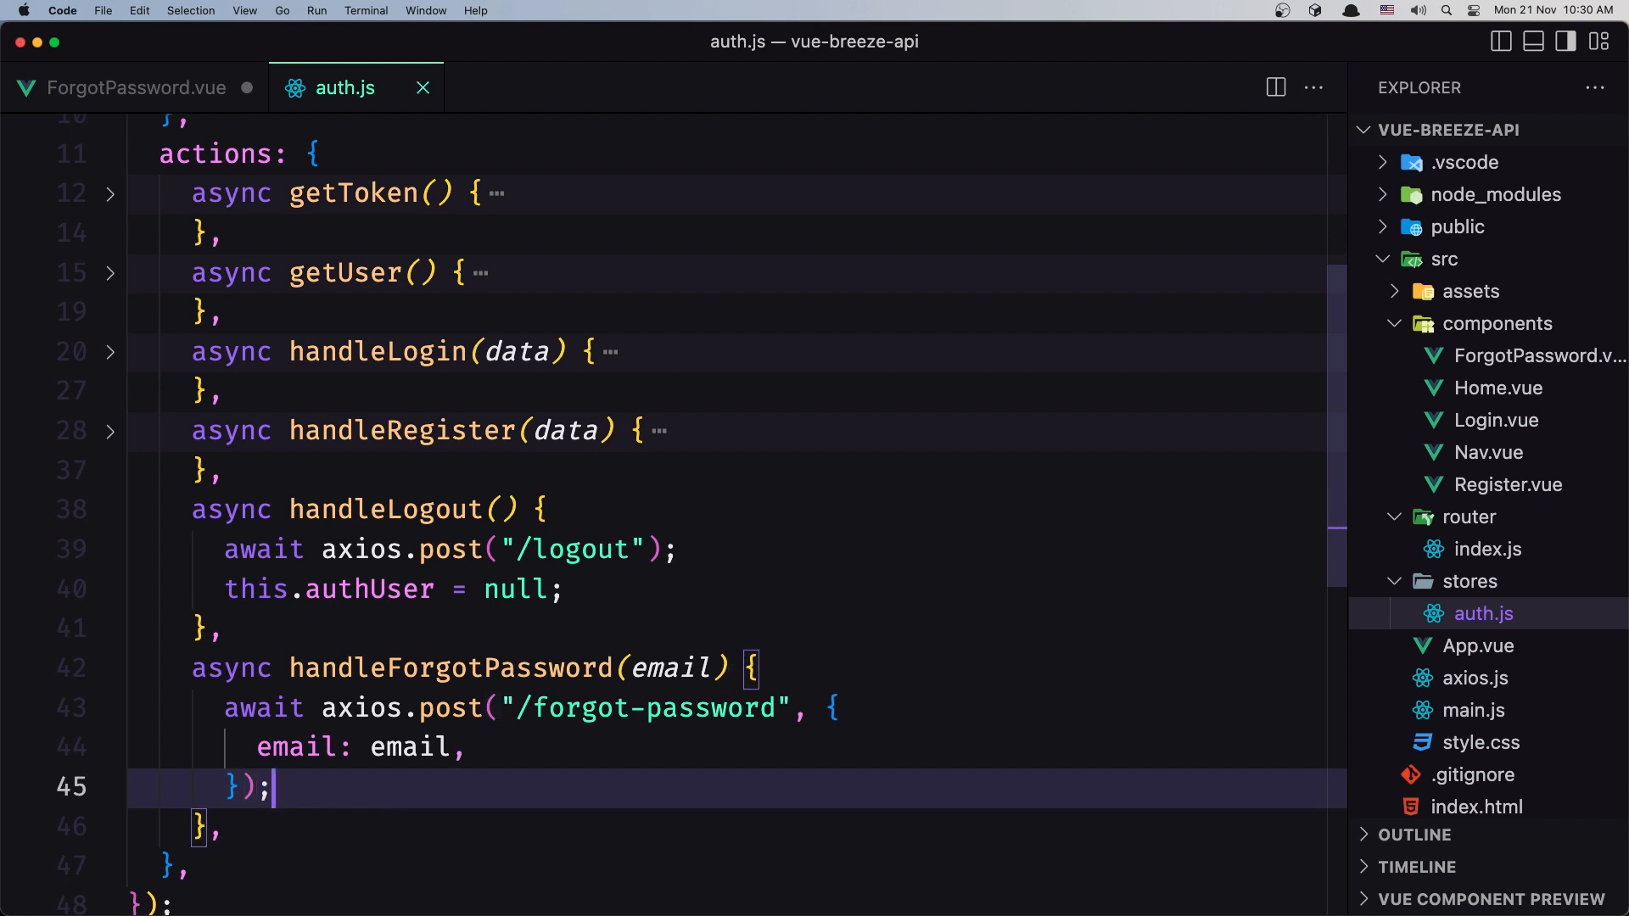
key(Cmd+Tab)
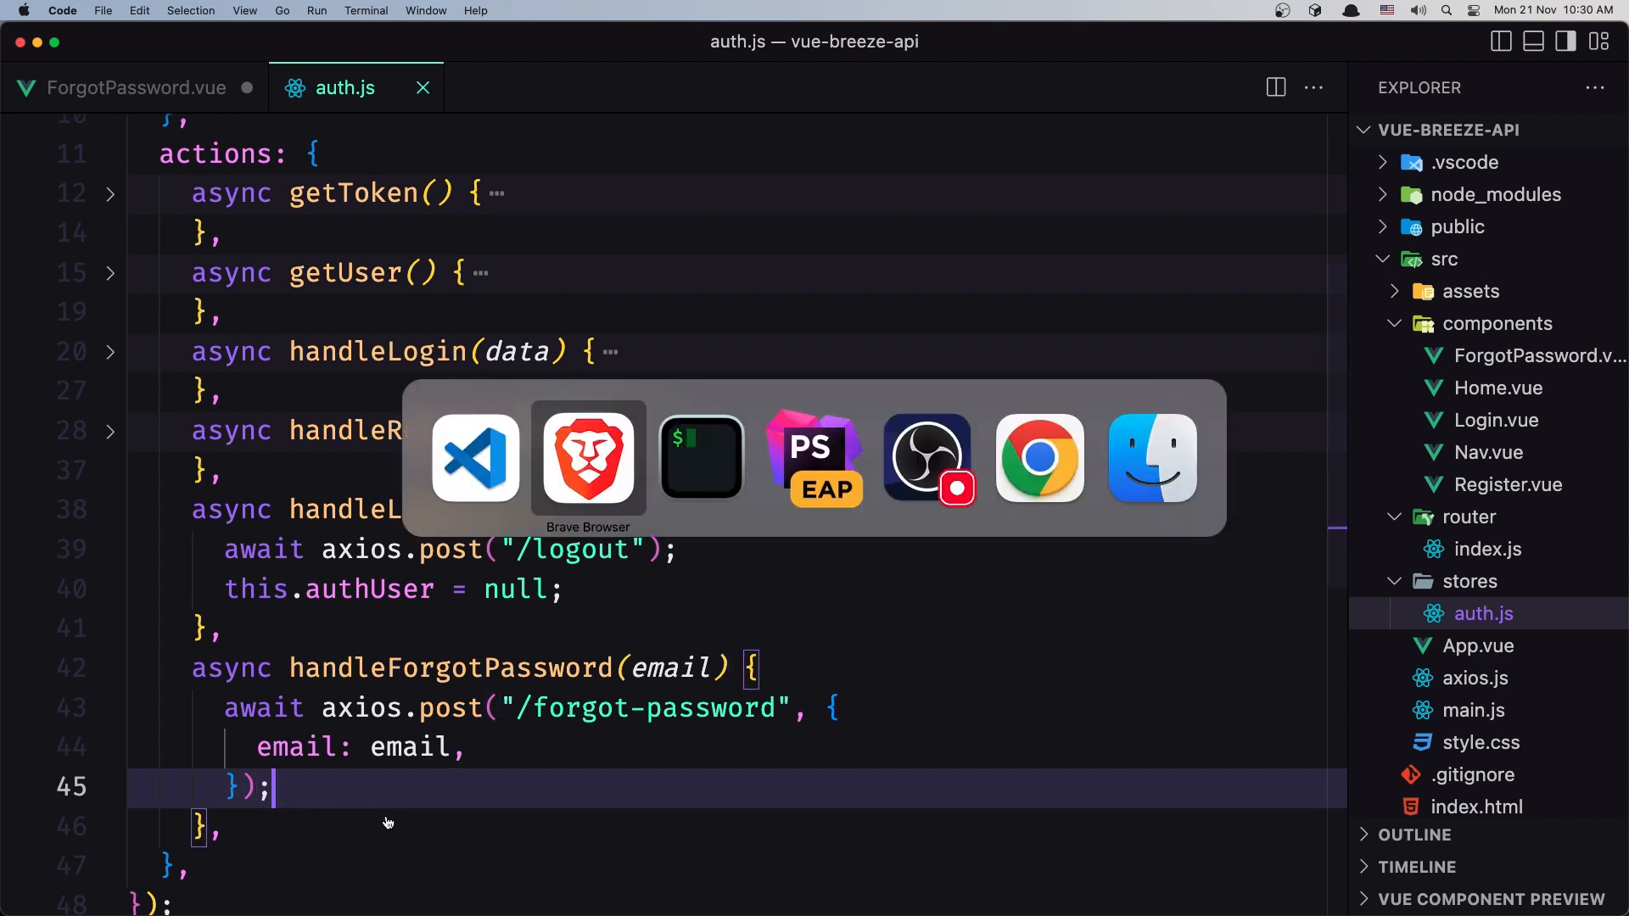
Step: Switch between the auth.js and ForgotPassword.vue tabs, ending on ForgotPassword.vue
click(119, 88)
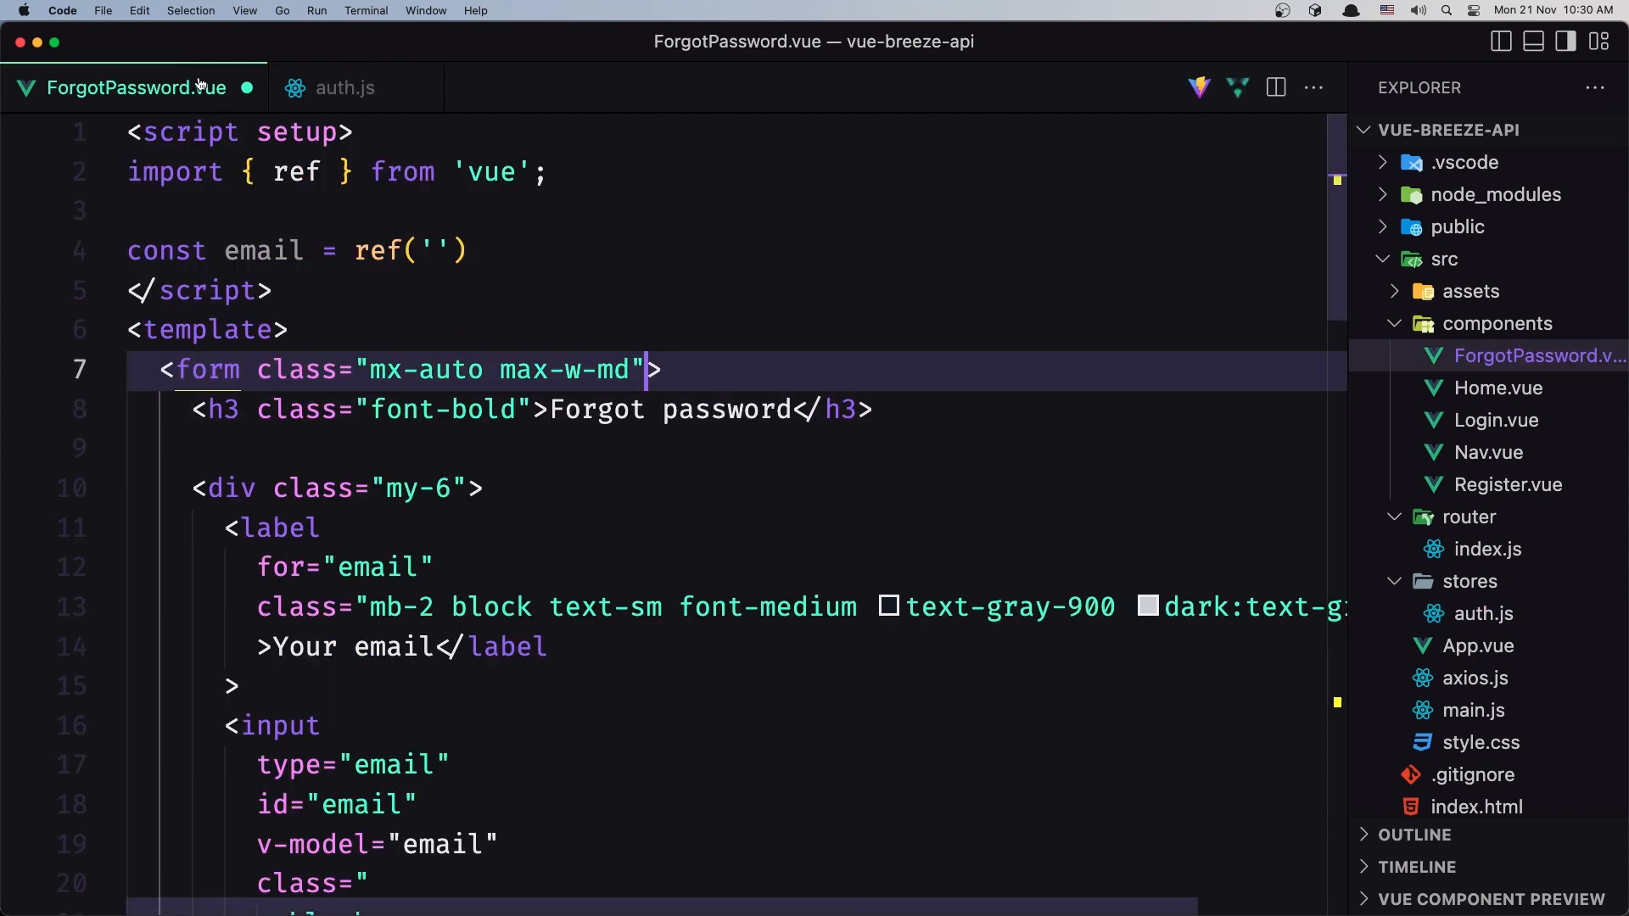
click(345, 88)
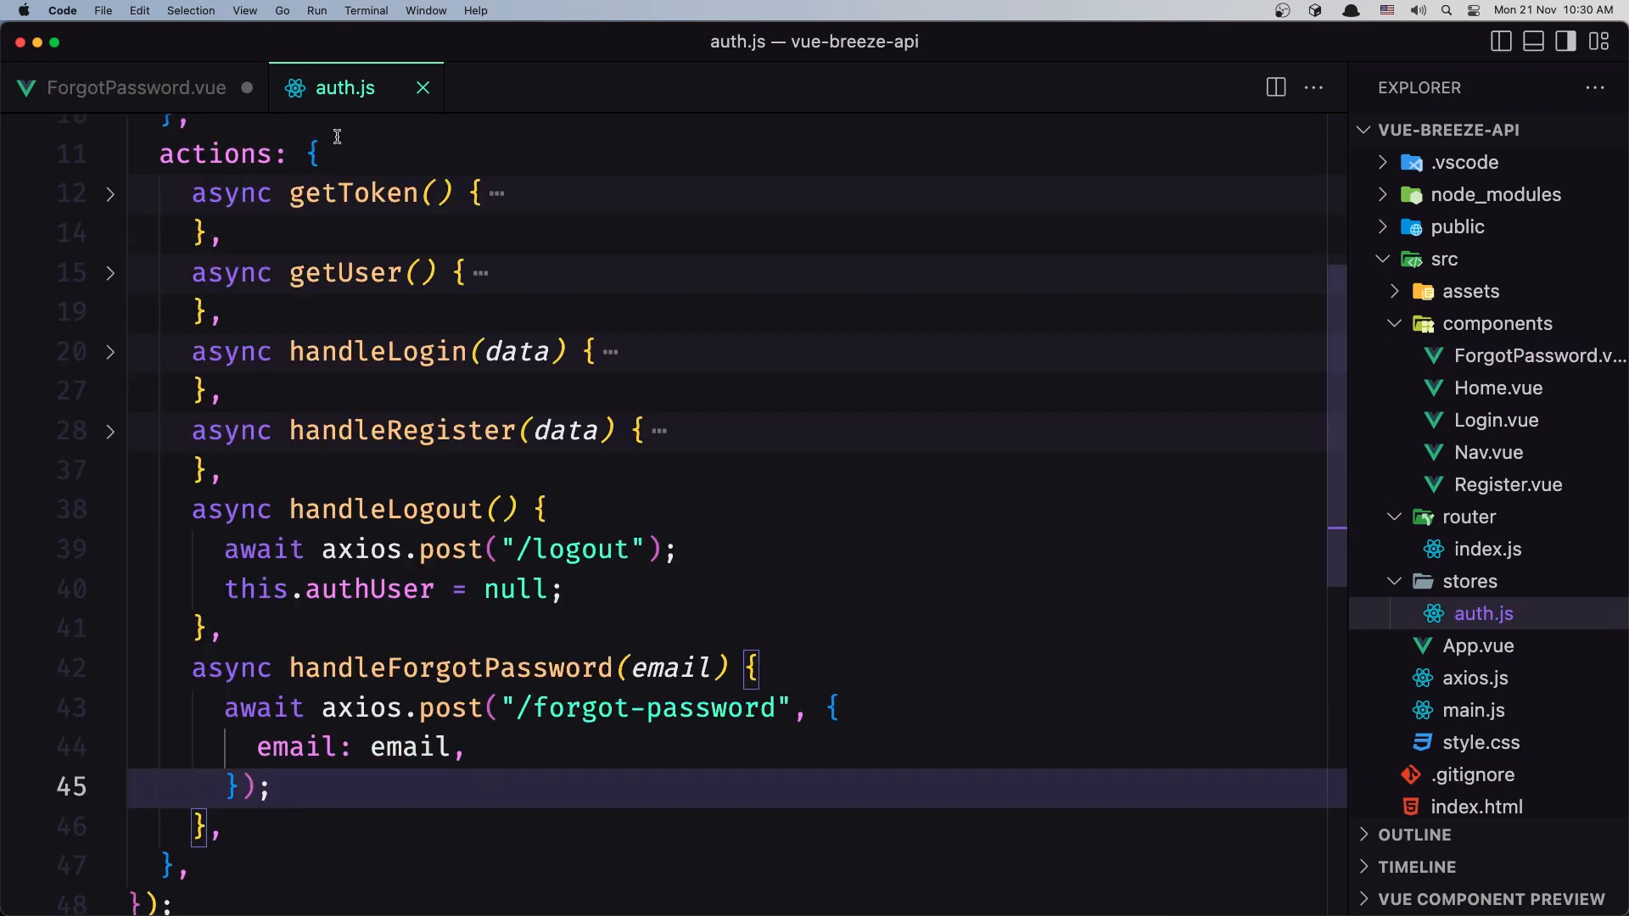
click(127, 87)
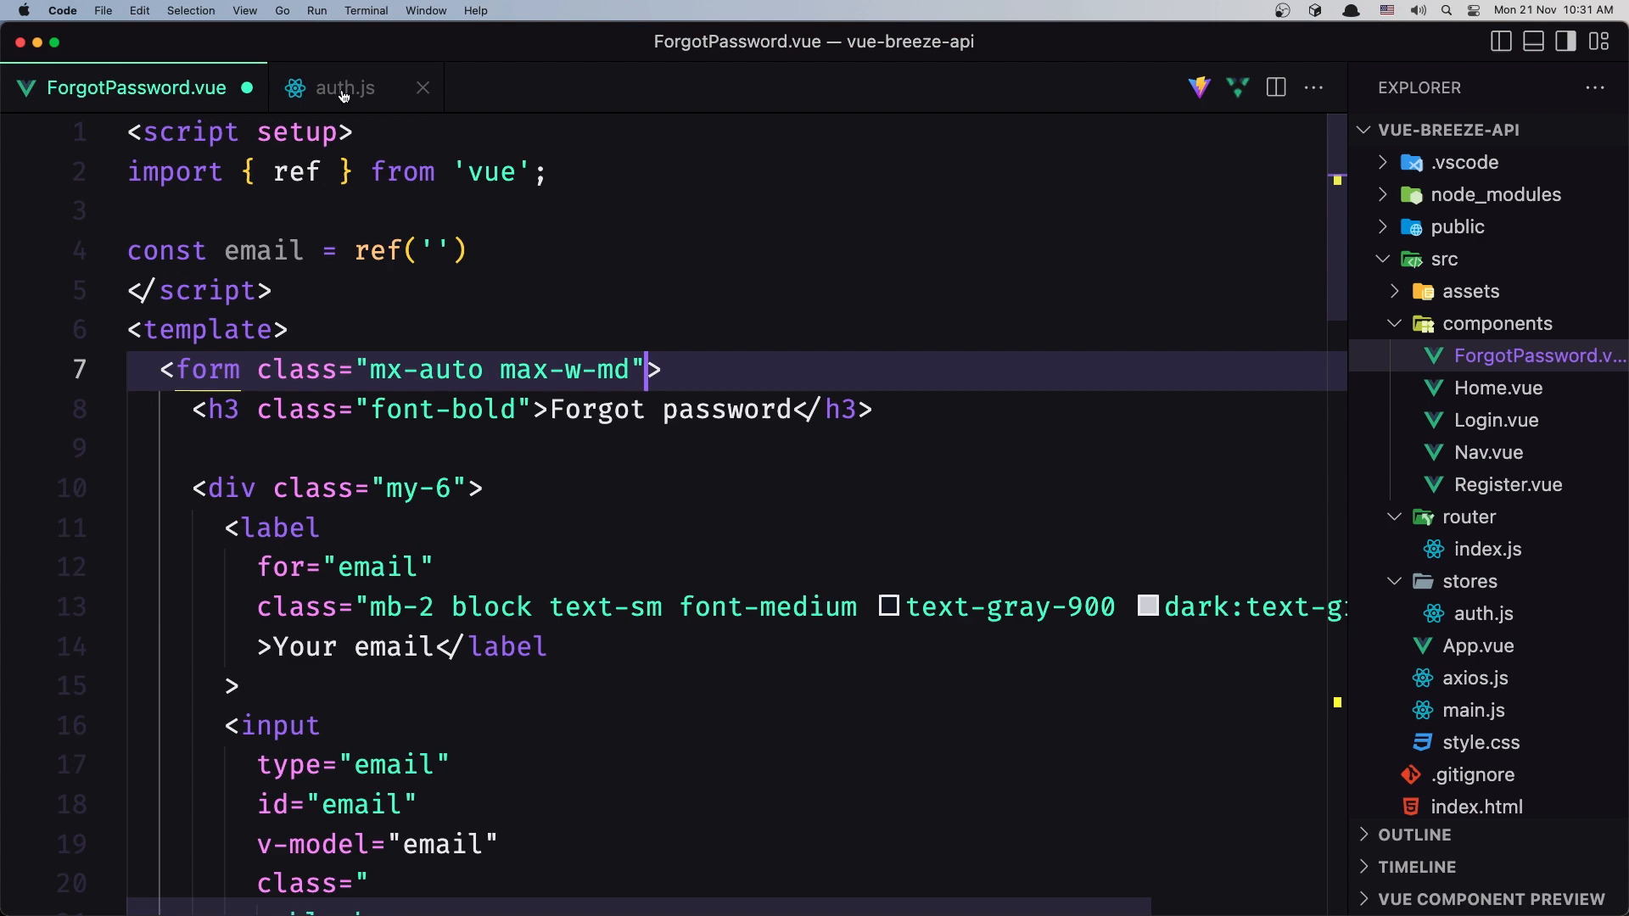
click(344, 89)
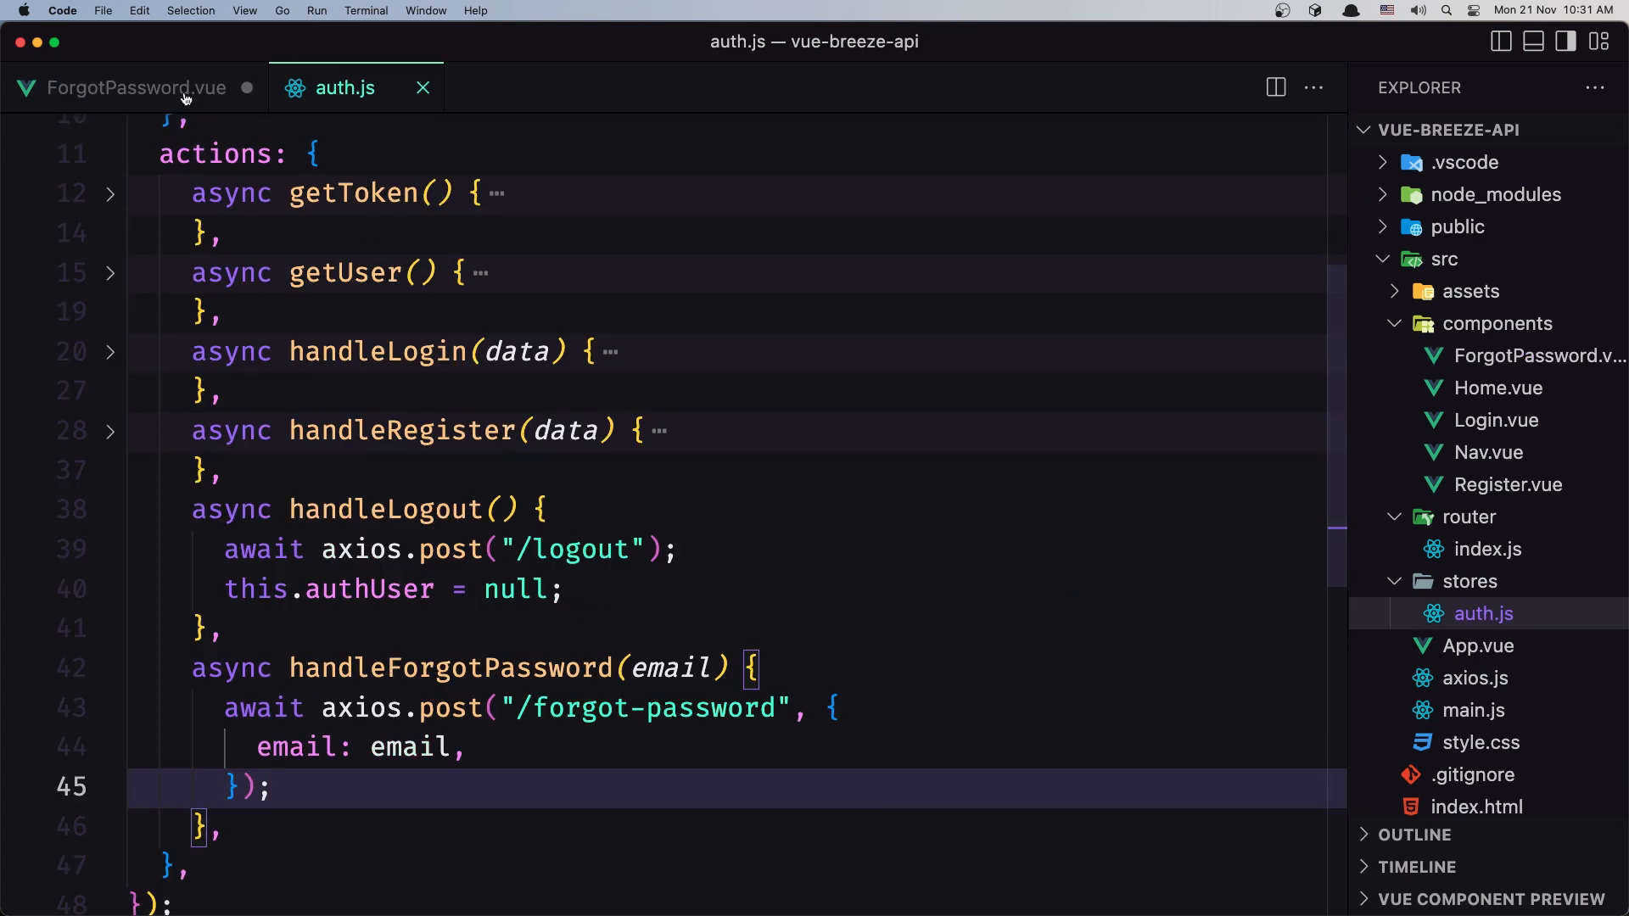
click(127, 87)
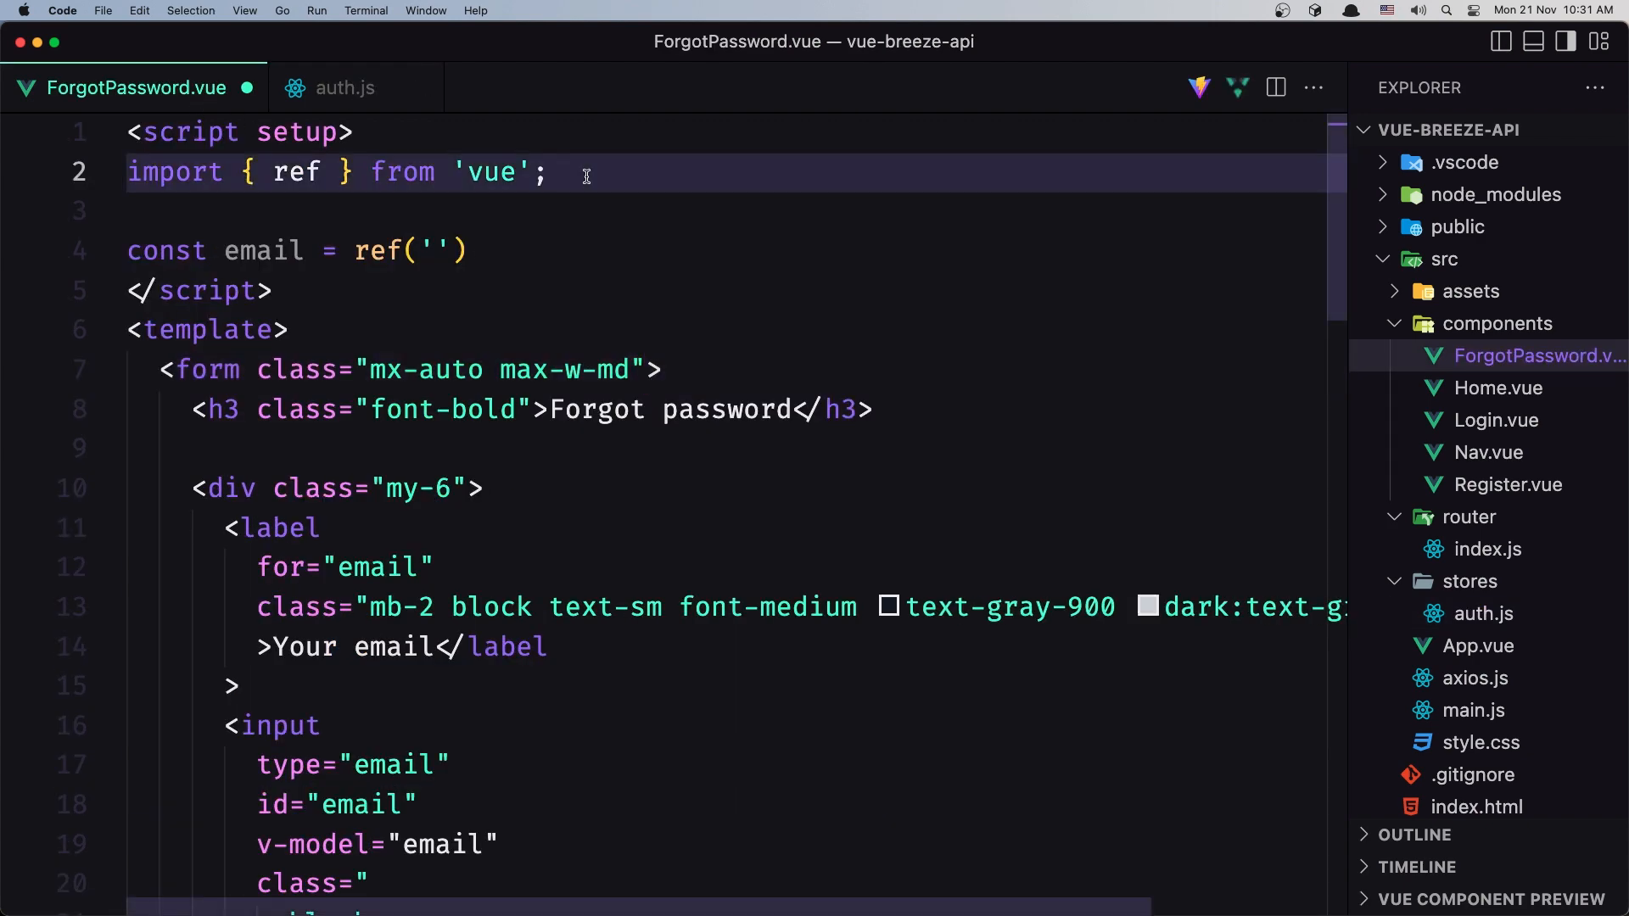
Step: Import { useAuthStore } from '../stores/auth' in the script setup
text(import)
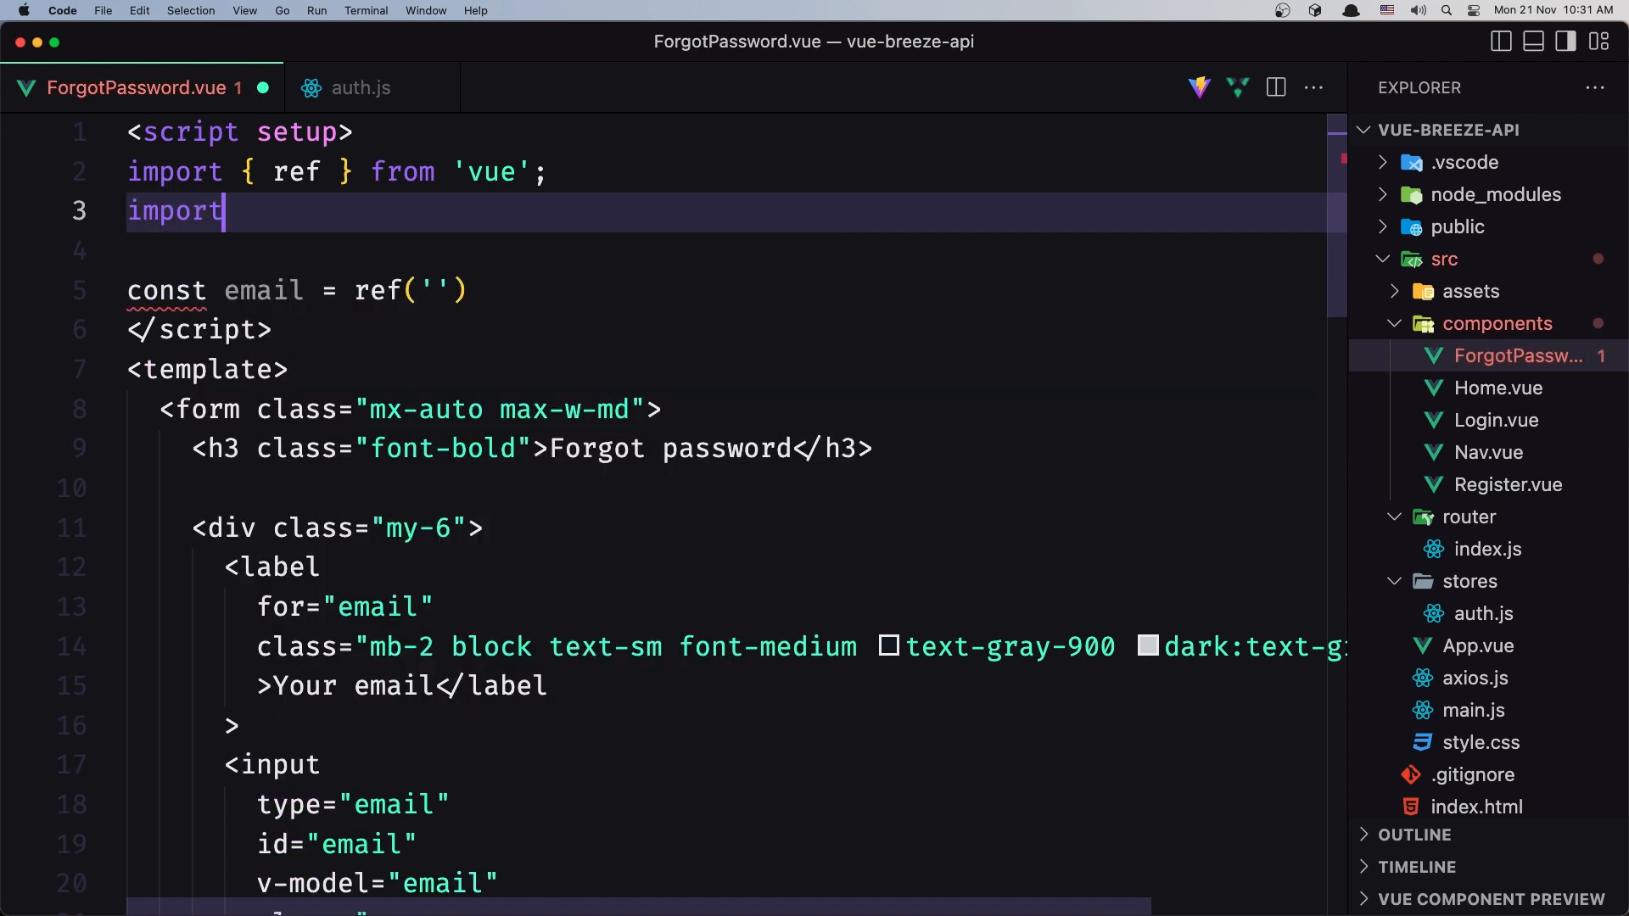
text({ use)
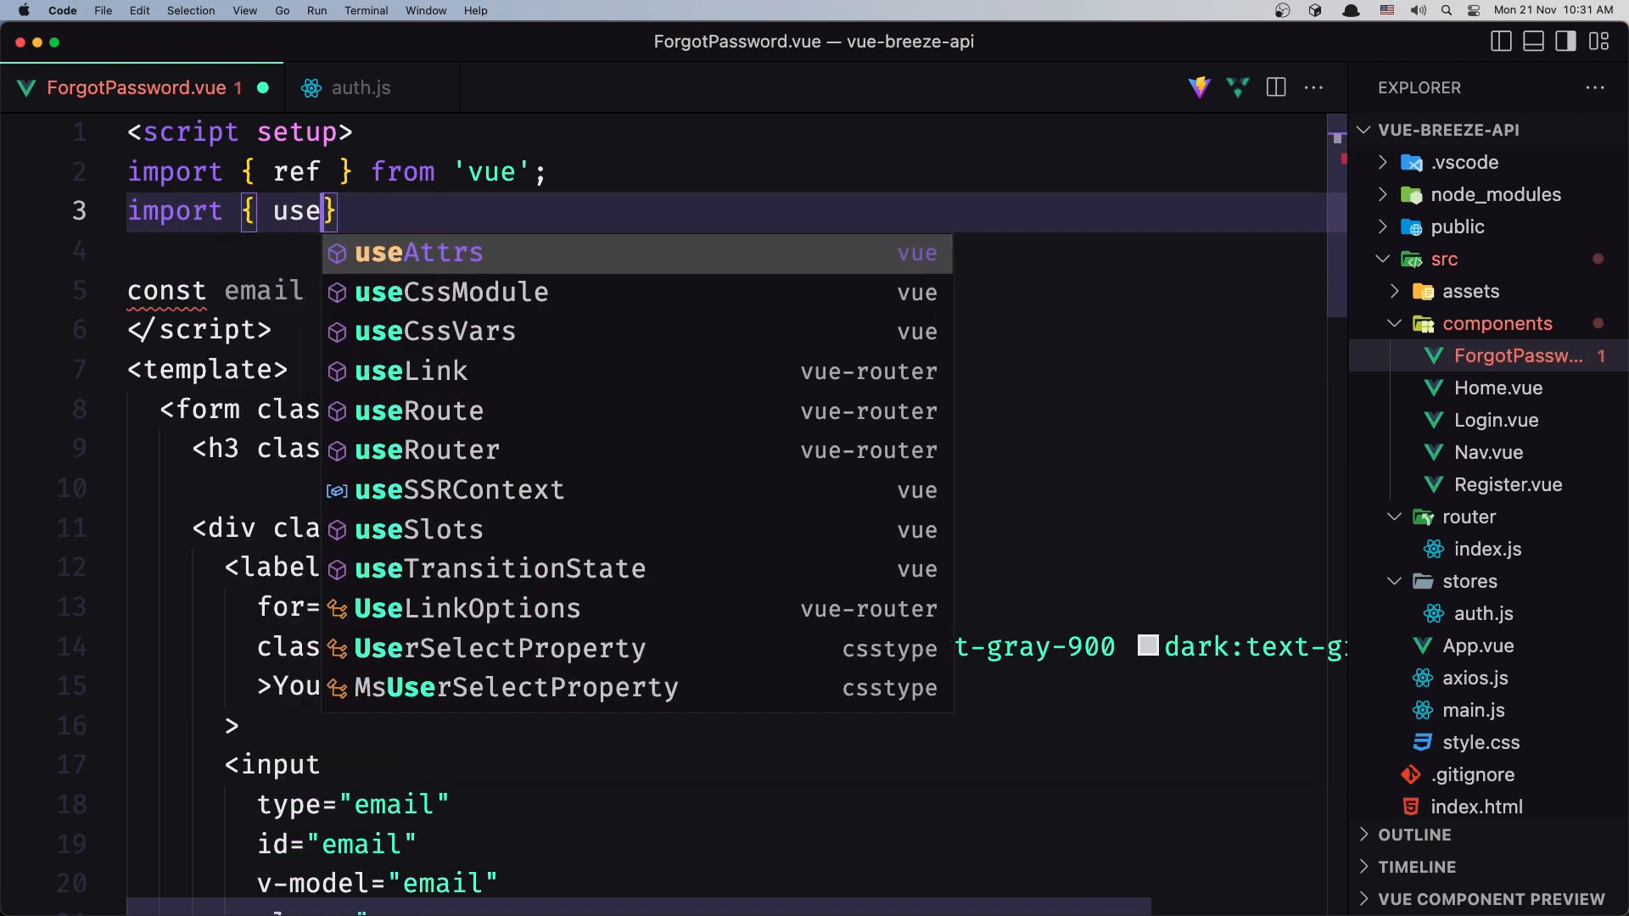
text(A)
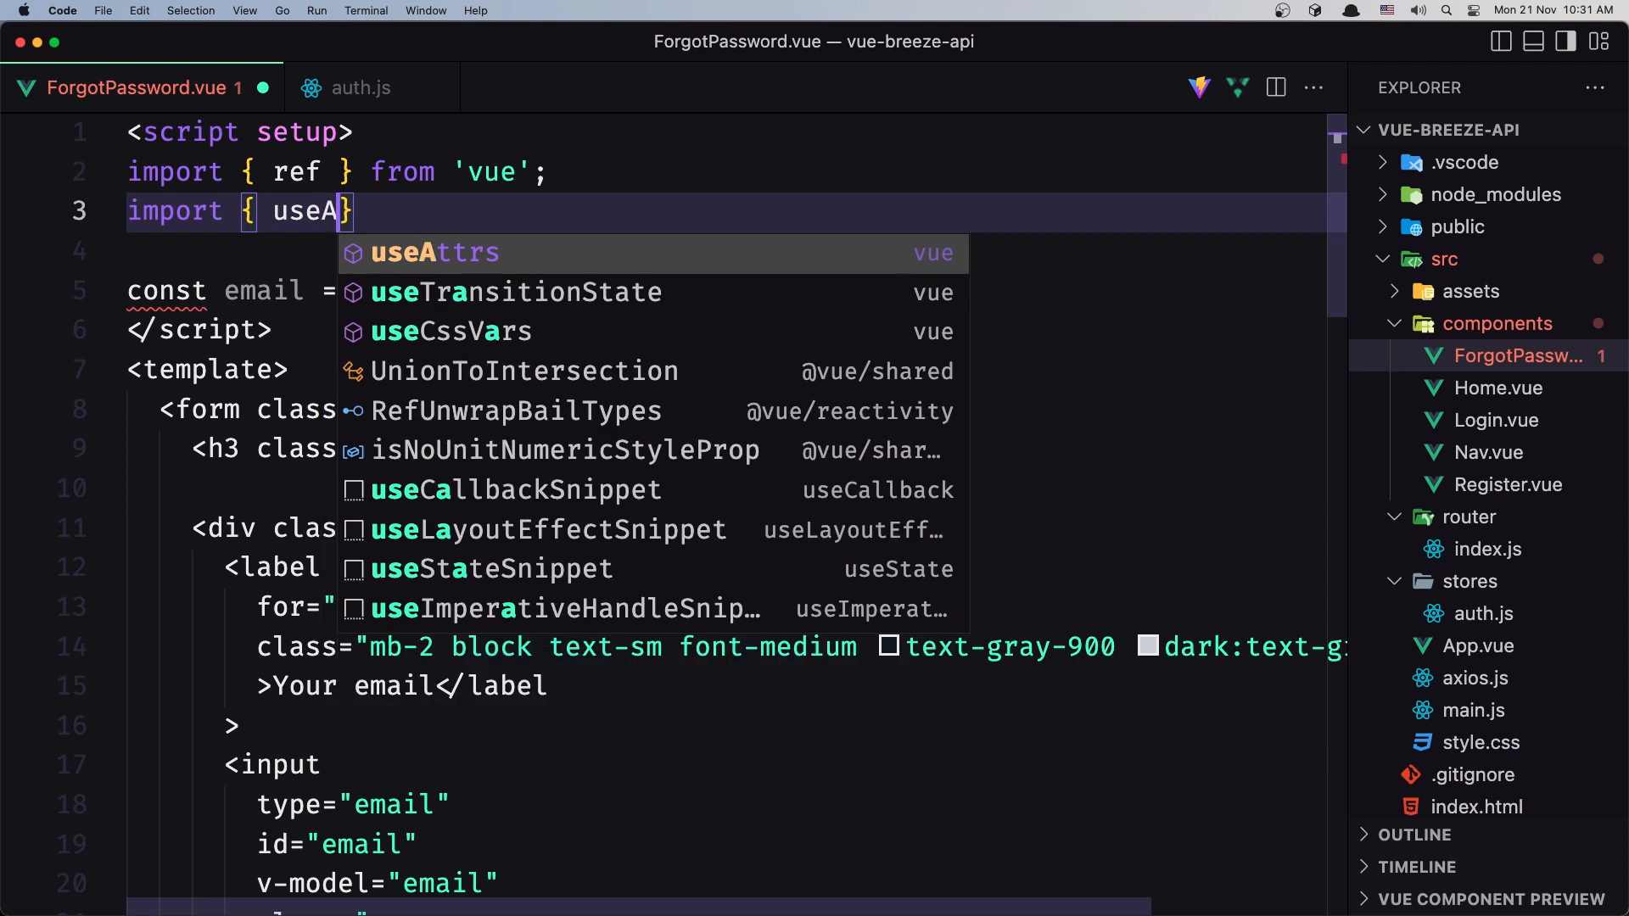
text(uthSt)
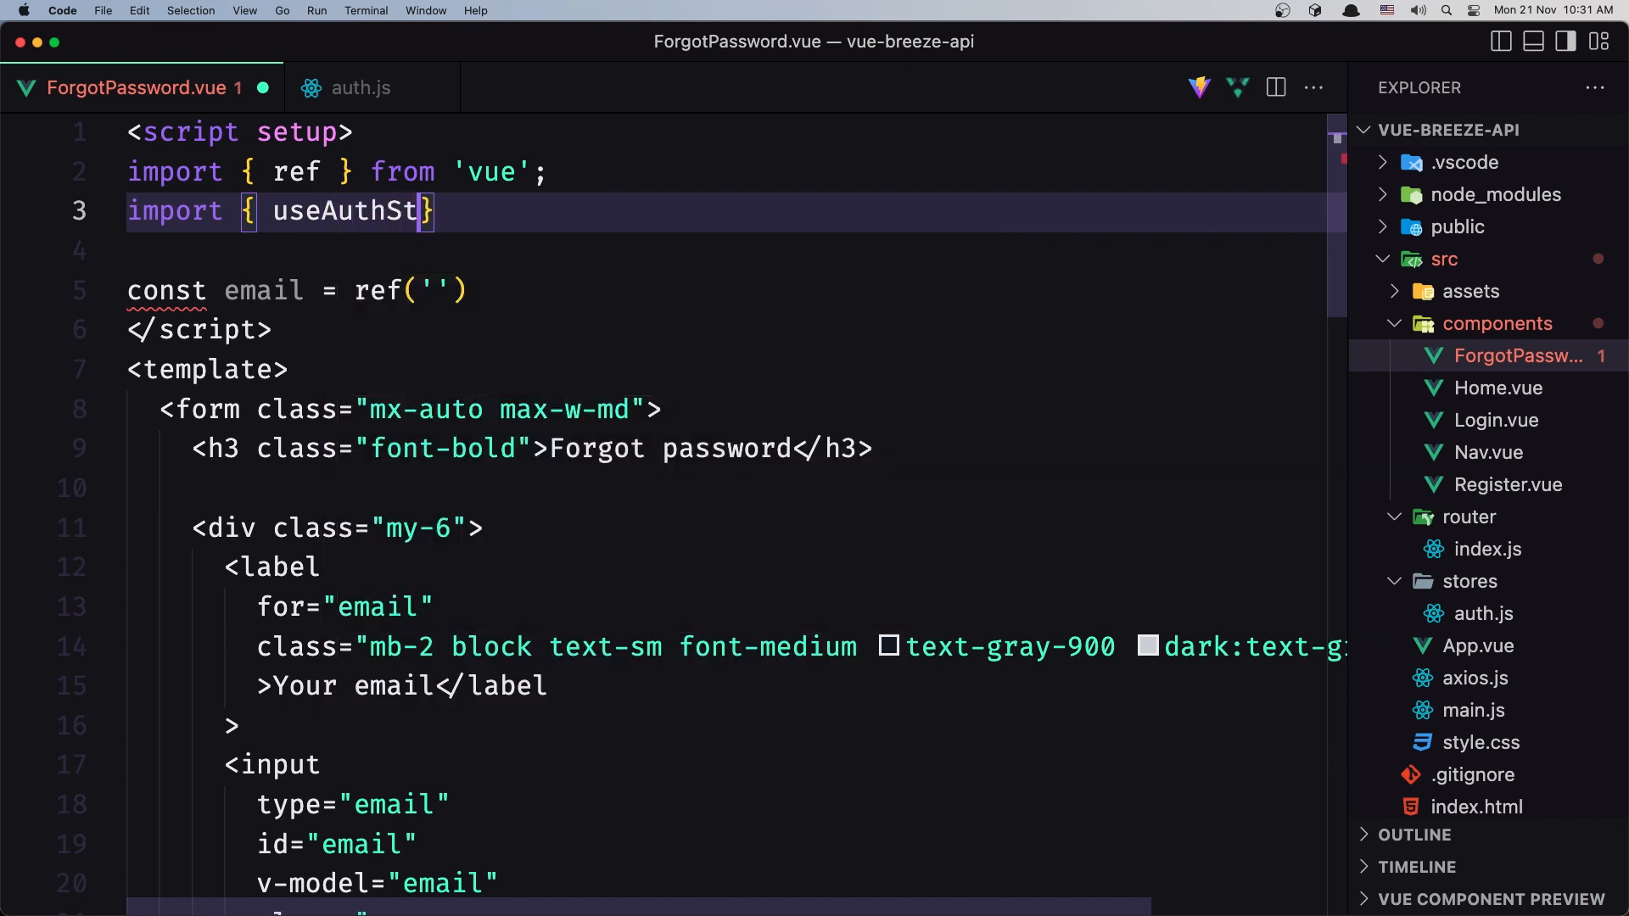
text(ore} from '..)
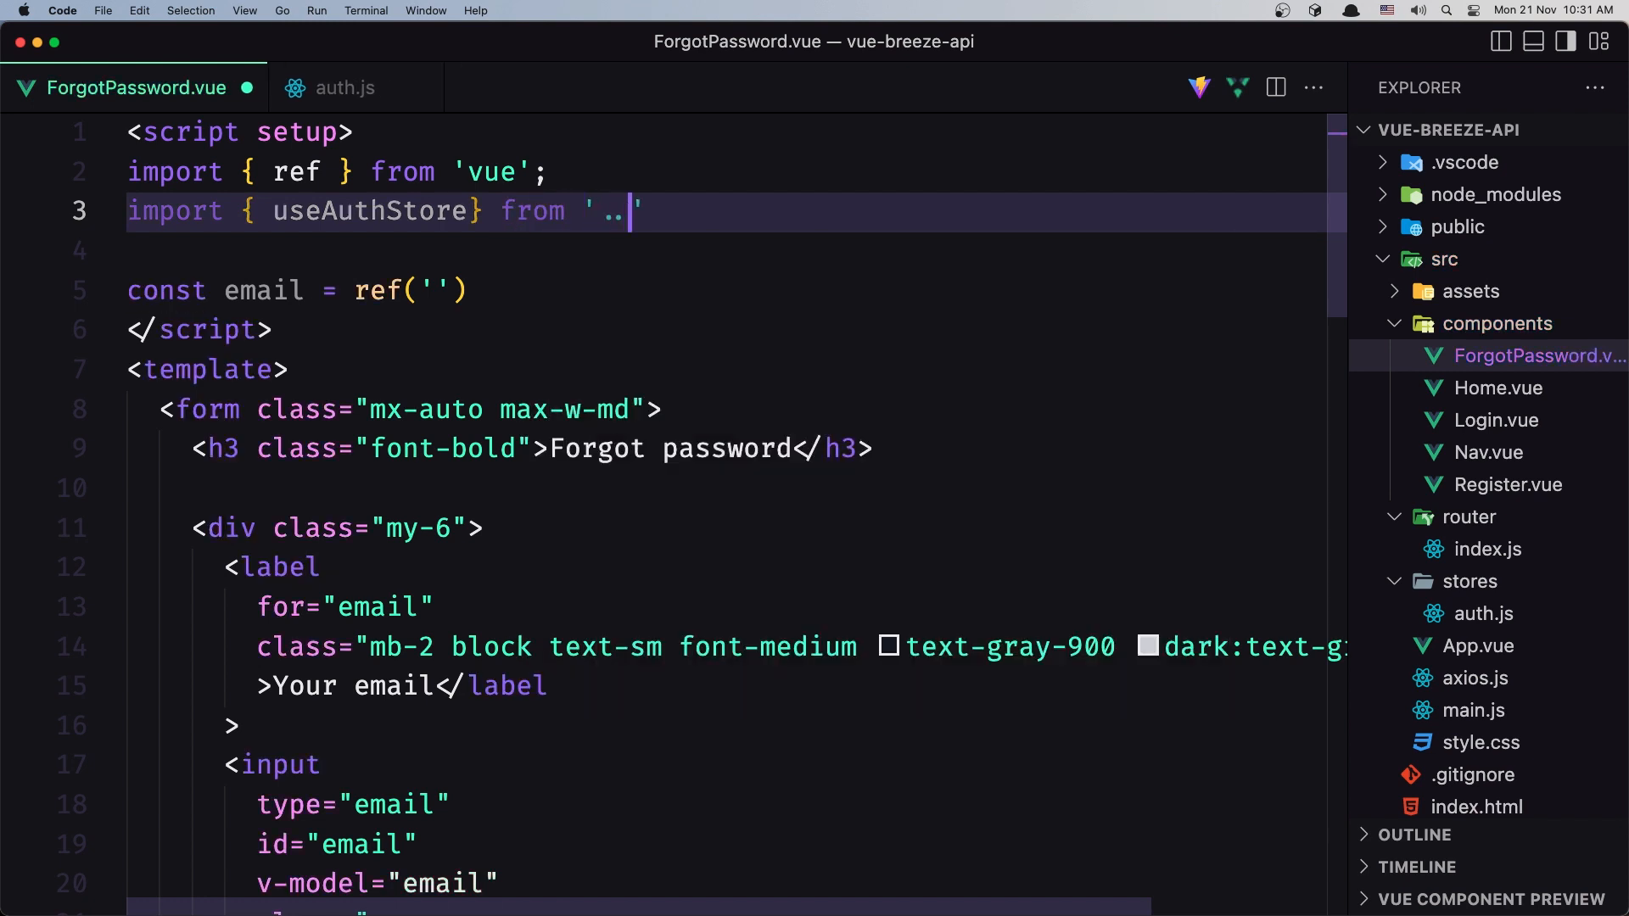
text(/stores/auth)
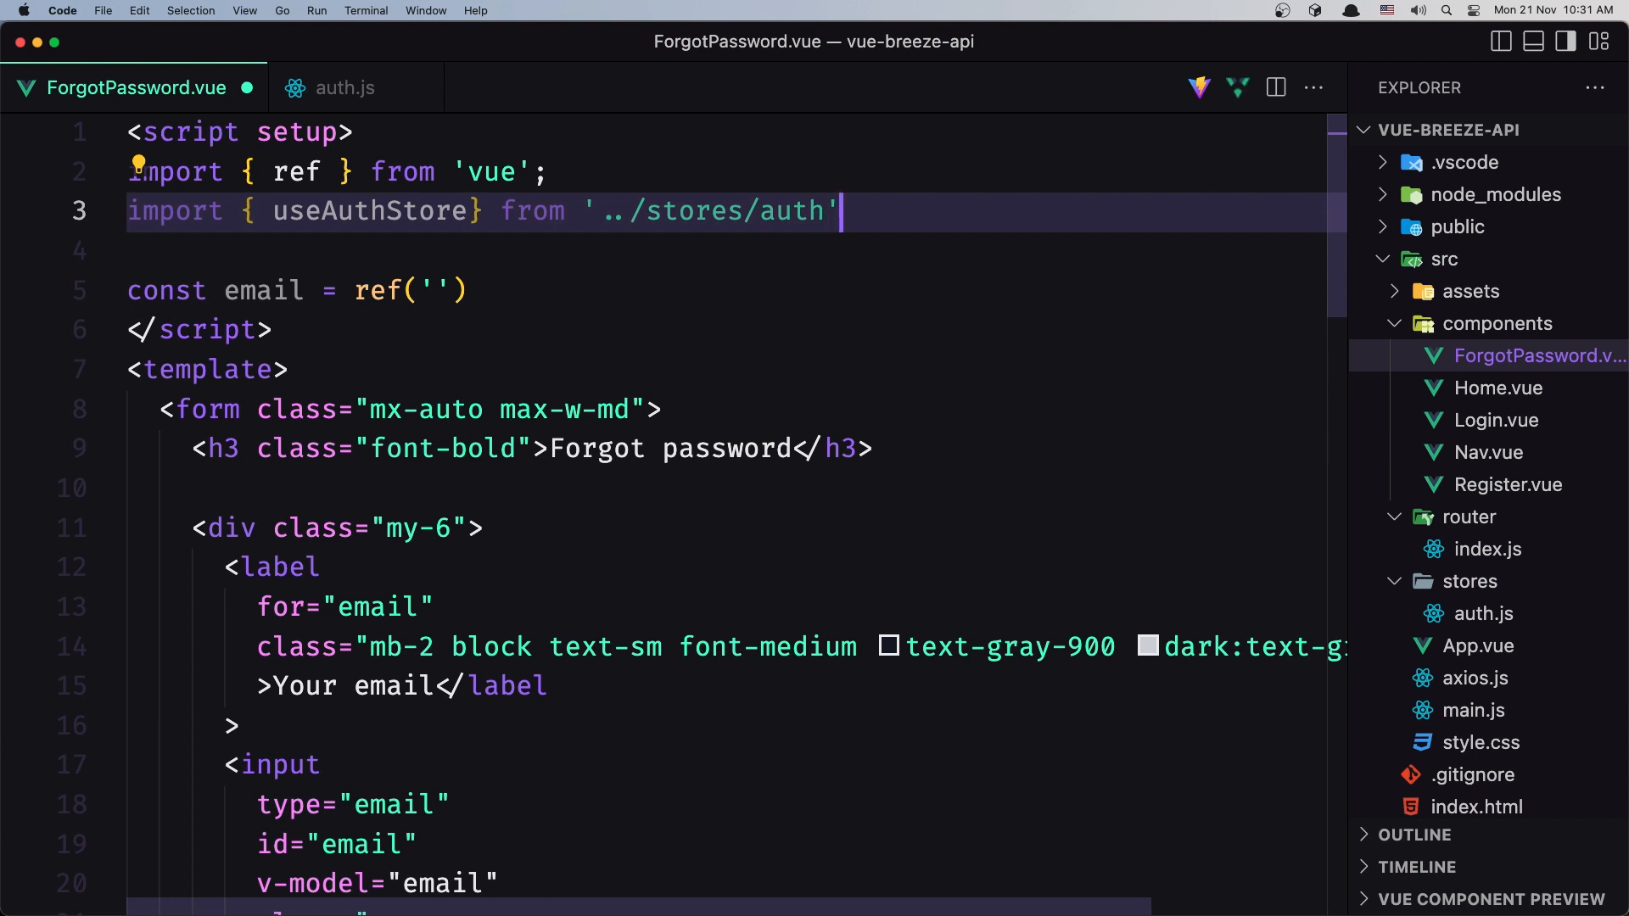
key(Enter)
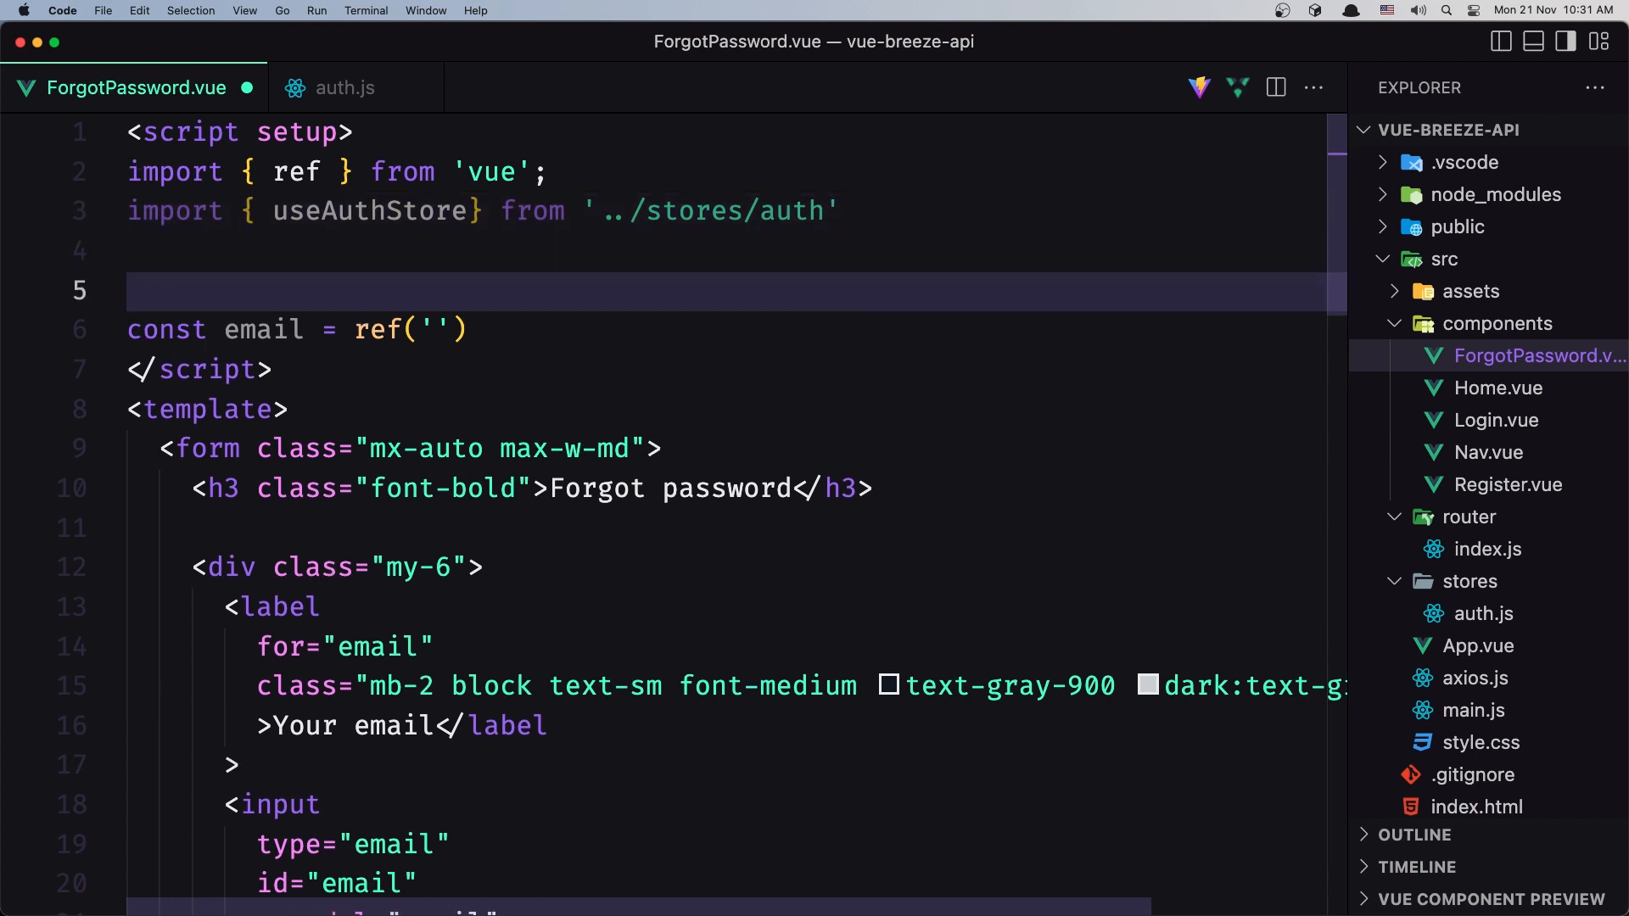
Step: Create const authStore = useAuthStore(); below the imports
text(const au)
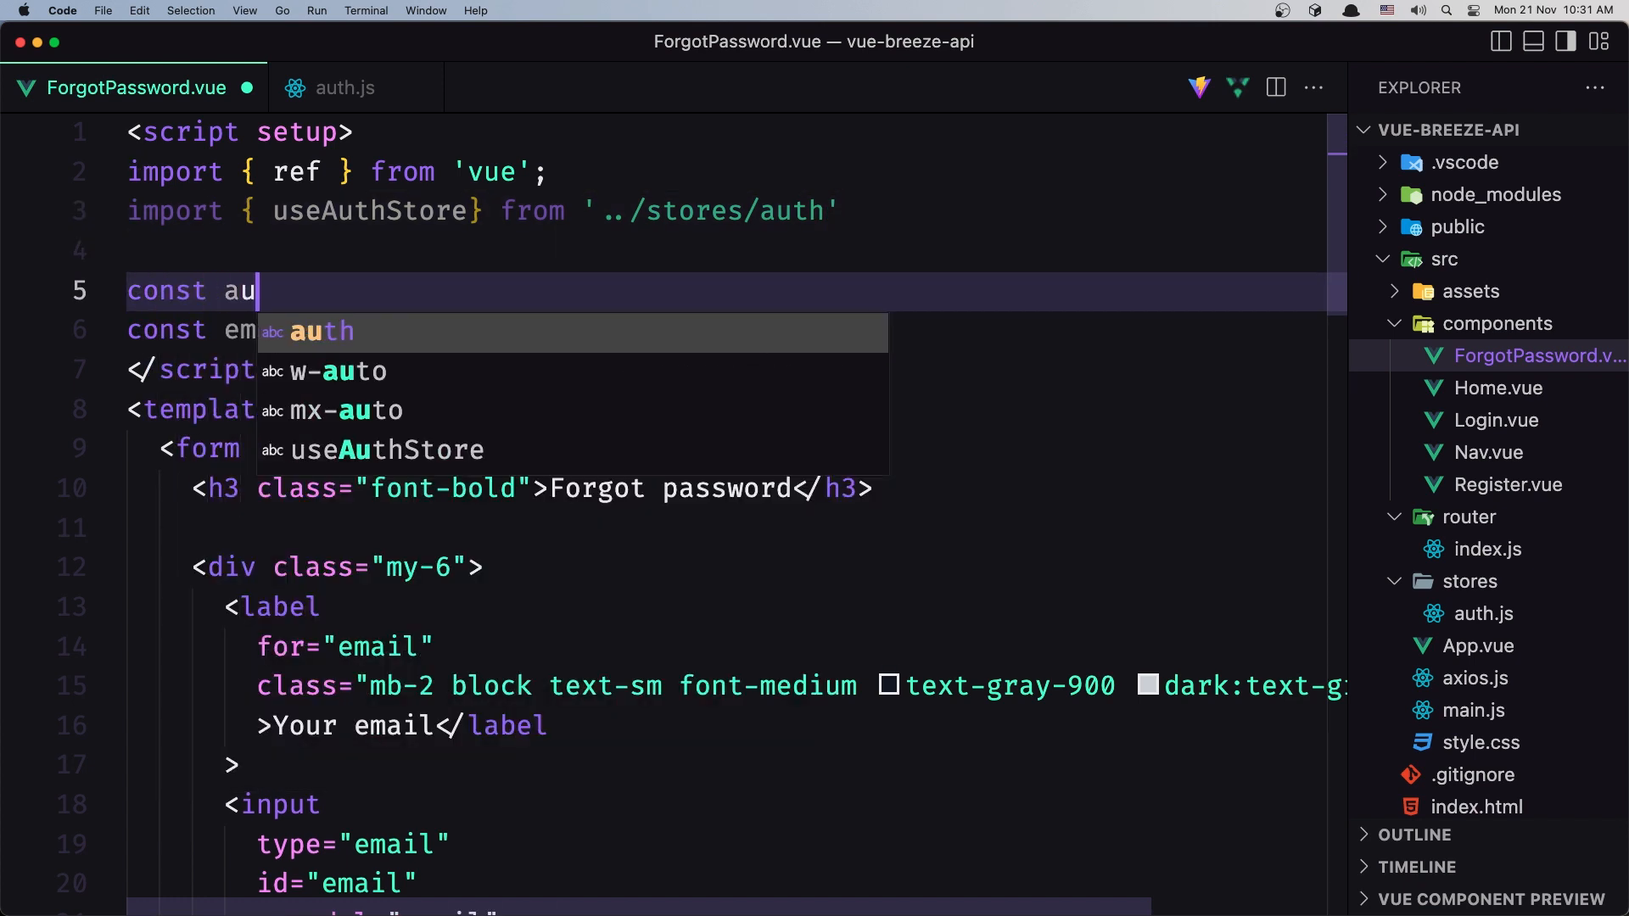
text(thStoe)
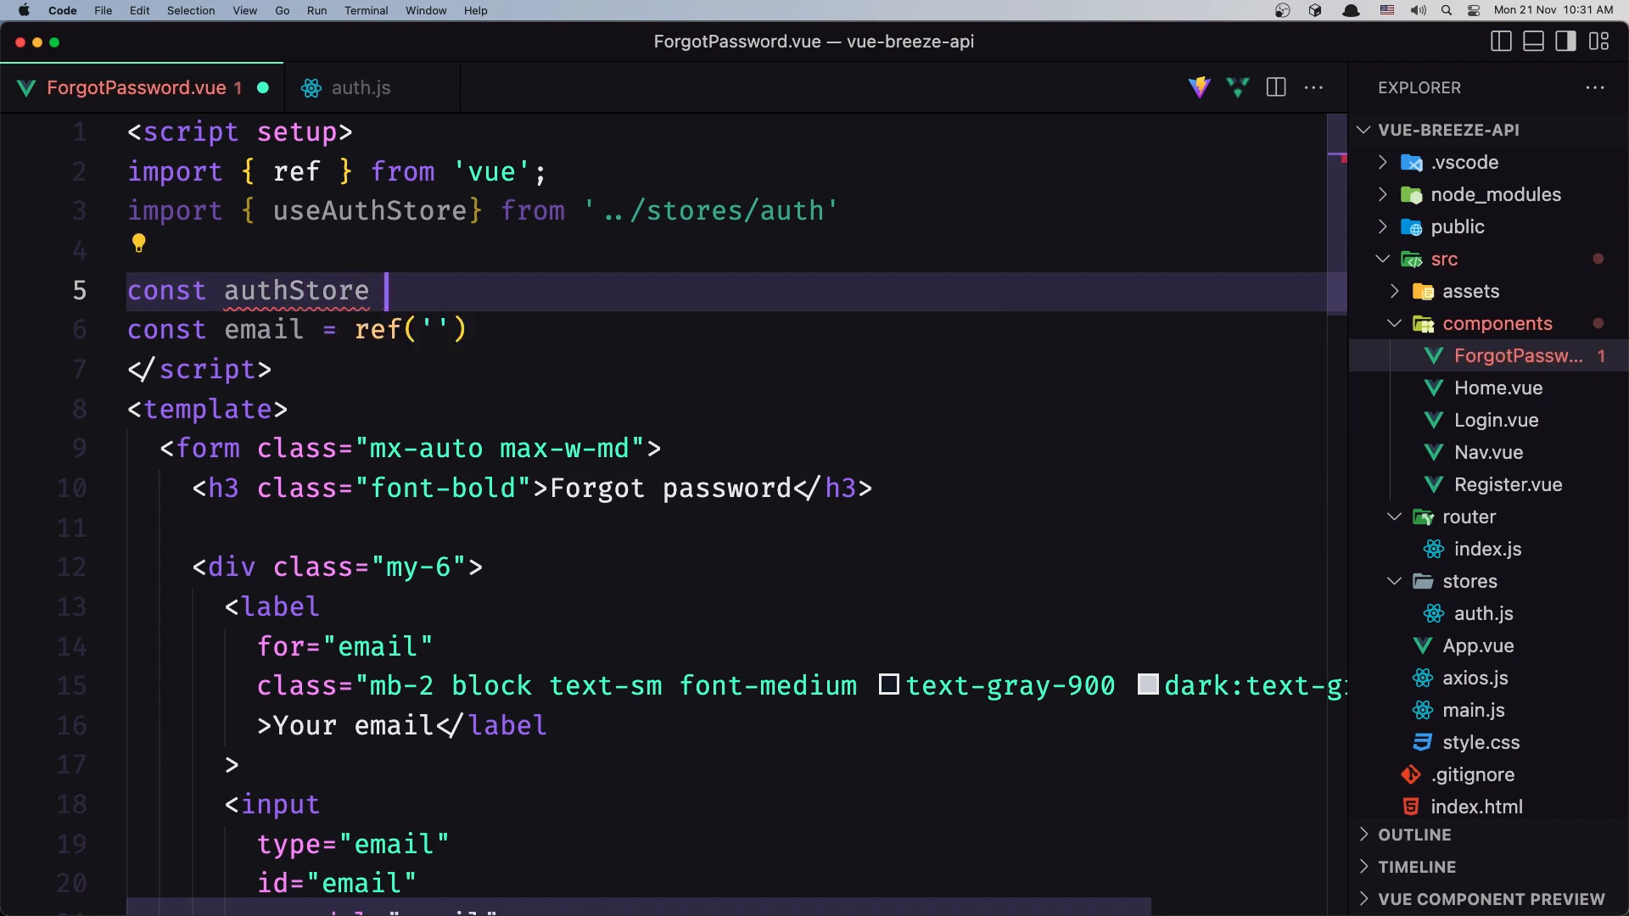
text(= useAuthStore)
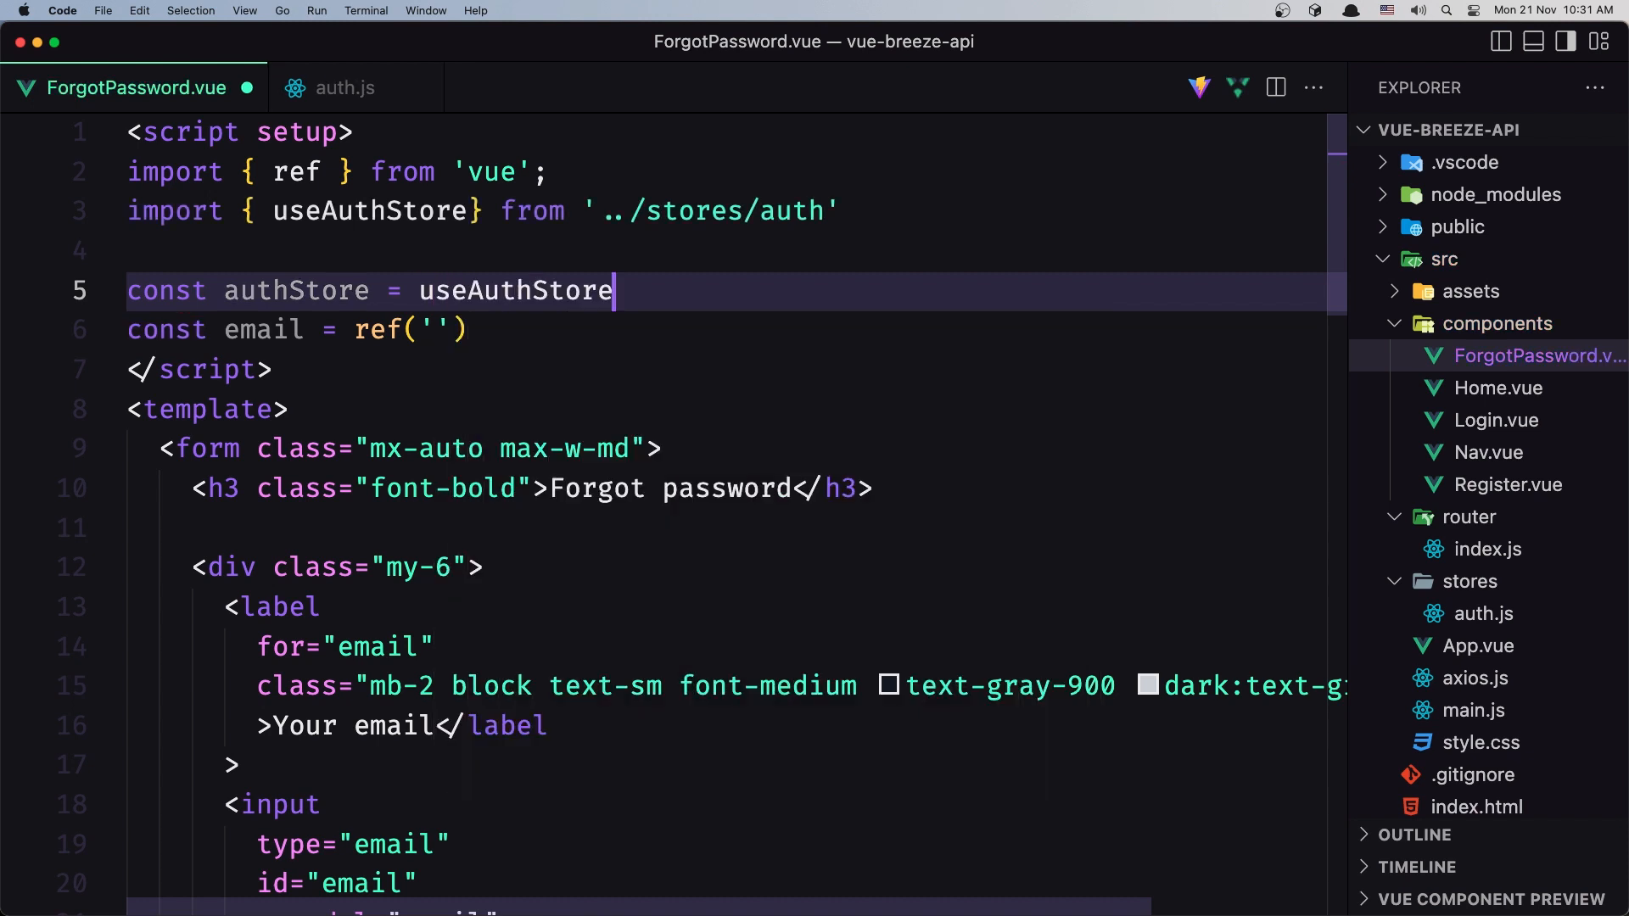
text(();)
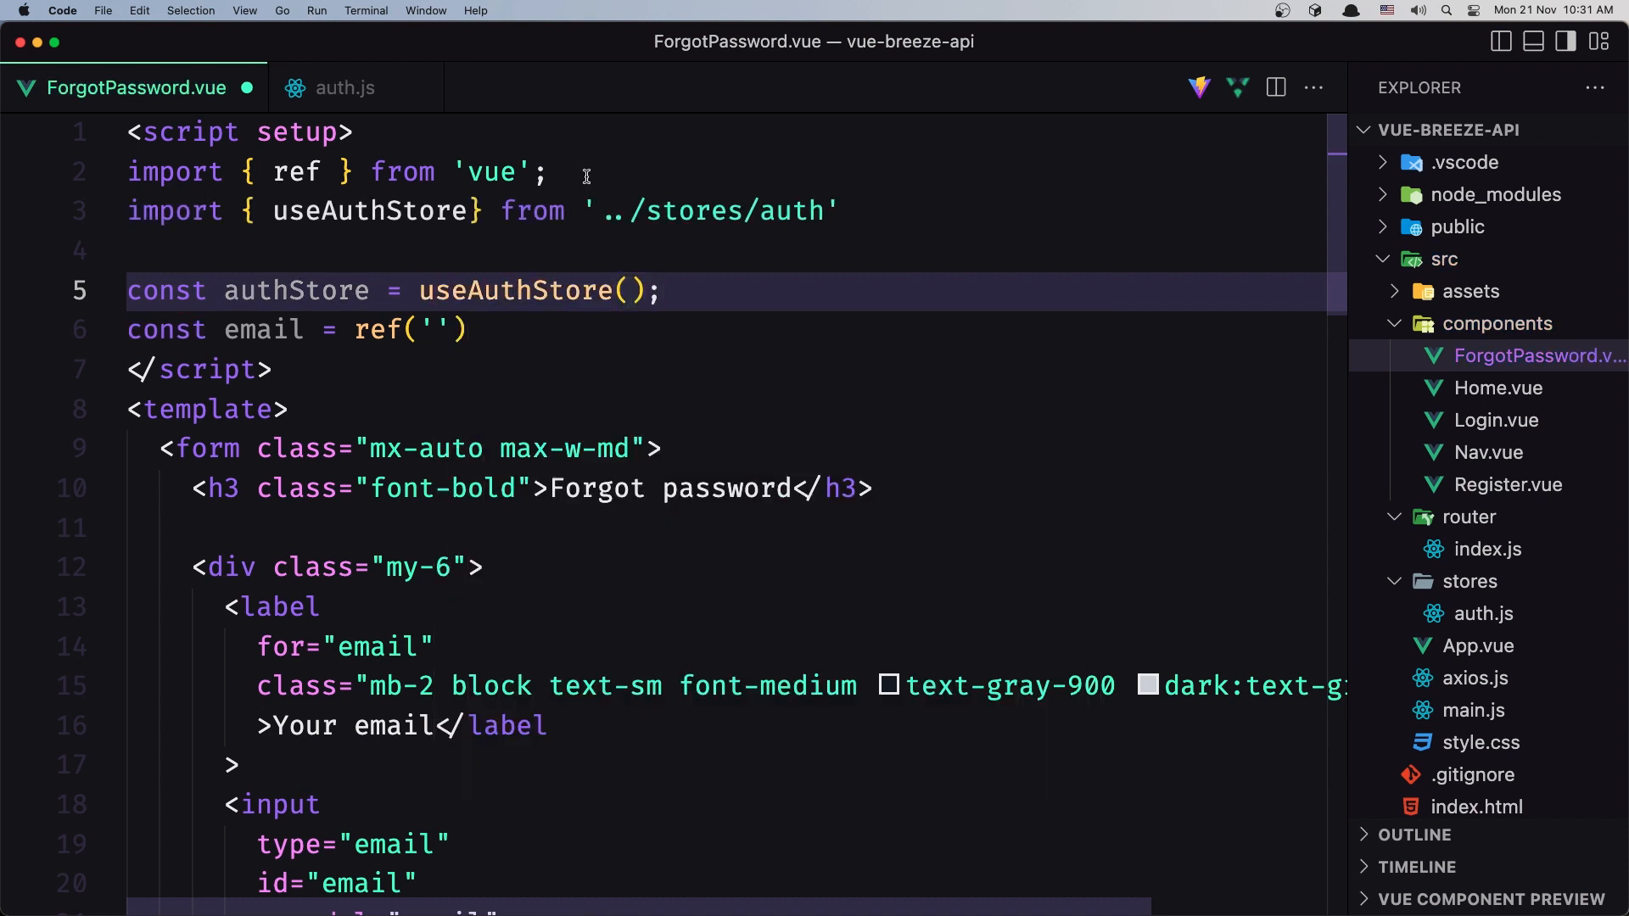
click(644, 449)
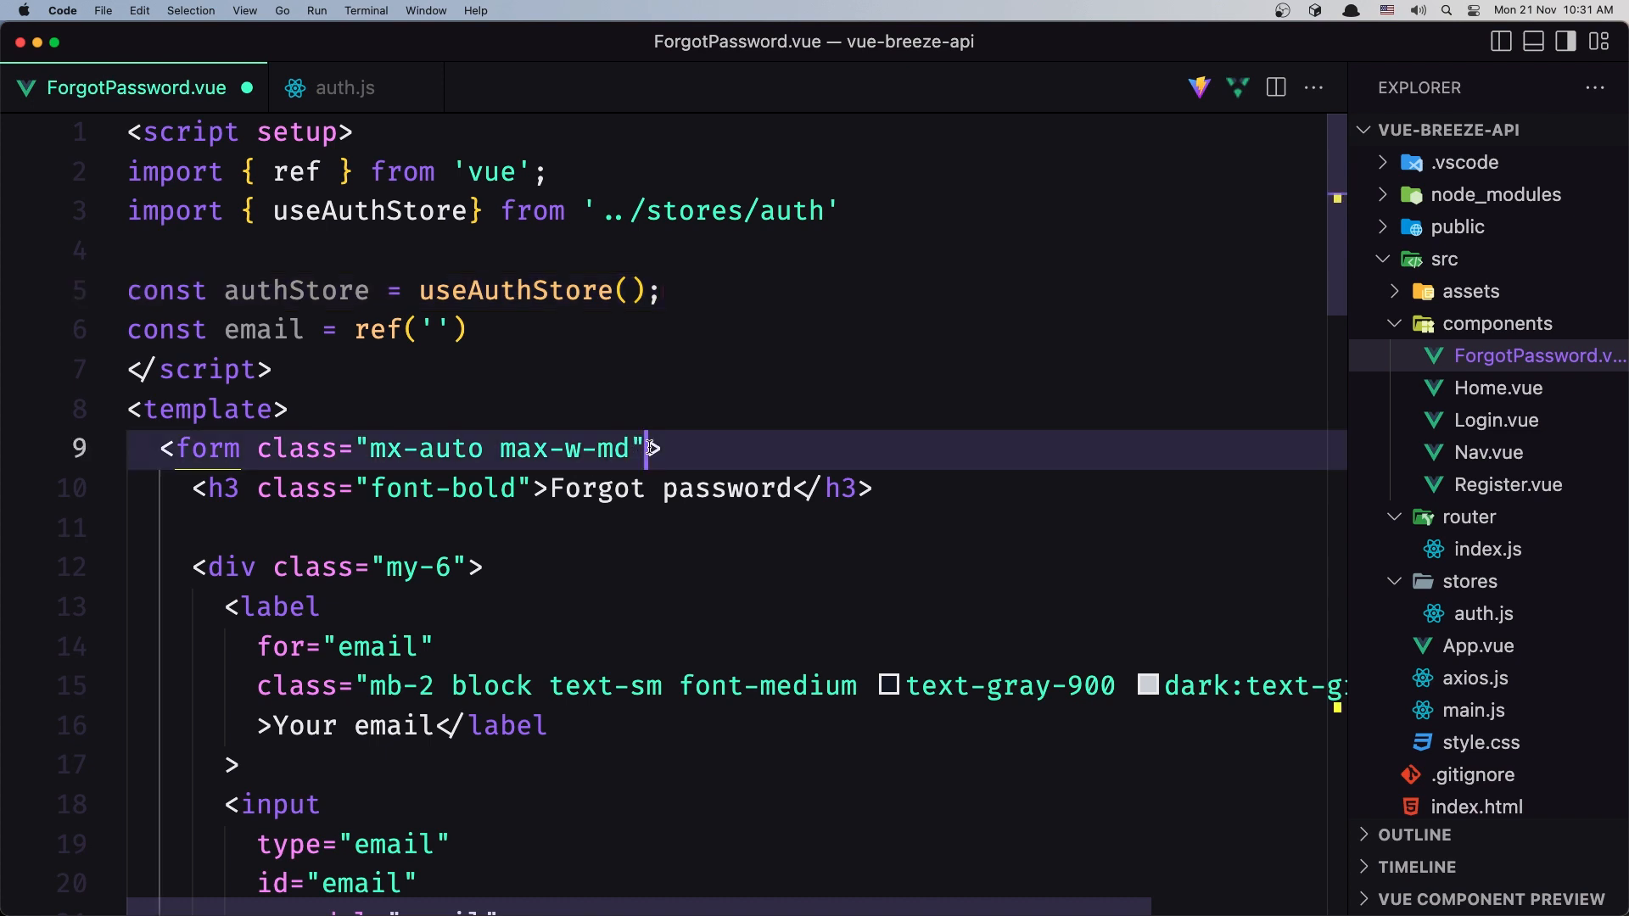
text(@s)
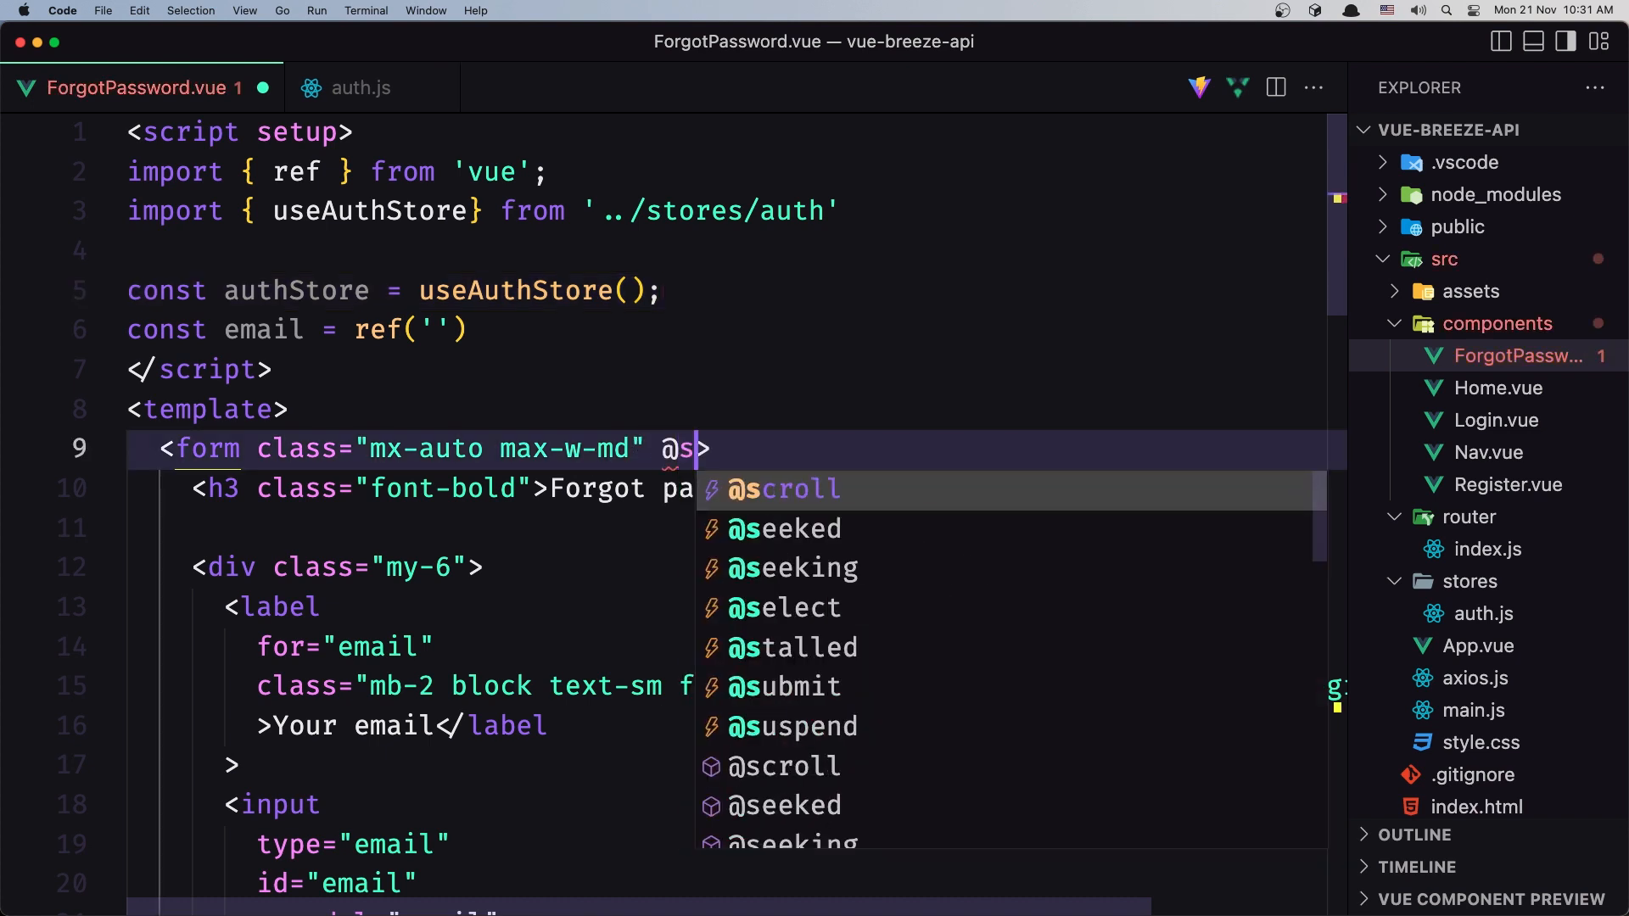
click(778, 686)
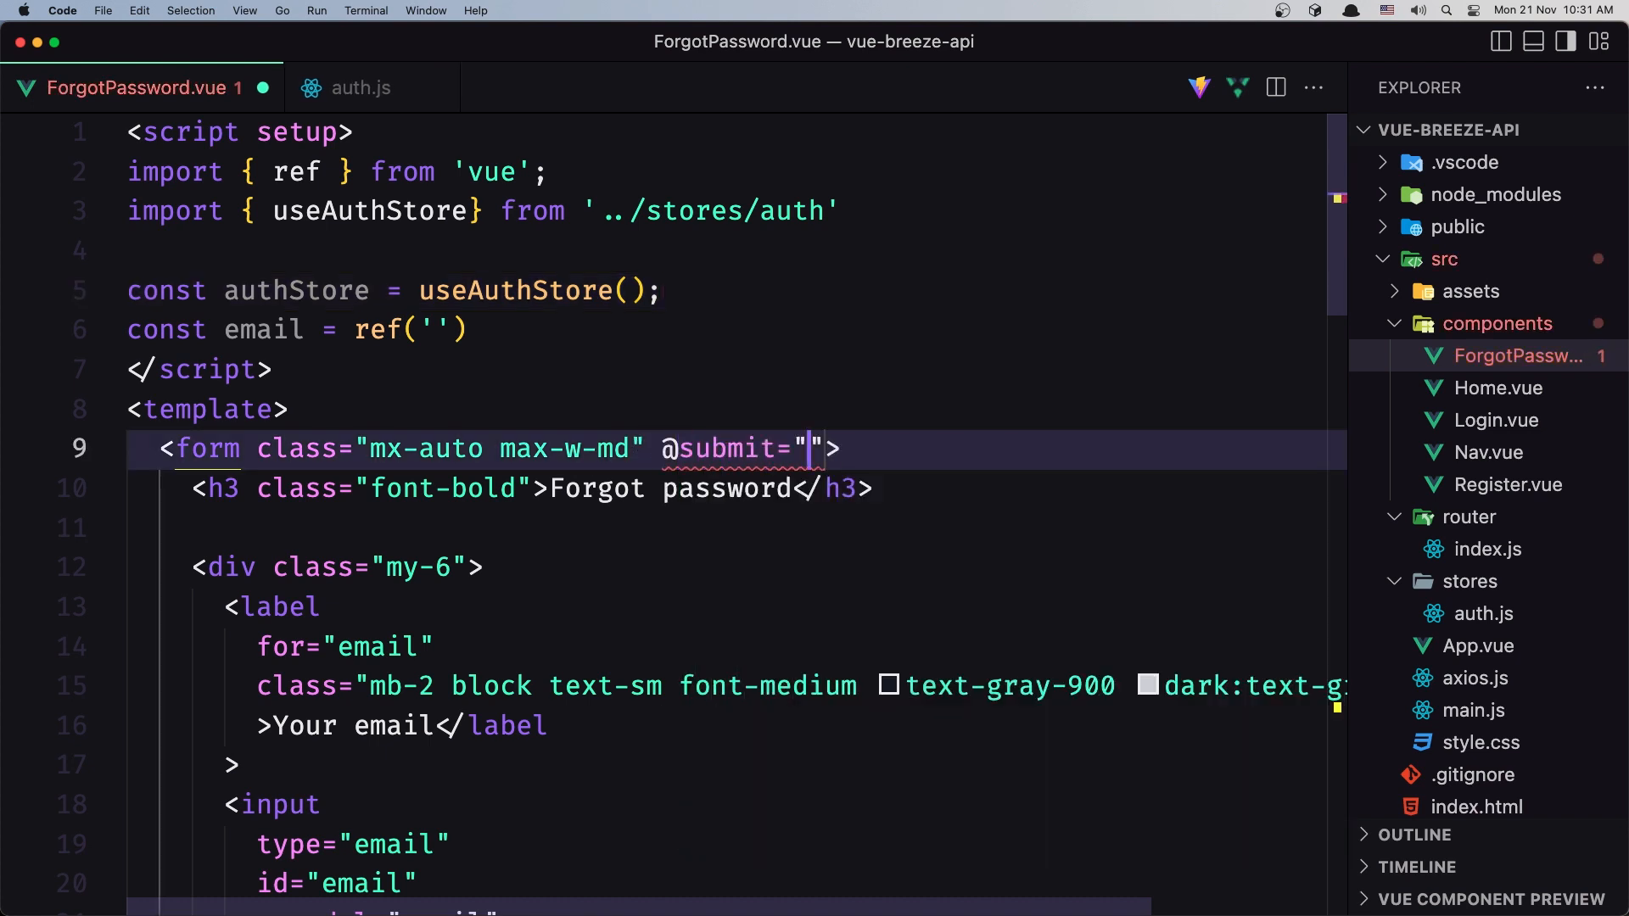
text(authStore.)
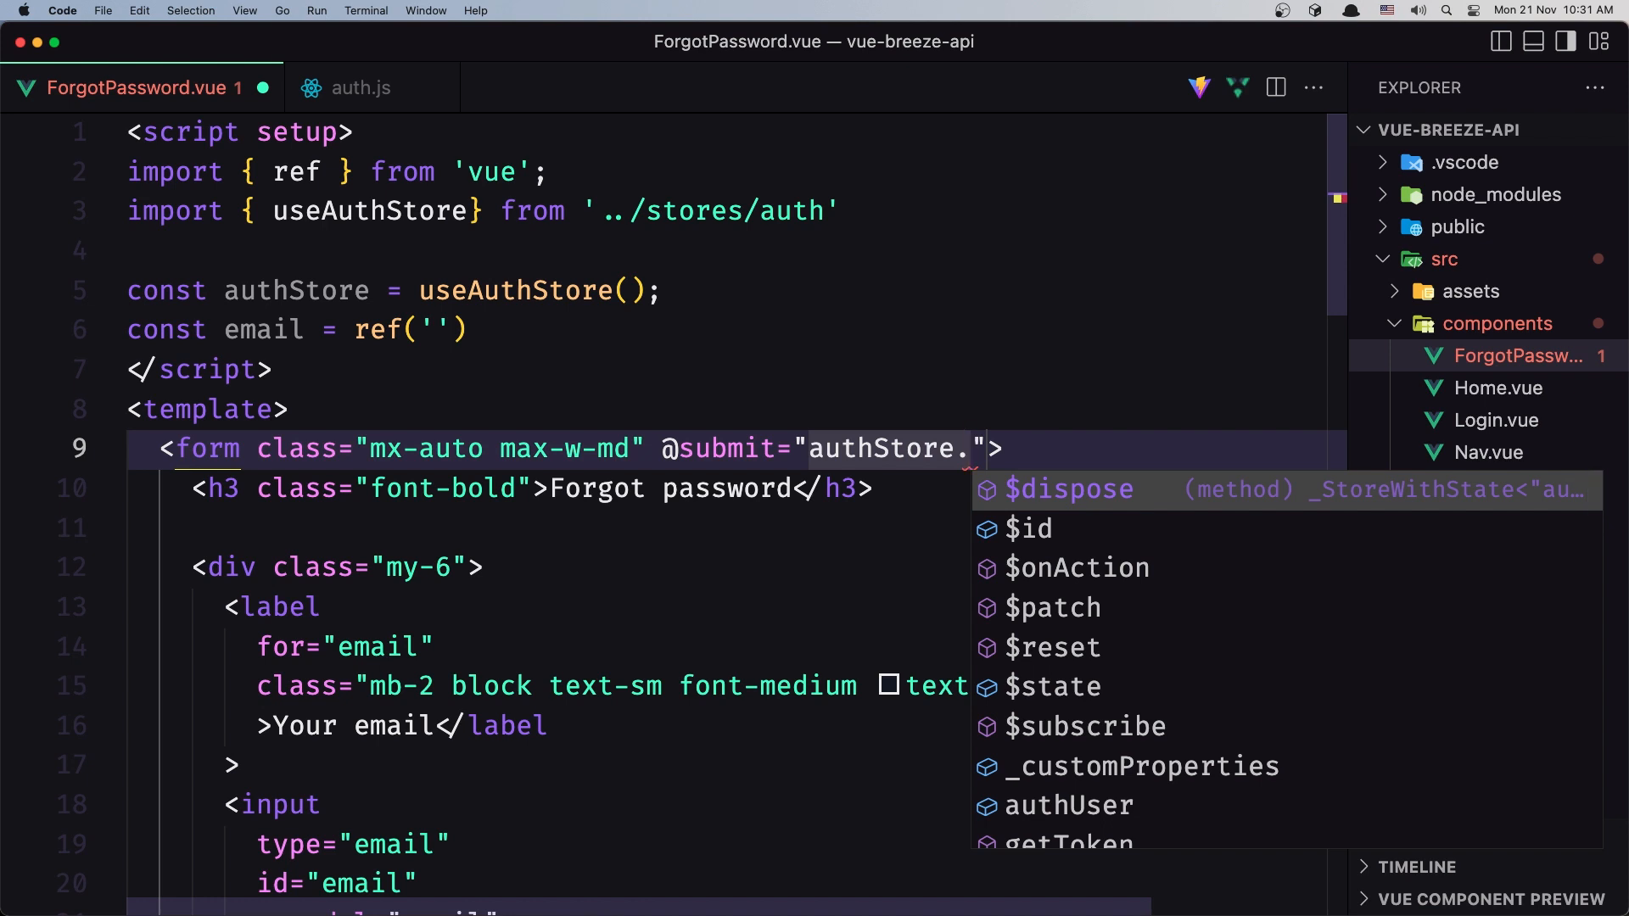
text(hand)
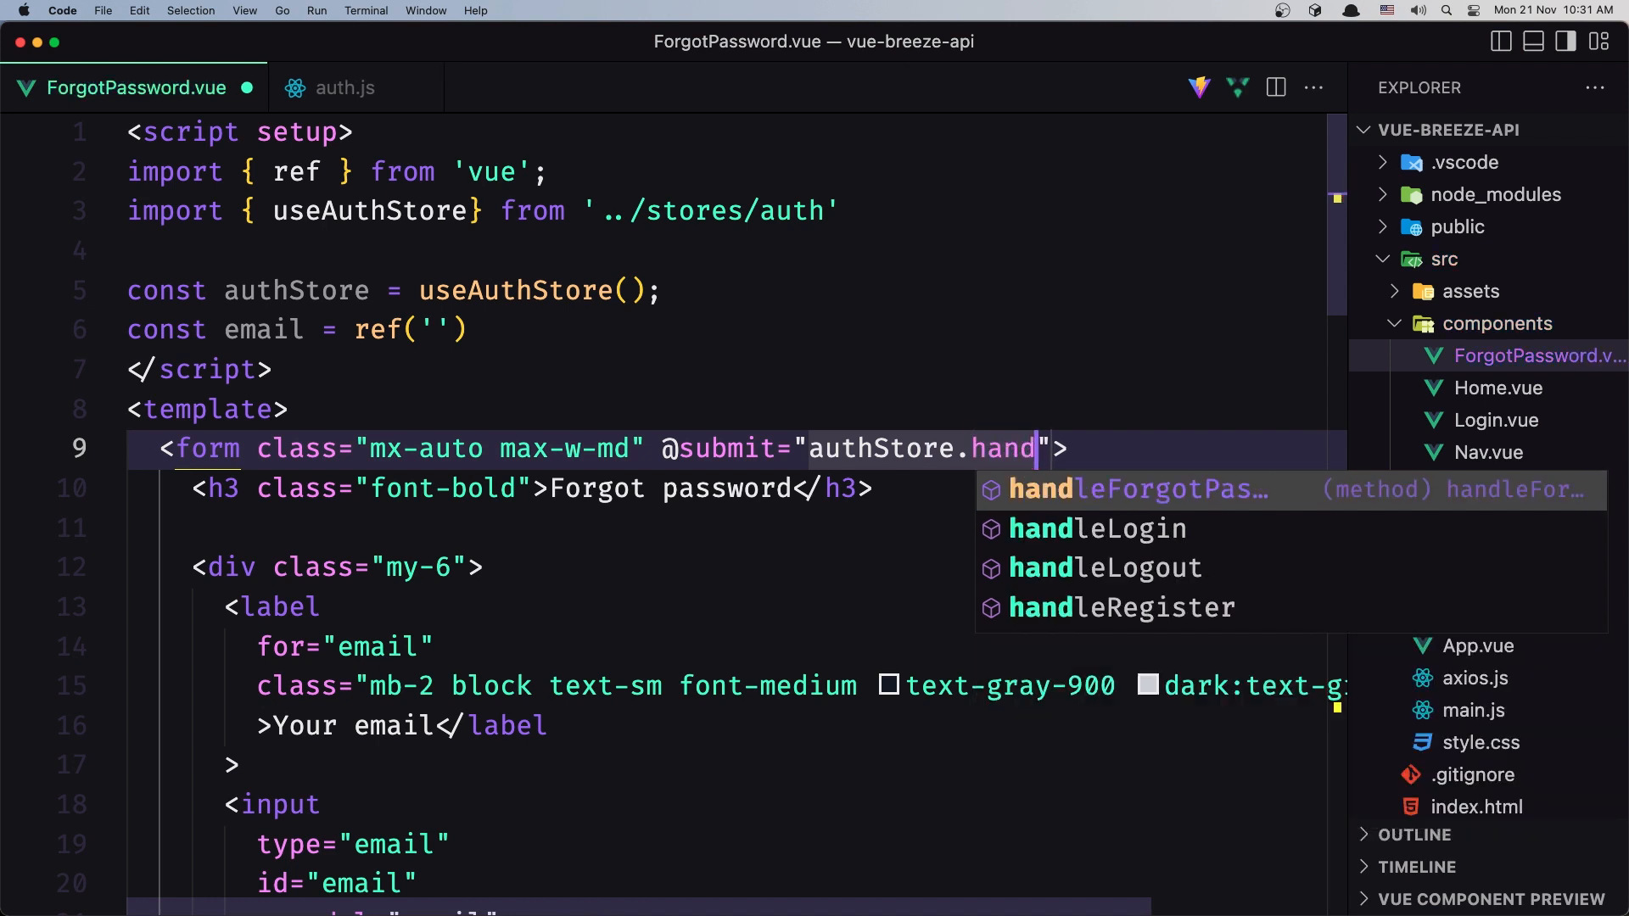
key(Tab)
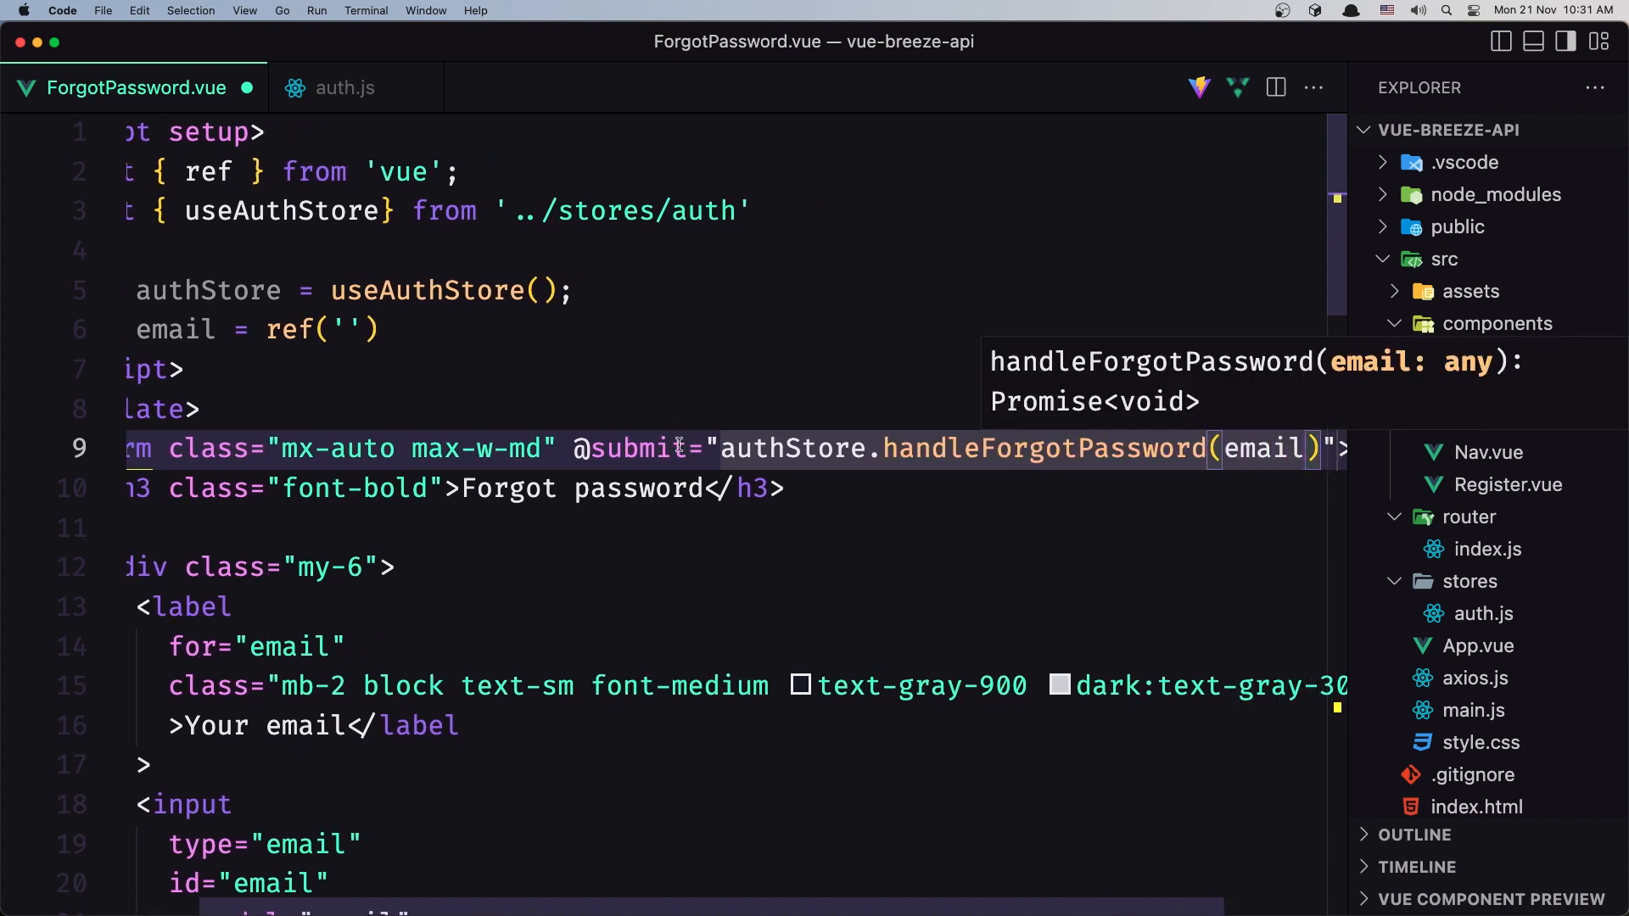
text(.prevent)
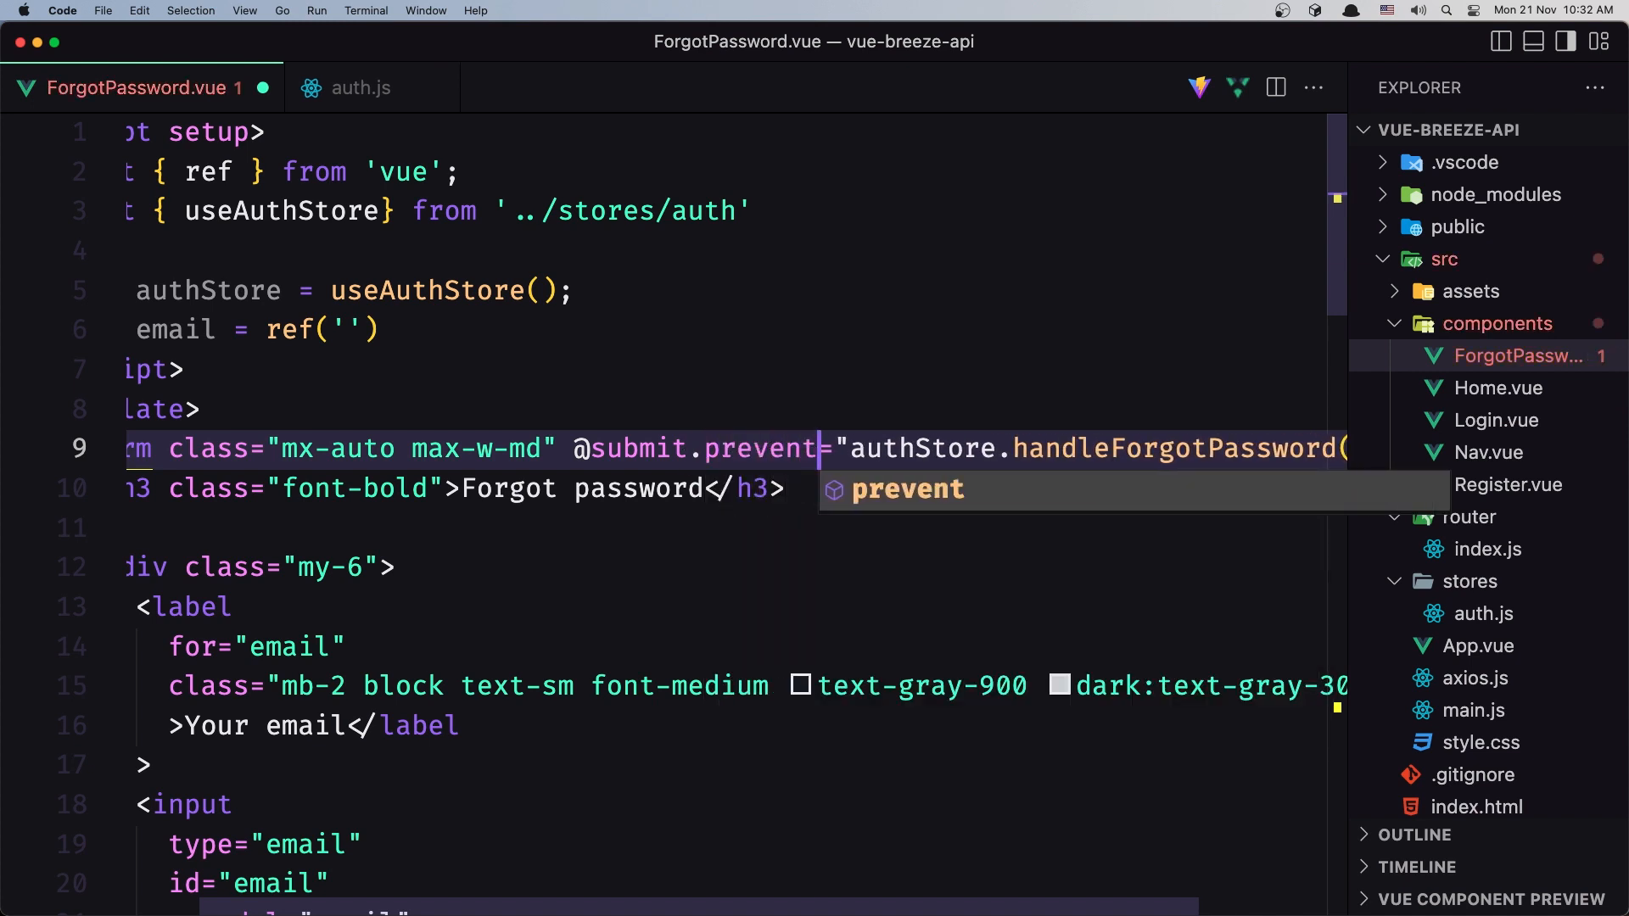
key(Cmd+S)
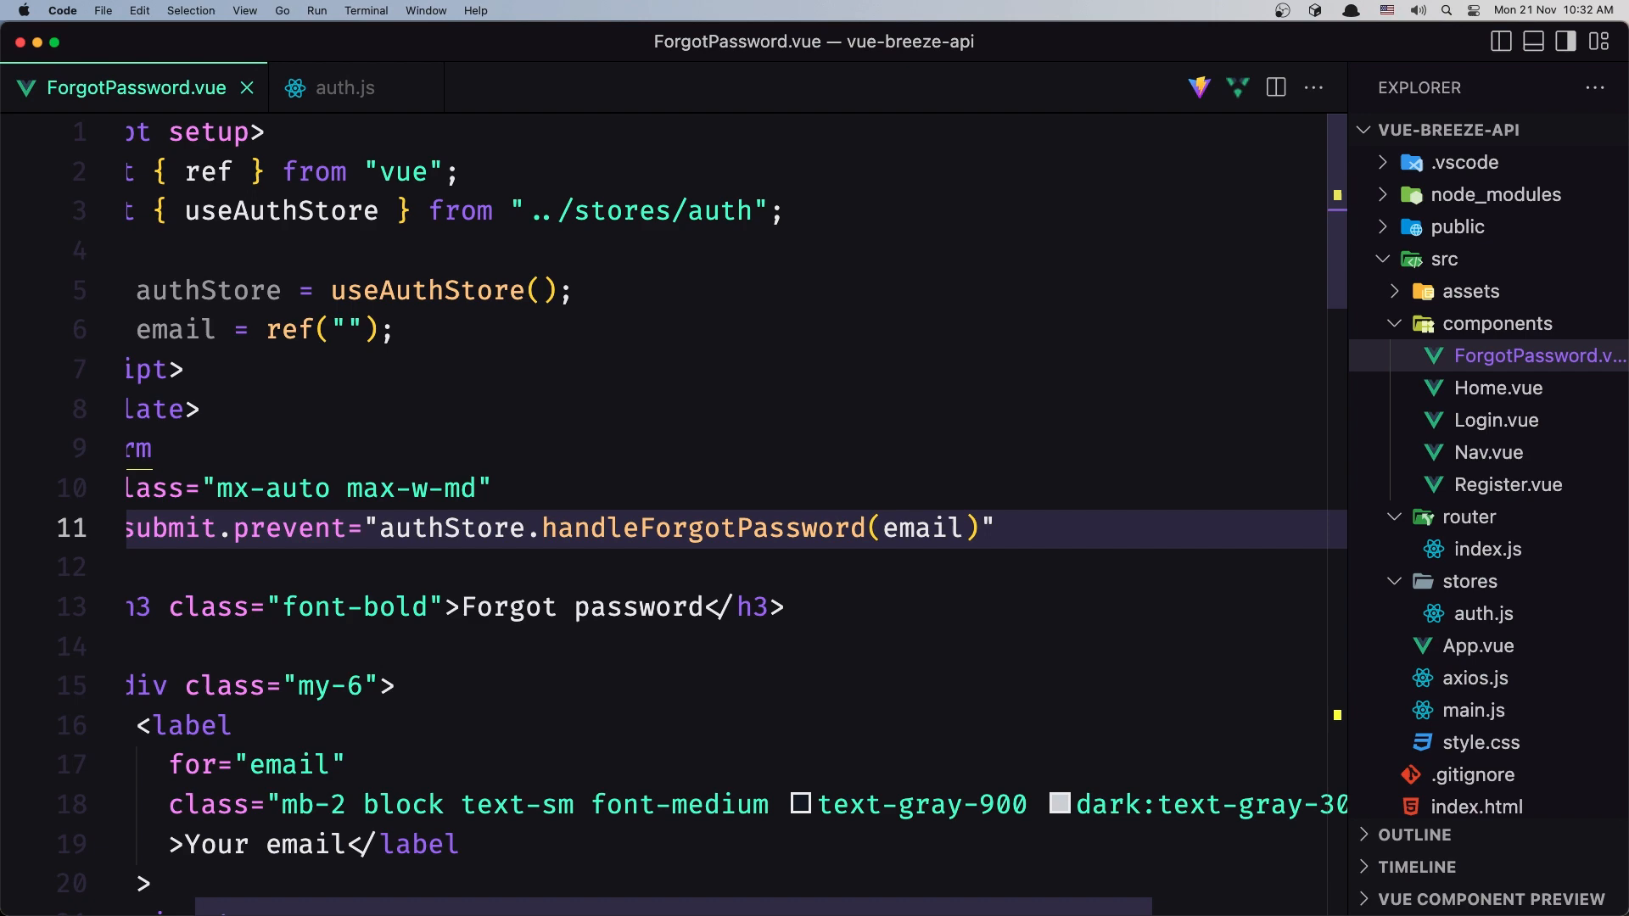
key(cmd+tab)
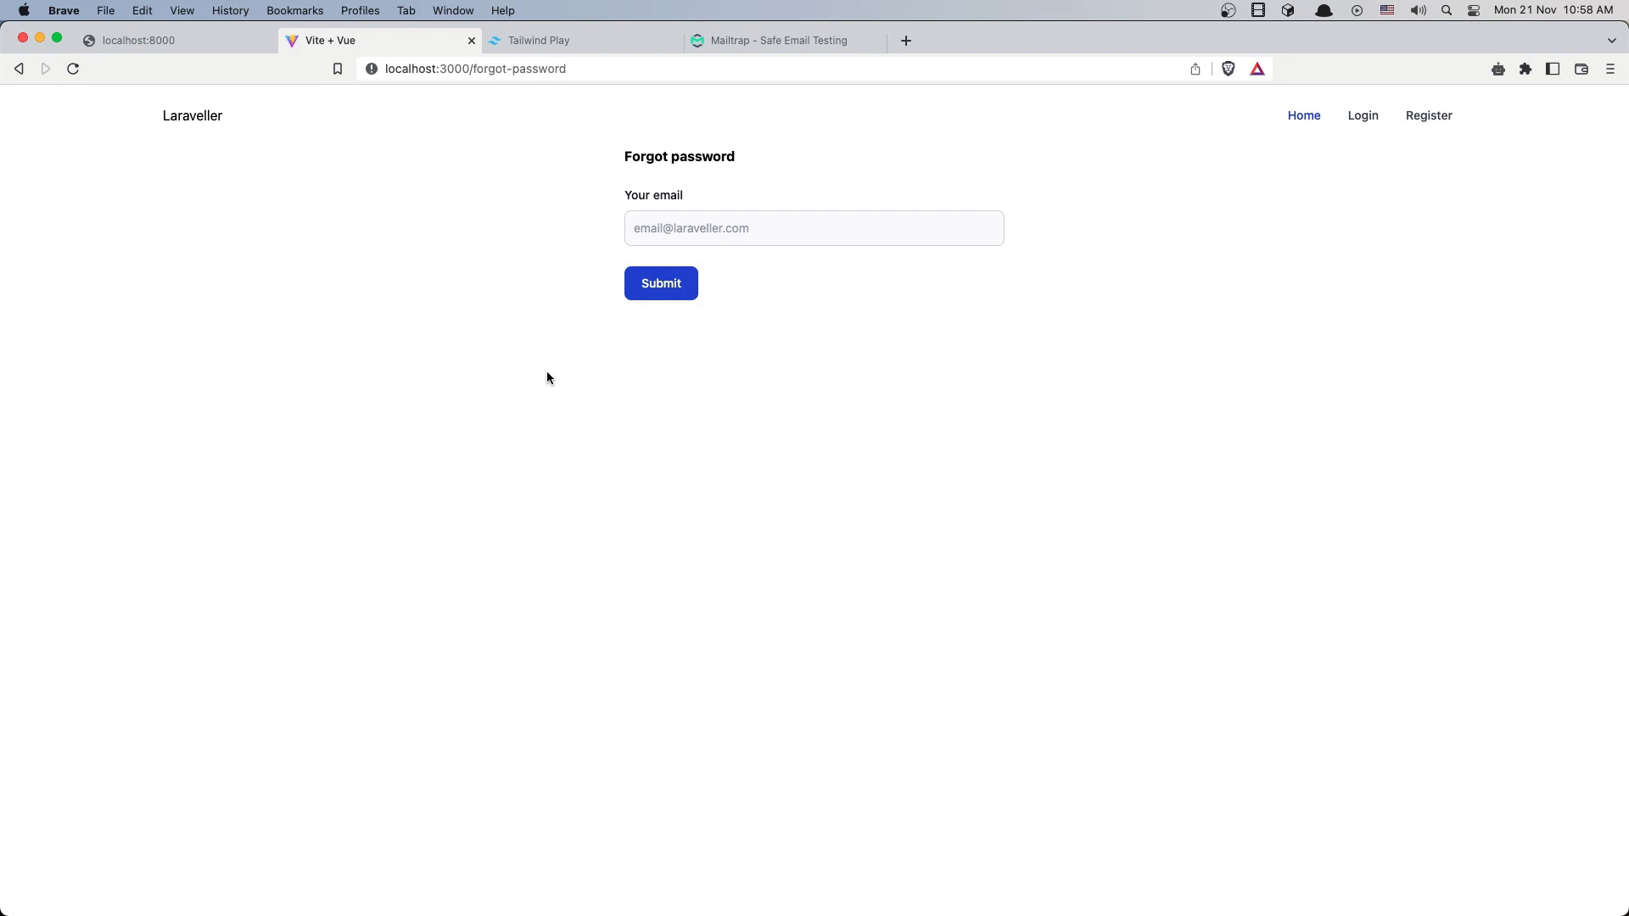
mouse_move(640, 609)
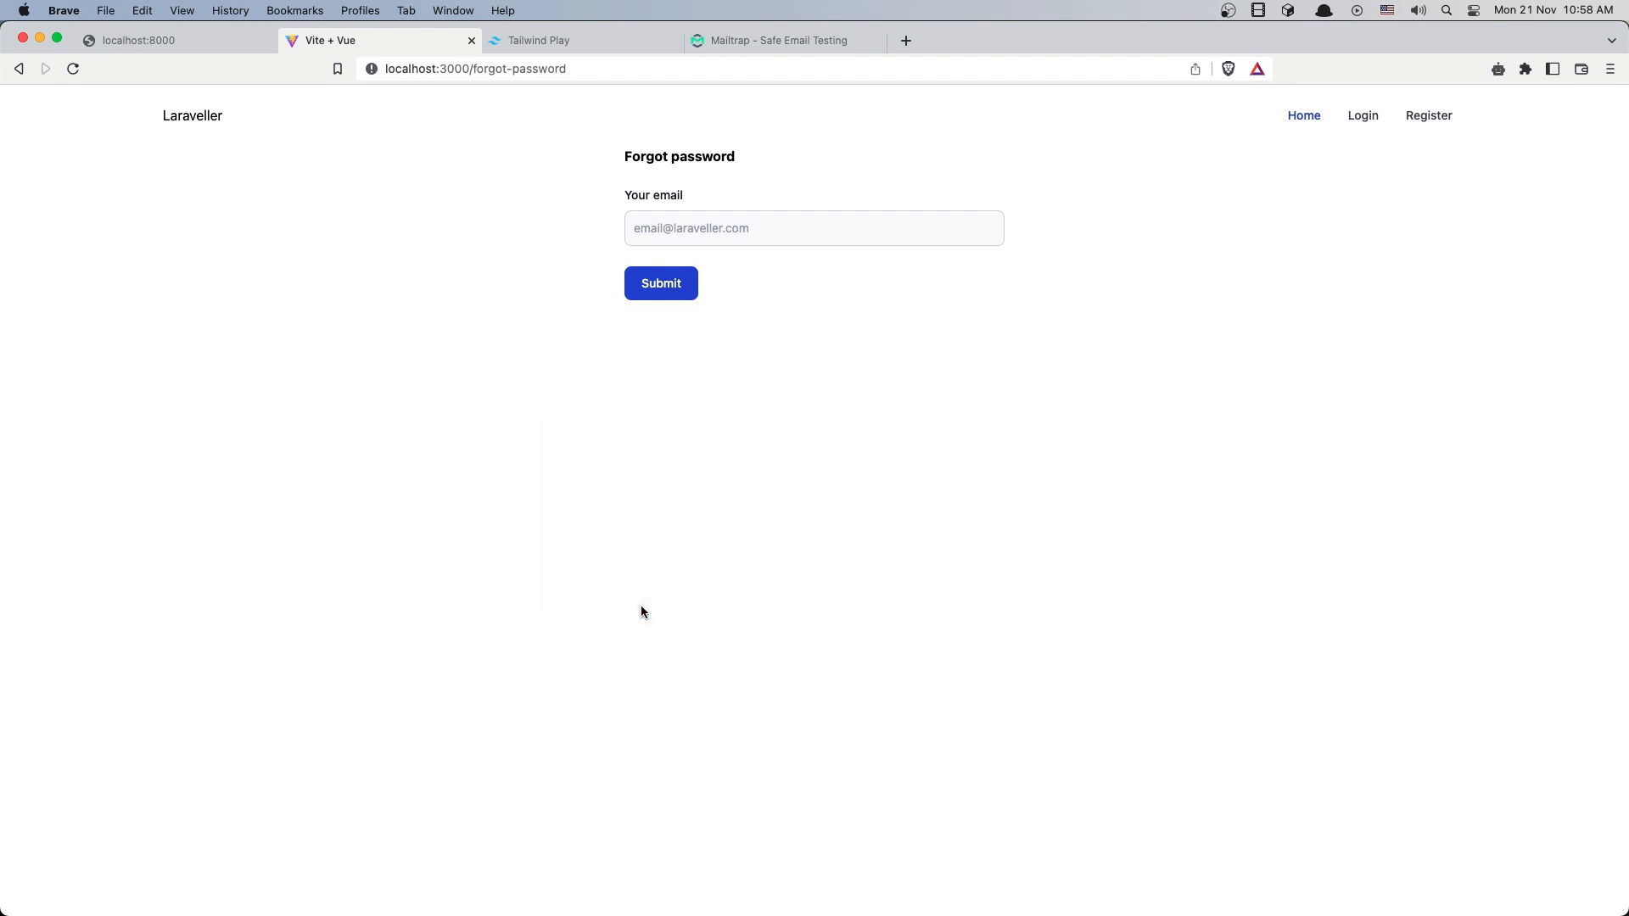
key(F12)
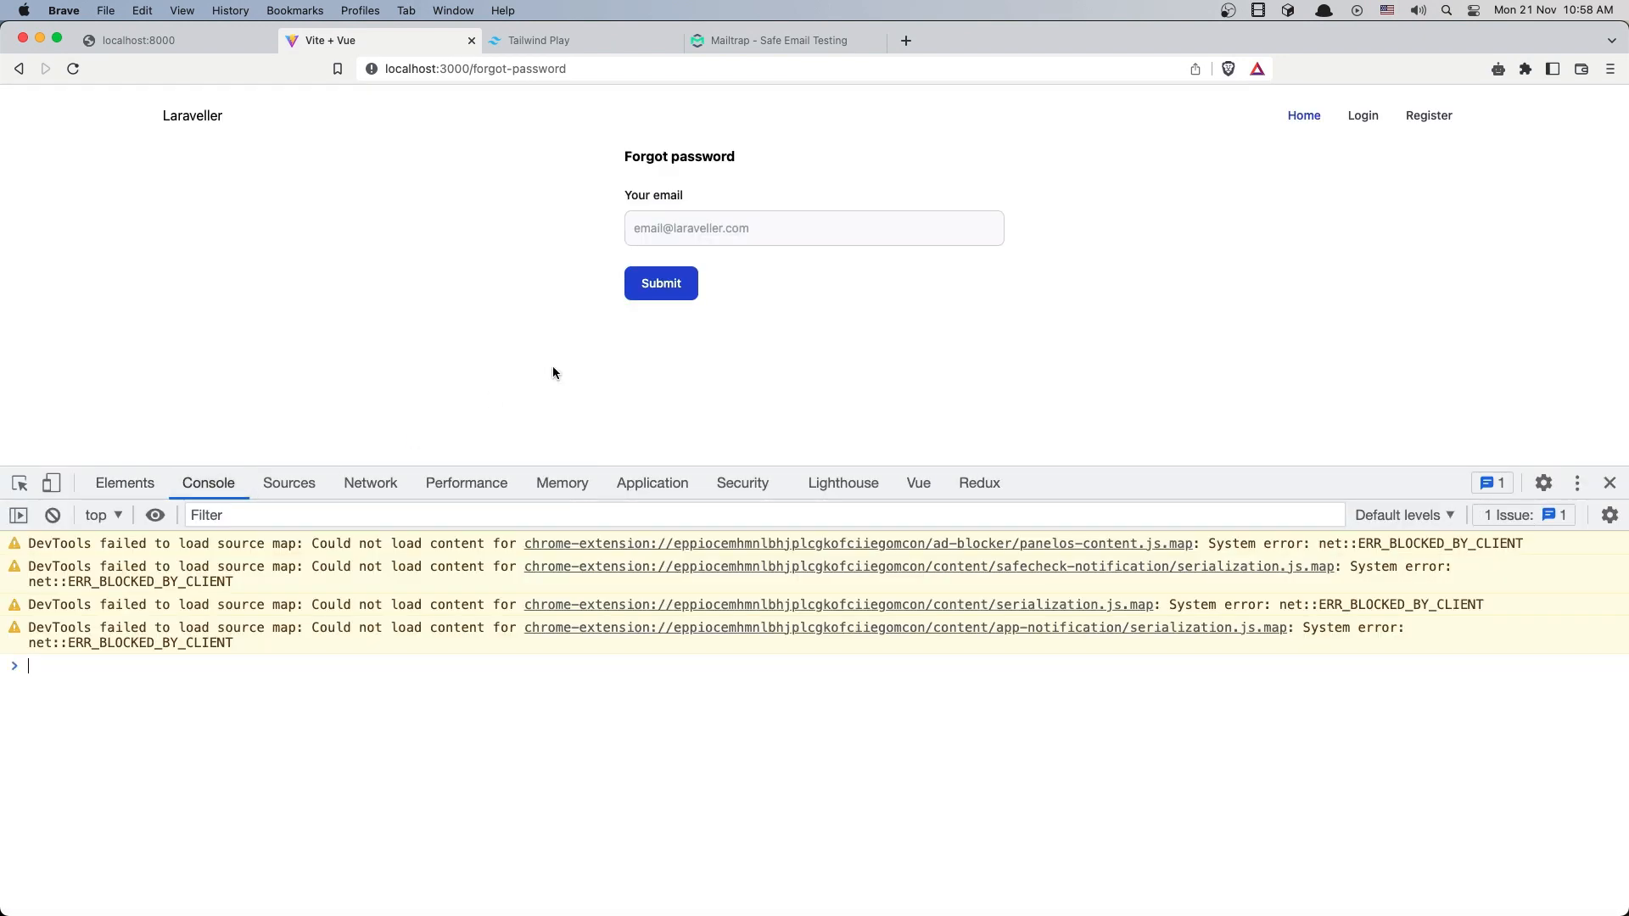
click(814, 228)
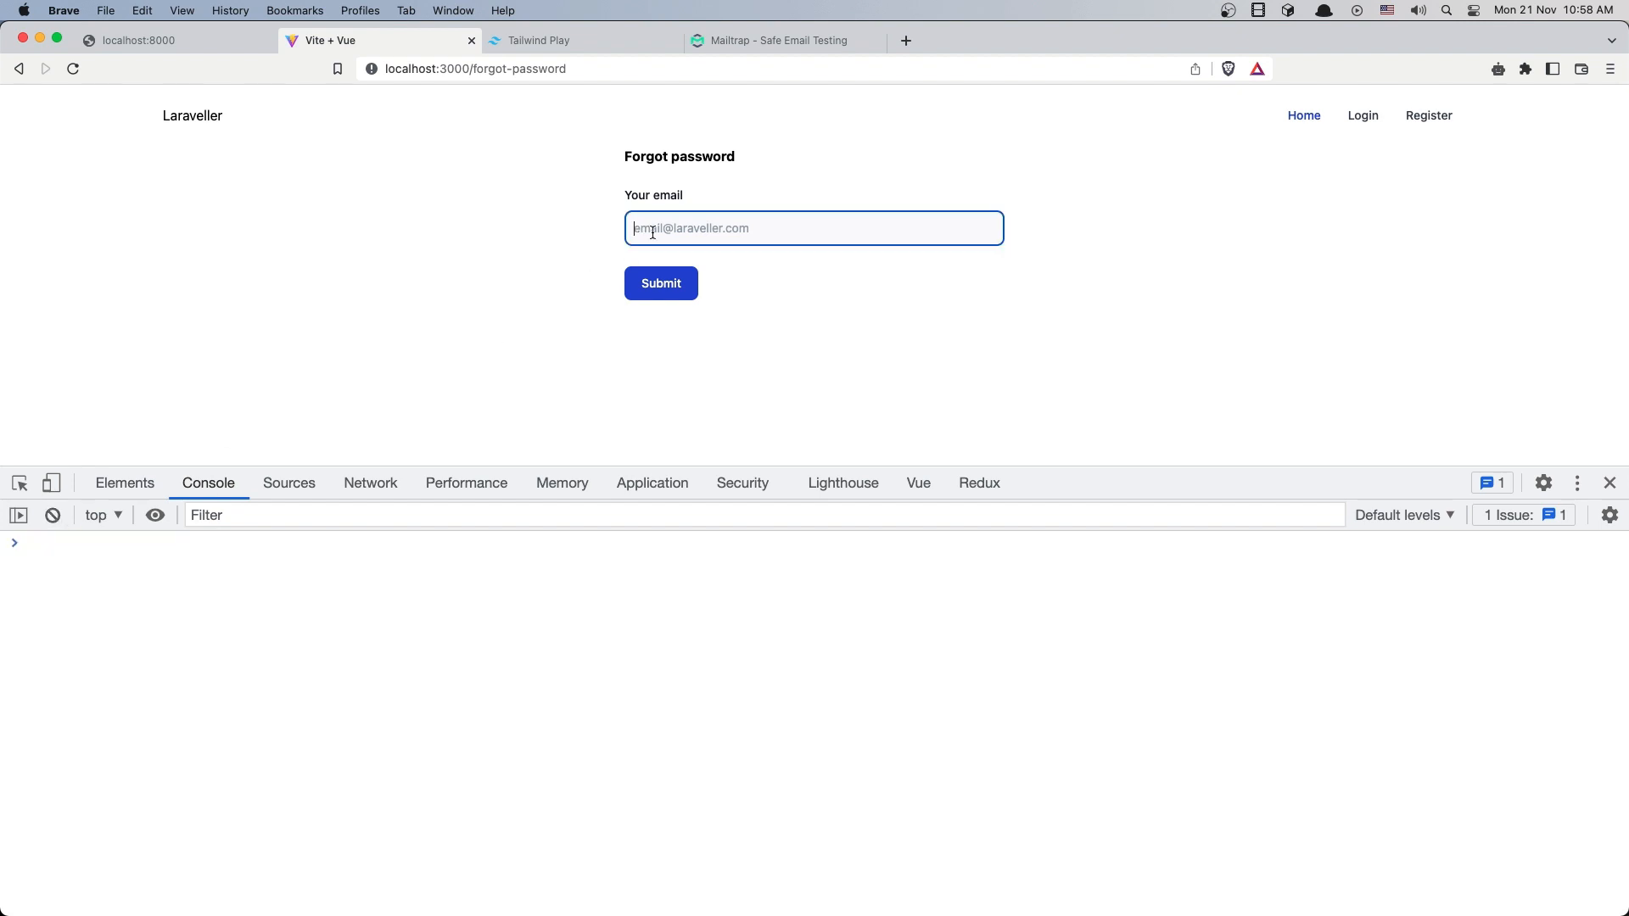
text(test@example.com)
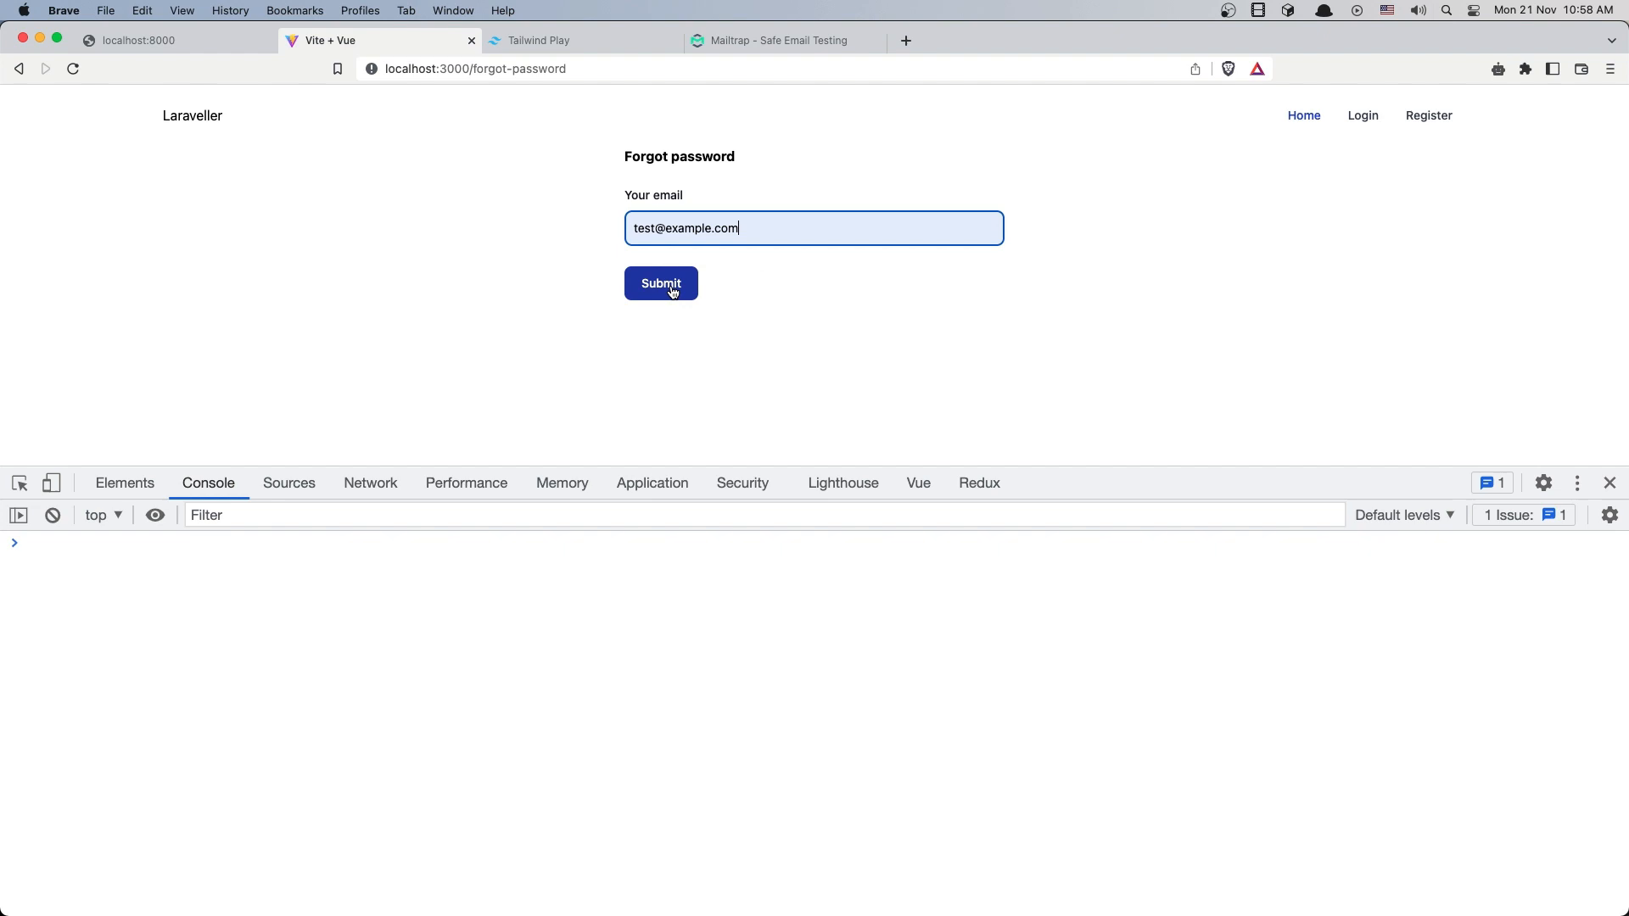
click(661, 283)
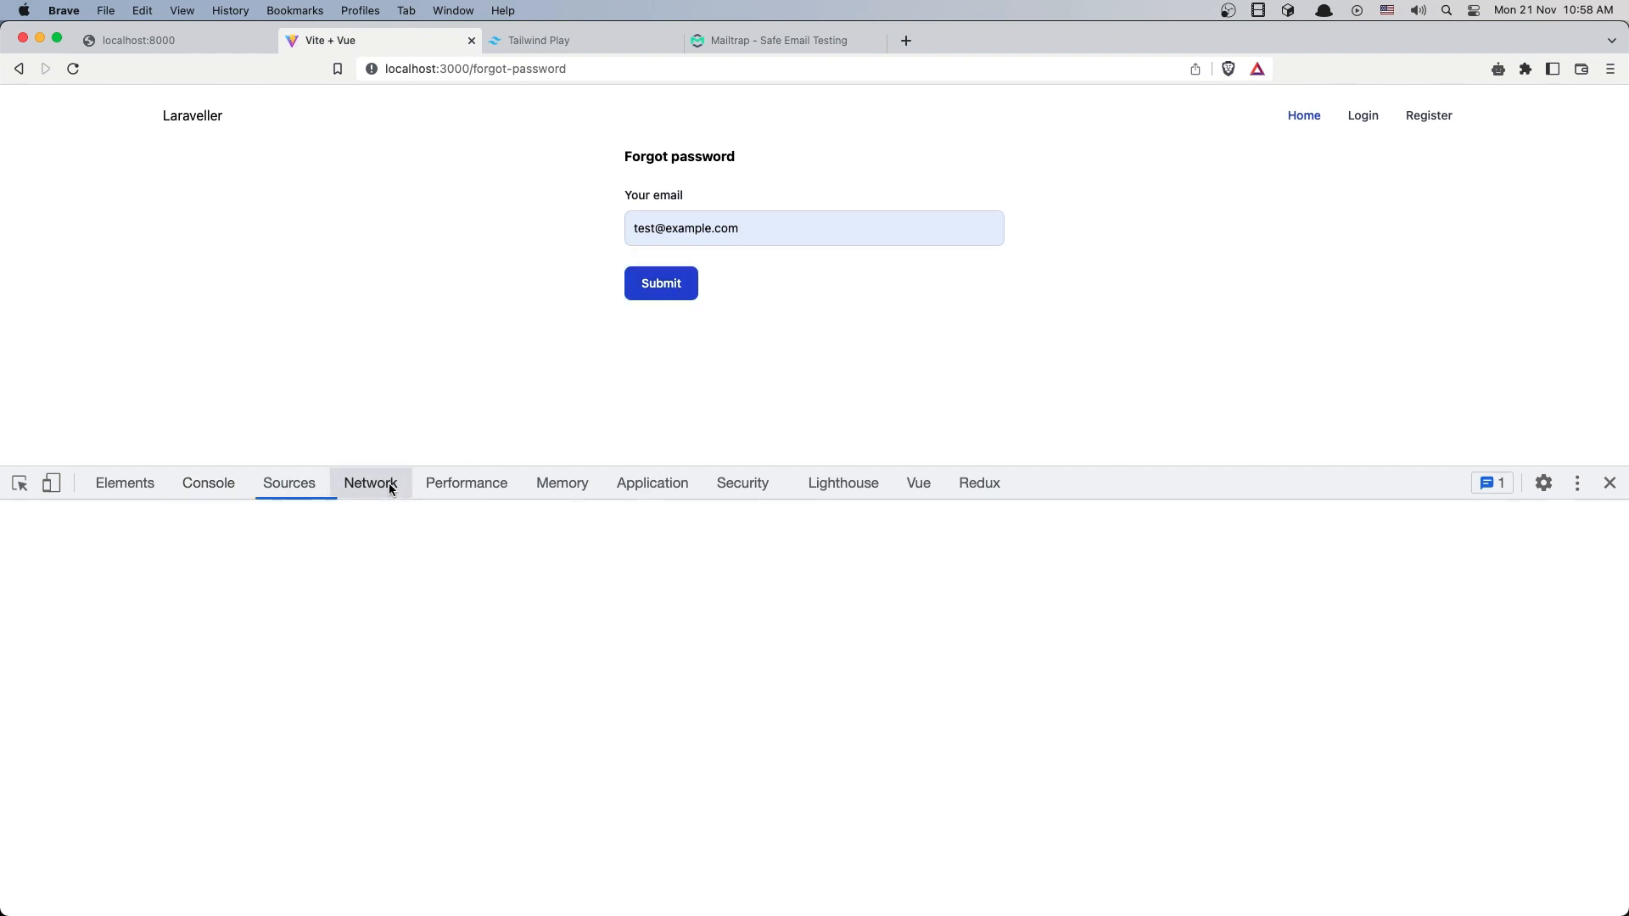
click(370, 483)
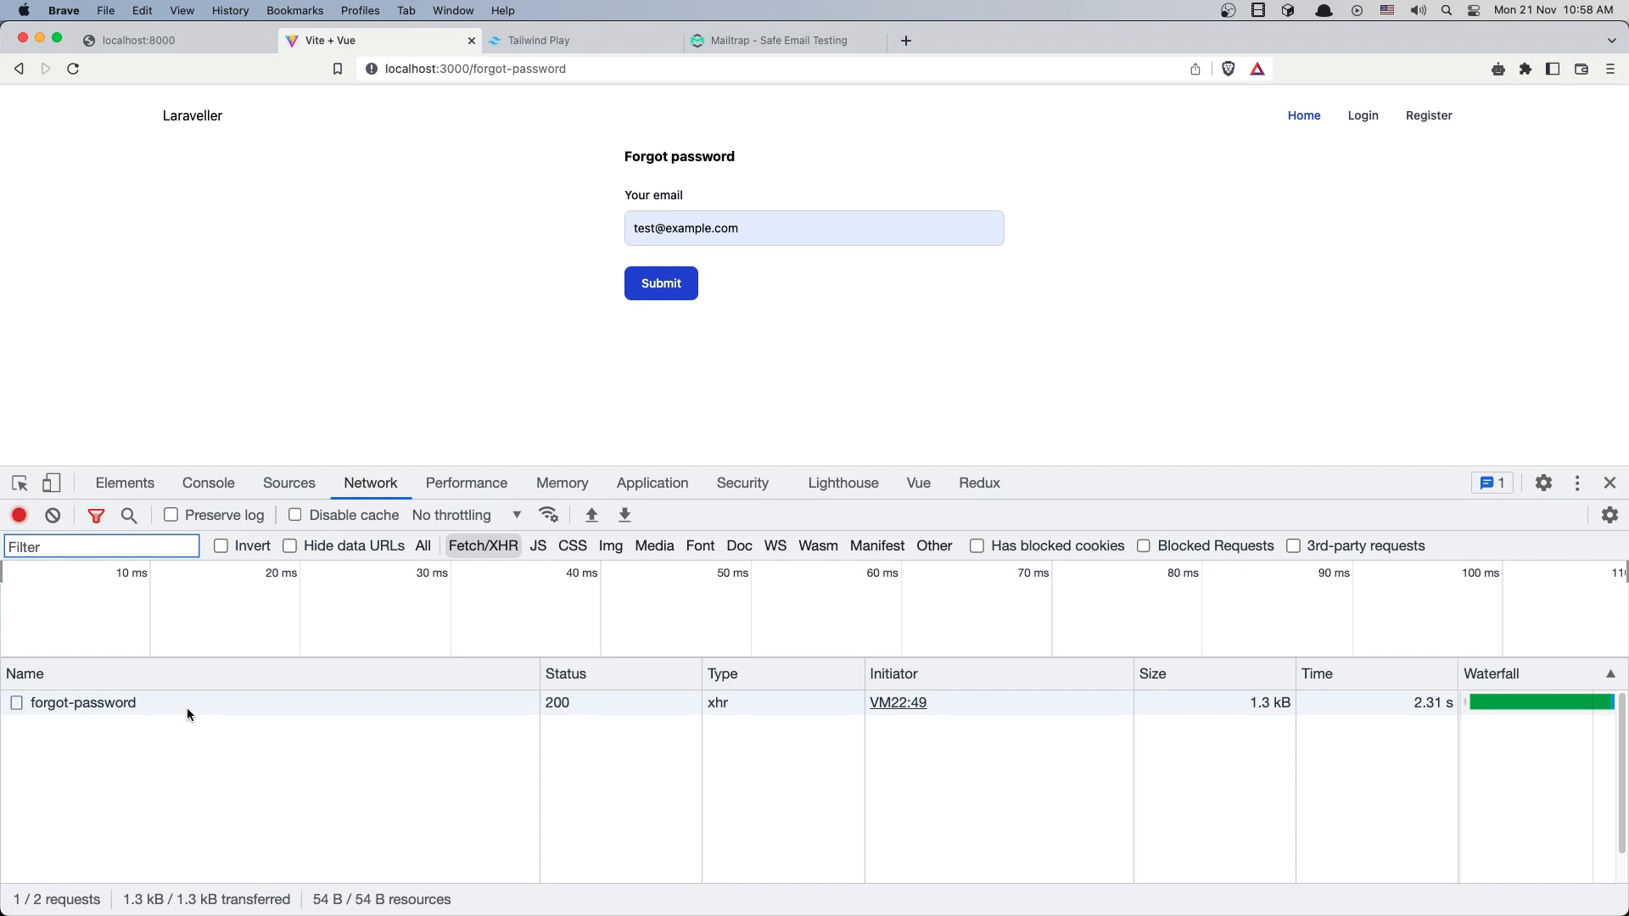
click(82, 702)
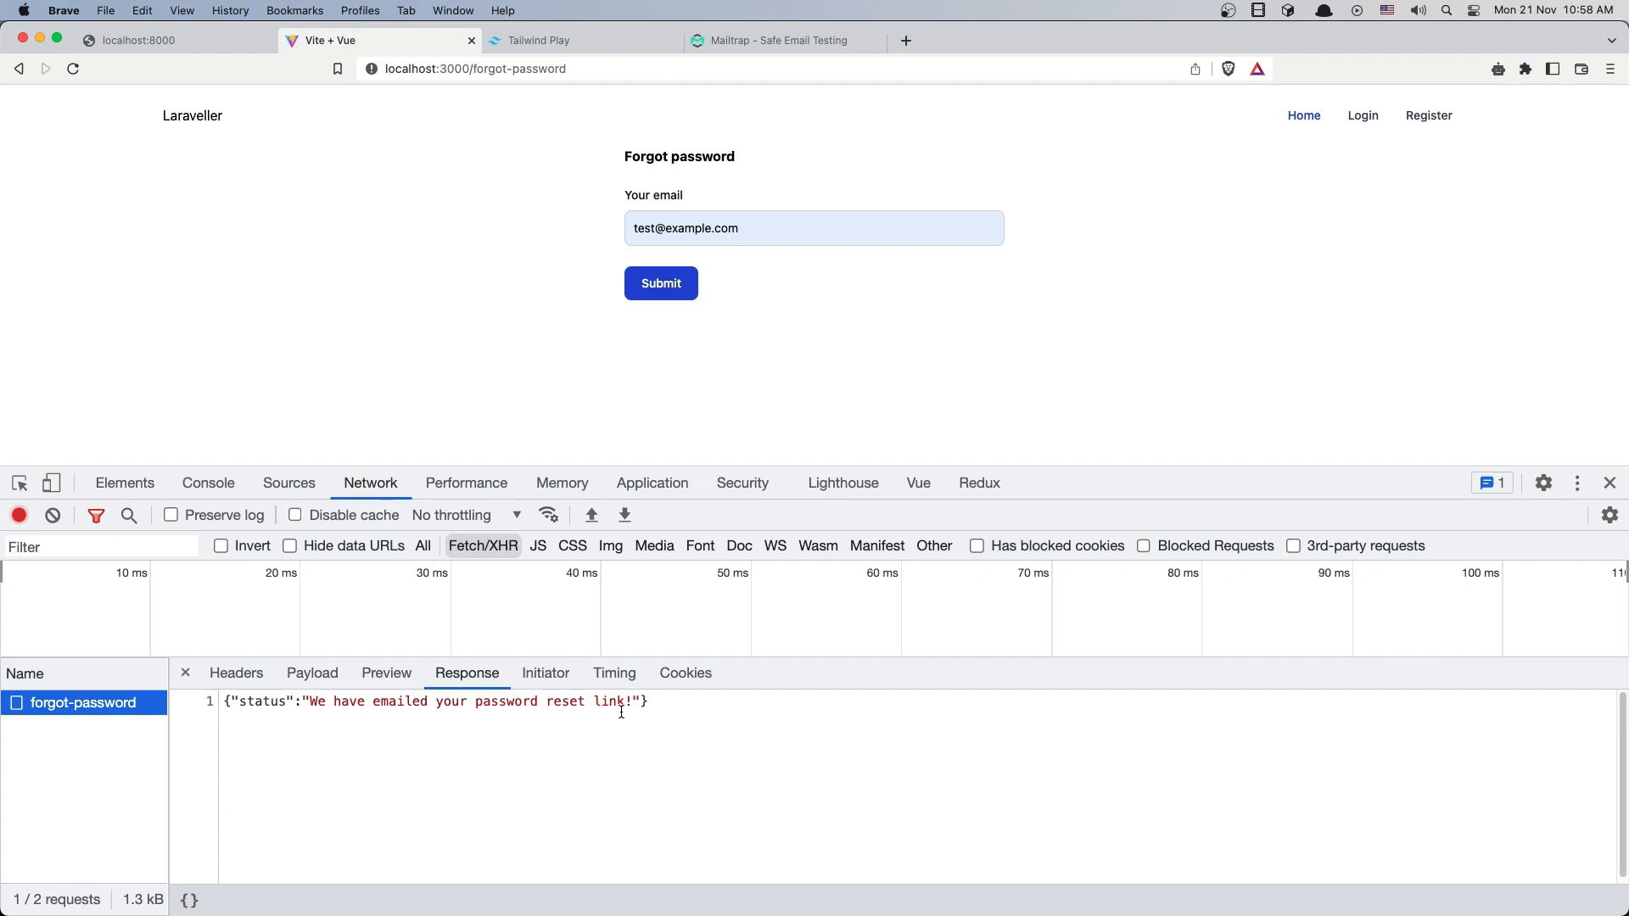
double_click(259, 702)
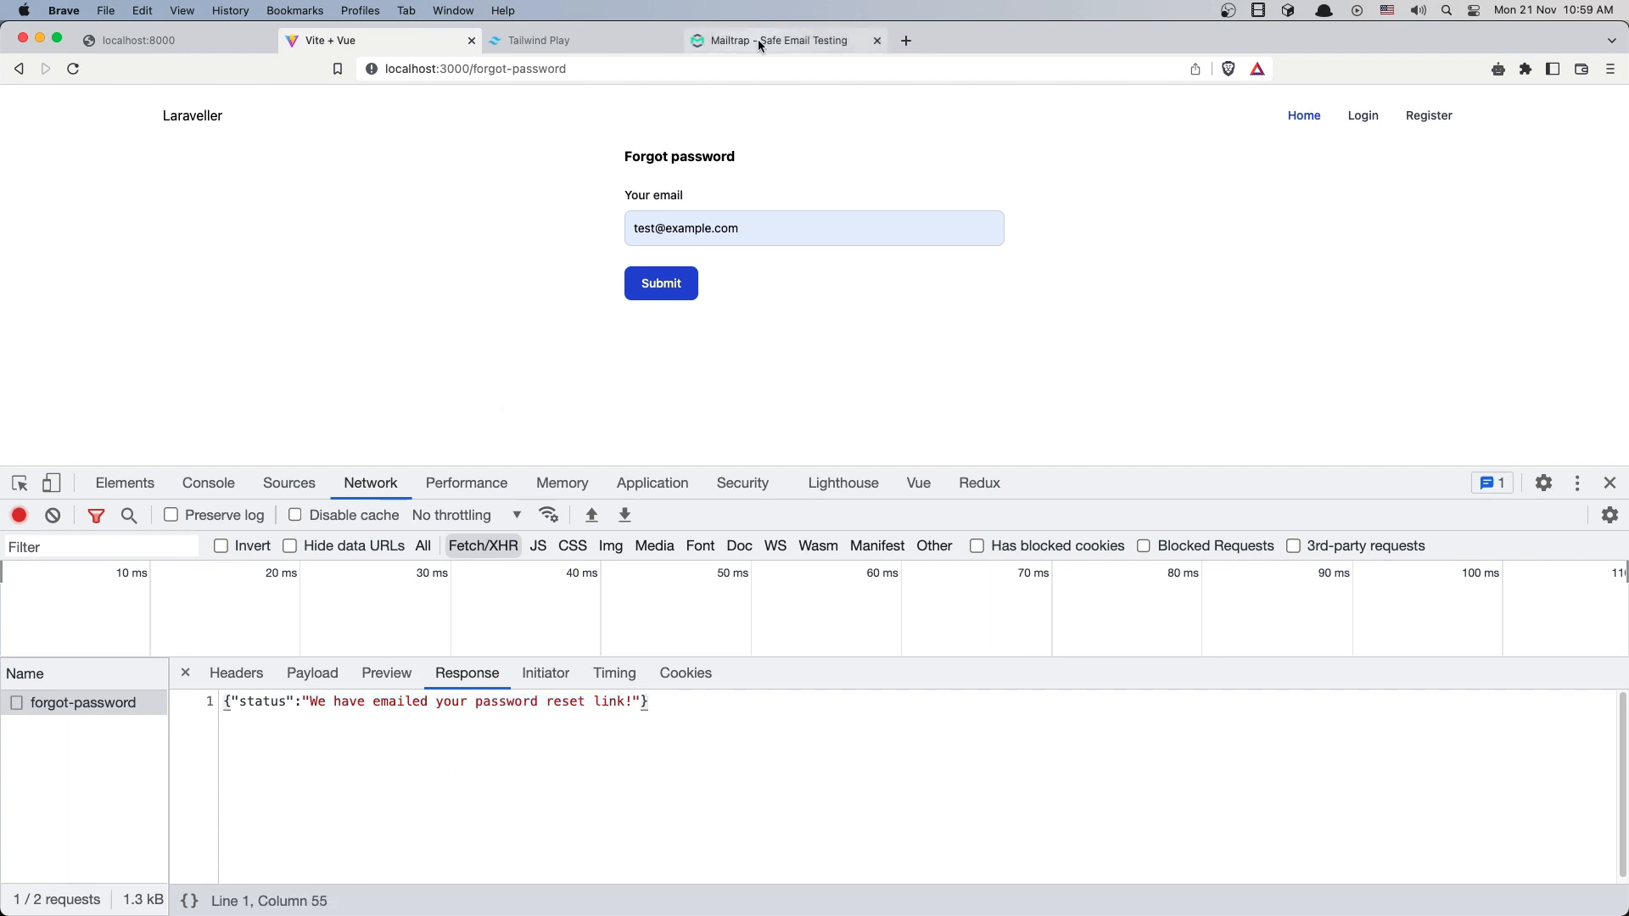
Step: Open the Reset Password Notification in Mailtrap and click its Reset Password link
click(773, 40)
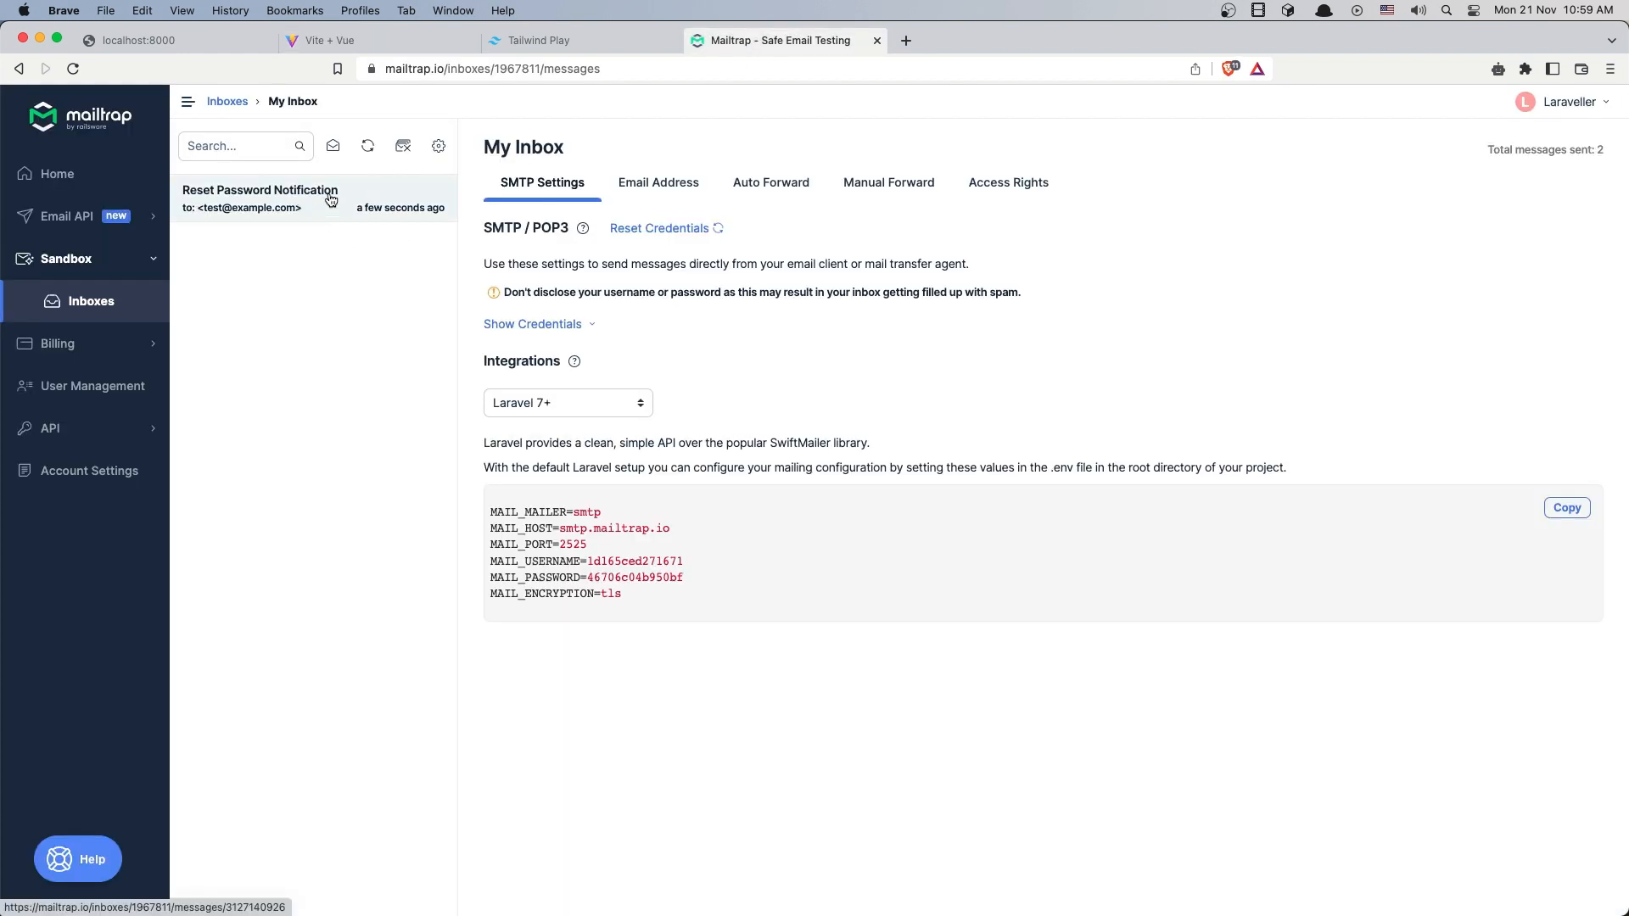
click(260, 198)
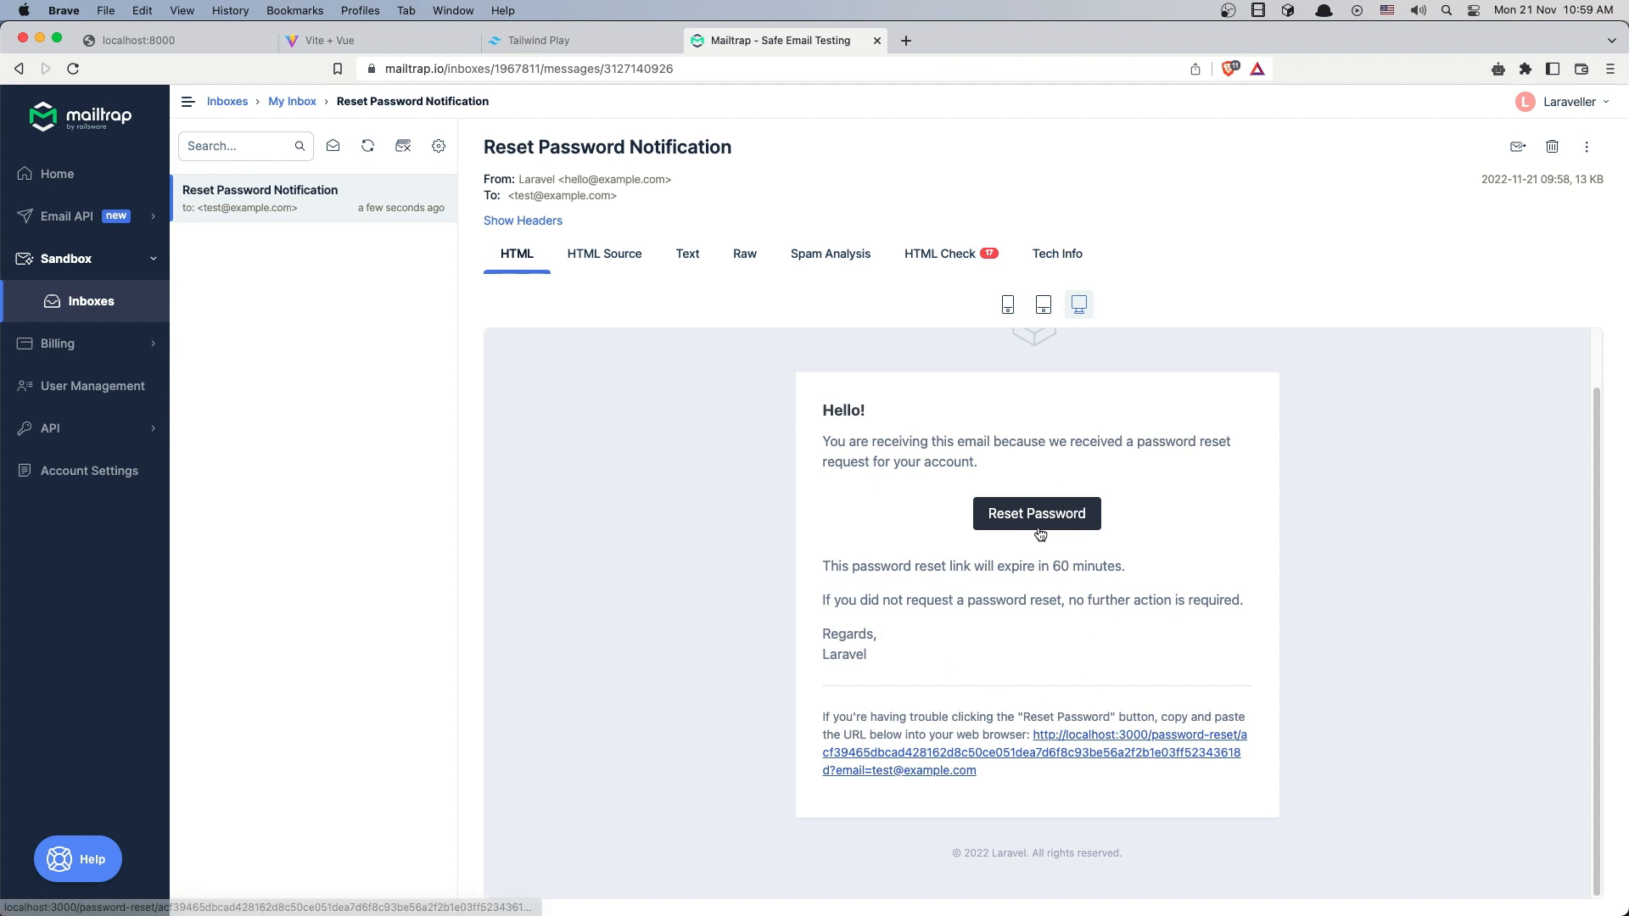
click(1037, 514)
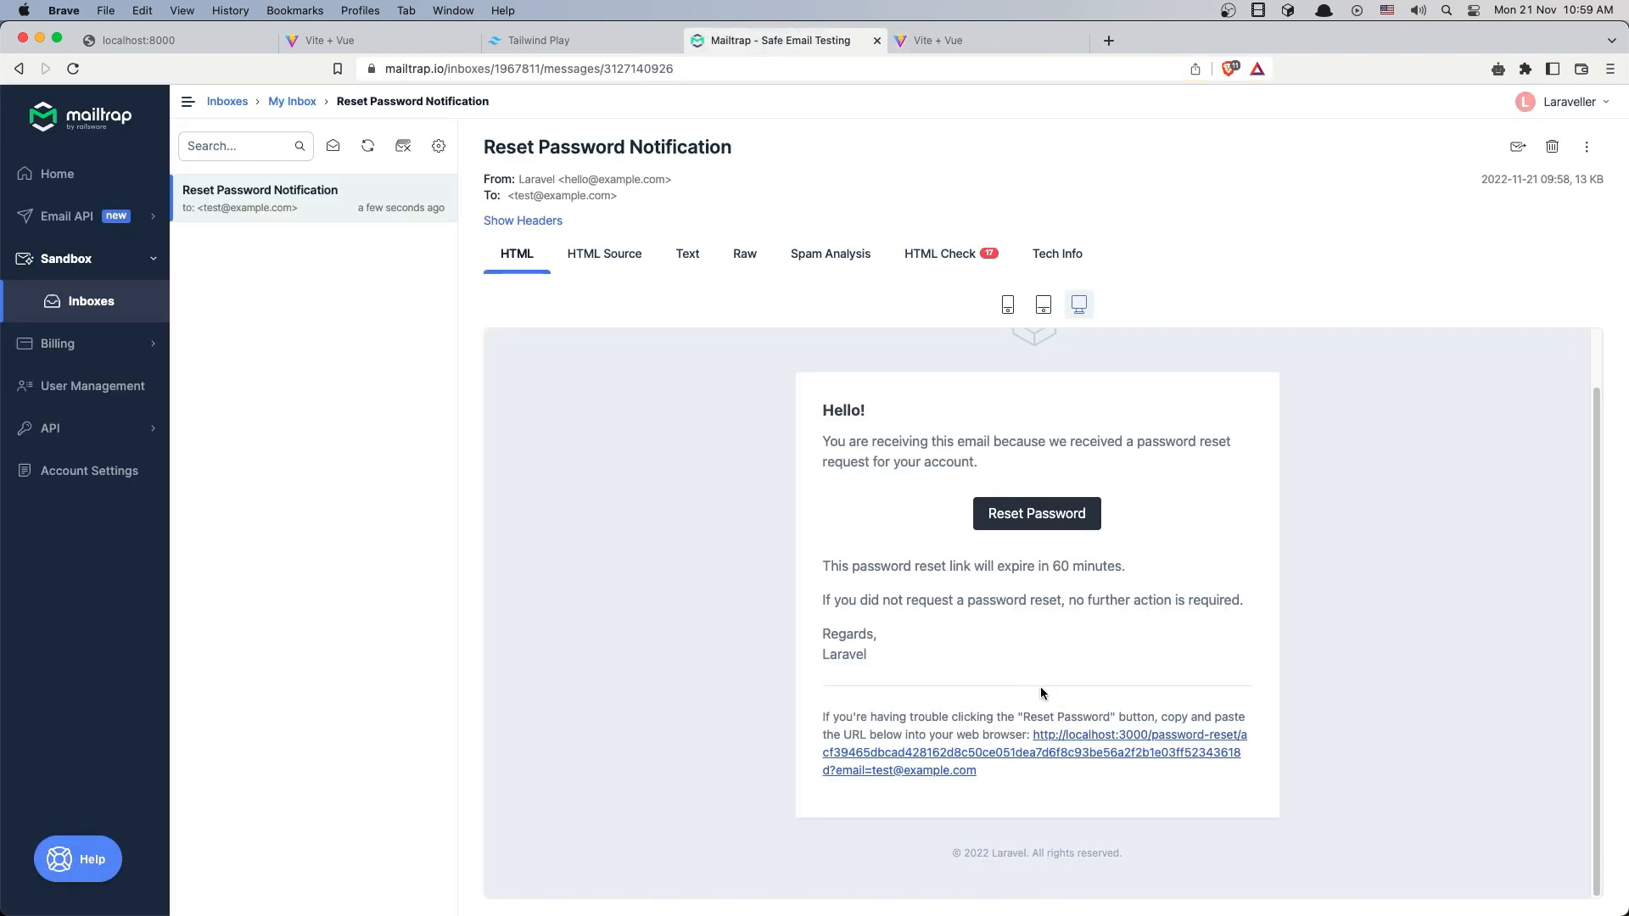
mouse_move(1077, 776)
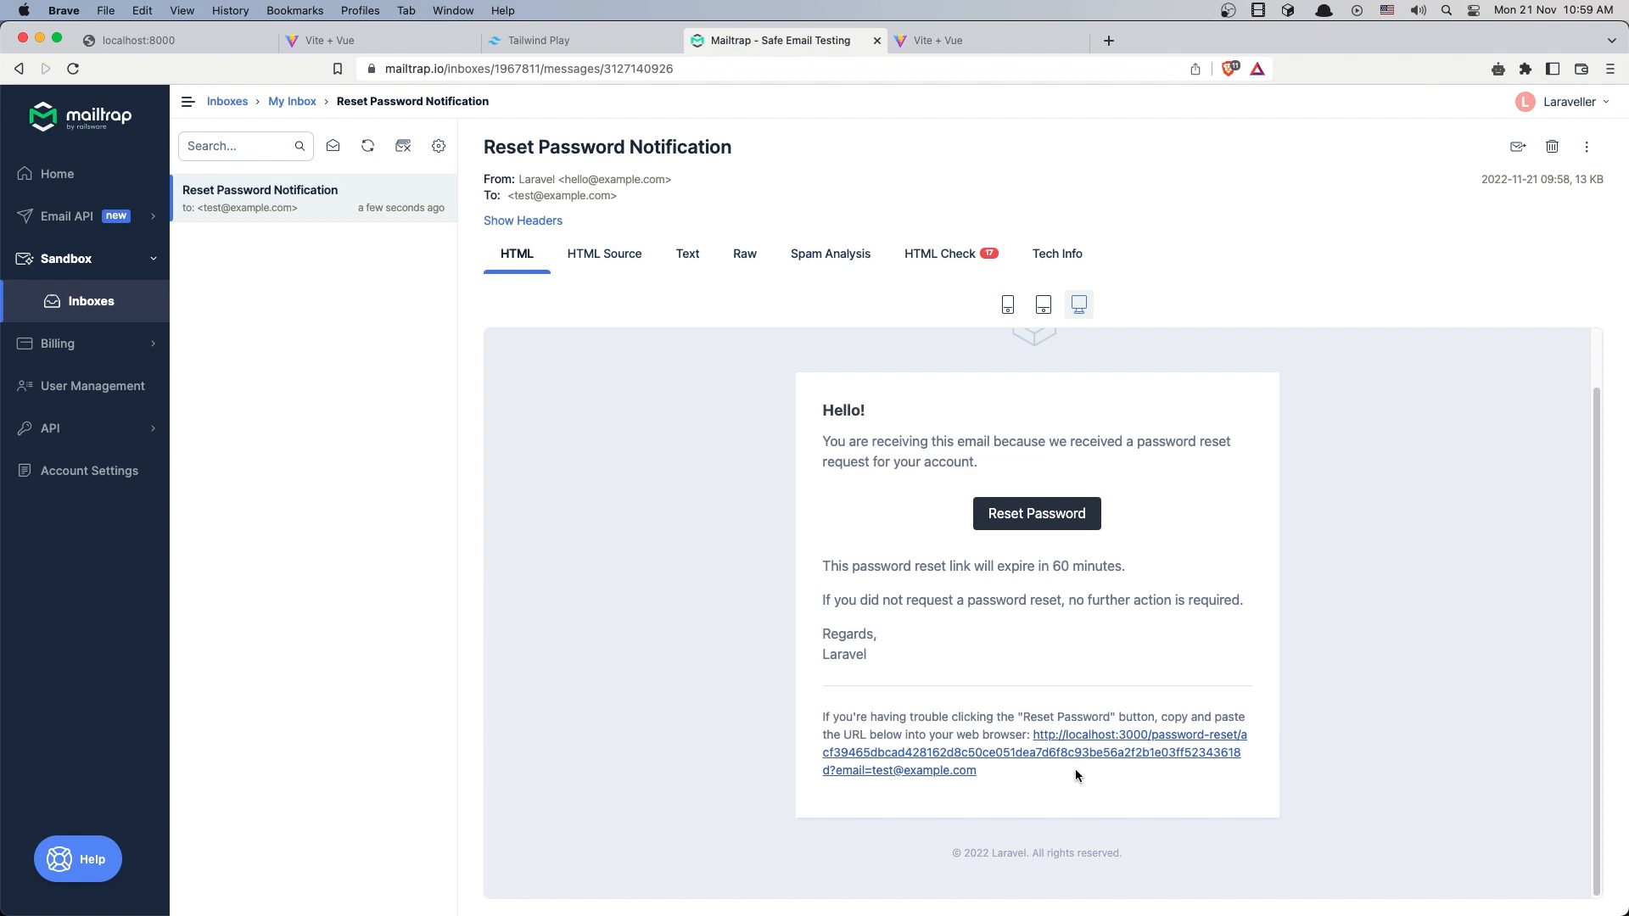
click(538, 41)
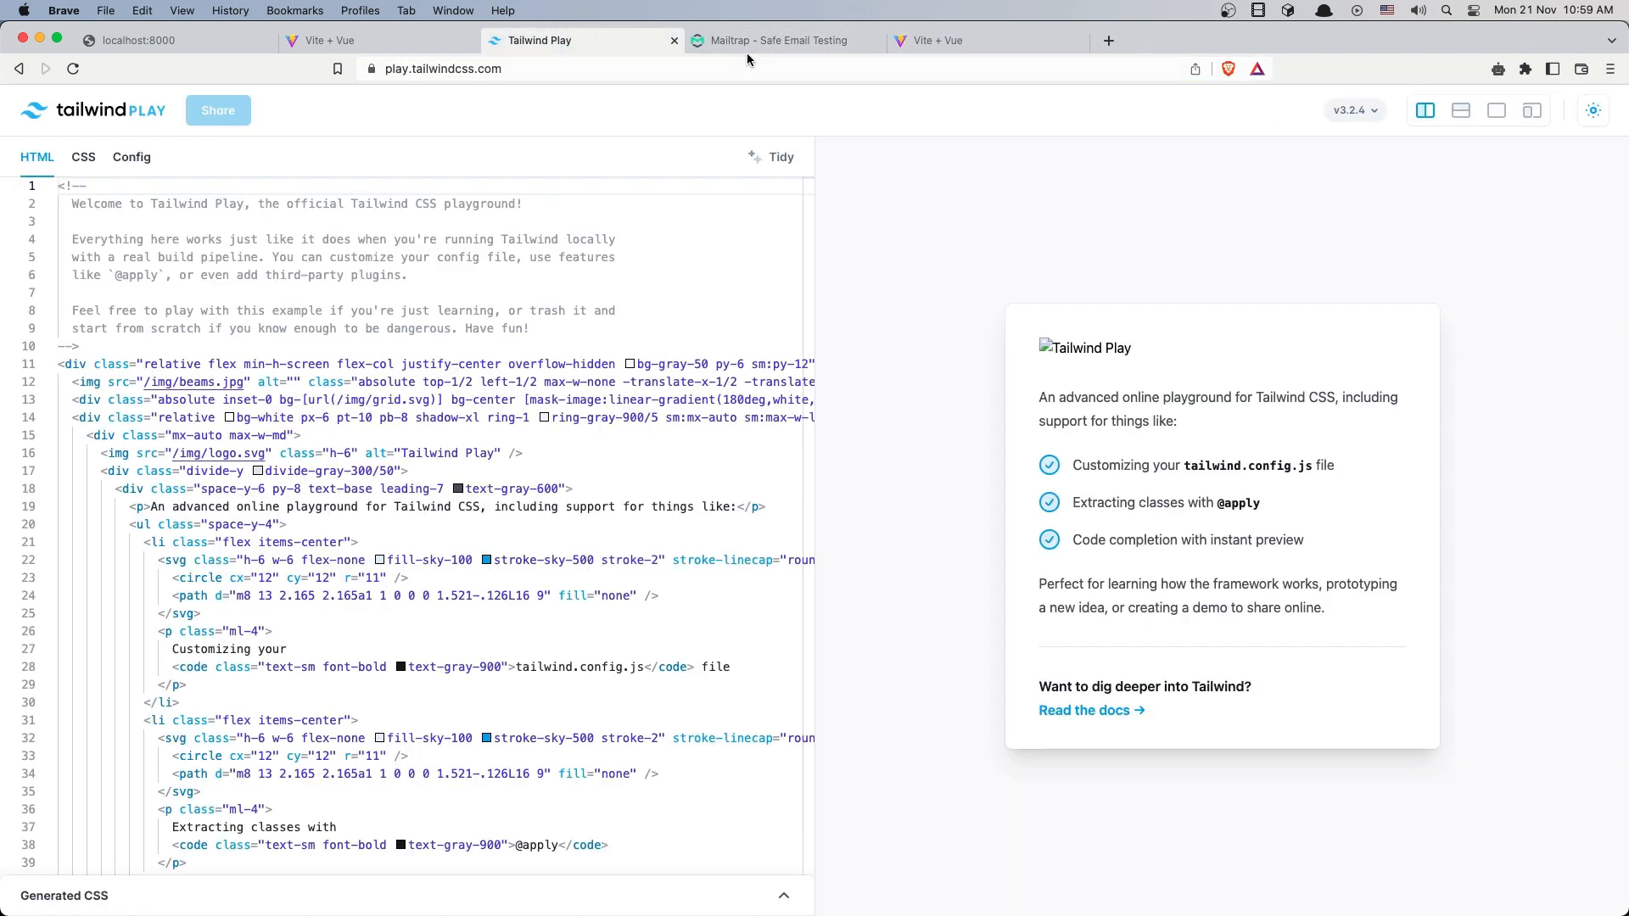
Step: Clear the Network log, submit twice, and view the 422 'Please wait before retrying.' response
click(331, 40)
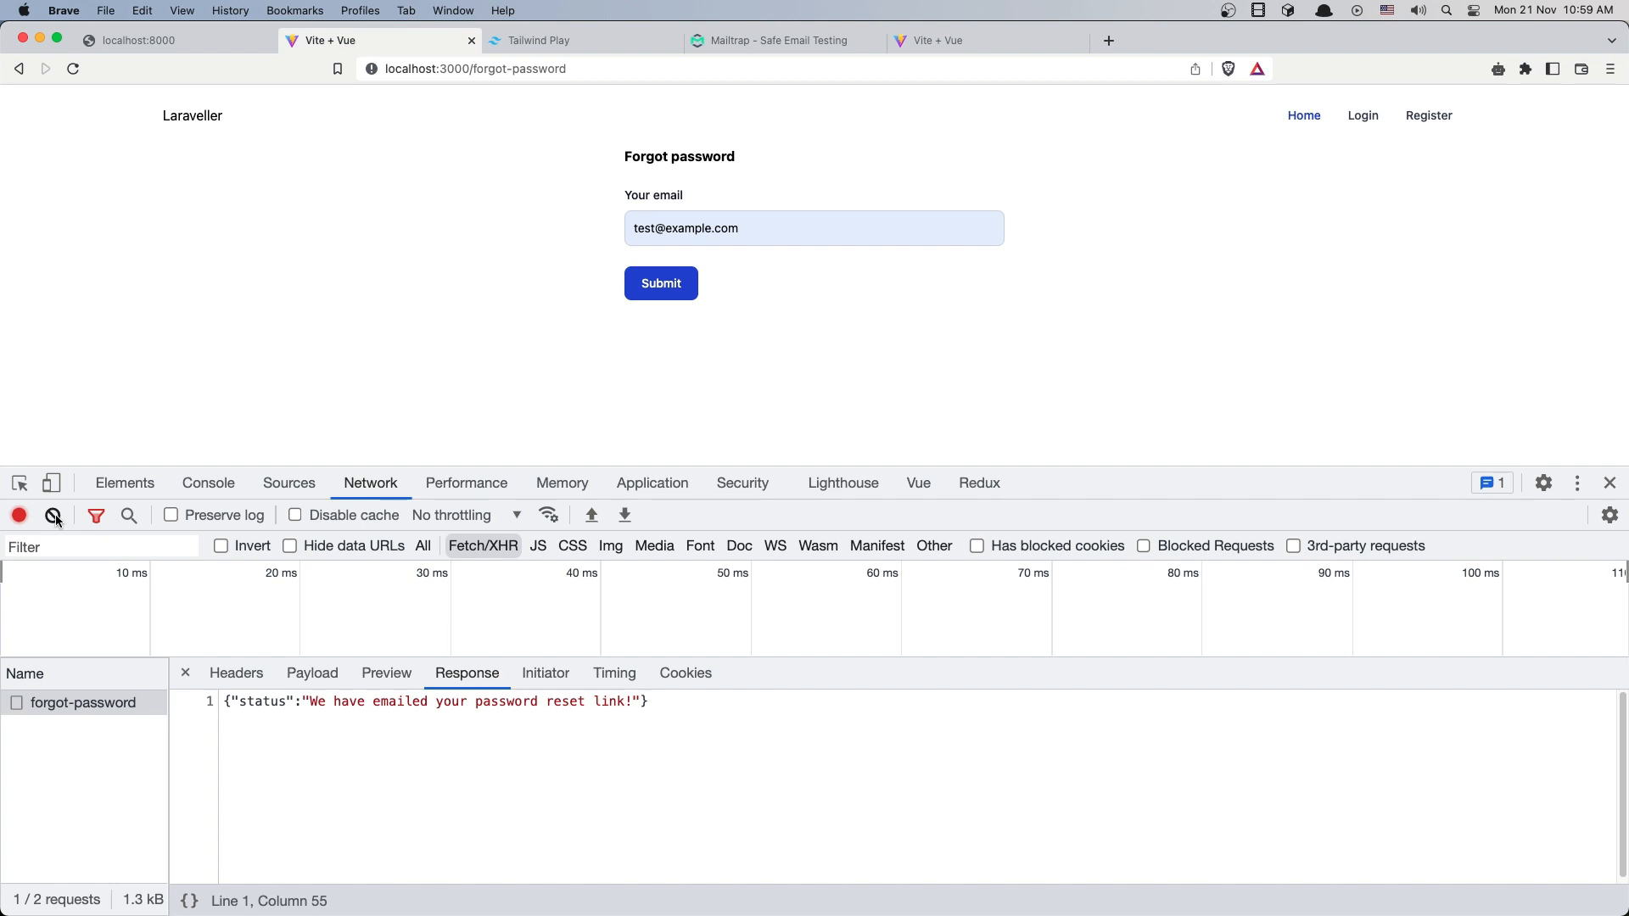
click(52, 515)
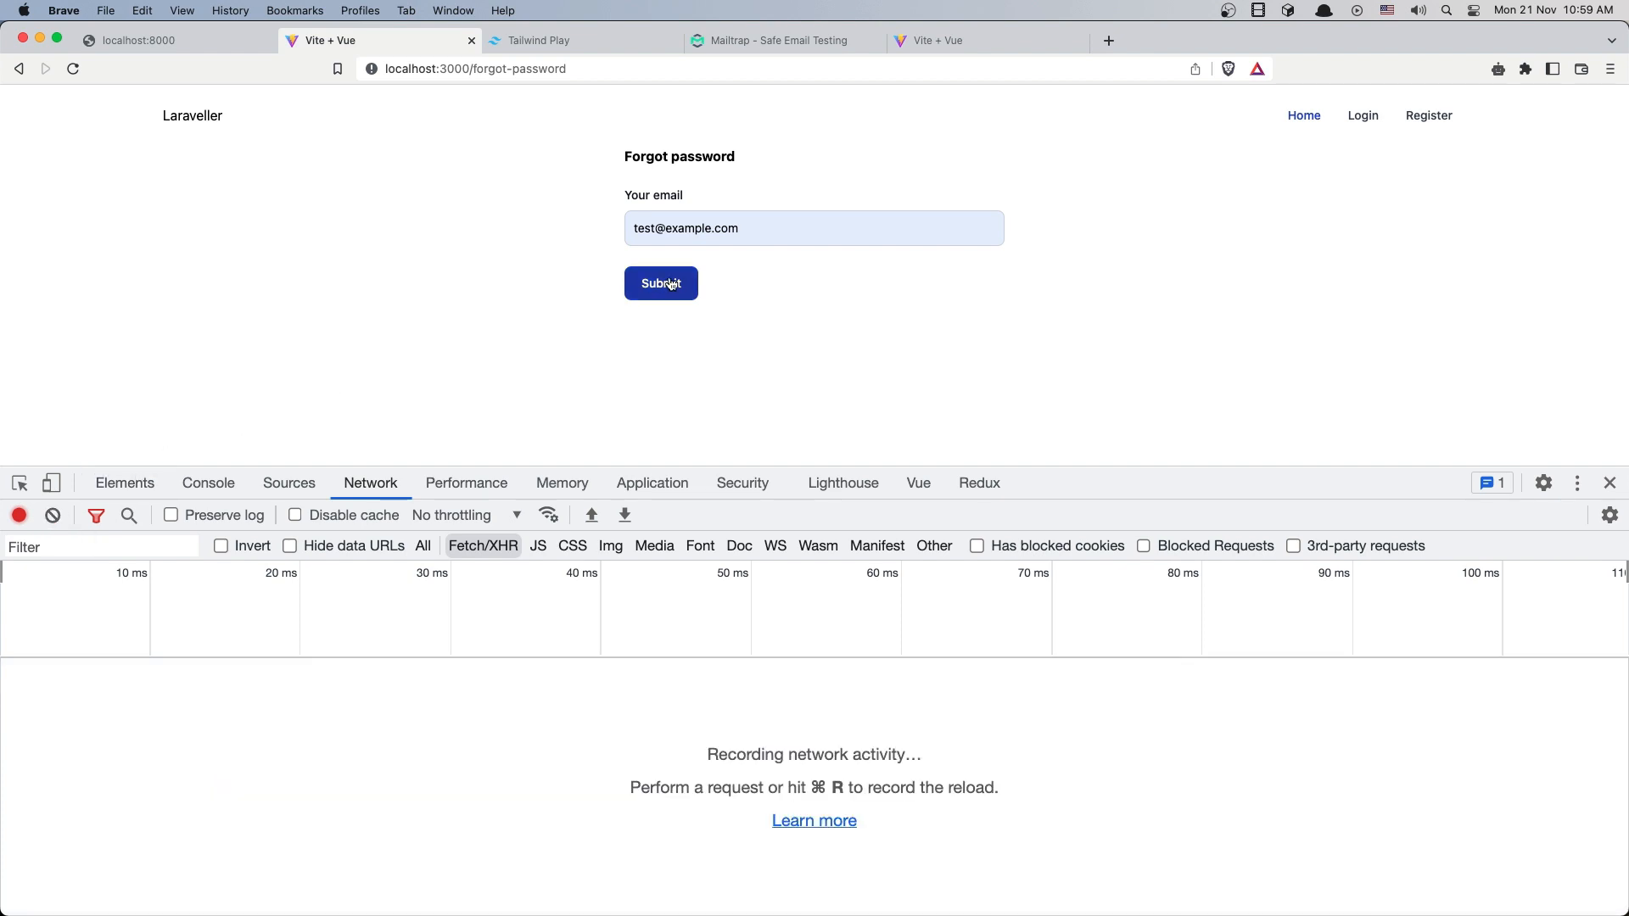
click(661, 283)
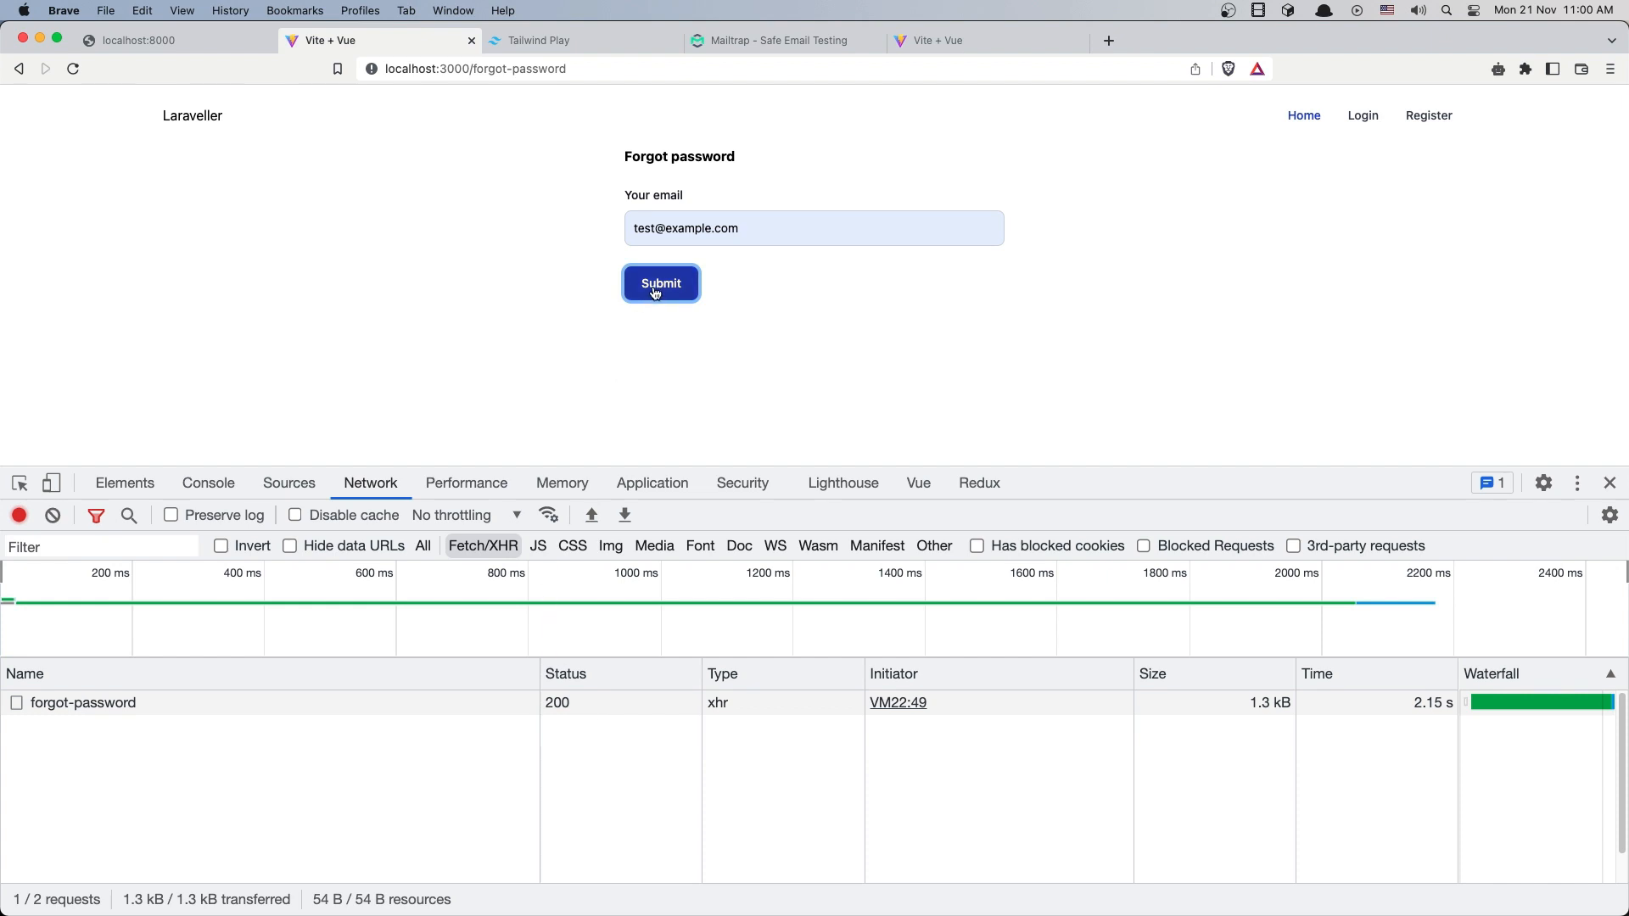
click(661, 284)
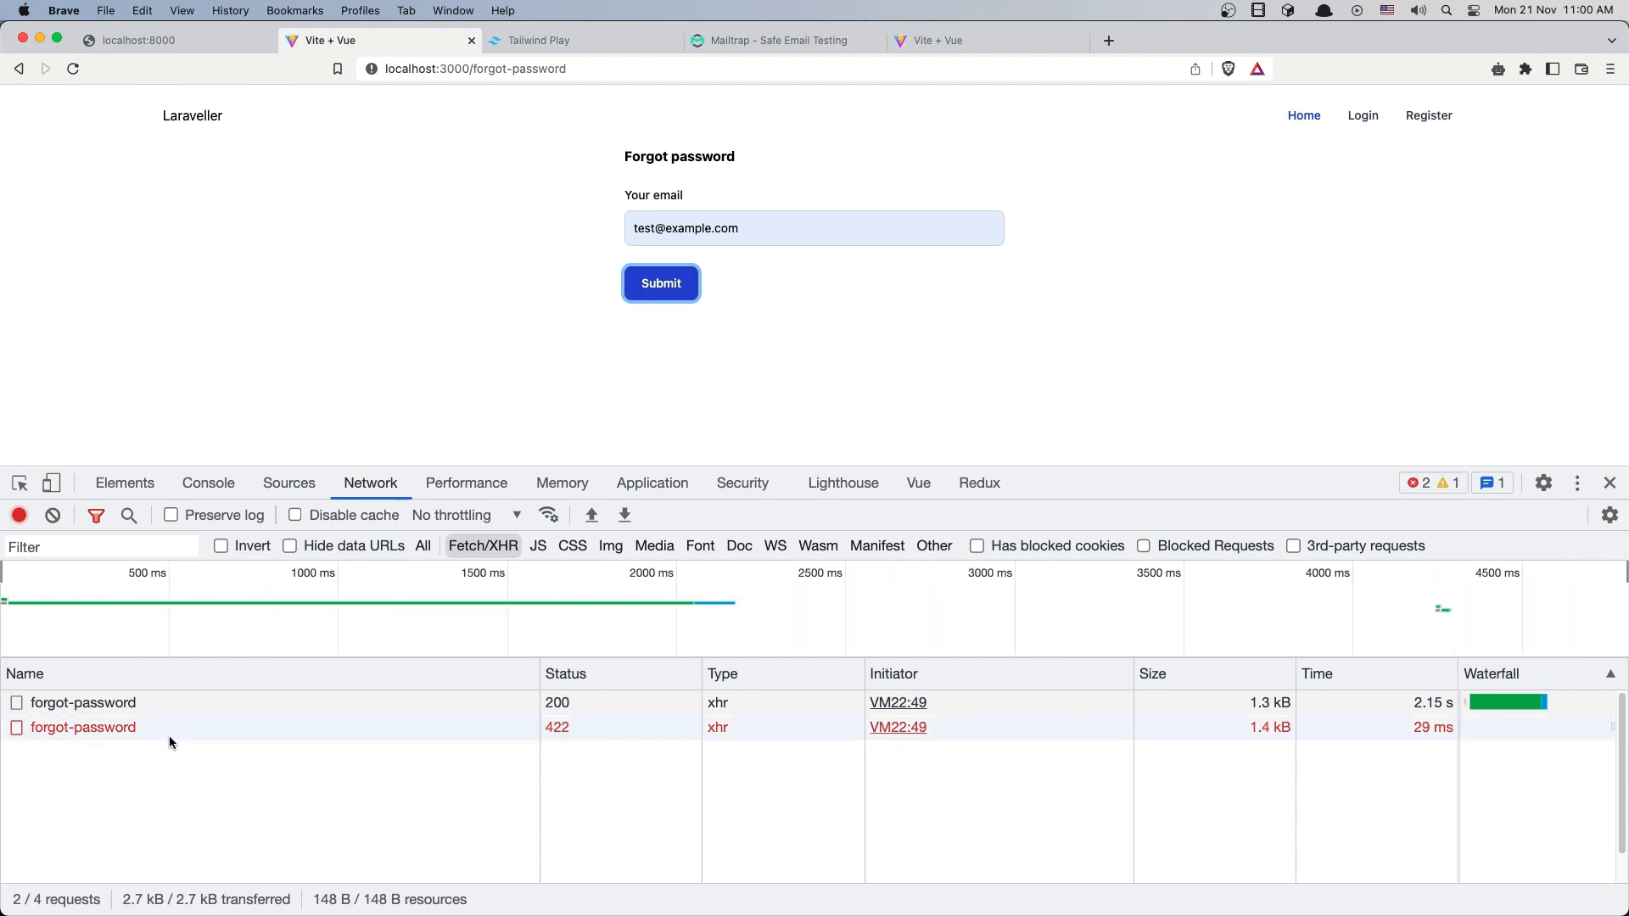
click(82, 727)
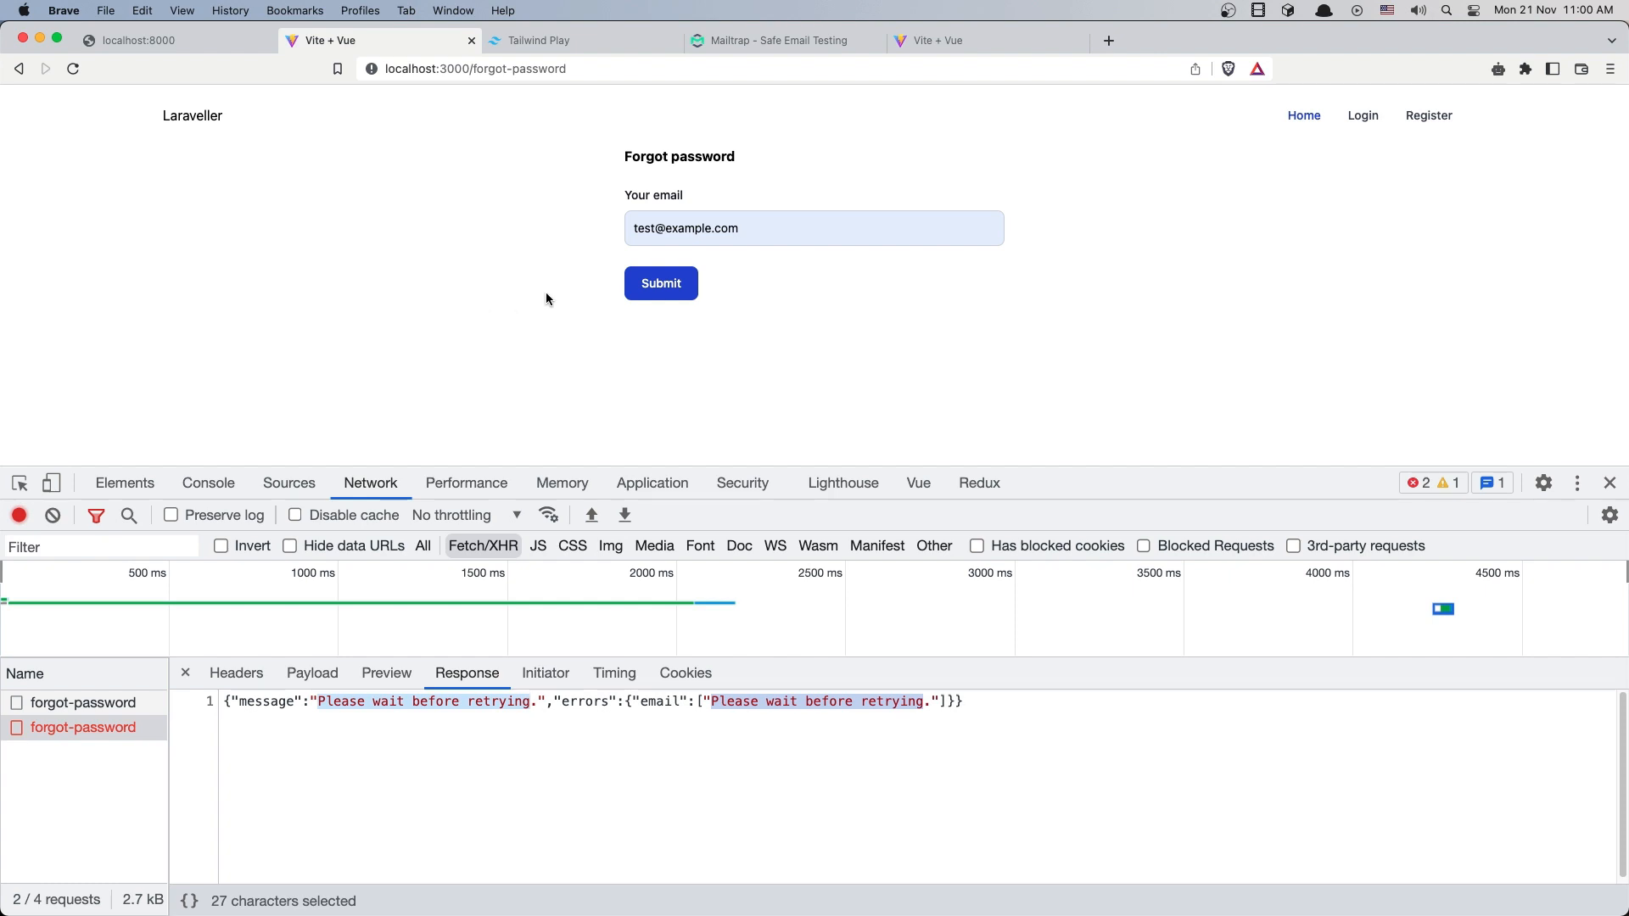
mouse_move(510, 260)
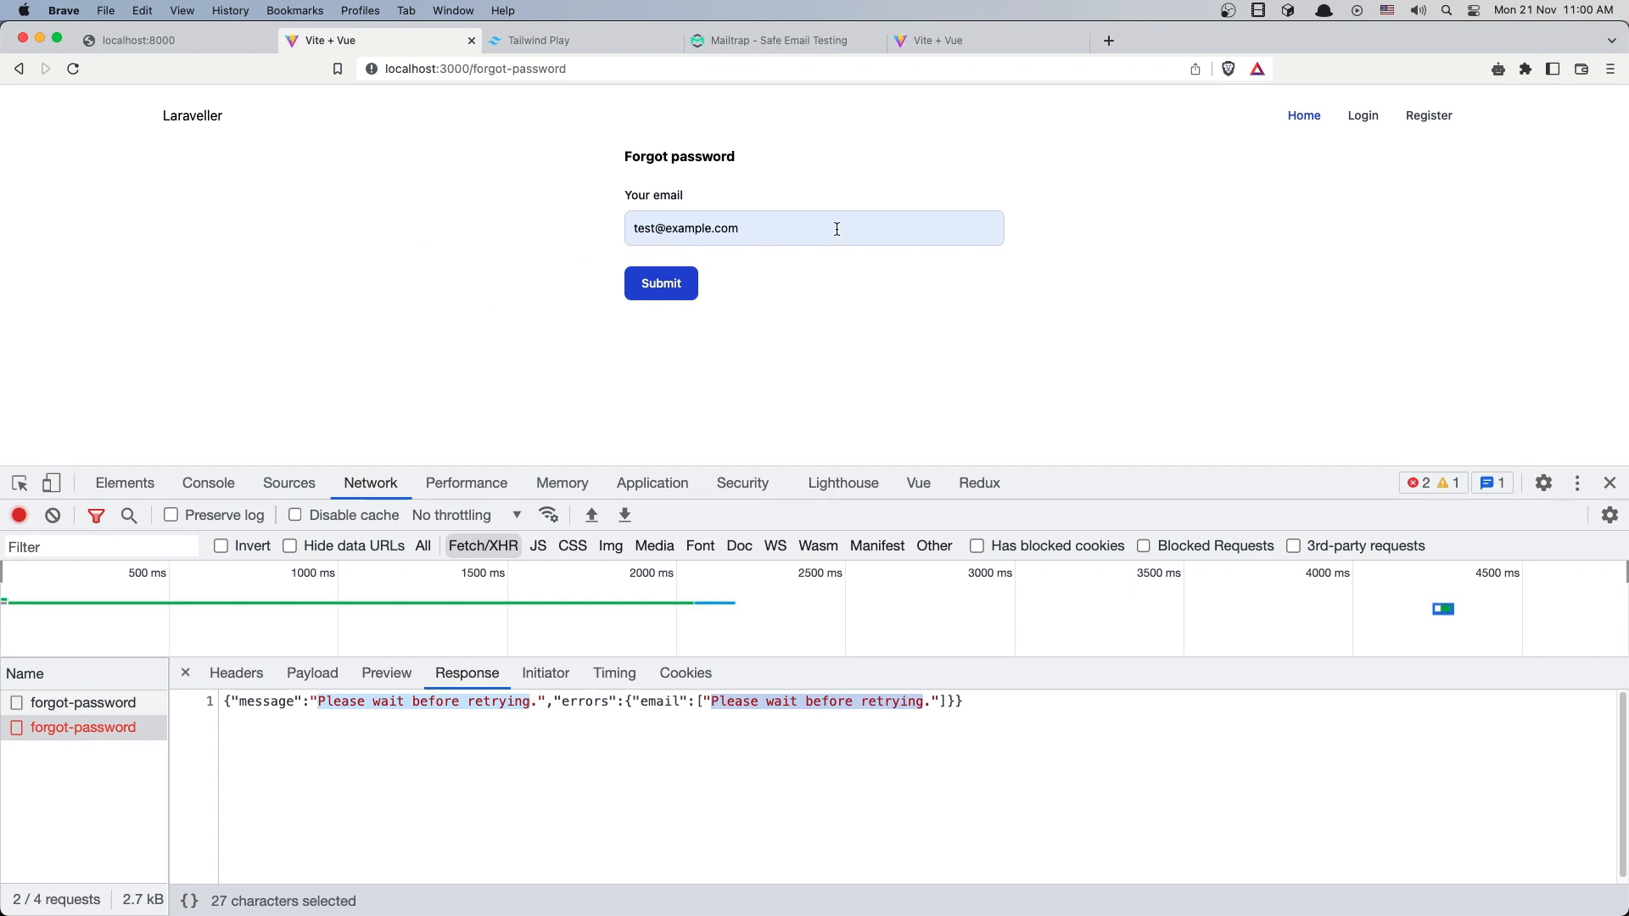
Step: Go to the login page, clear the network log, and submit the empty login form
click(1359, 115)
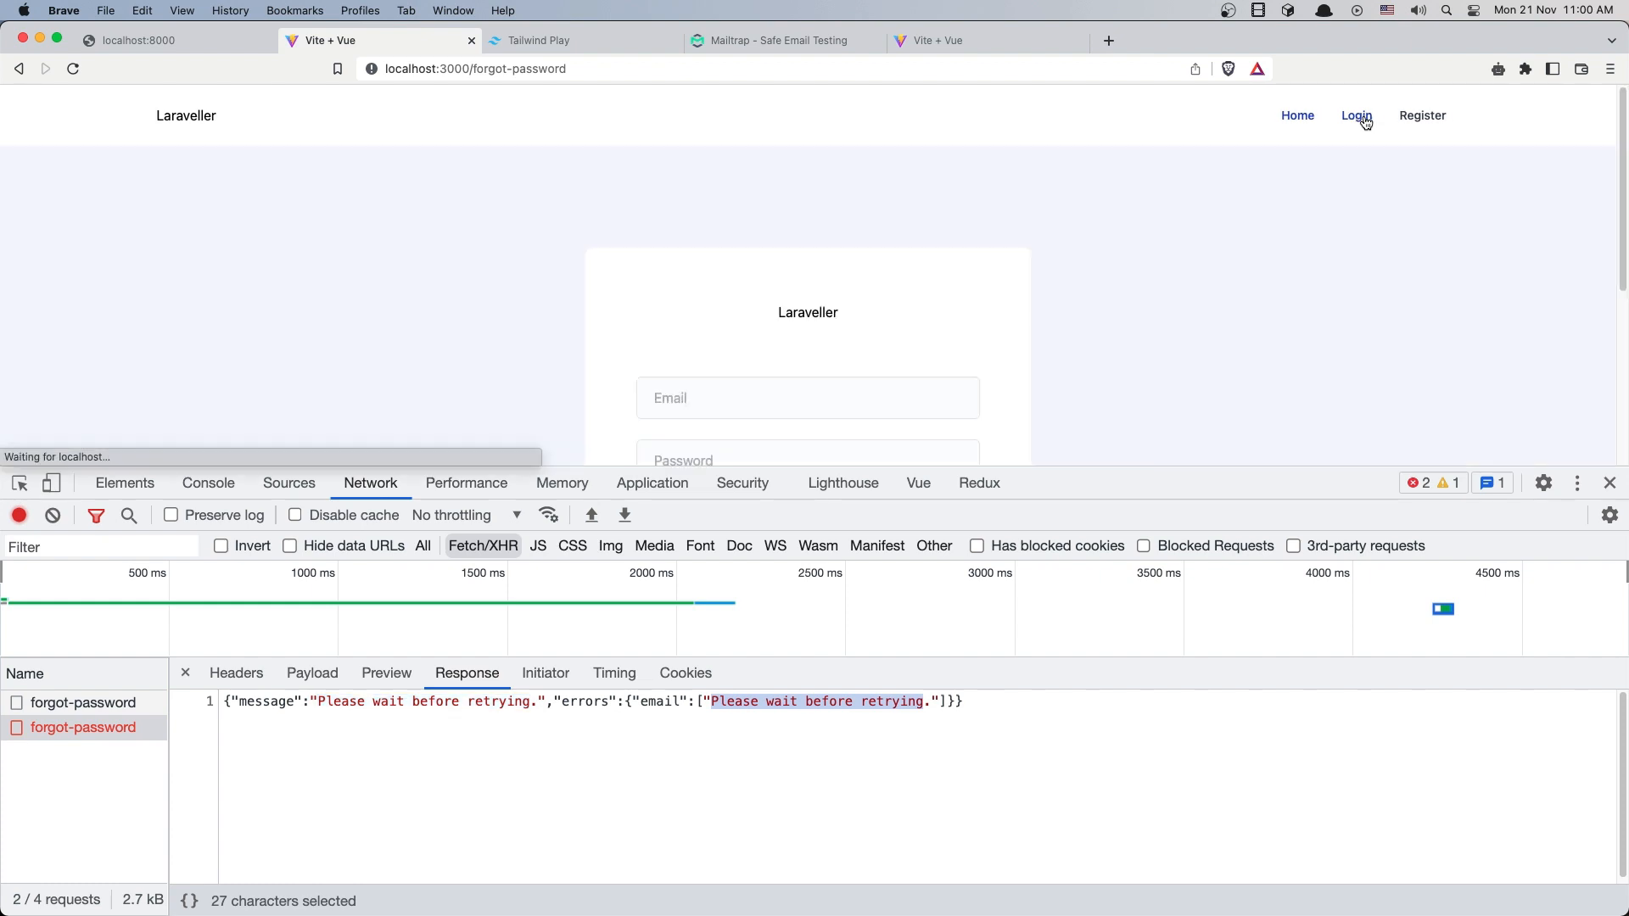
click(1357, 115)
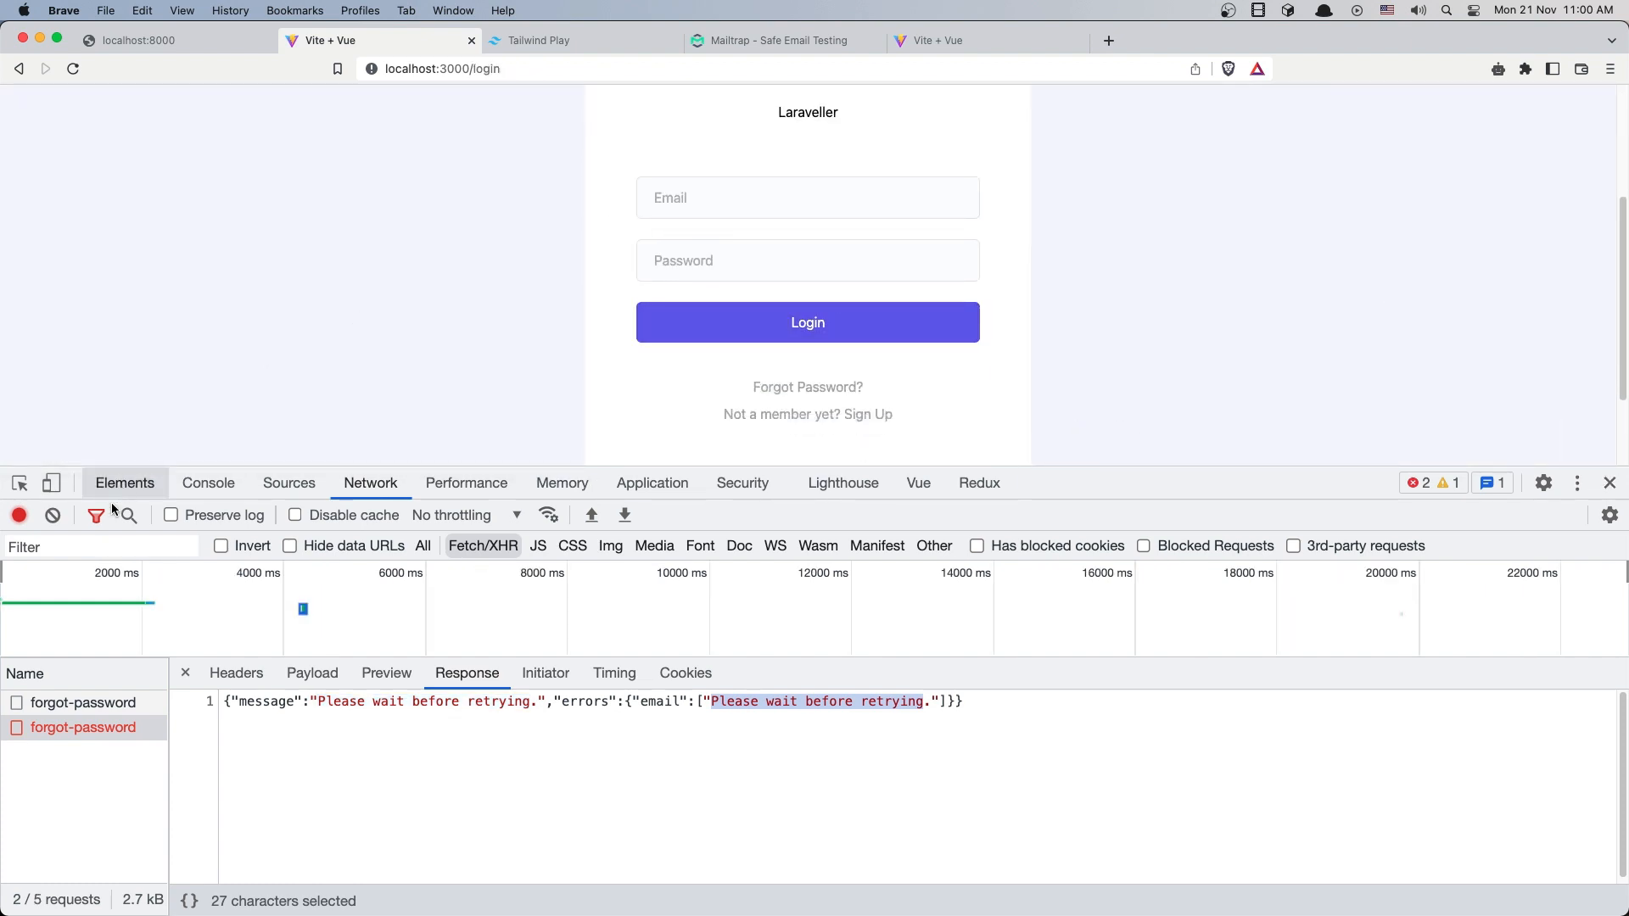
click(52, 516)
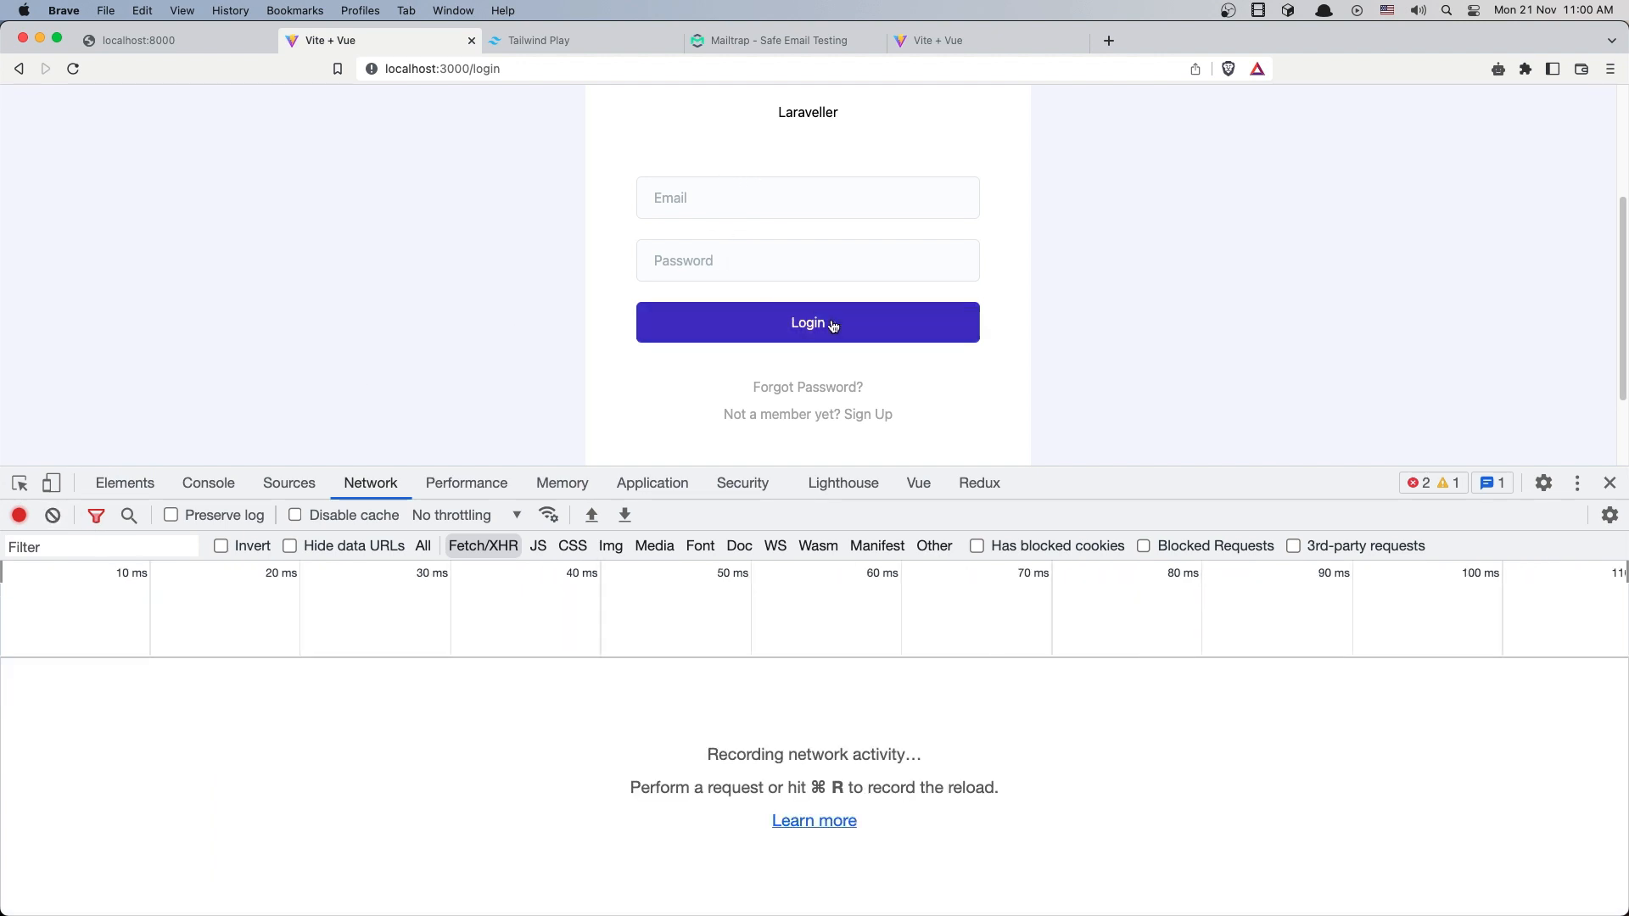
click(808, 322)
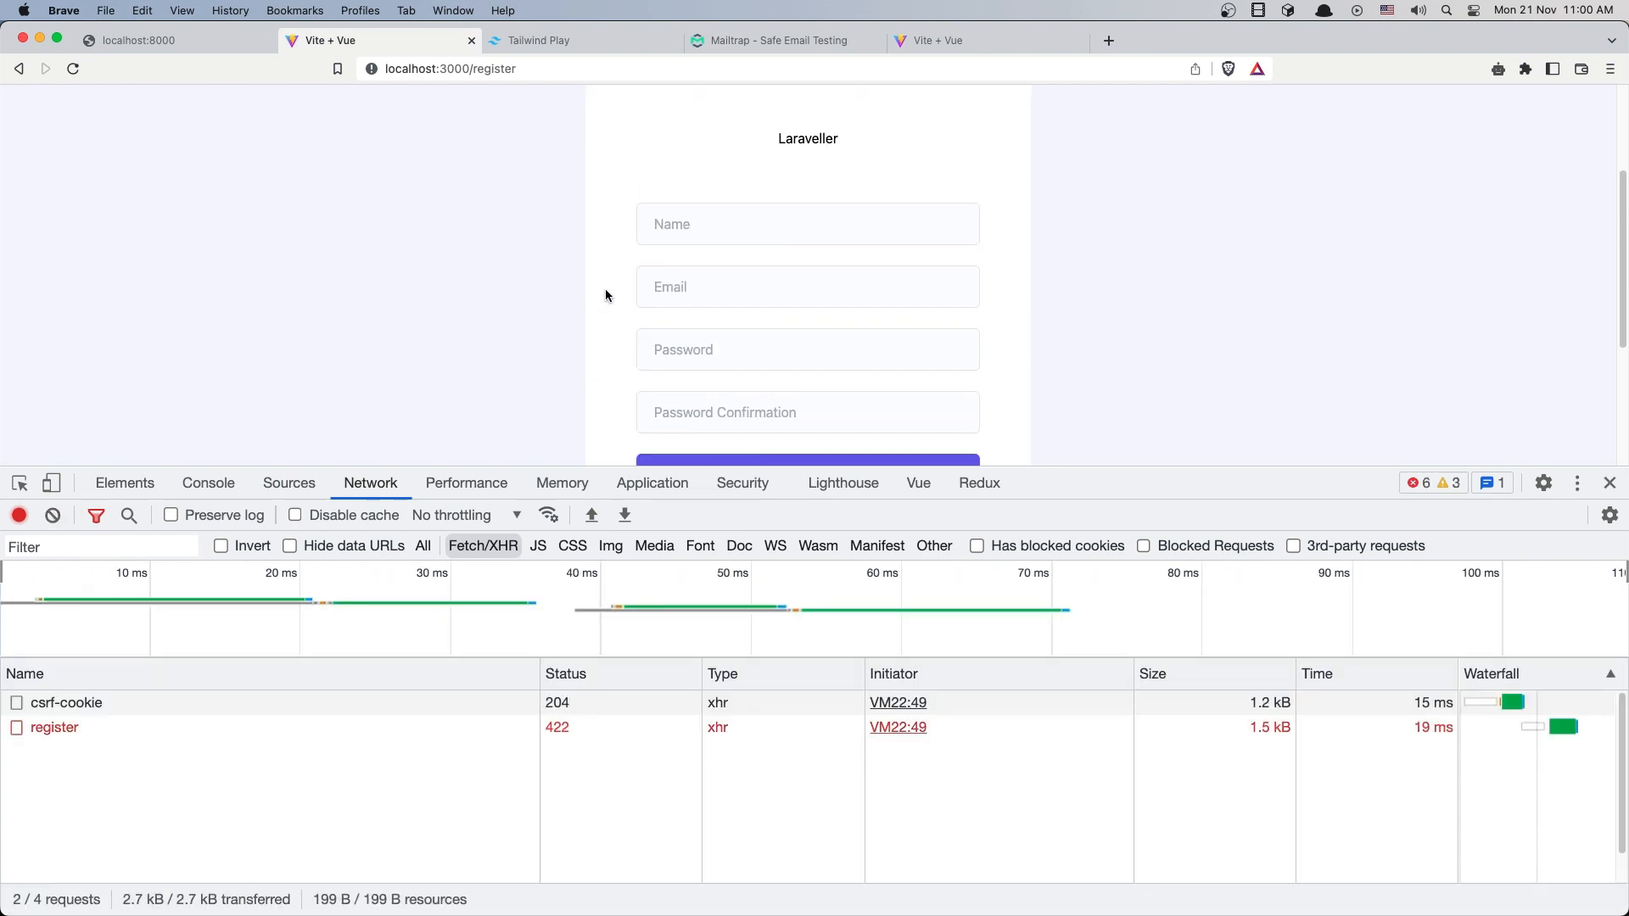
scroll(down, 3)
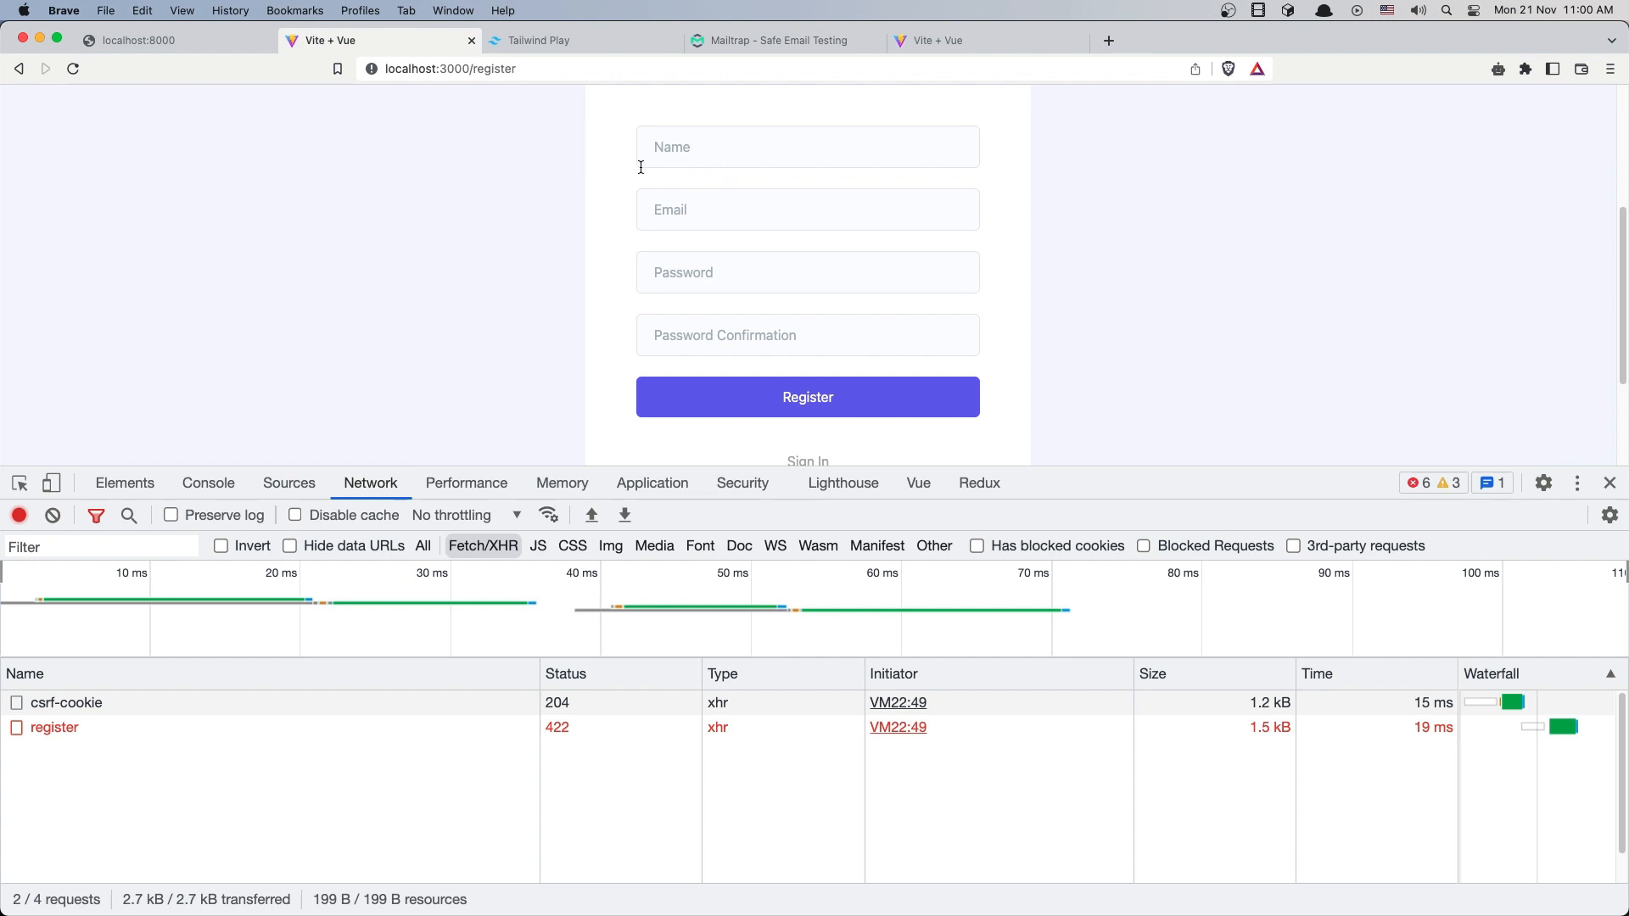
mouse_move(647, 183)
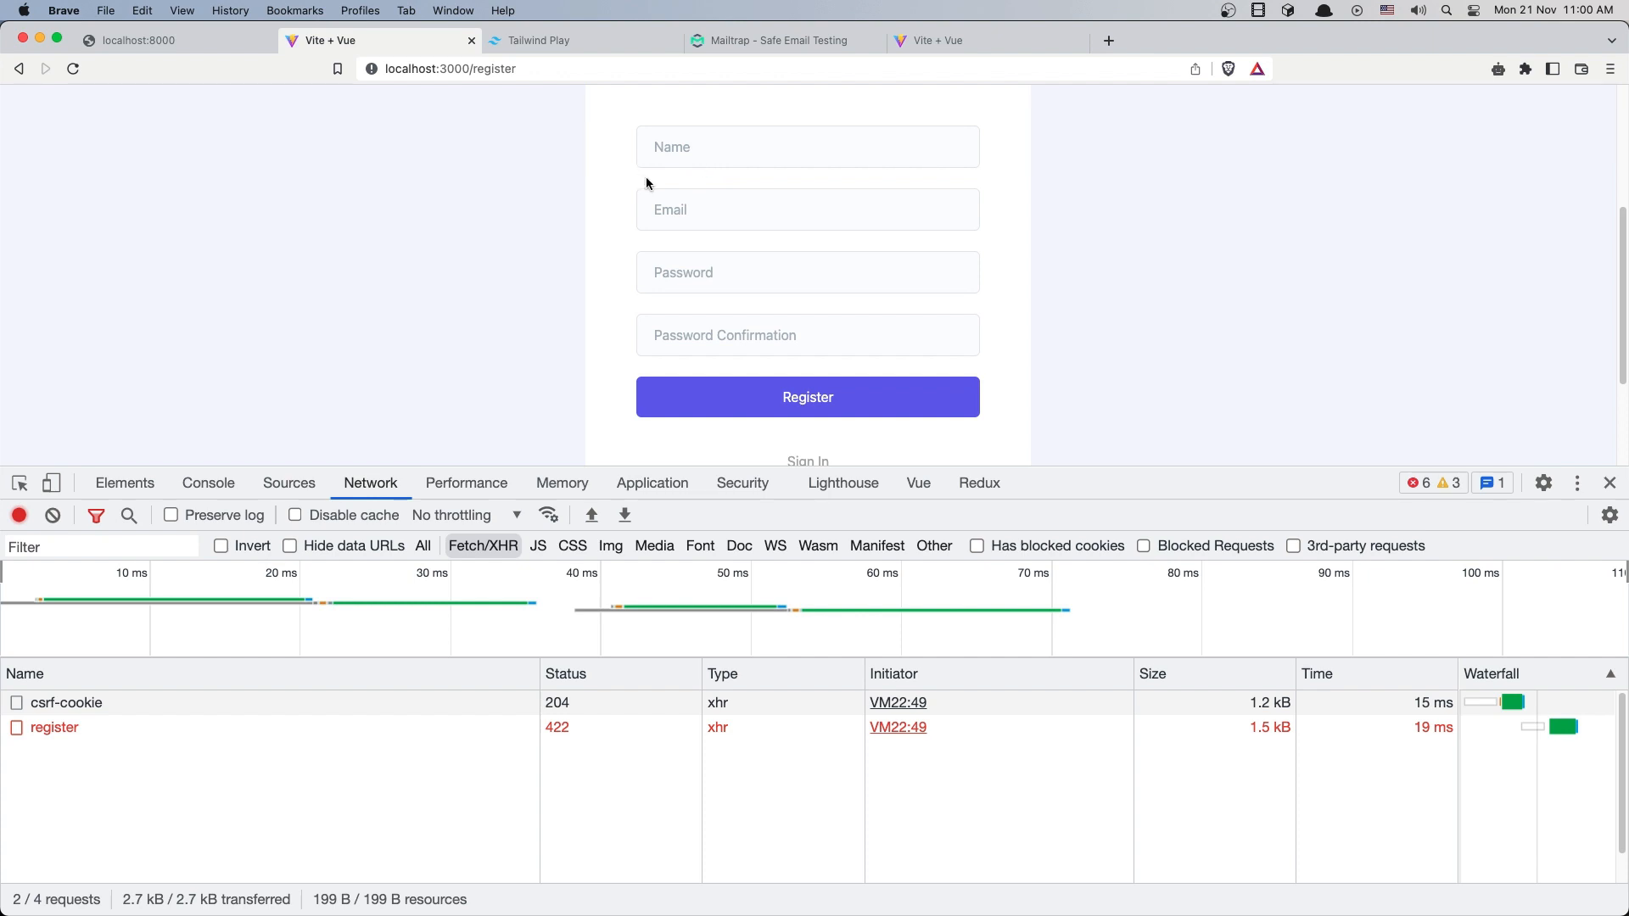
mouse_move(608, 185)
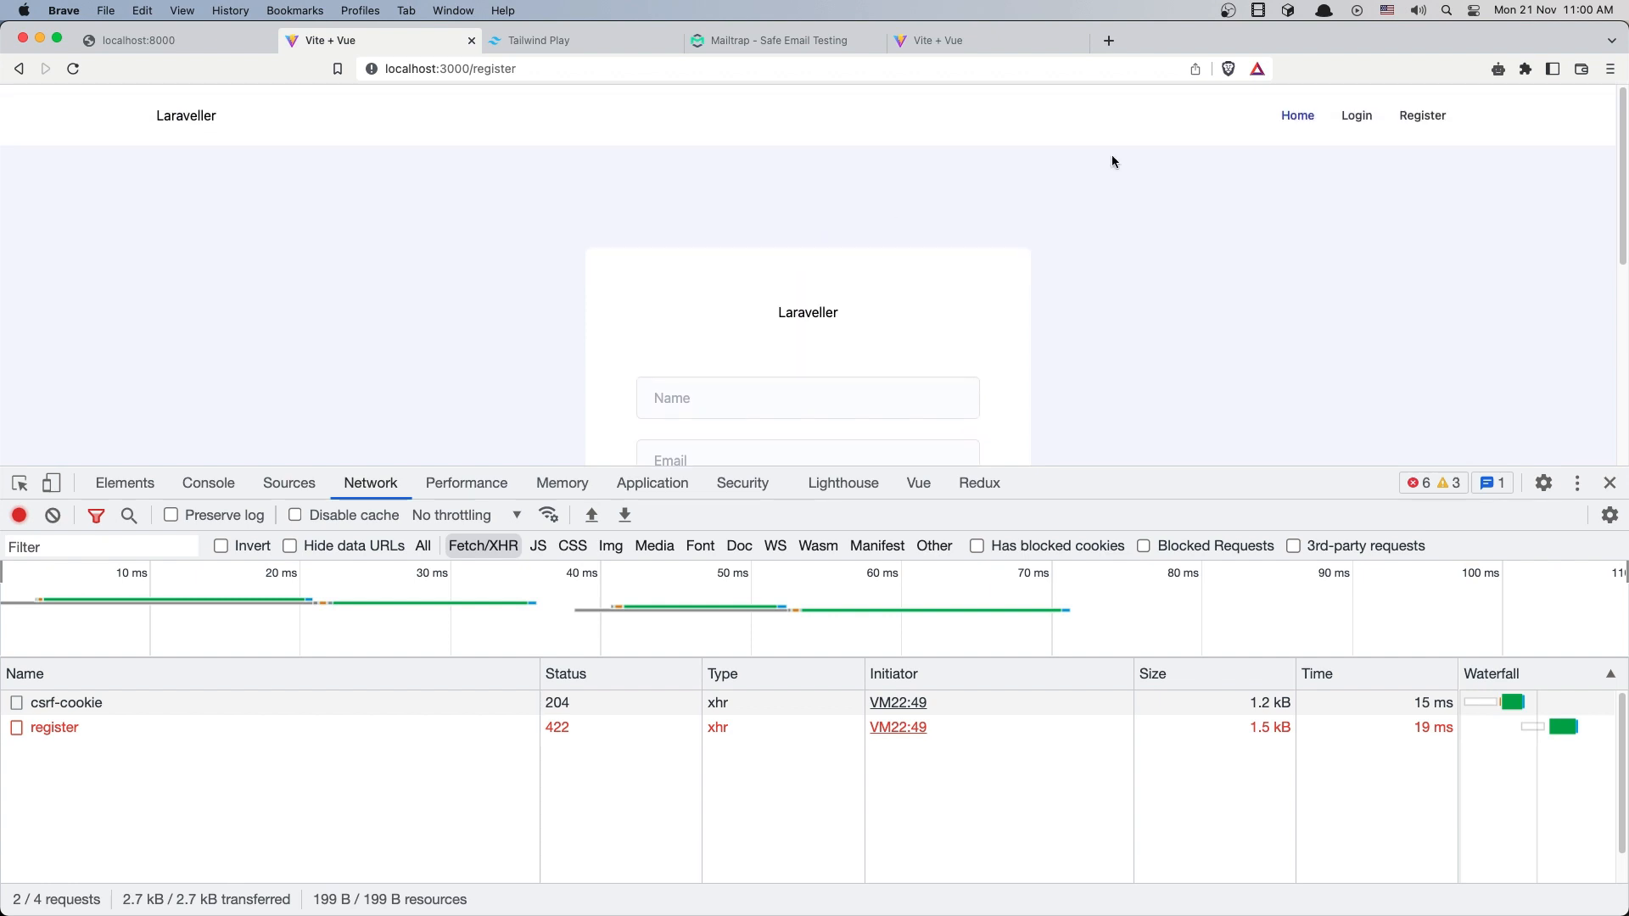
Step: Return to the Forgot Password page via Login and close DevTools
click(1357, 114)
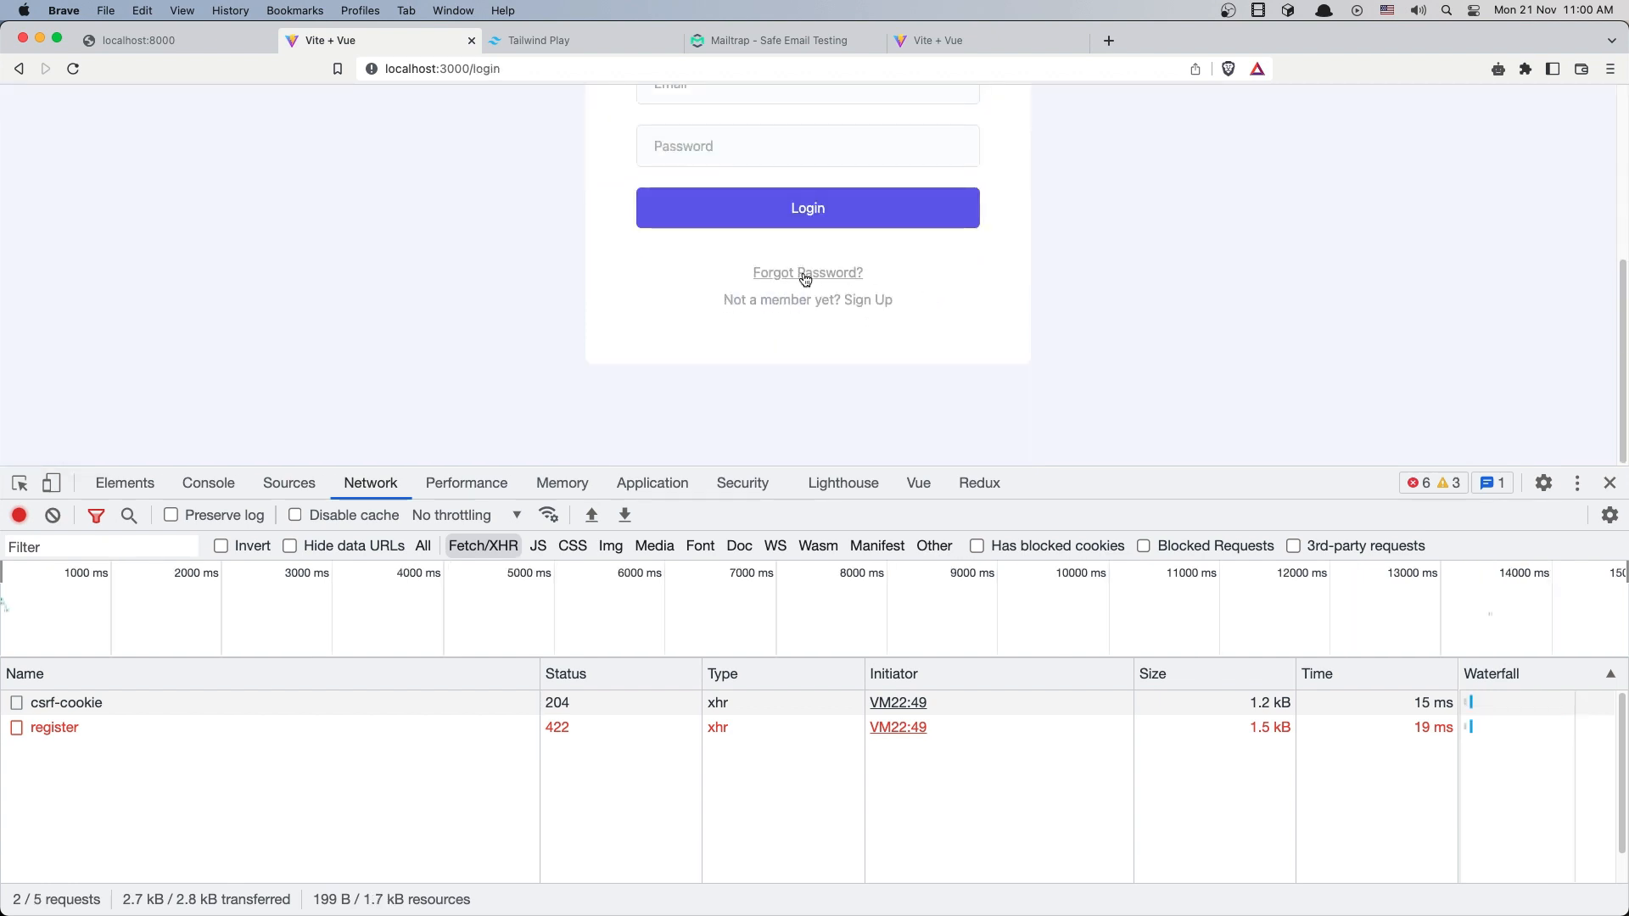
click(808, 272)
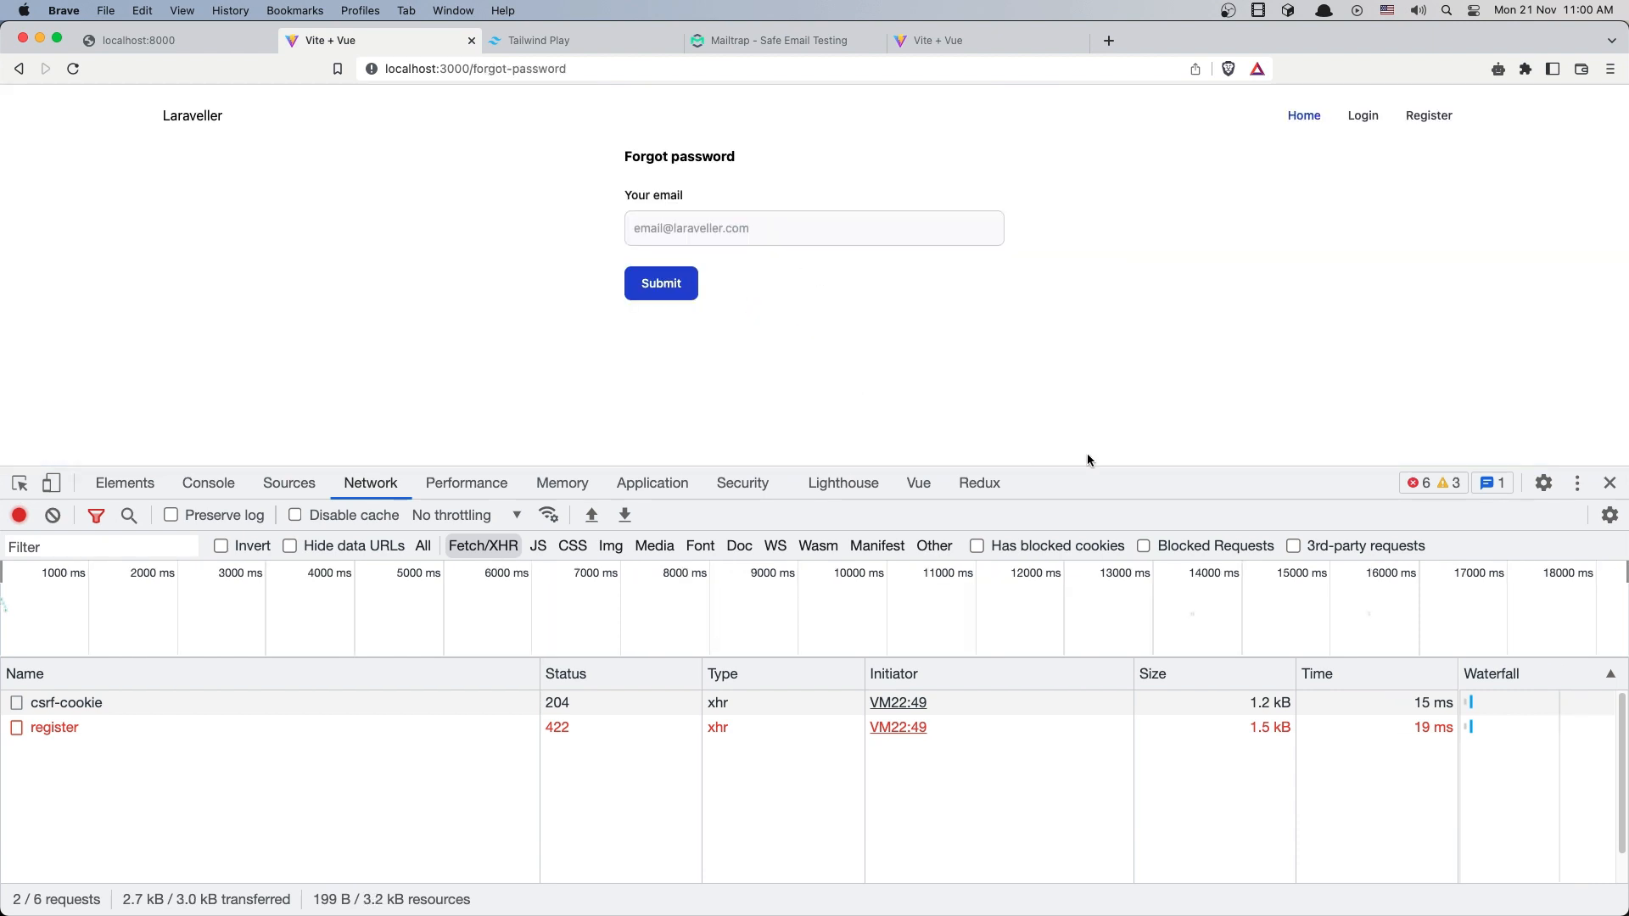
click(1610, 483)
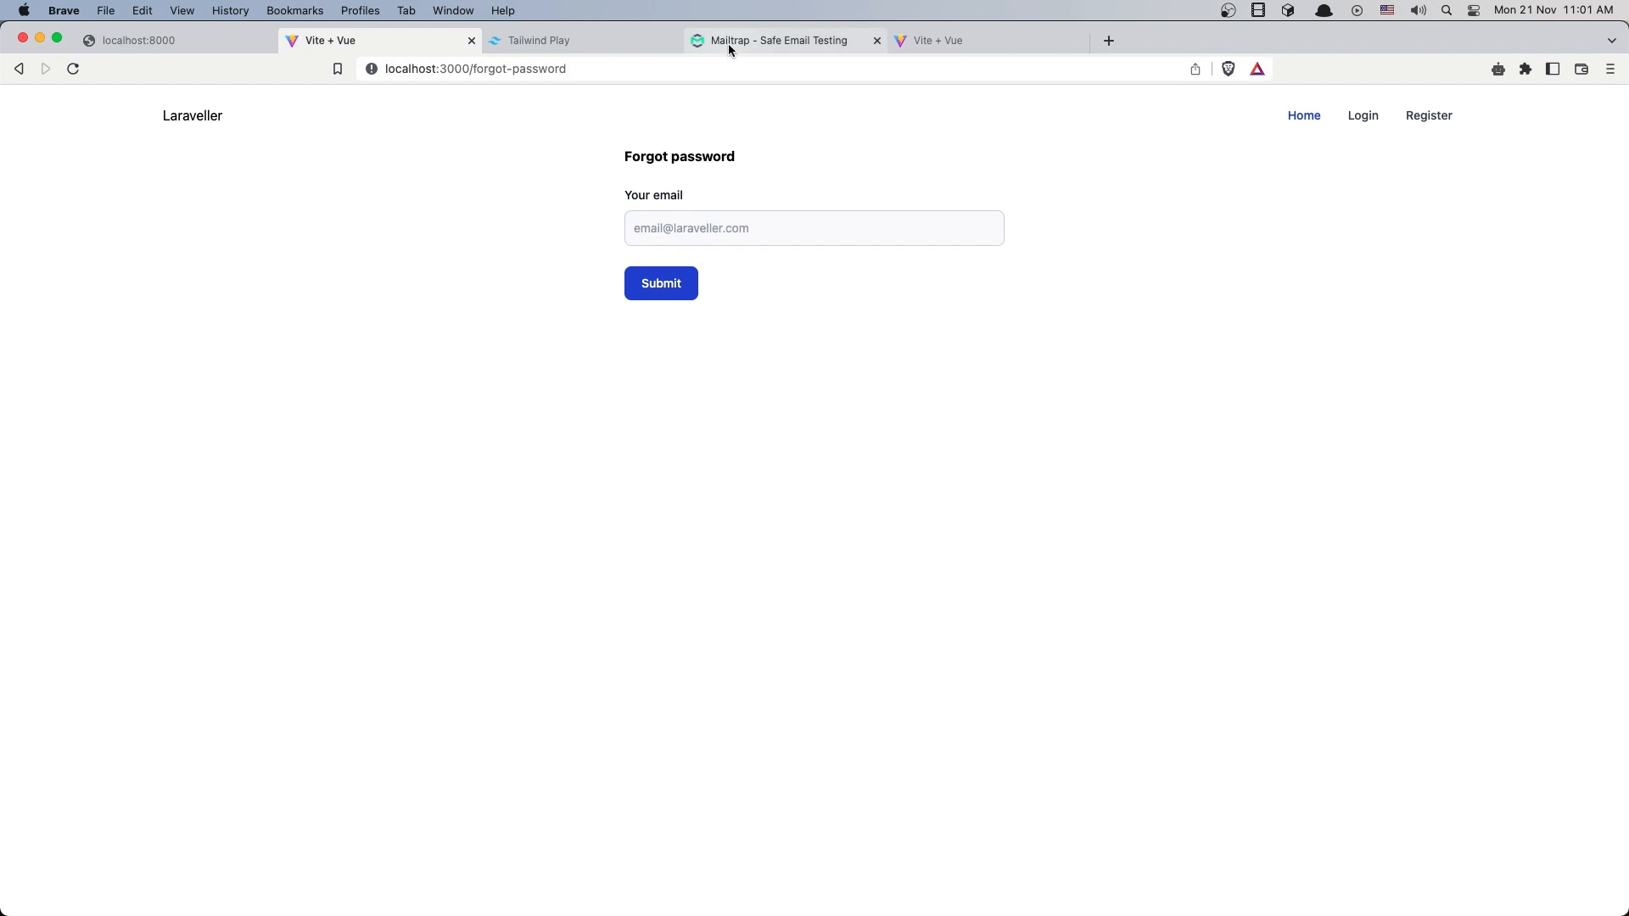
click(732, 40)
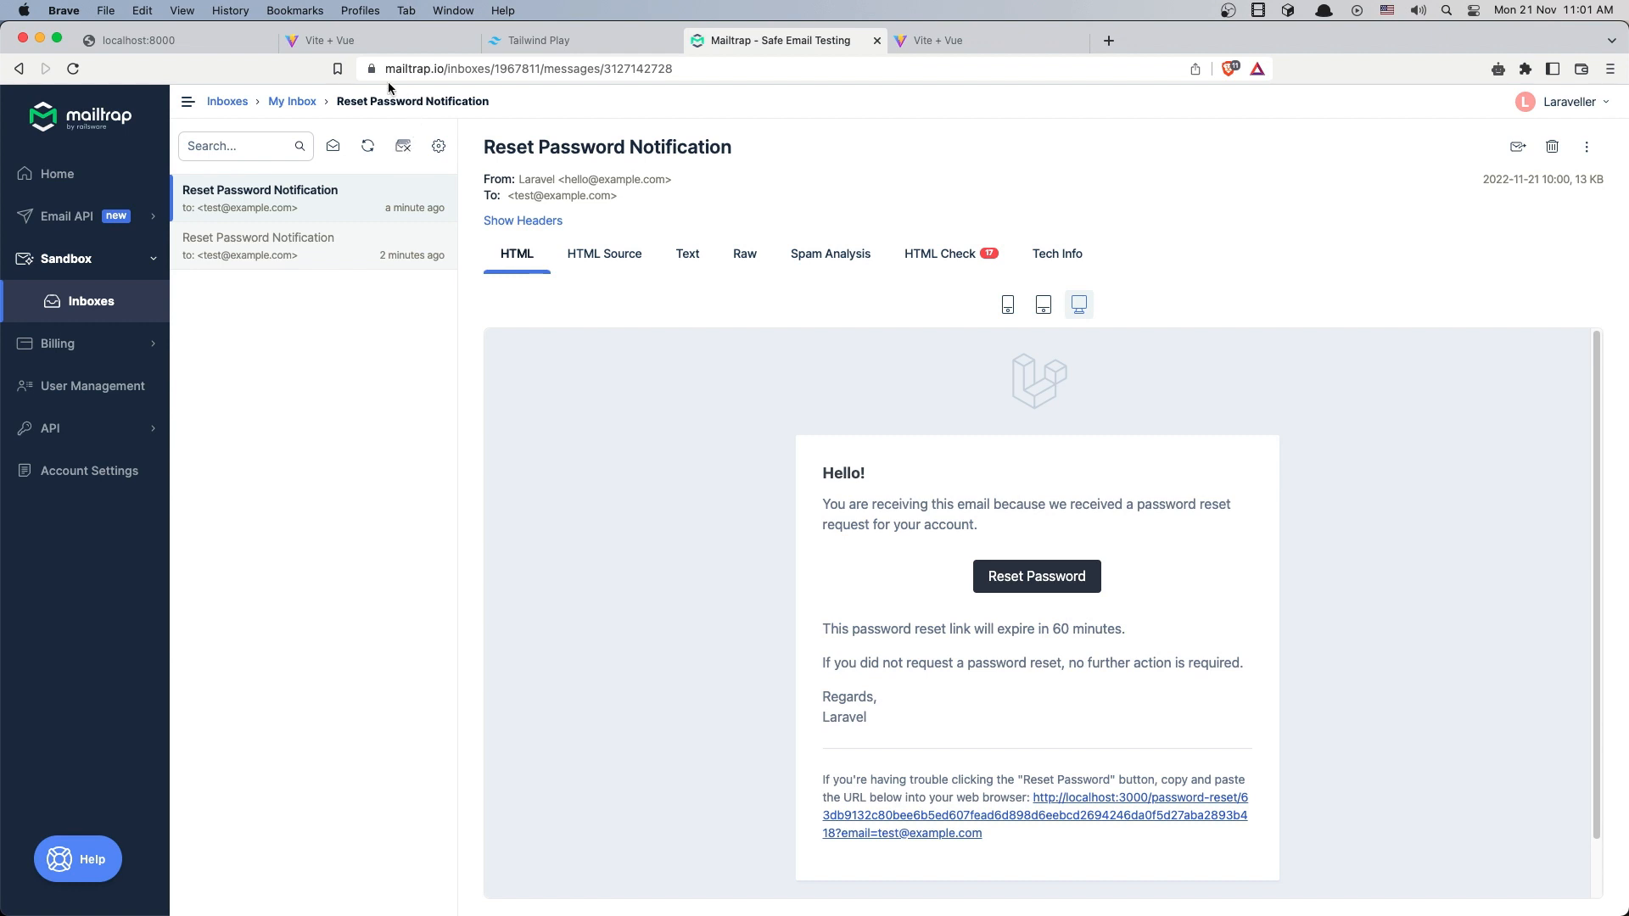
mouse_move(402, 146)
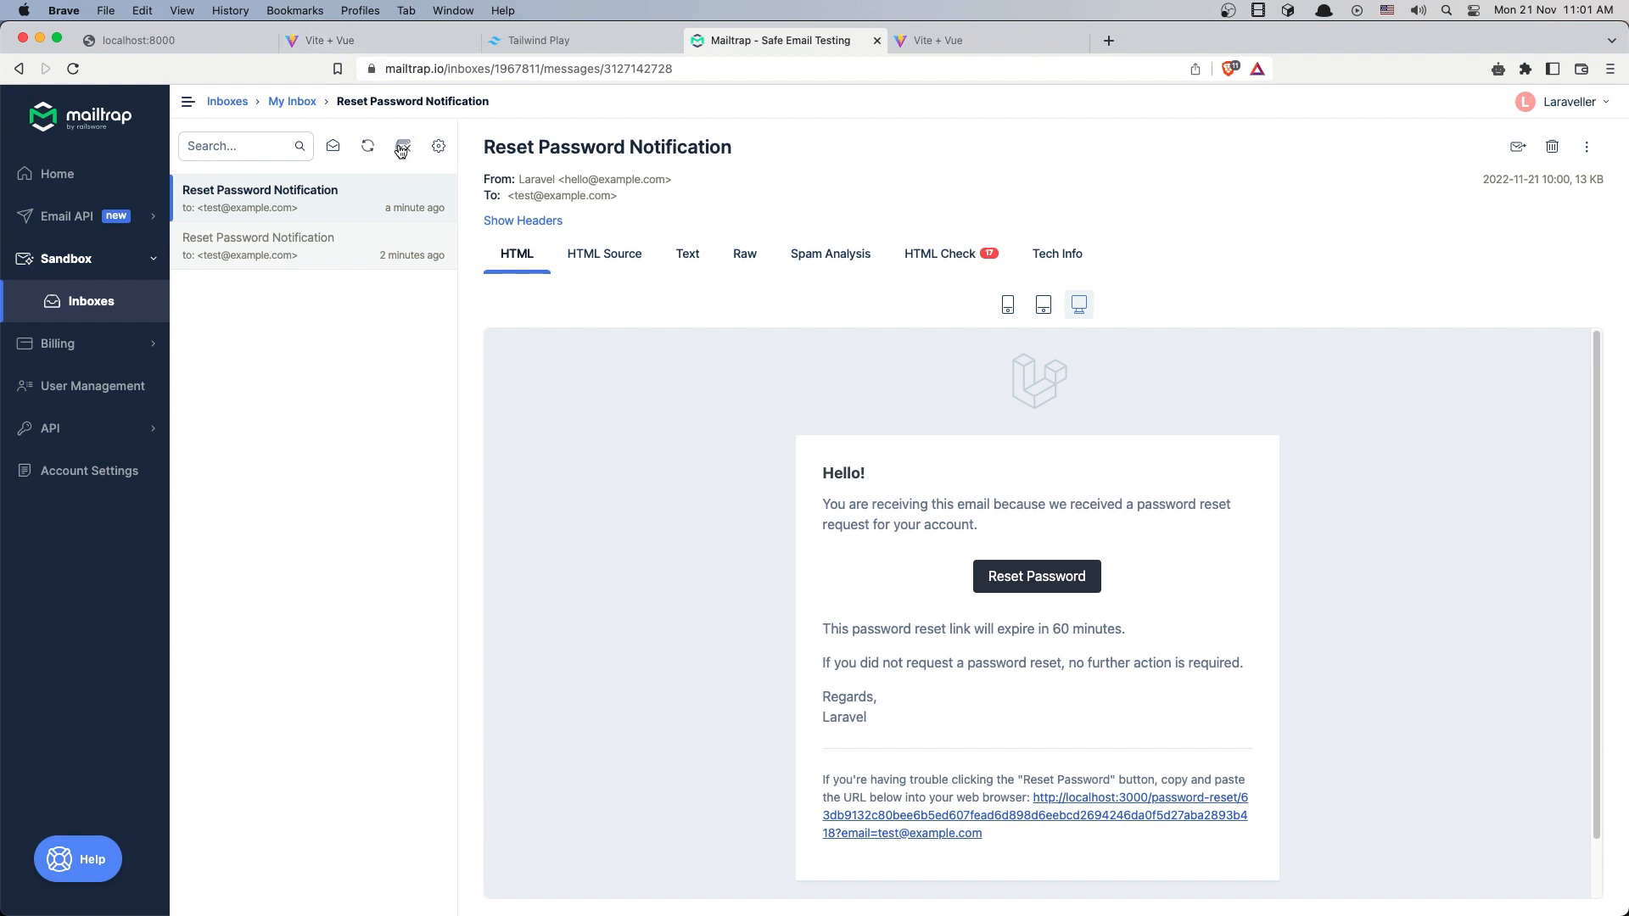
mouse_move(403, 146)
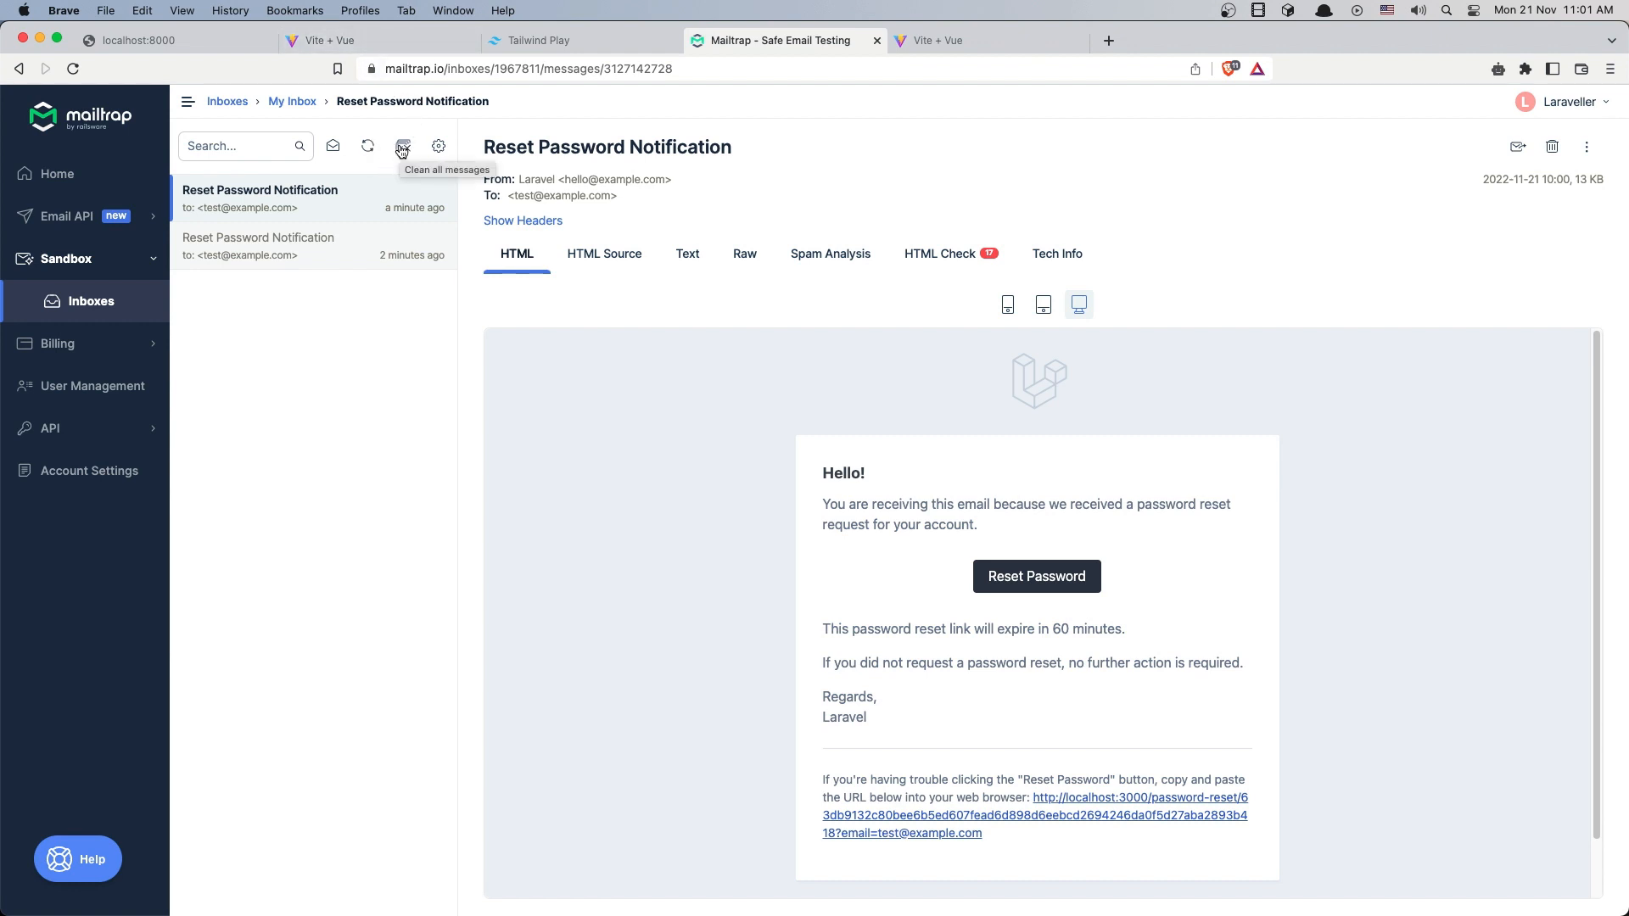